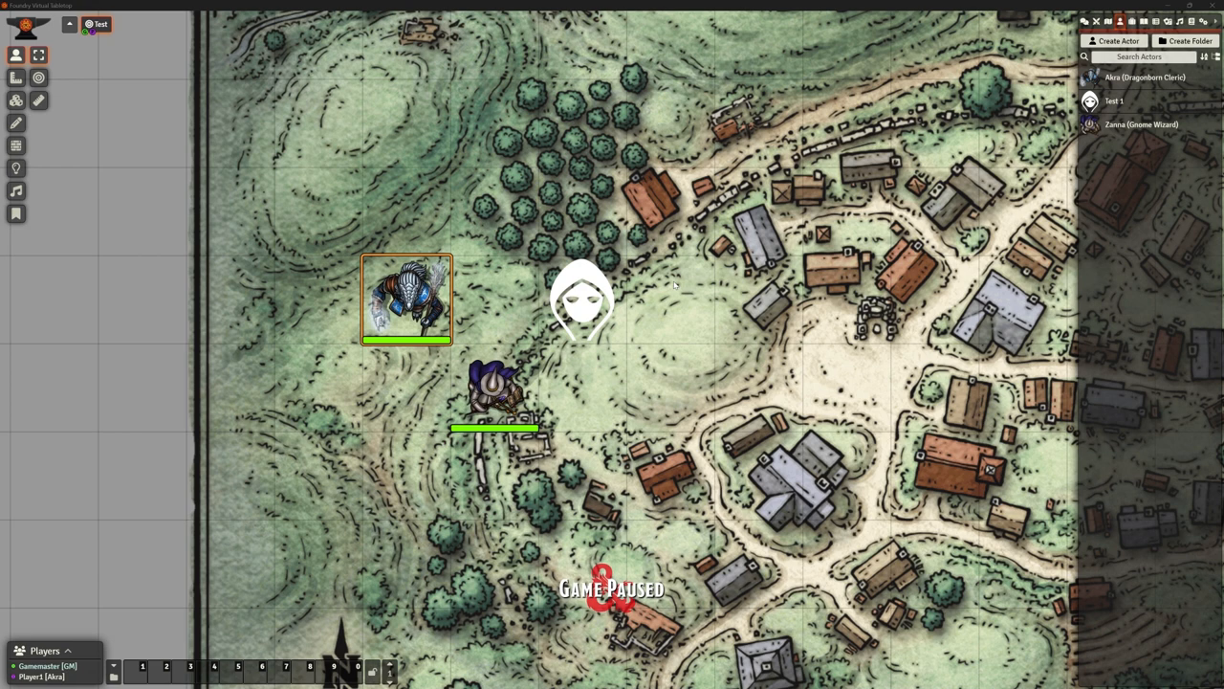
# Target the nearby tokens around the hooded Test 1 token and select Akra's token
pyautogui.click(584, 302)
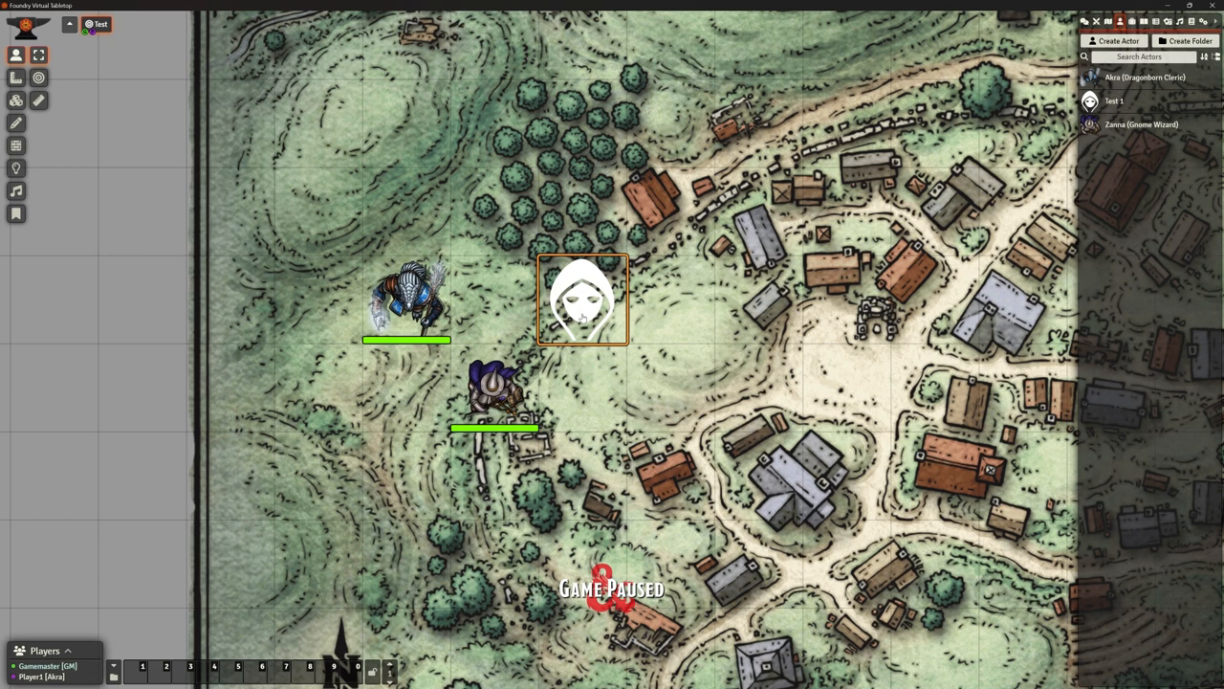
pyautogui.click(494, 393)
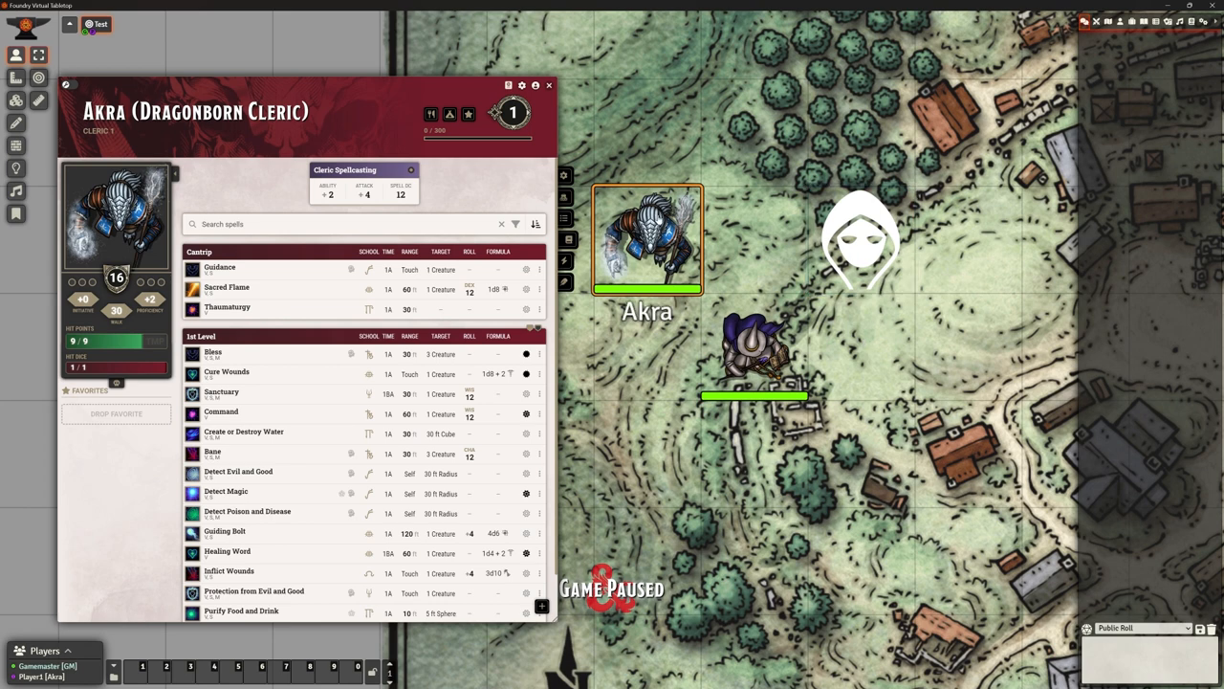
pyautogui.click(753, 354)
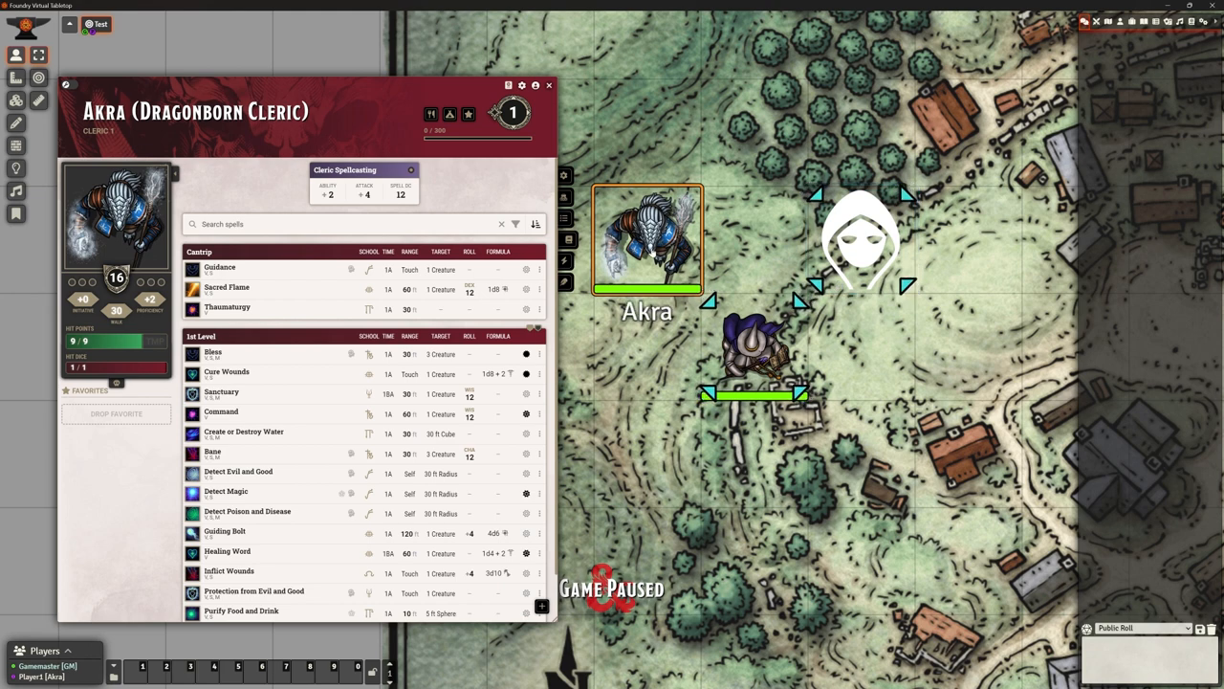
pyautogui.click(756, 363)
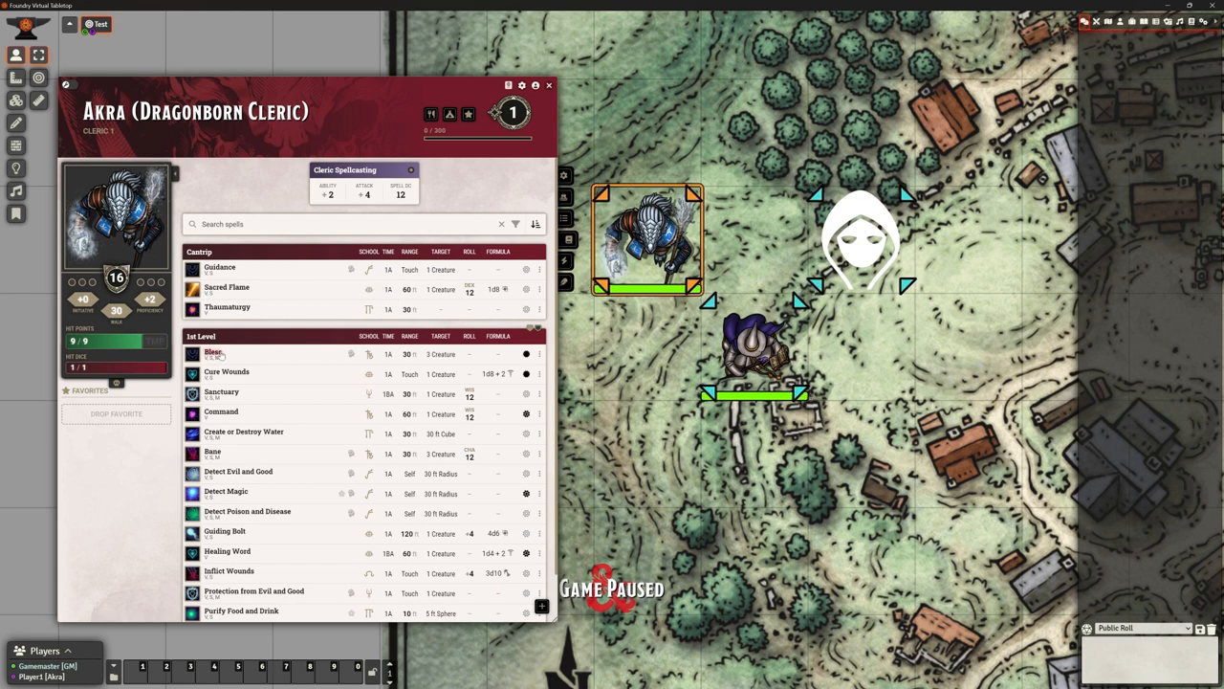
# Cast Bless from Akra's spells, flush the chat log, cast Bless again, then close her sheet
pyautogui.click(210, 352)
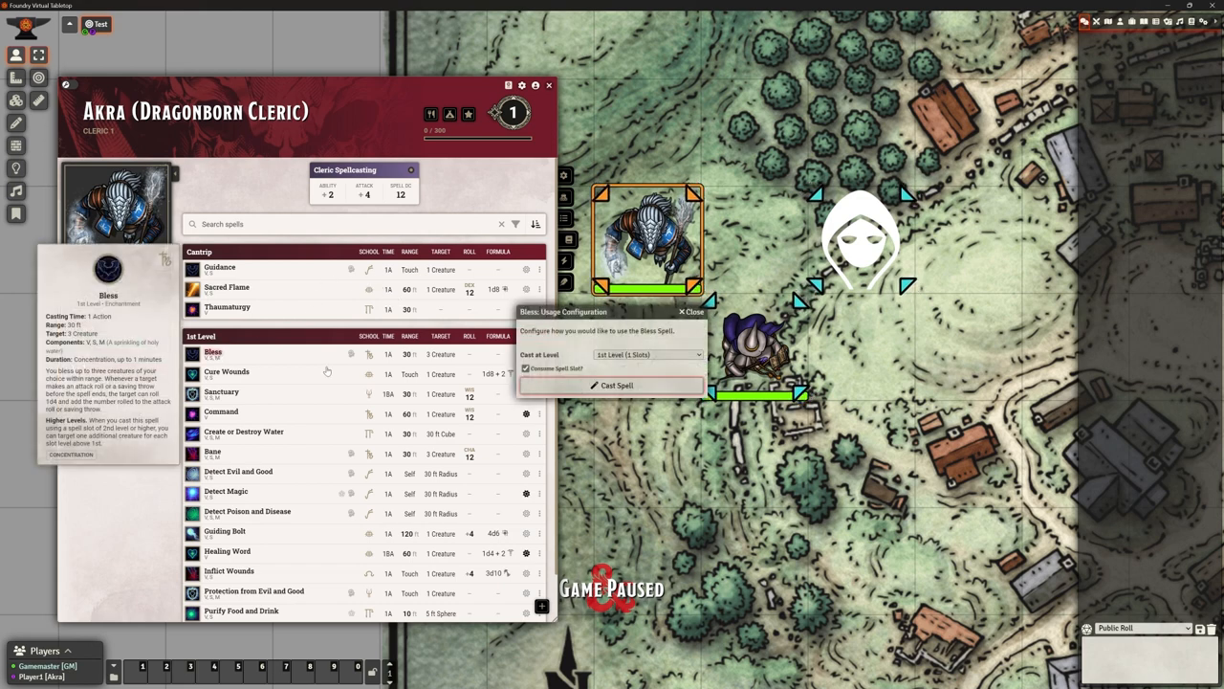
pyautogui.click(616, 384)
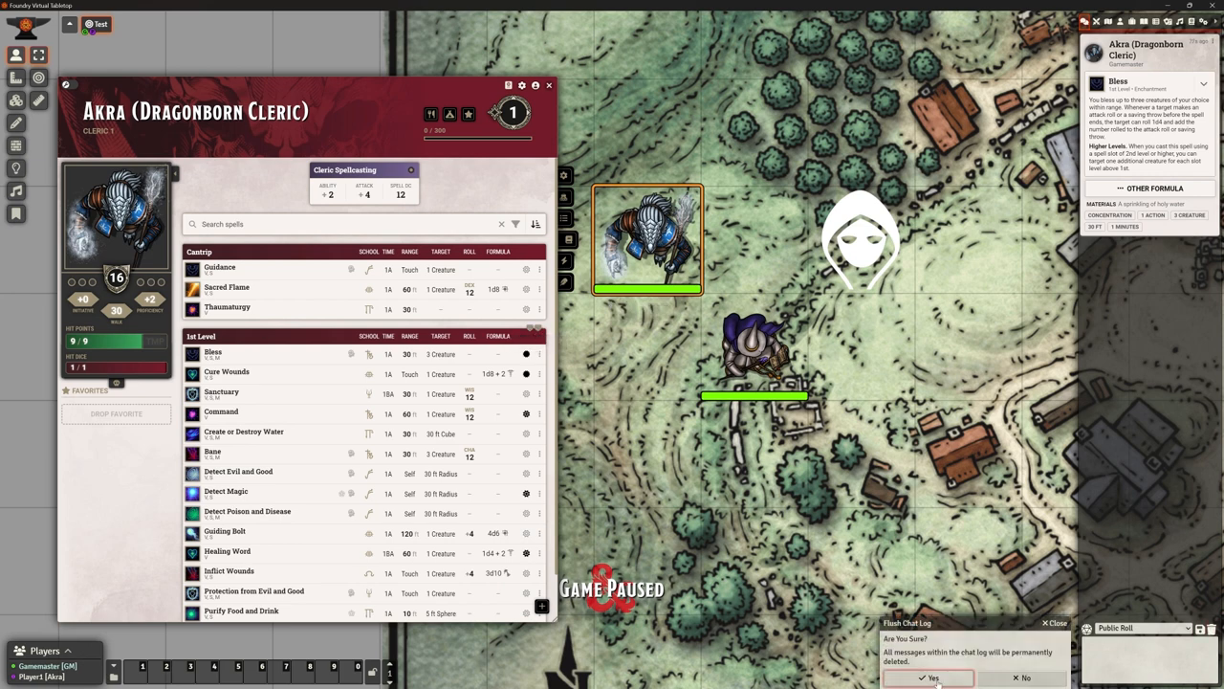
pyautogui.click(933, 677)
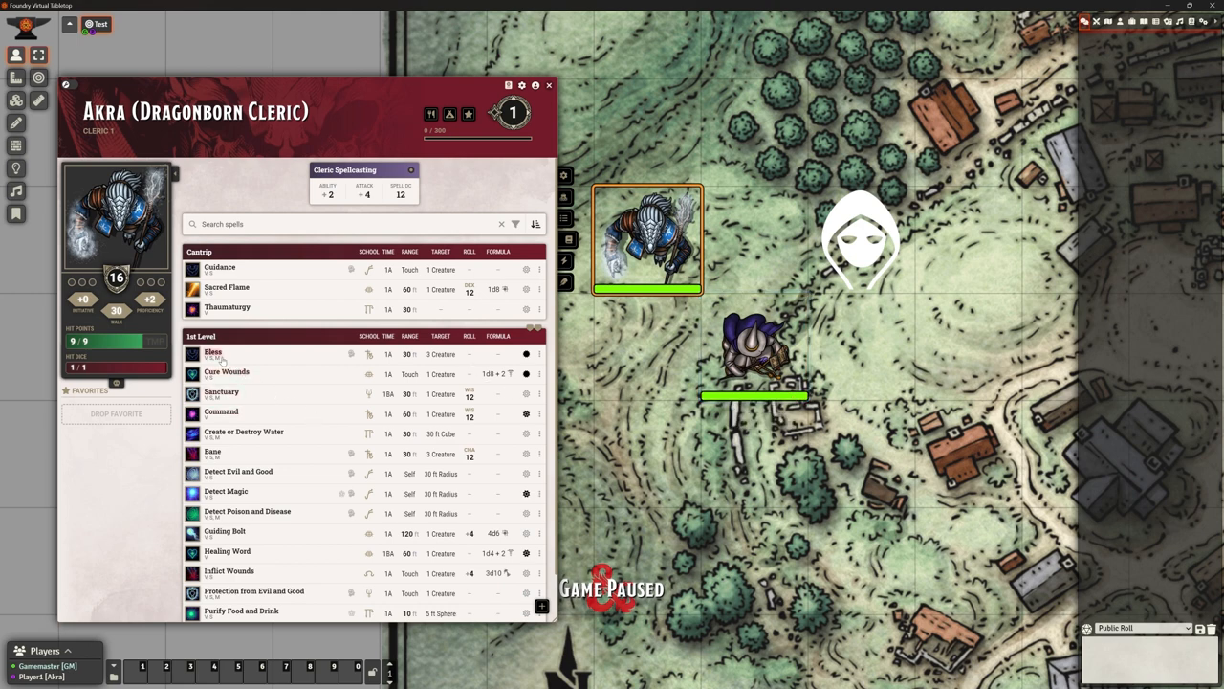
pyautogui.click(212, 352)
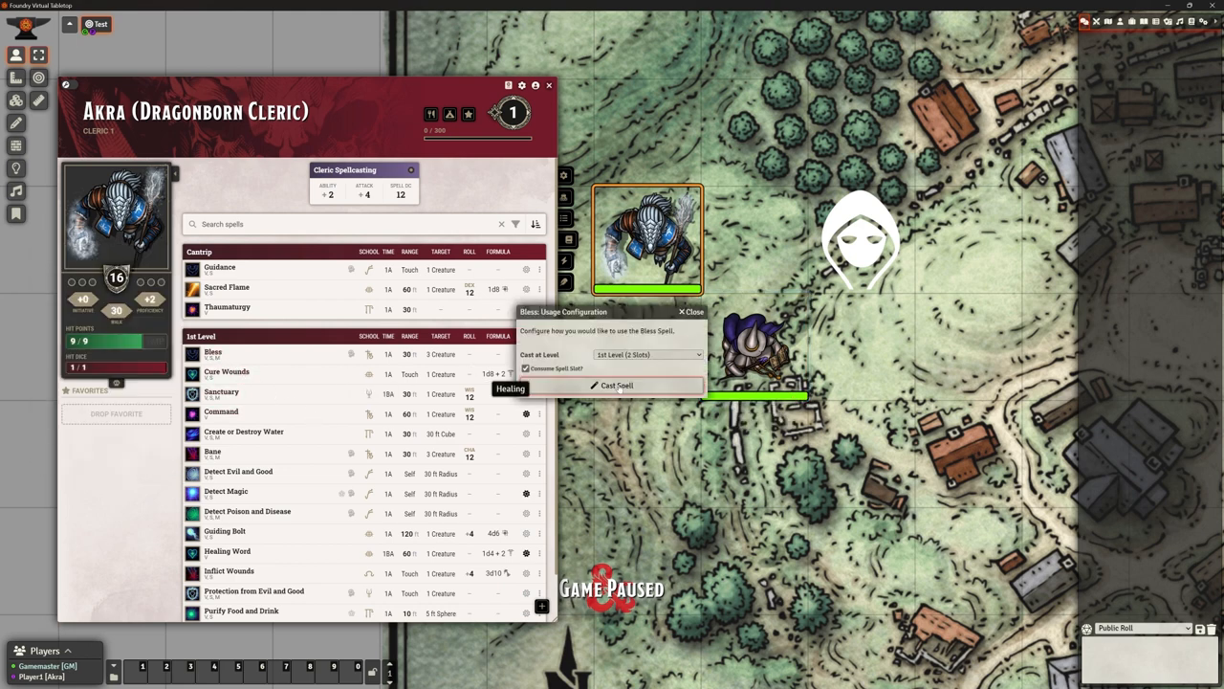
pyautogui.click(614, 386)
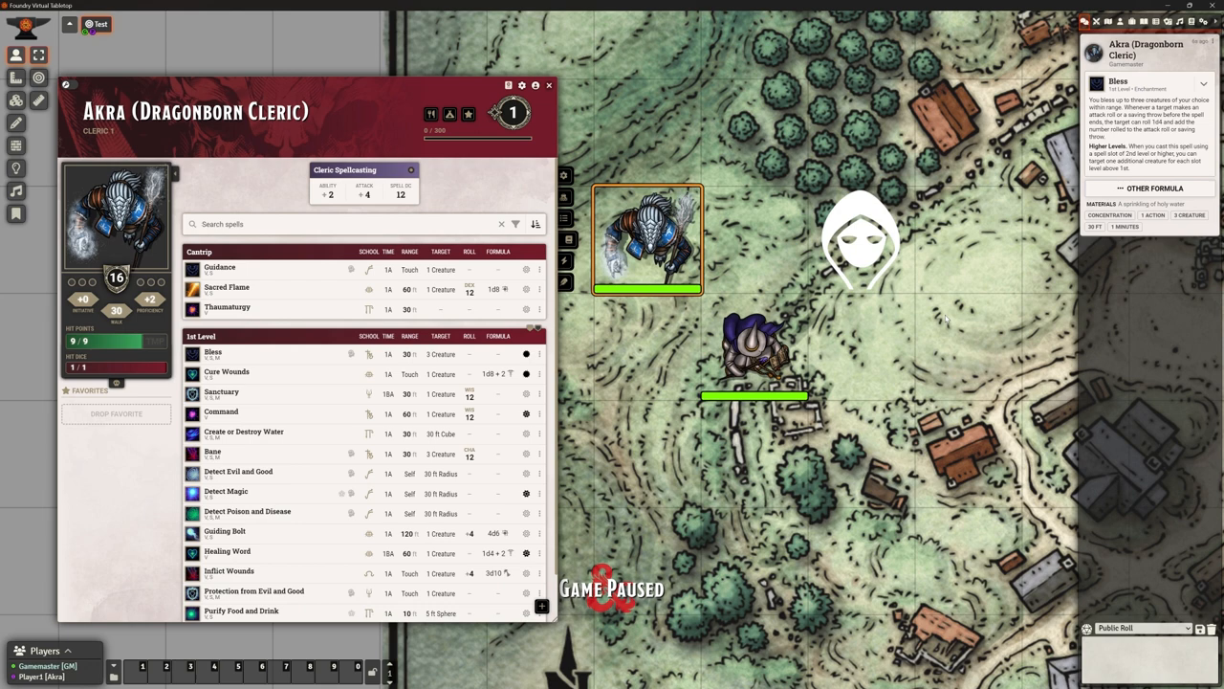
pyautogui.moveTo(742, 241)
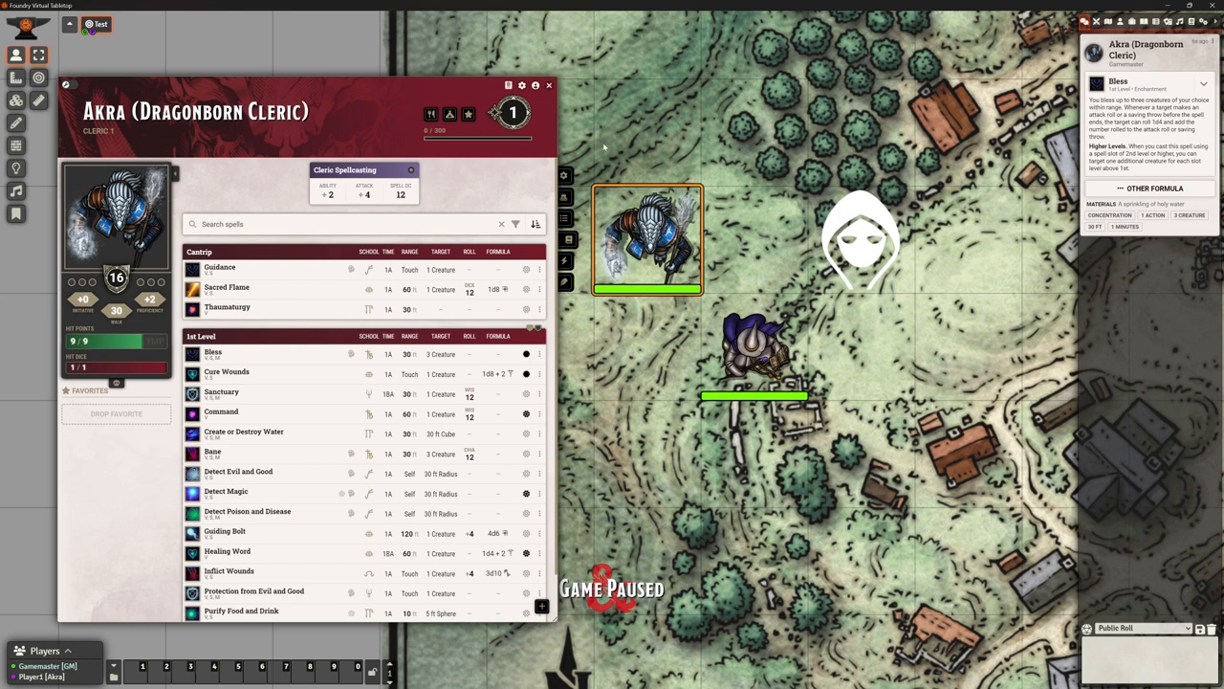
pyautogui.moveTo(547, 84)
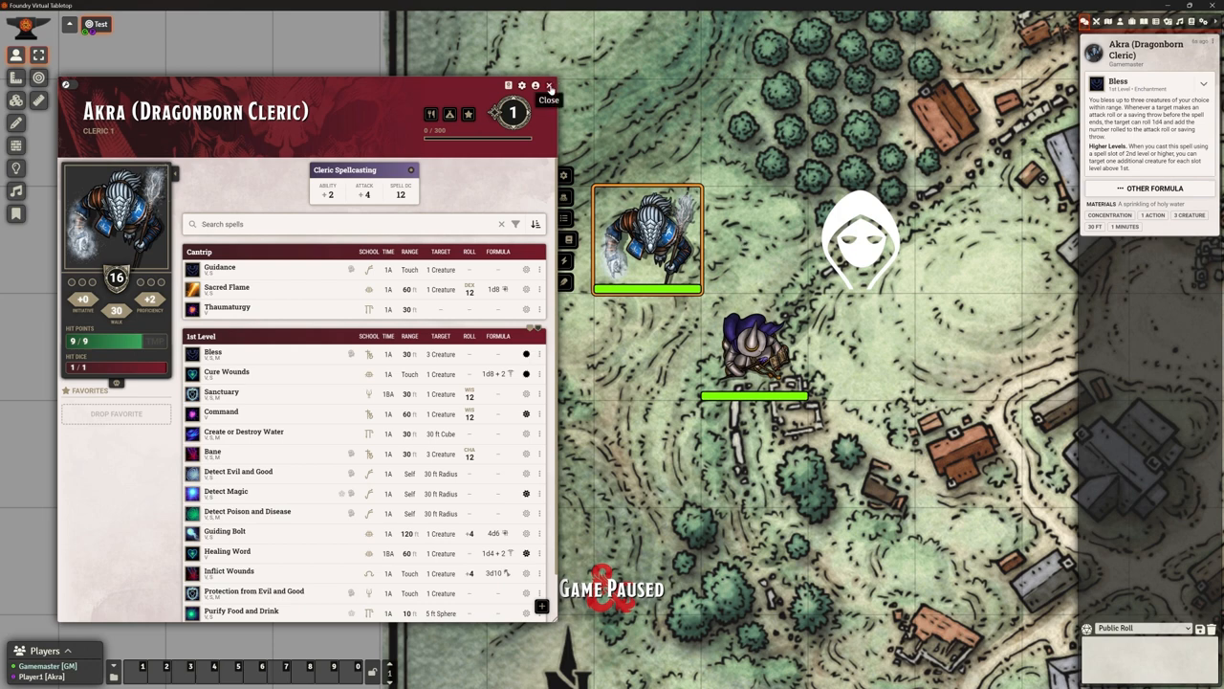
pyautogui.click(547, 92)
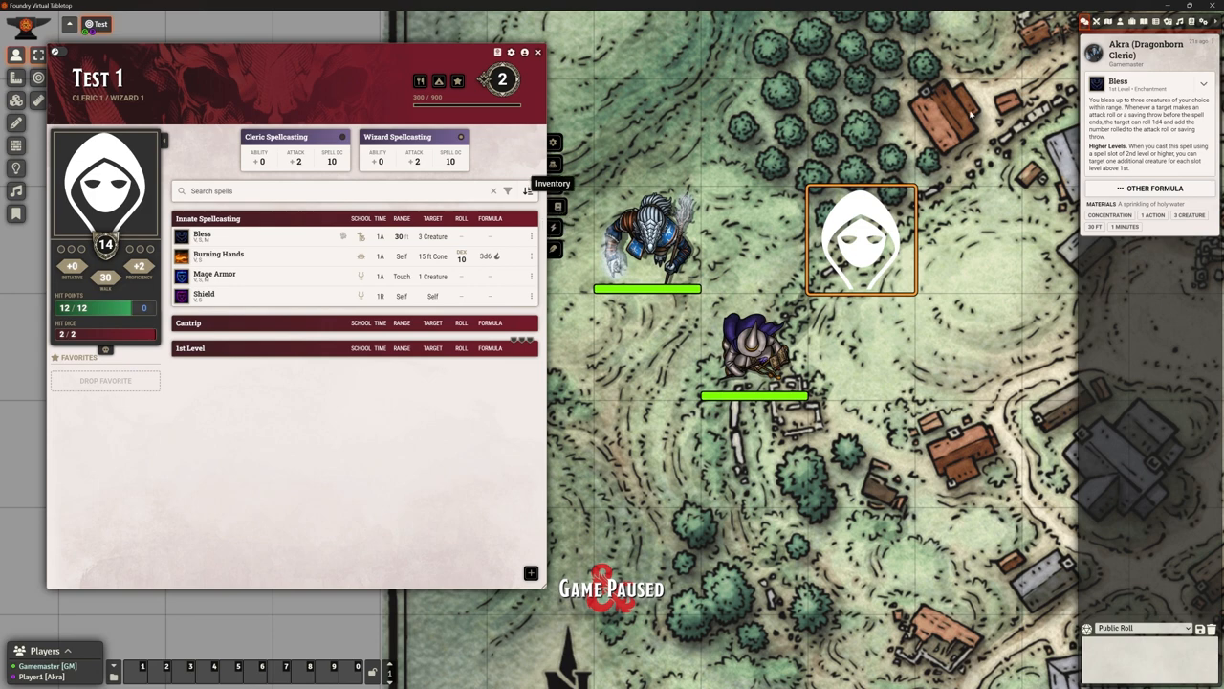
pyautogui.moveTo(968, 113)
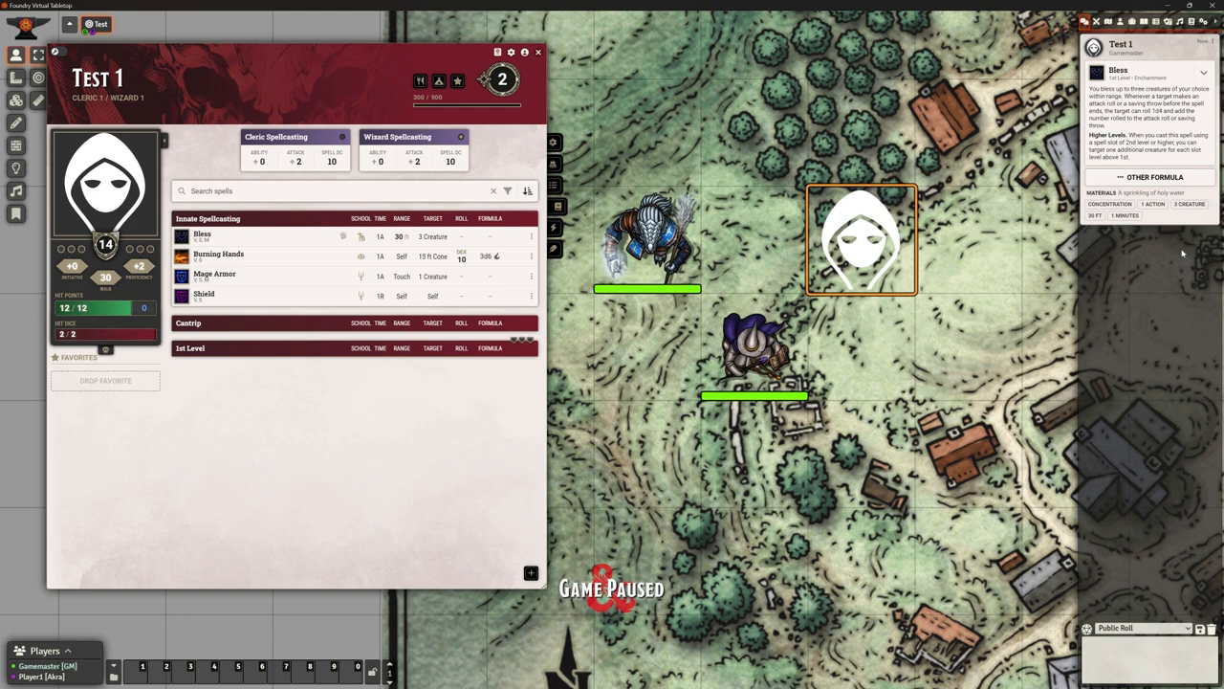
pyautogui.moveTo(350, 264)
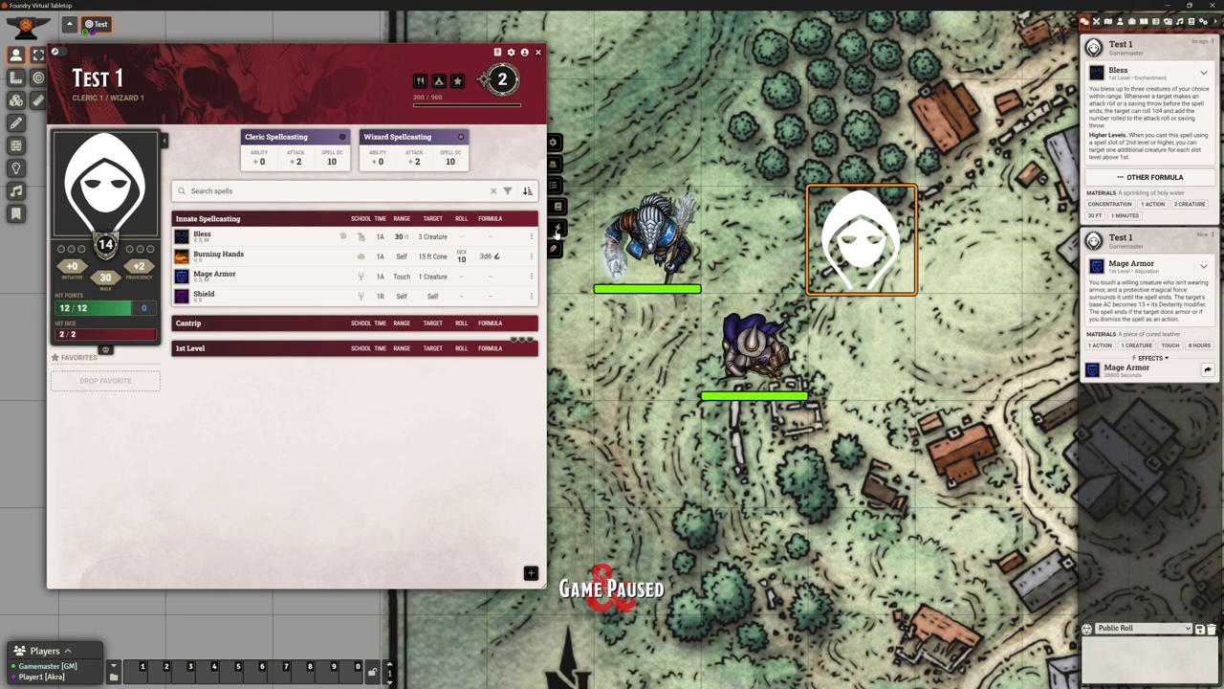
# View Test 1's Effects list showing Mage Armor inactive
pyautogui.click(558, 227)
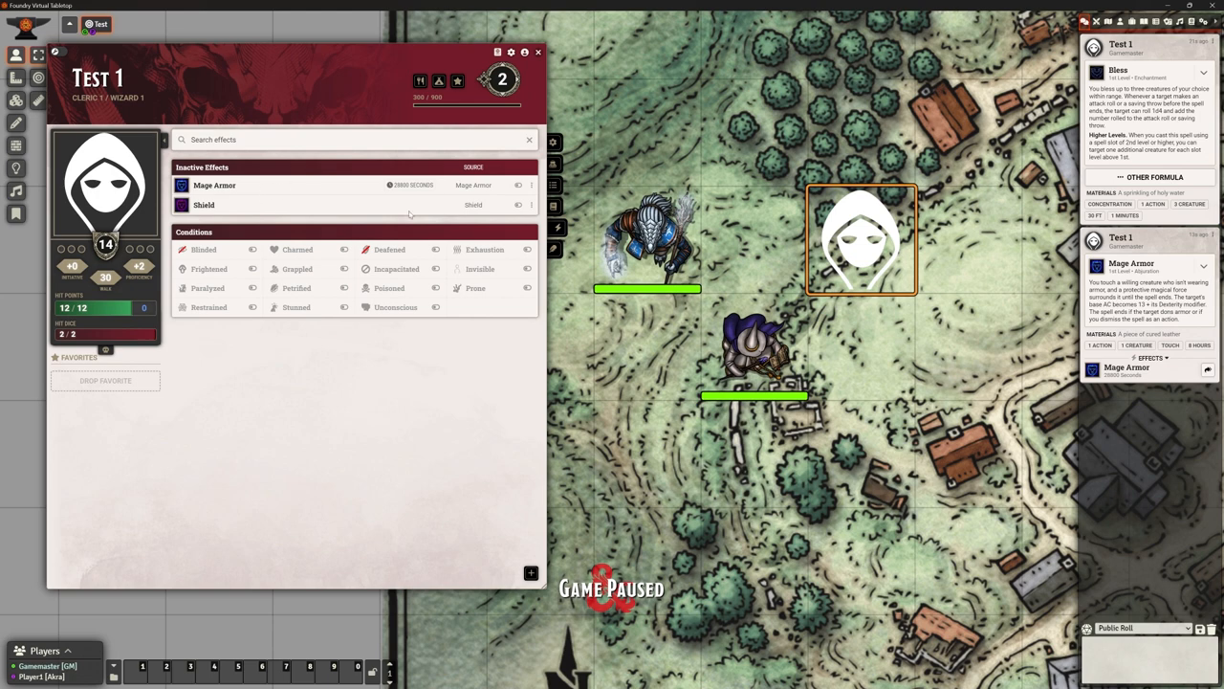
pyautogui.moveTo(631, 179)
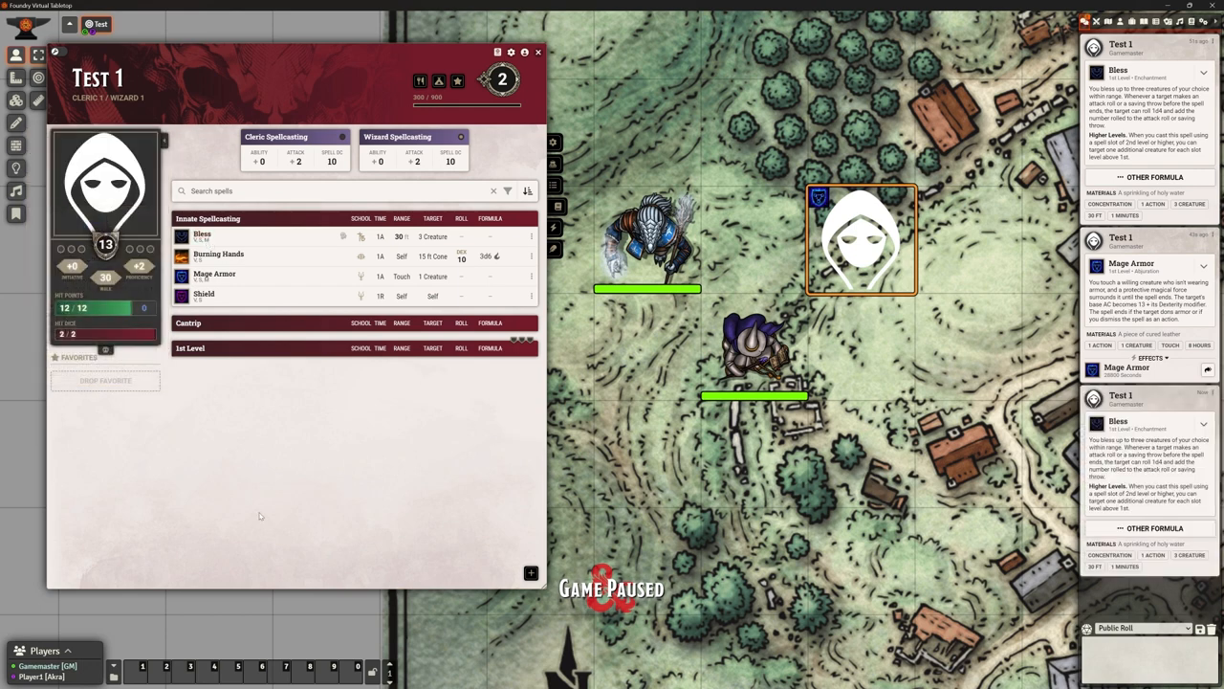
pyautogui.moveTo(333, 360)
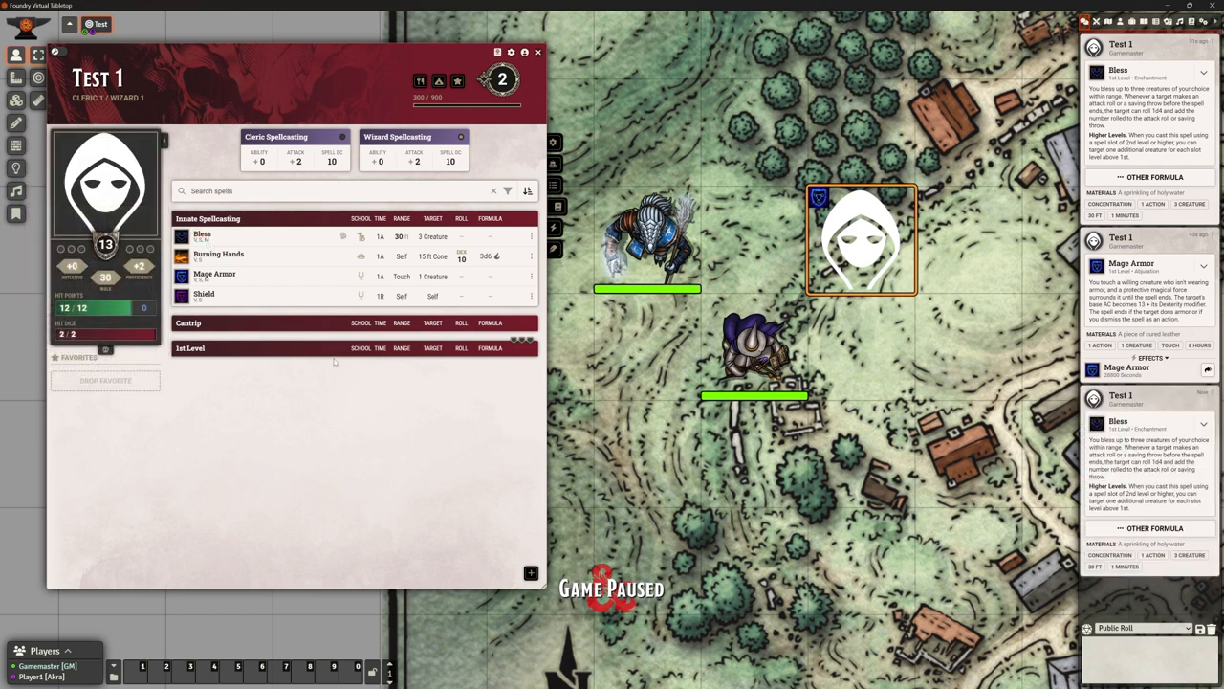
# Cast Shield from Test 1's Innate Spellcasting so its armor class rises to 18
pyautogui.click(203, 294)
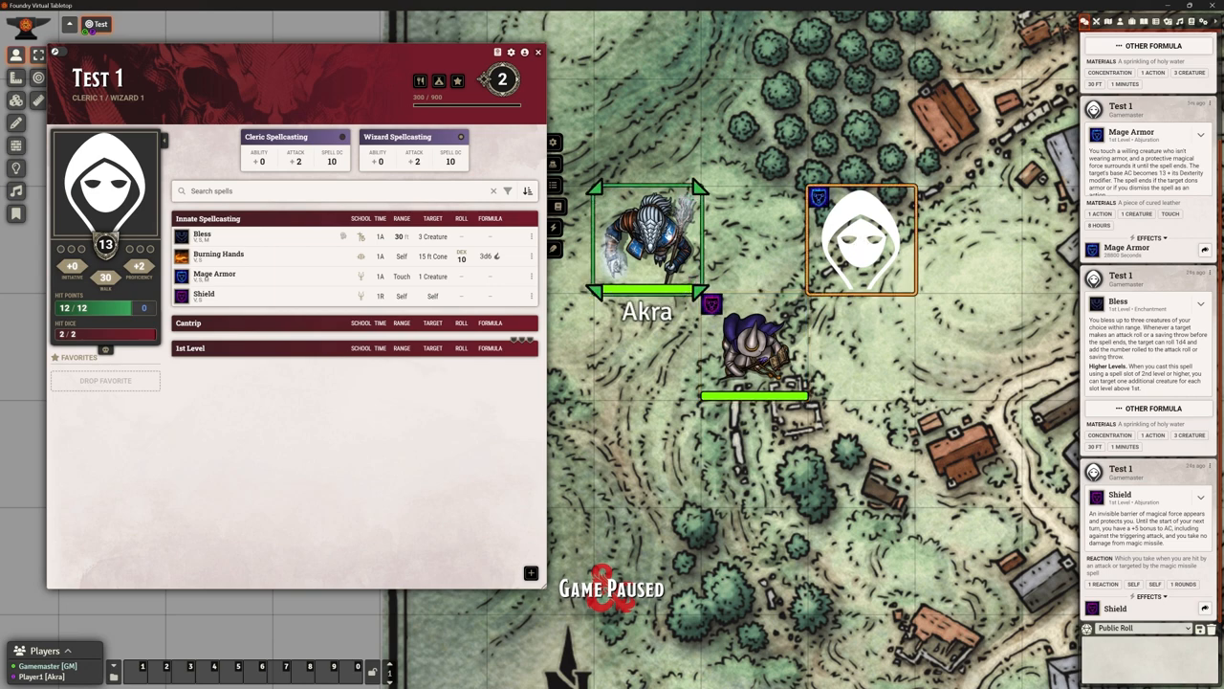
pyautogui.moveTo(203, 294)
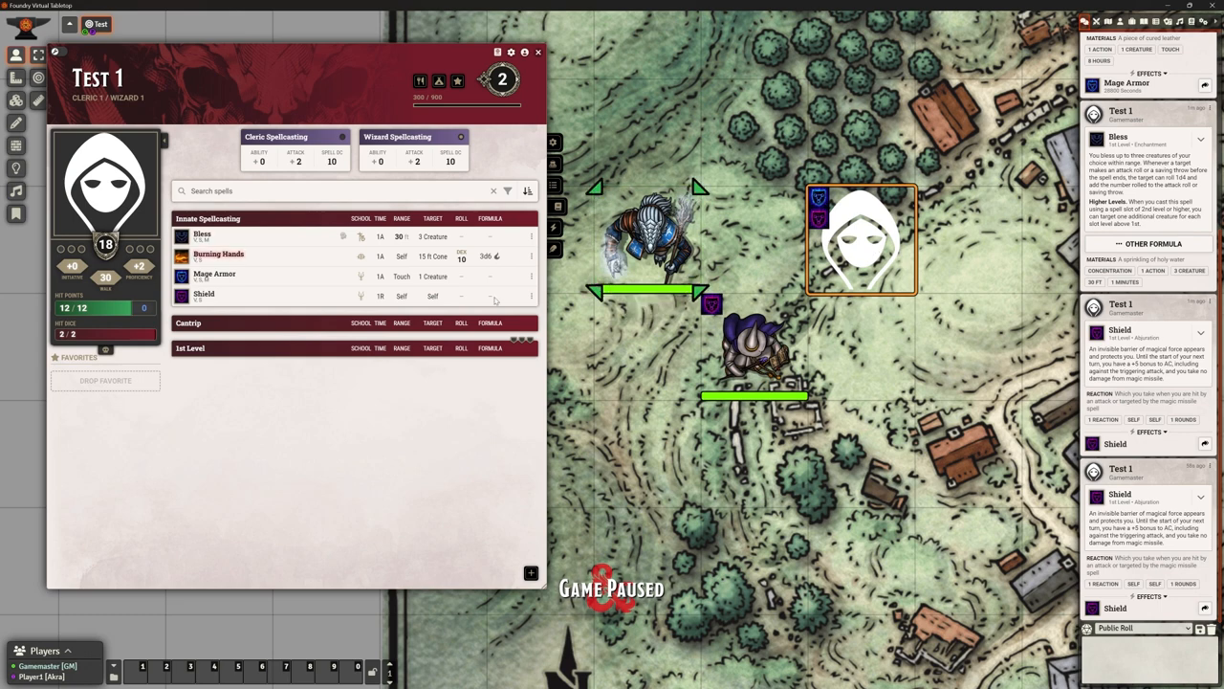
# Cast Burning Hands with a measured template and place its cone east of the hooded token
pyautogui.click(218, 256)
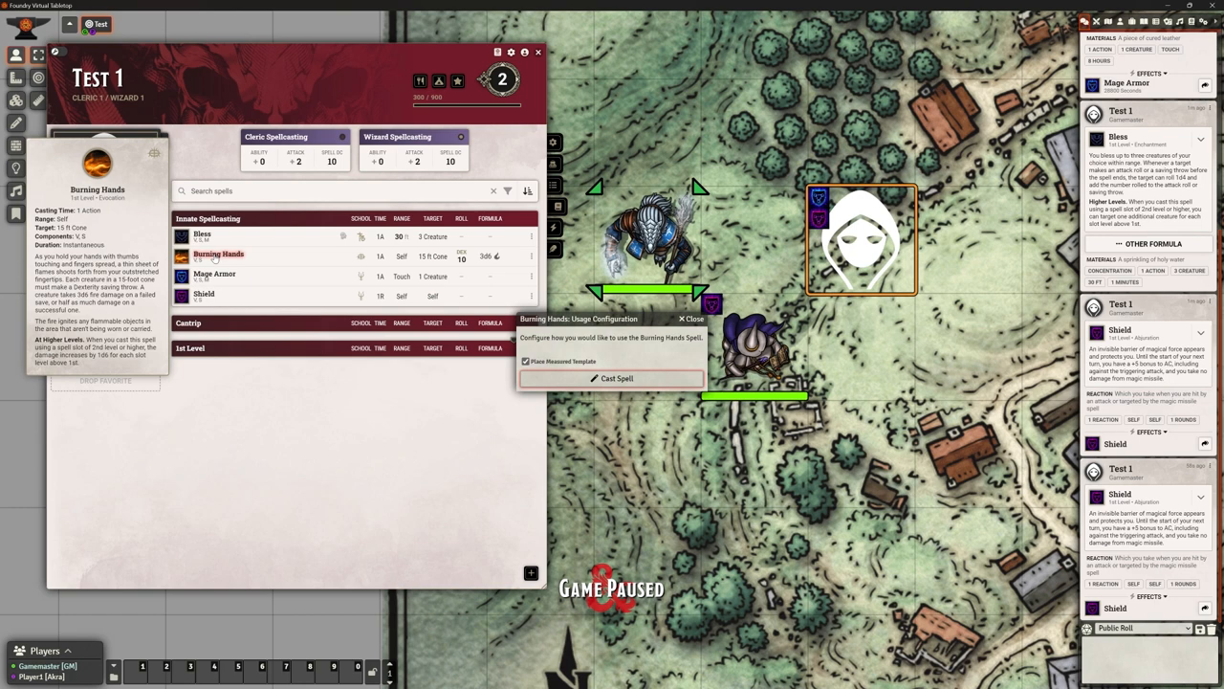
pyautogui.click(612, 378)
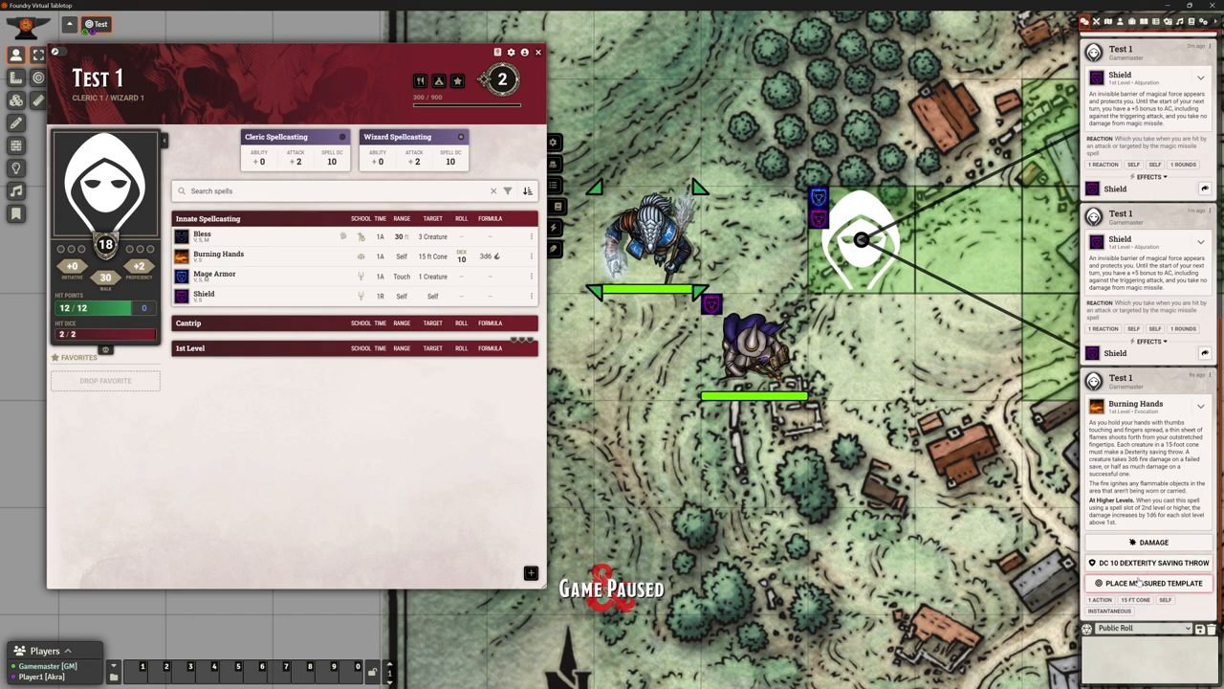
pyautogui.click(536, 54)
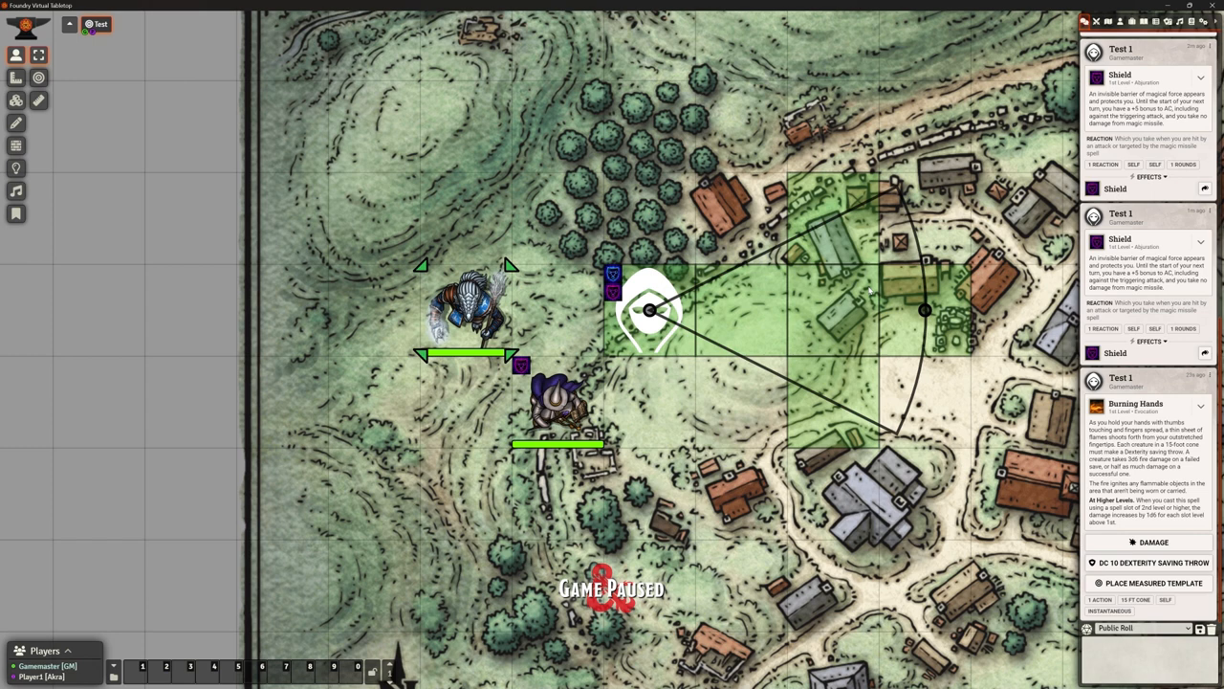
pyautogui.moveTo(887, 291)
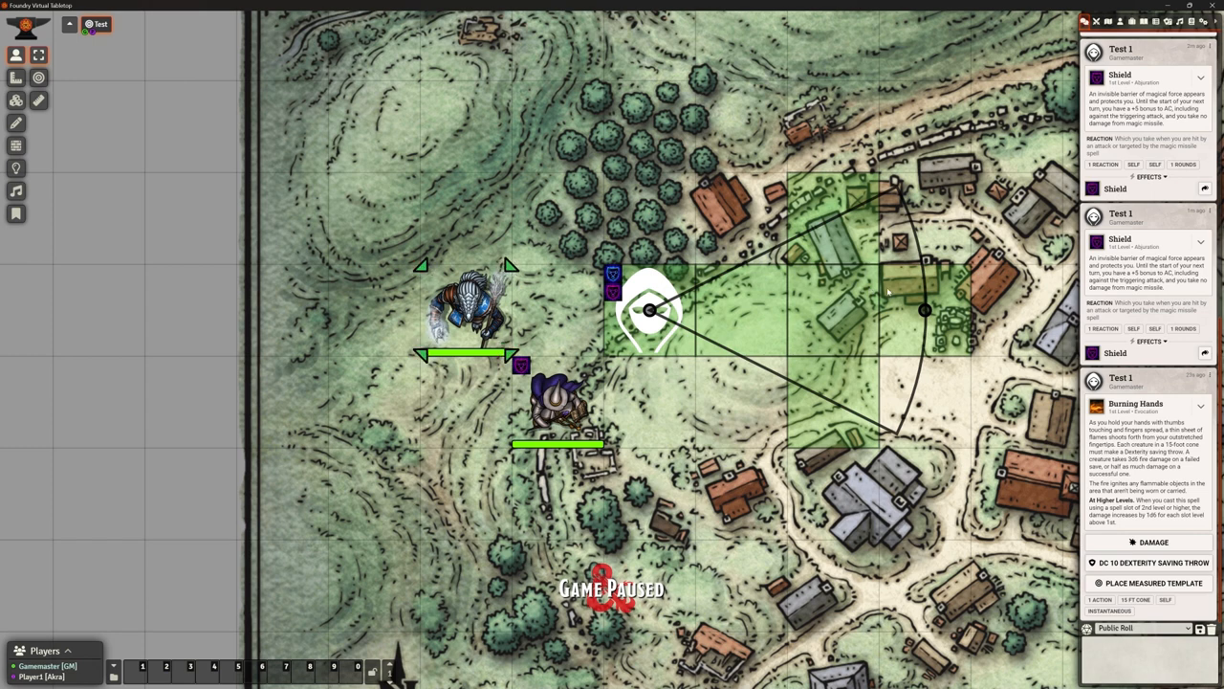
pyautogui.moveTo(295, 246)
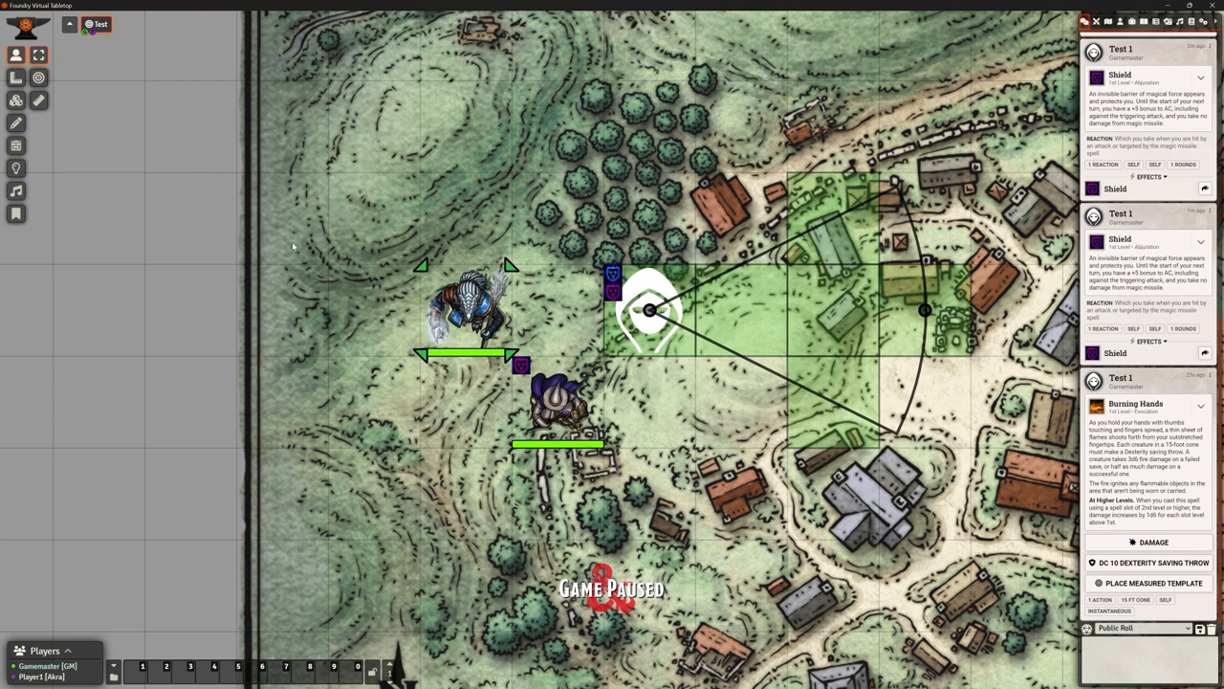
pyautogui.moveTo(14, 100)
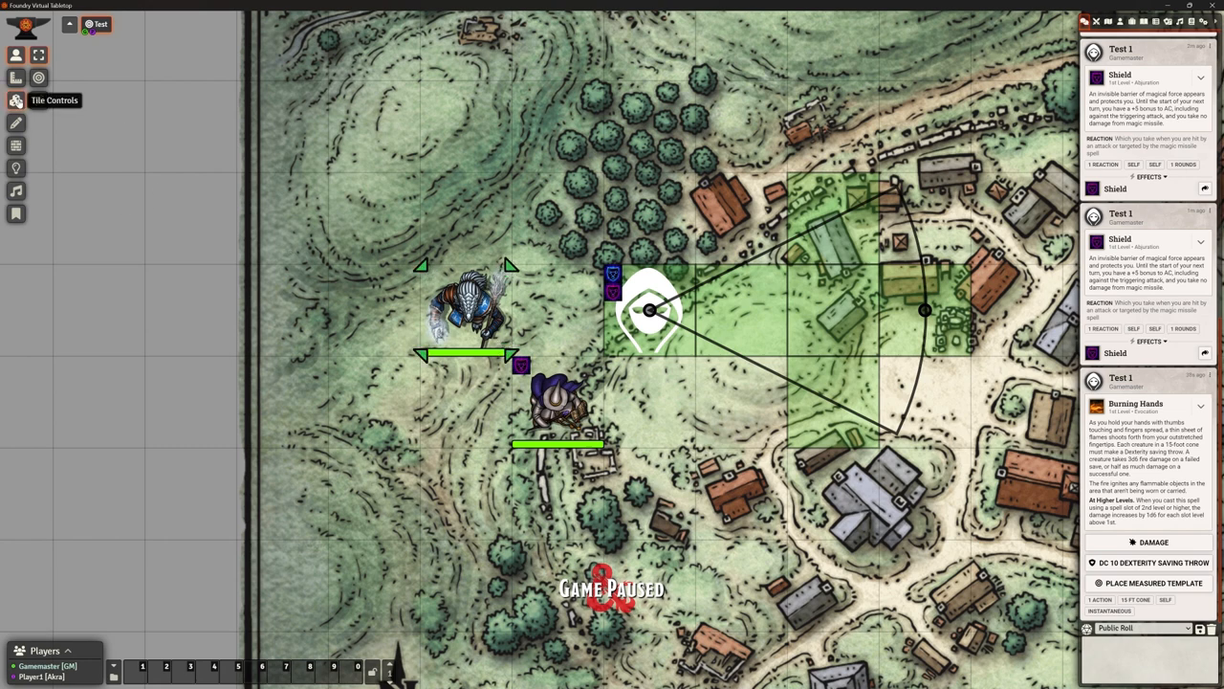
pyautogui.click(14, 100)
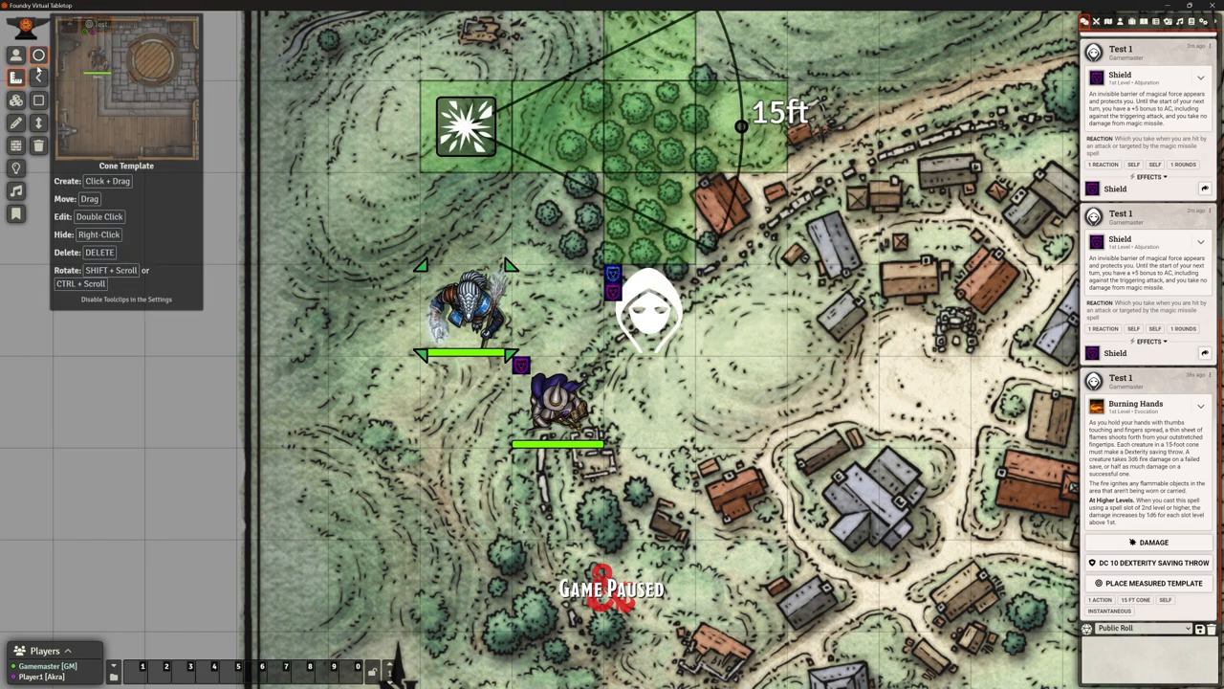
pyautogui.click(39, 99)
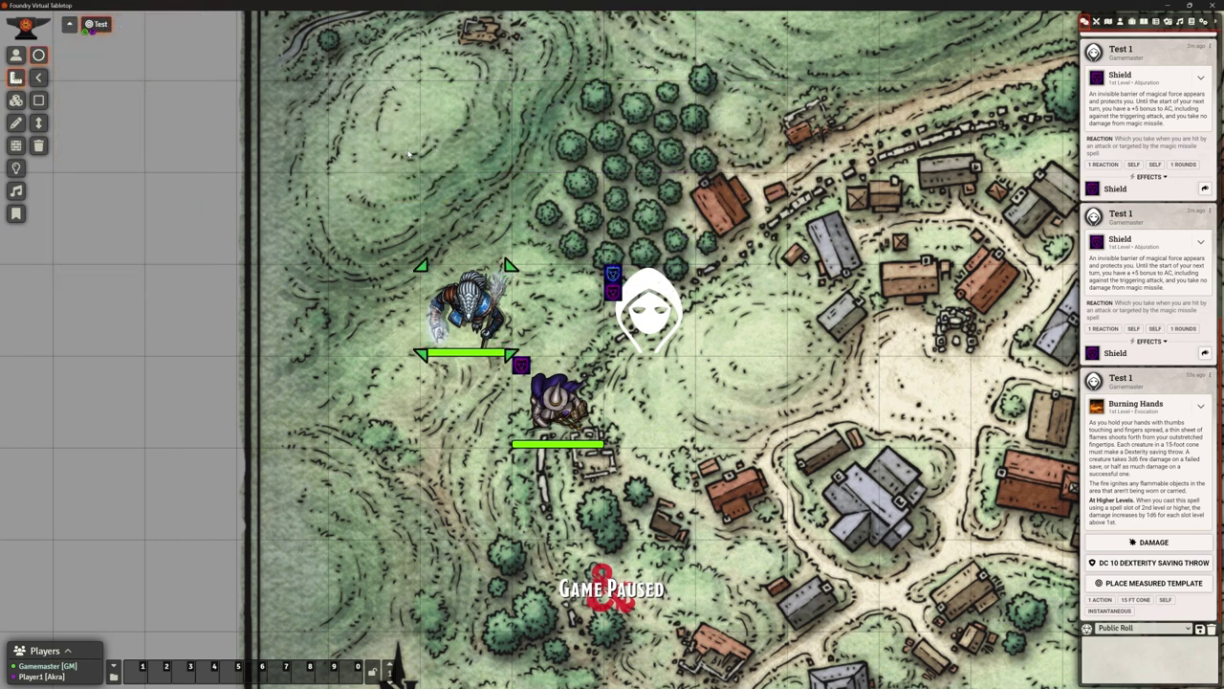
pyautogui.moveTo(750, 298)
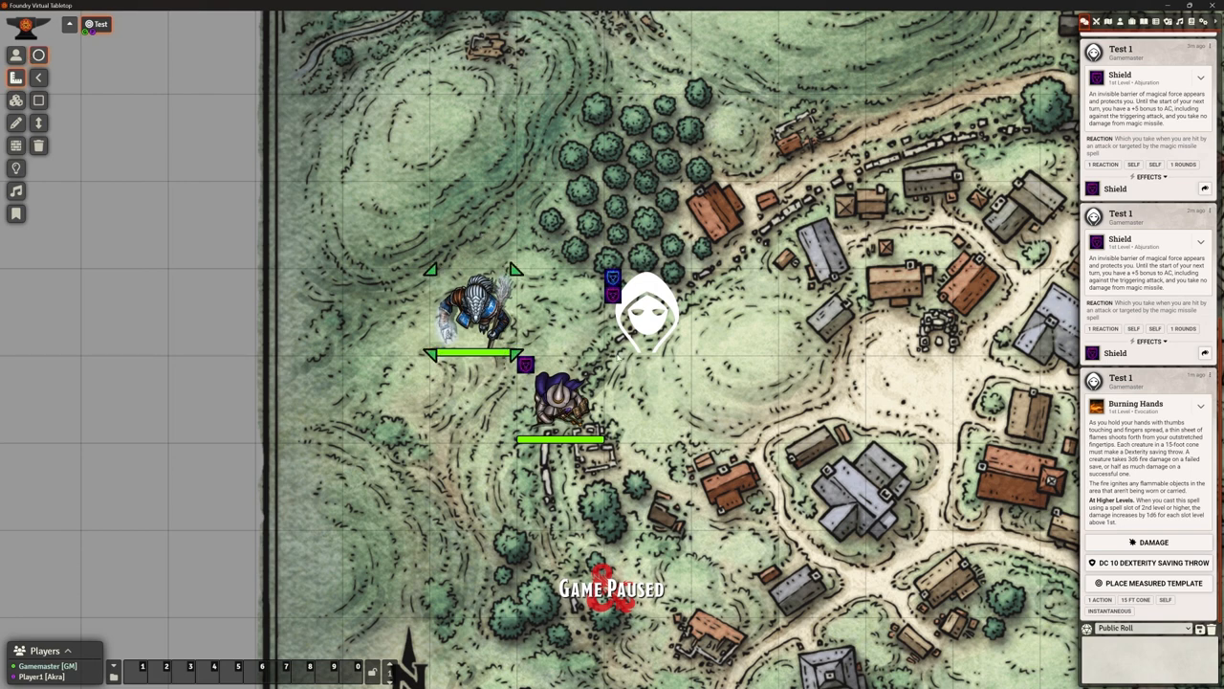
pyautogui.moveTo(646, 363)
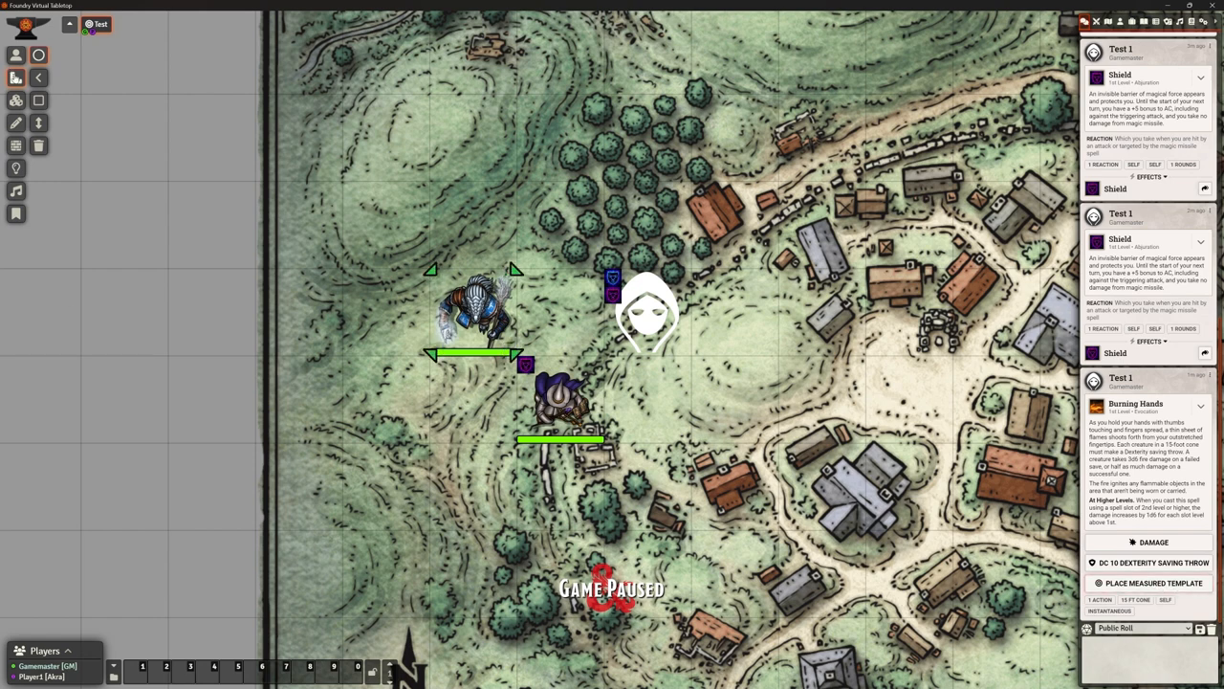
pyautogui.moveTo(14, 76)
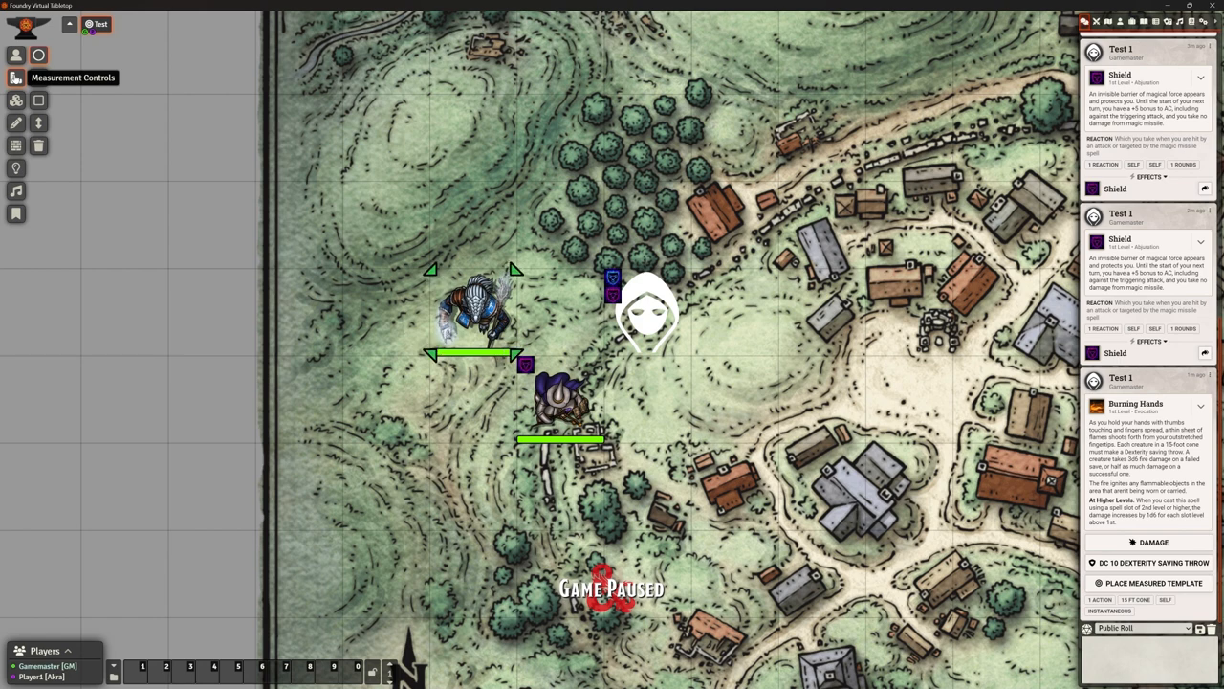
# Flush the chat log, confirming deletion of all messages
pyautogui.click(646, 310)
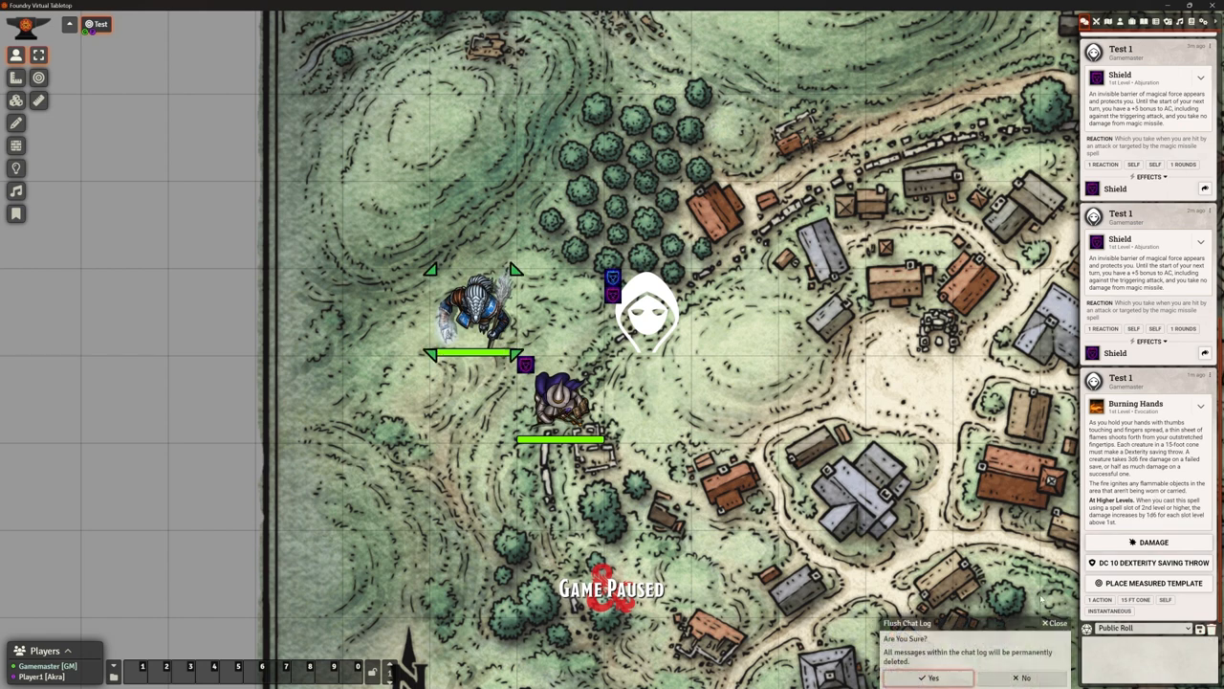
pyautogui.click(932, 678)
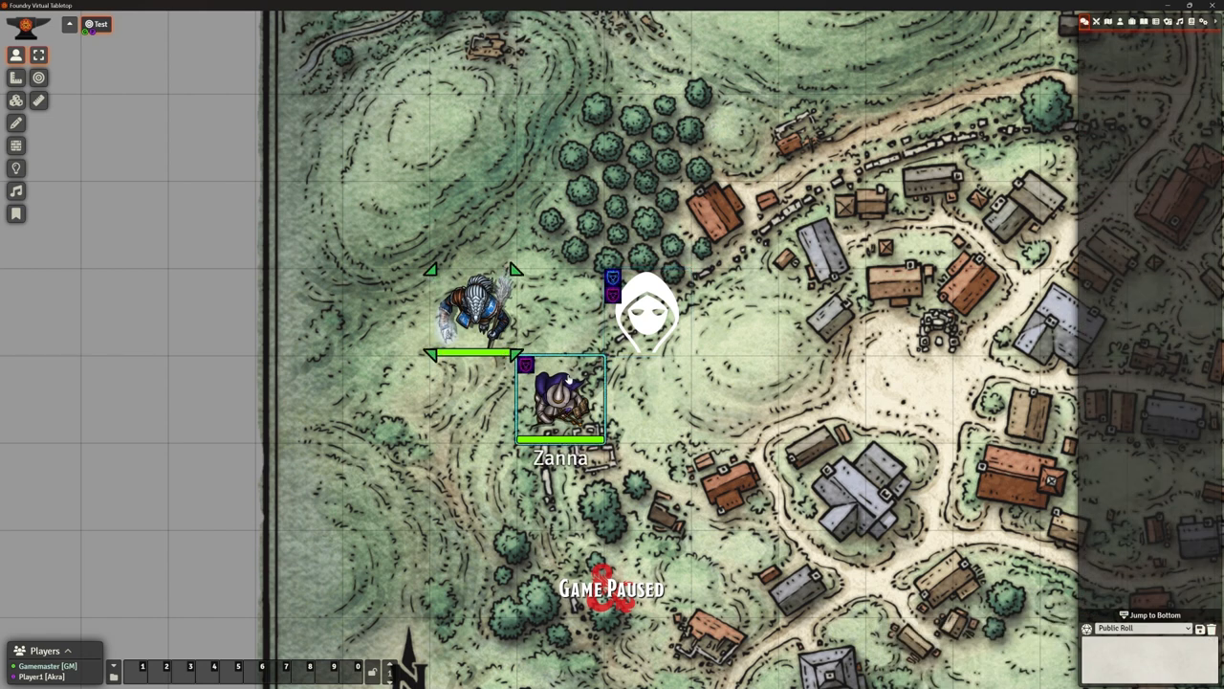
# Open and close Akra's character sheet, then request flushing the chat log
pyautogui.click(475, 310)
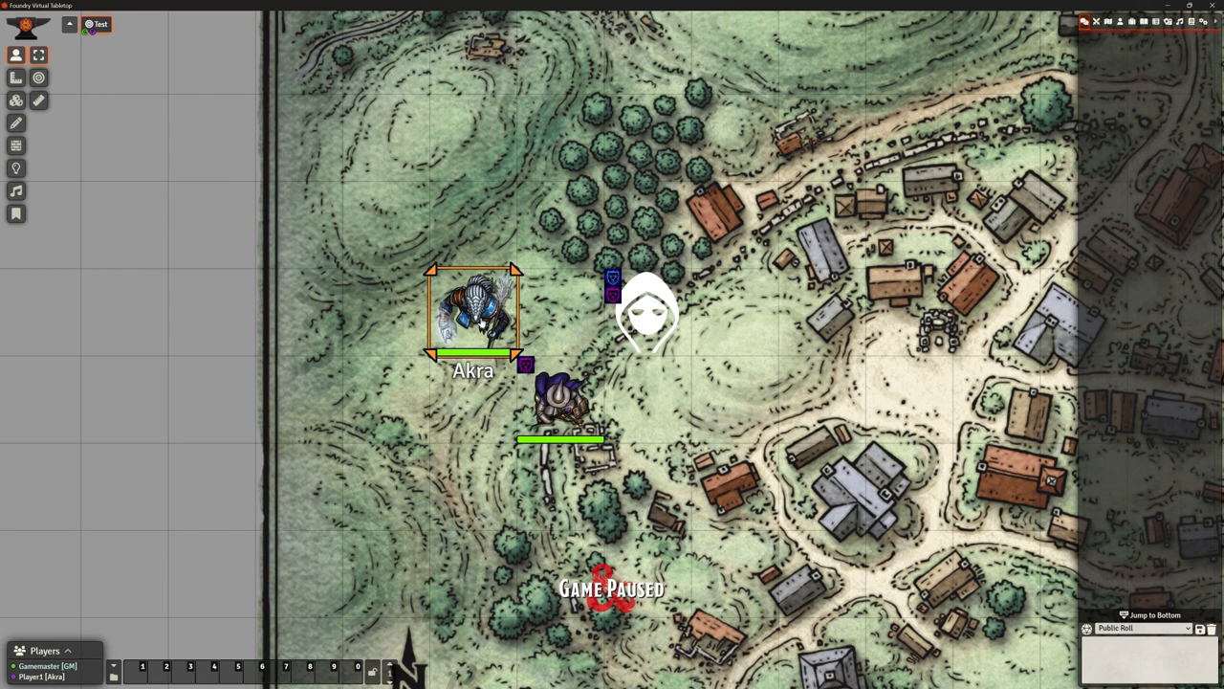
pyautogui.doubleClick(474, 316)
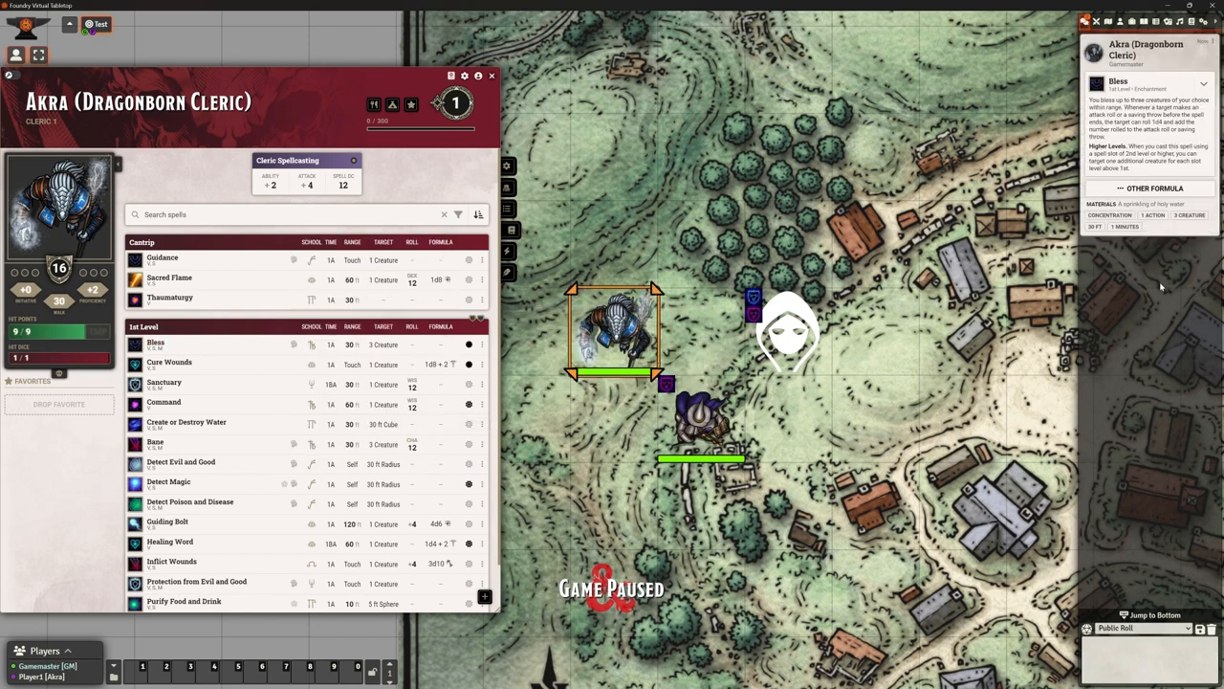
pyautogui.click(492, 77)
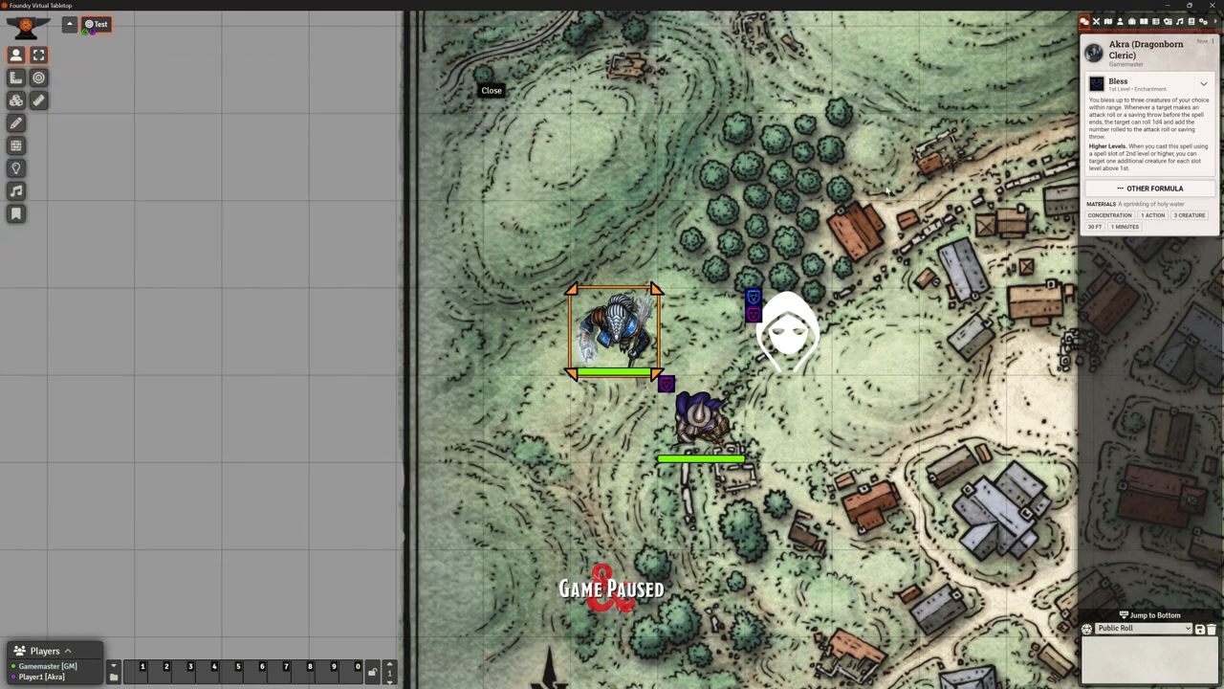
pyautogui.click(788, 329)
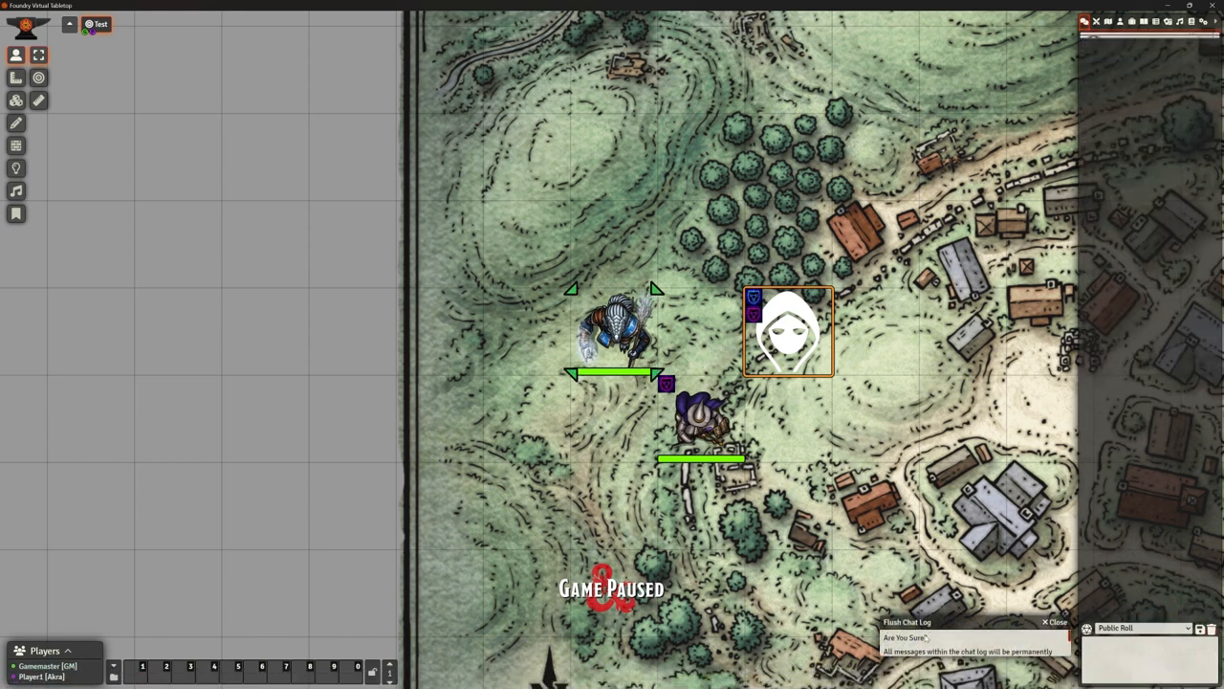
# Confirm deleting all chat messages so the log sits empty
pyautogui.click(1048, 622)
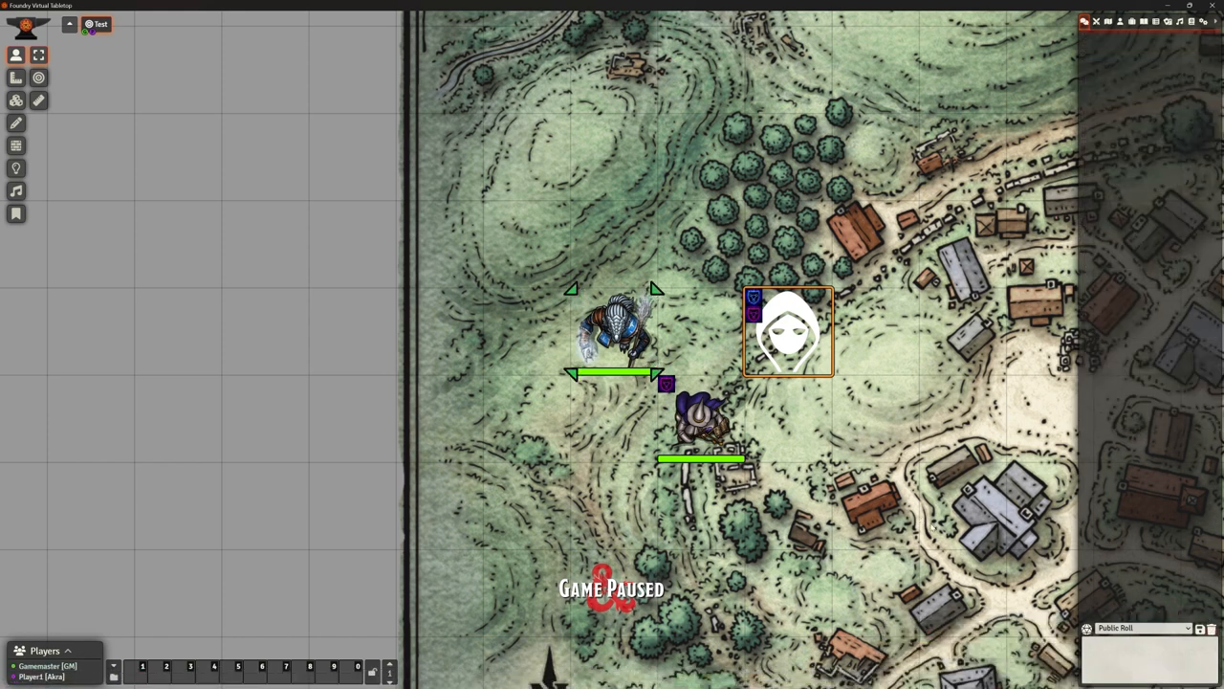
pyautogui.moveTo(942, 457)
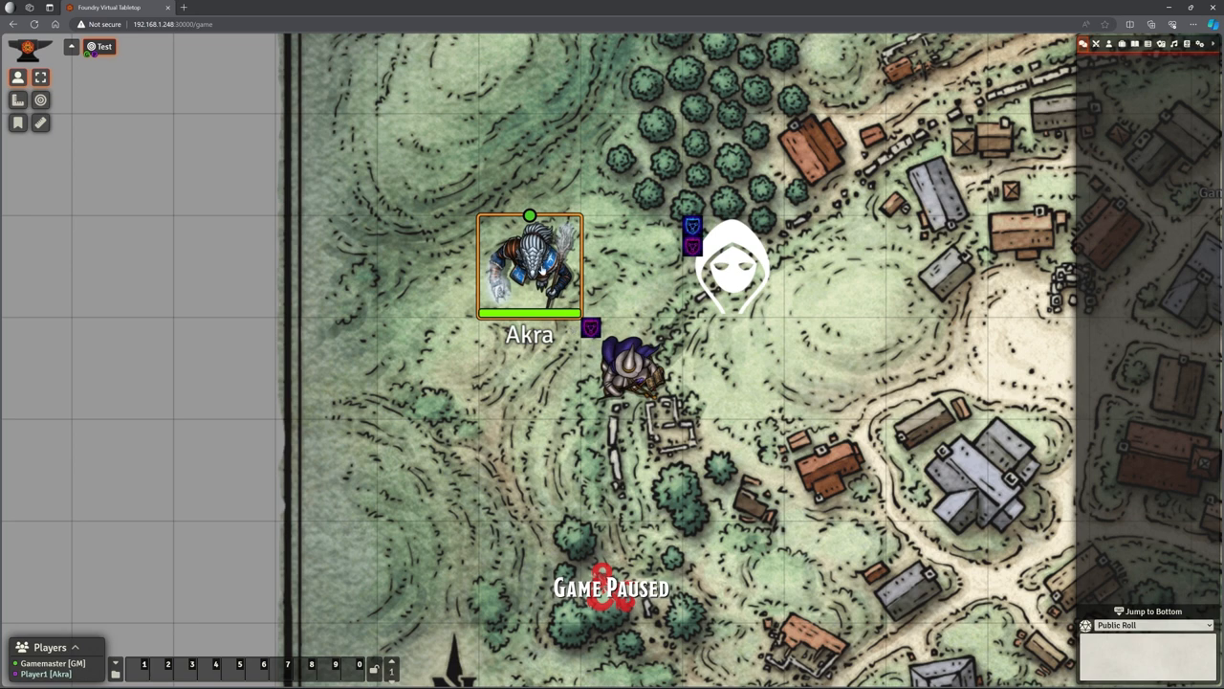
# From Akra's sheet, cast Shield of Faith at 1st level and post its card a second time
pyautogui.doubleClick(528, 267)
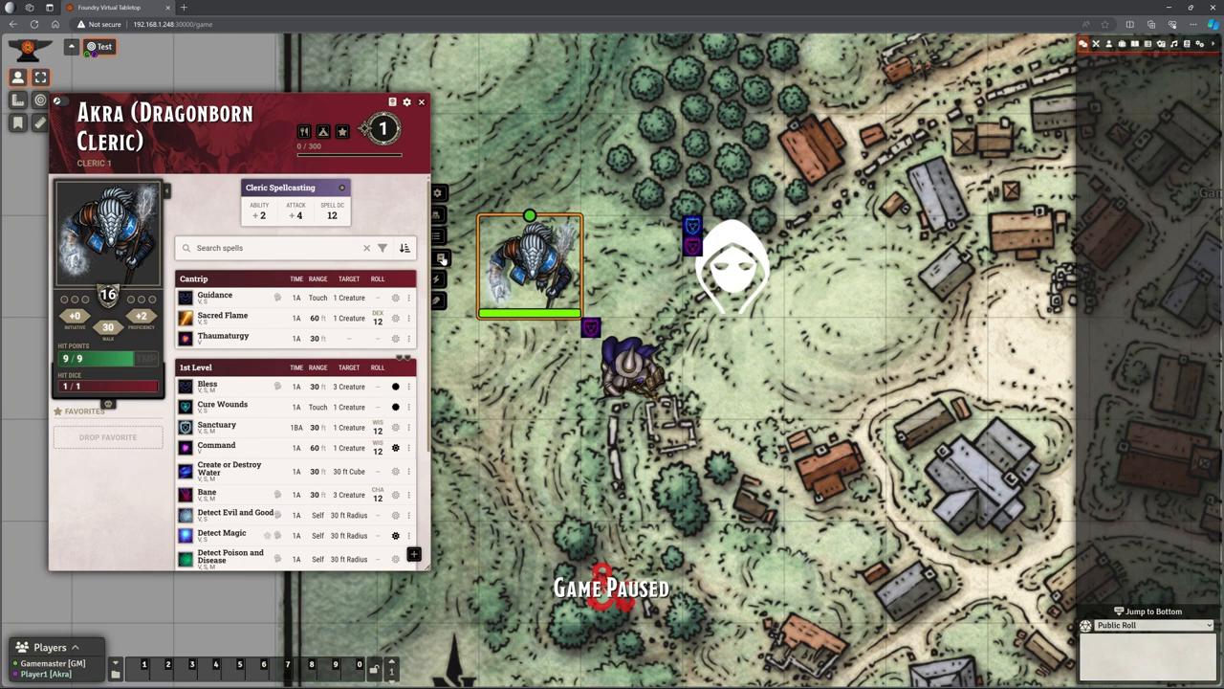
pyautogui.moveTo(222, 318)
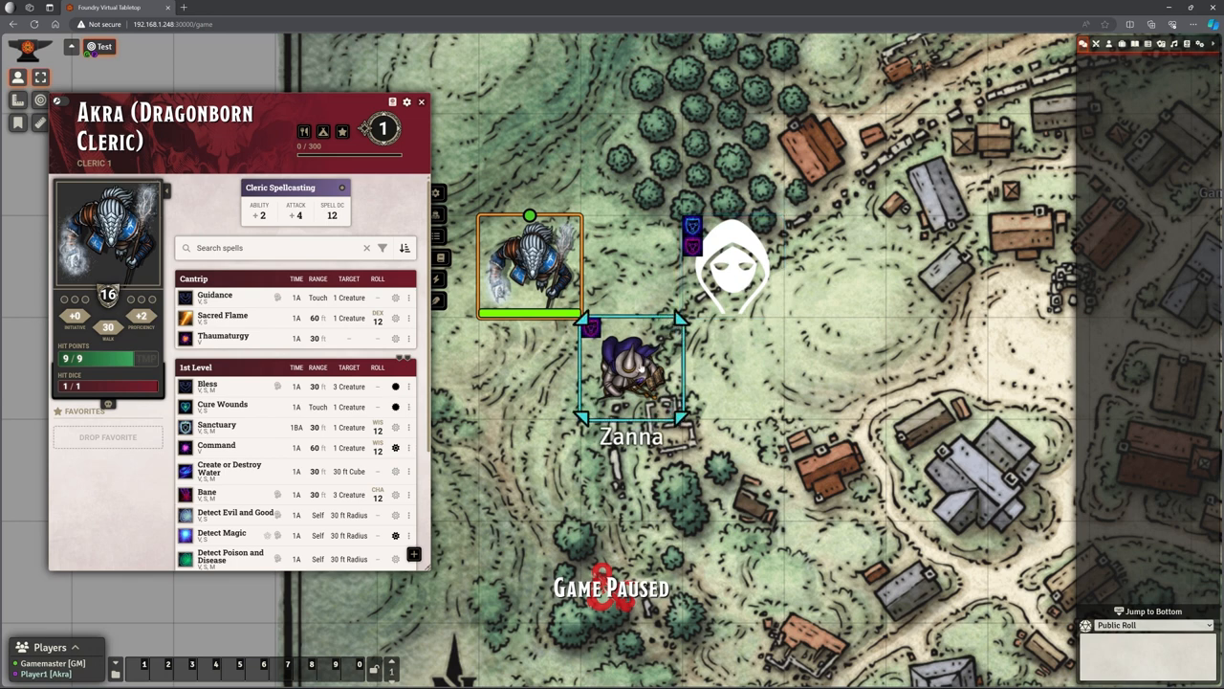
pyautogui.moveTo(229, 468)
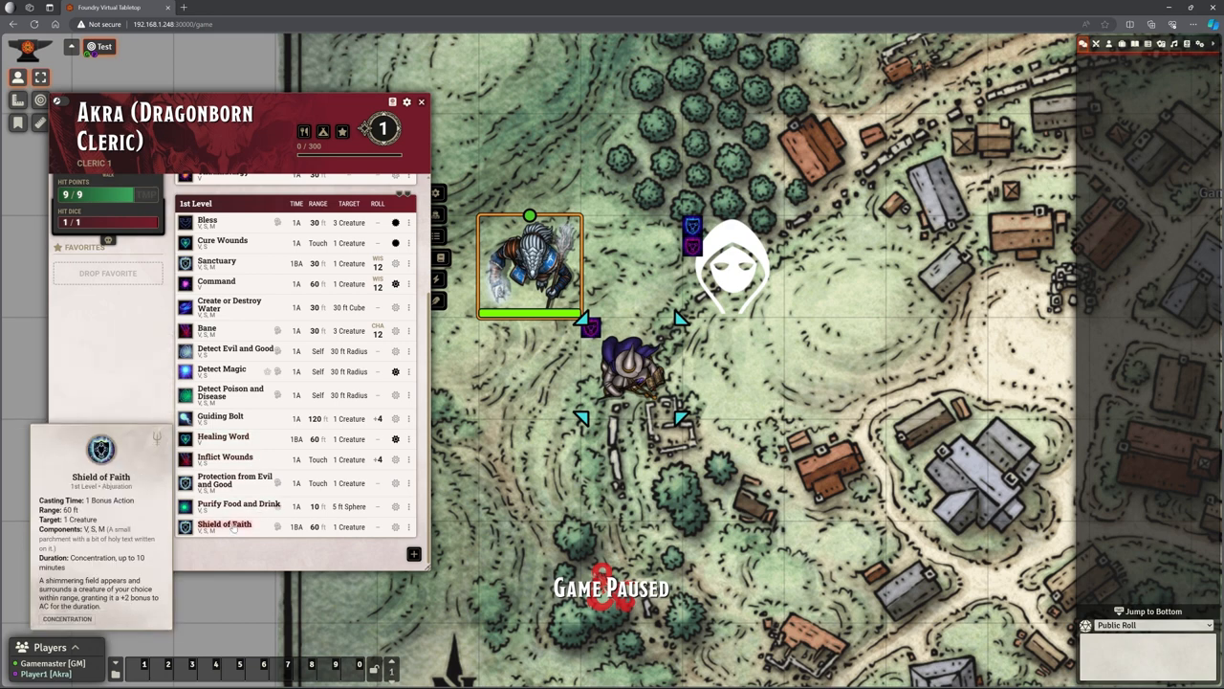
pyautogui.click(226, 524)
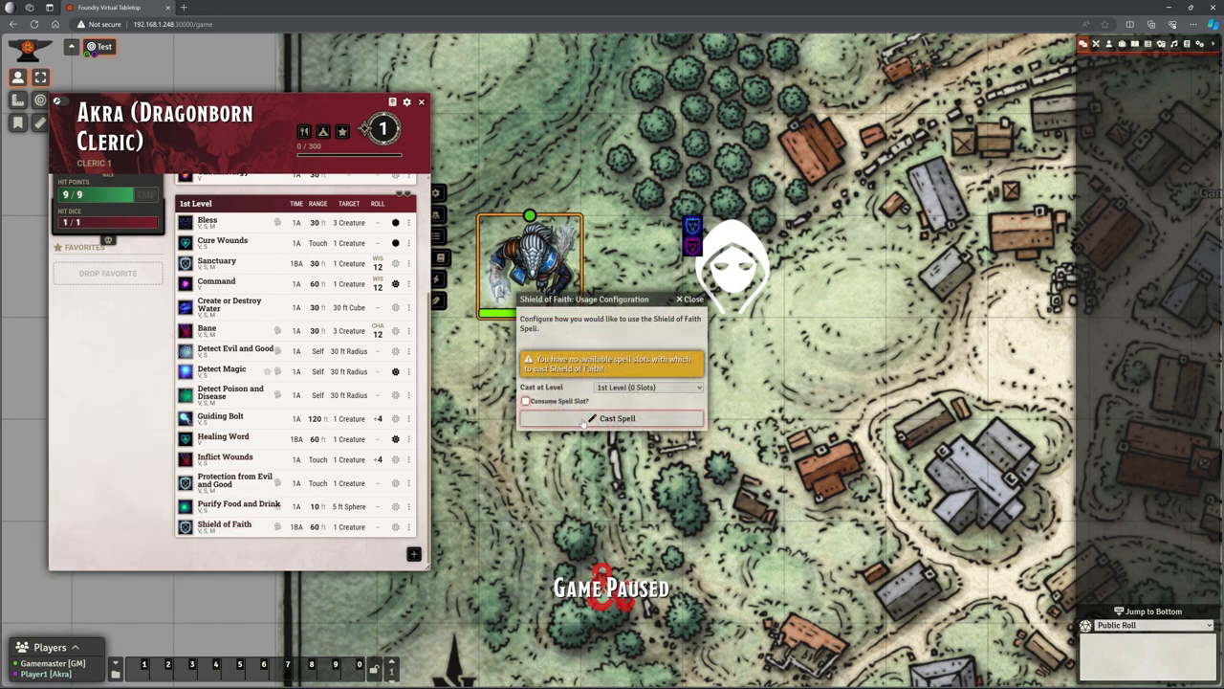
pyautogui.click(616, 417)
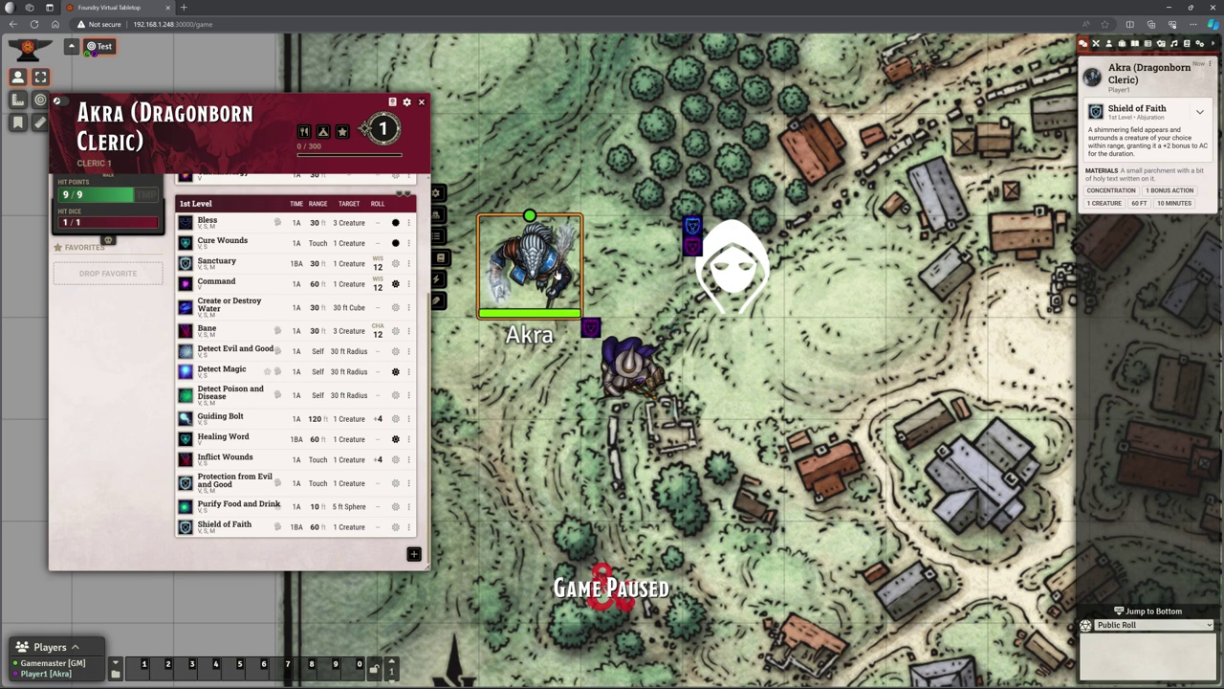
pyautogui.moveTo(224, 524)
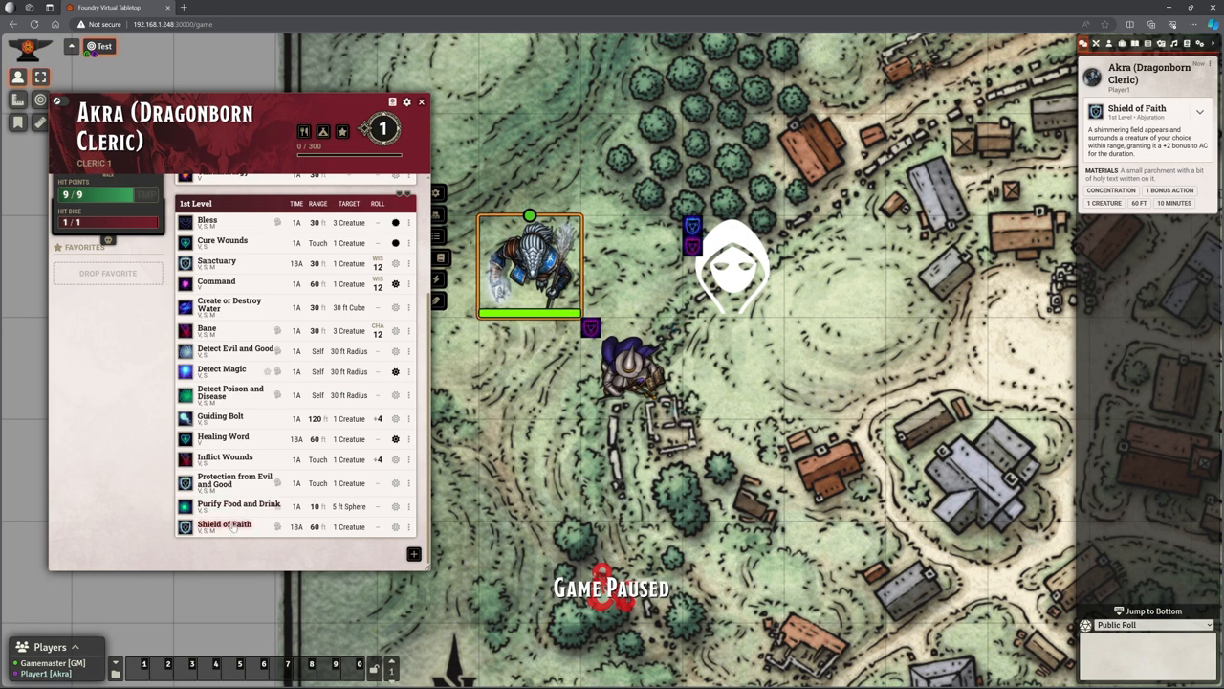
pyautogui.click(224, 525)
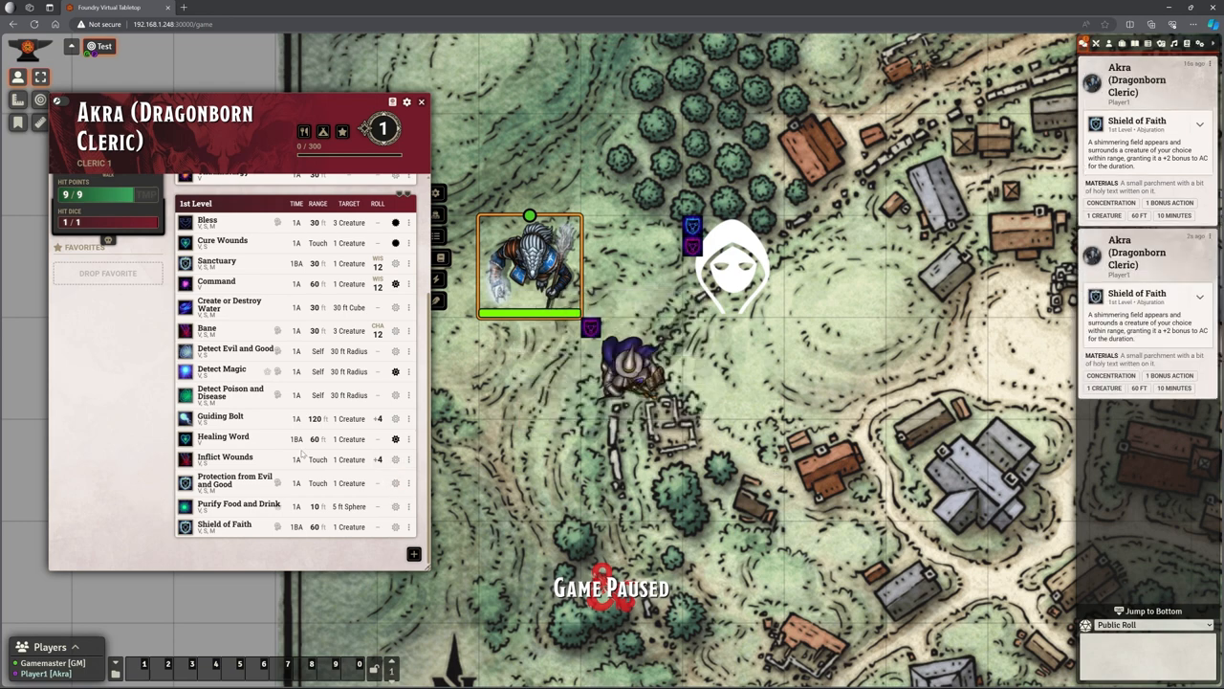
pyautogui.moveTo(220, 421)
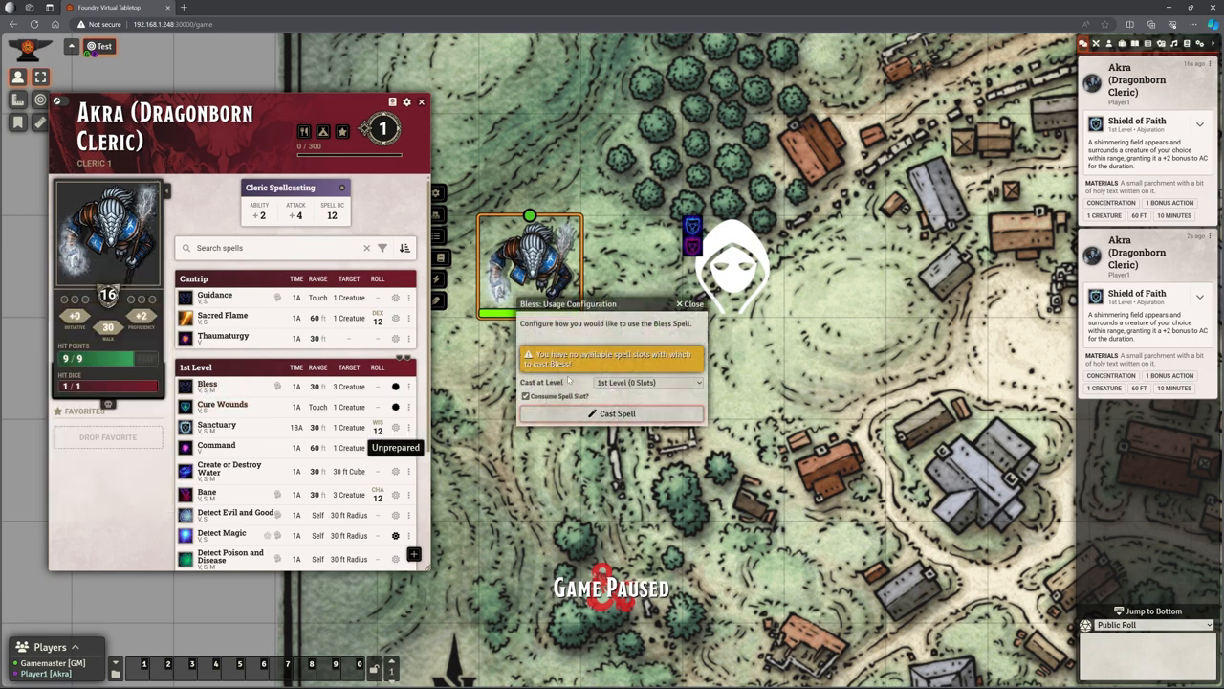
# Confirm casting Bless, adding its card below the Shield of Faith cards, and start Guiding Bolt
pyautogui.click(612, 413)
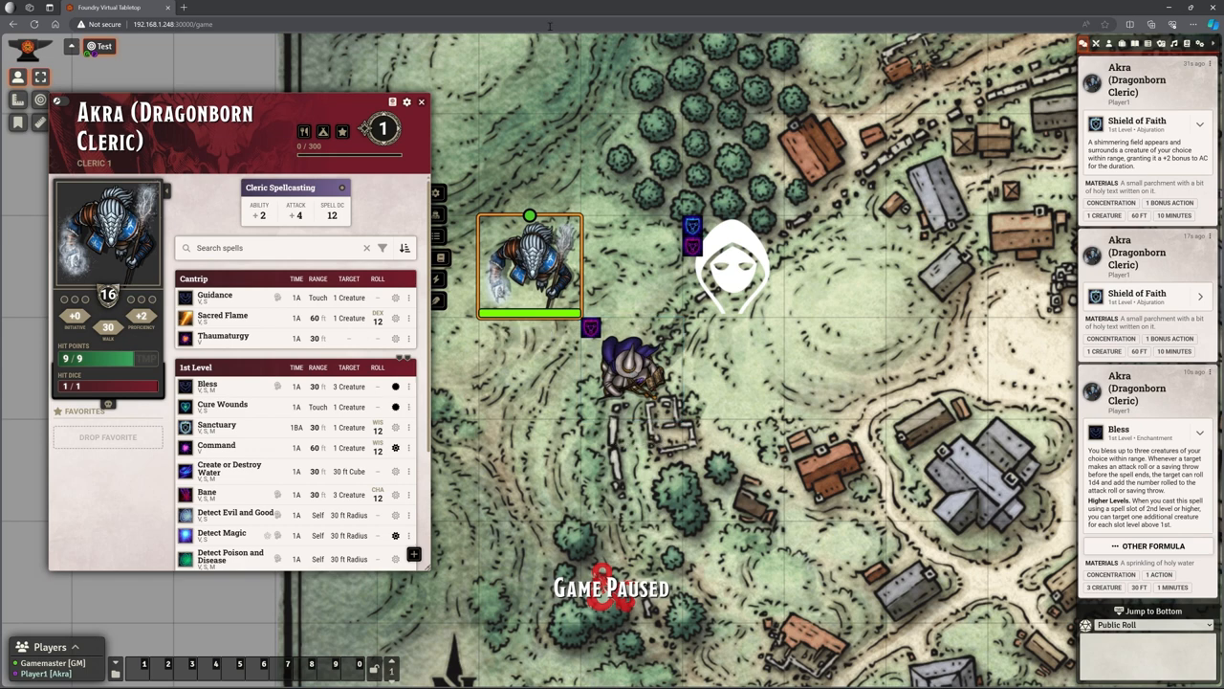
pyautogui.click(421, 101)
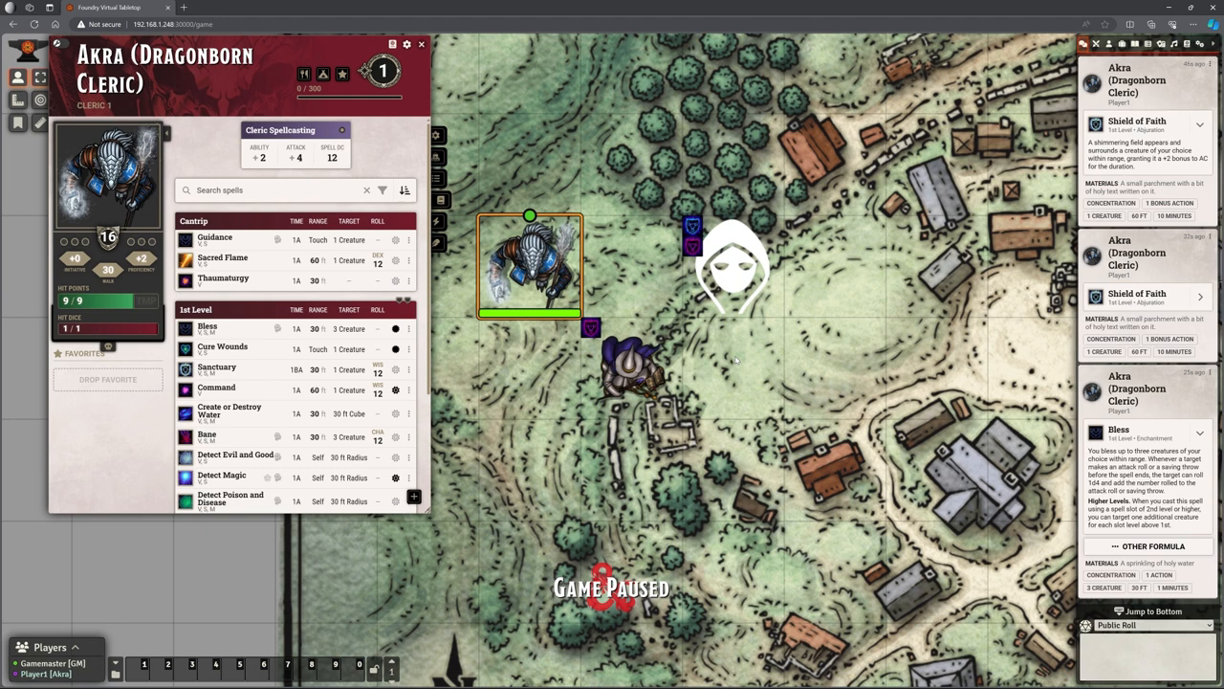
pyautogui.moveTo(216, 367)
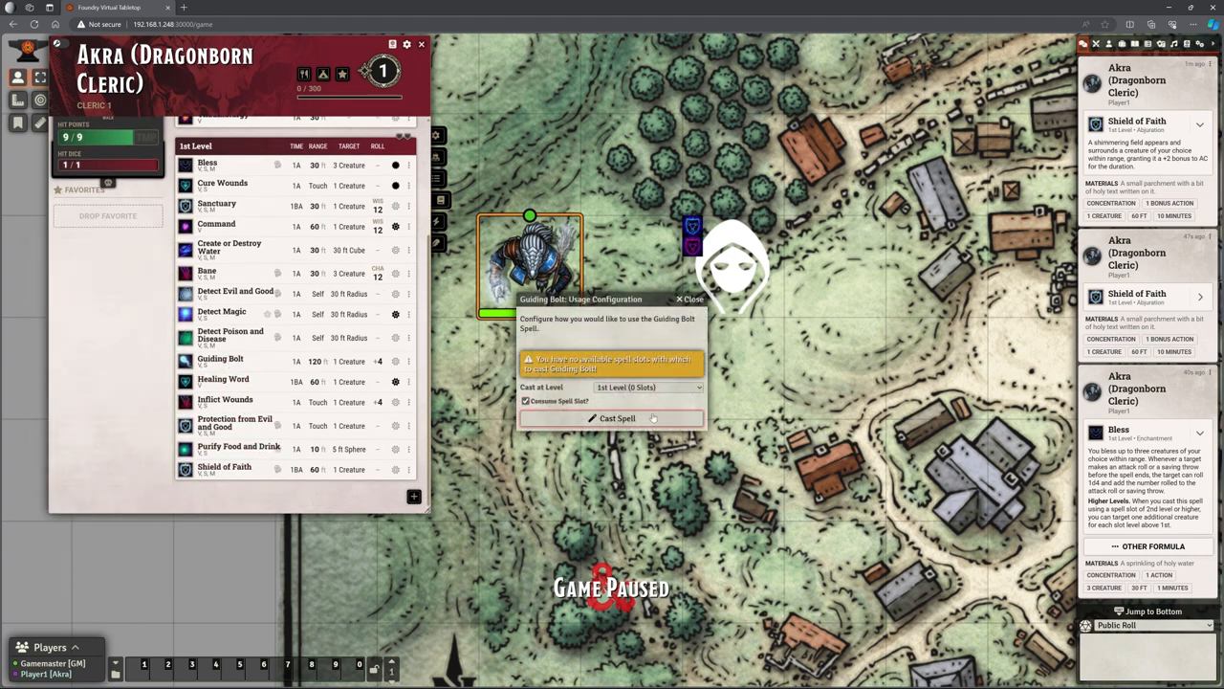
# Cast Guiding Bolt at the hooded figure with a normal attack roll of 15 and damage roll of 17
pyautogui.click(616, 417)
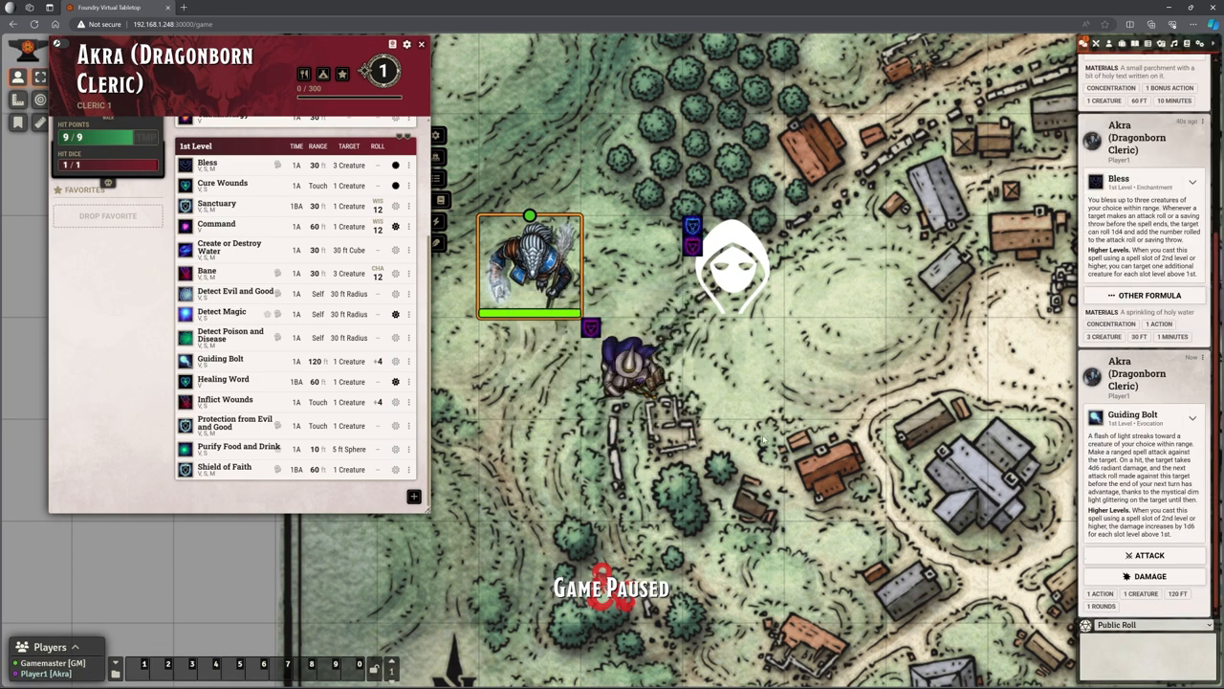
pyautogui.click(735, 272)
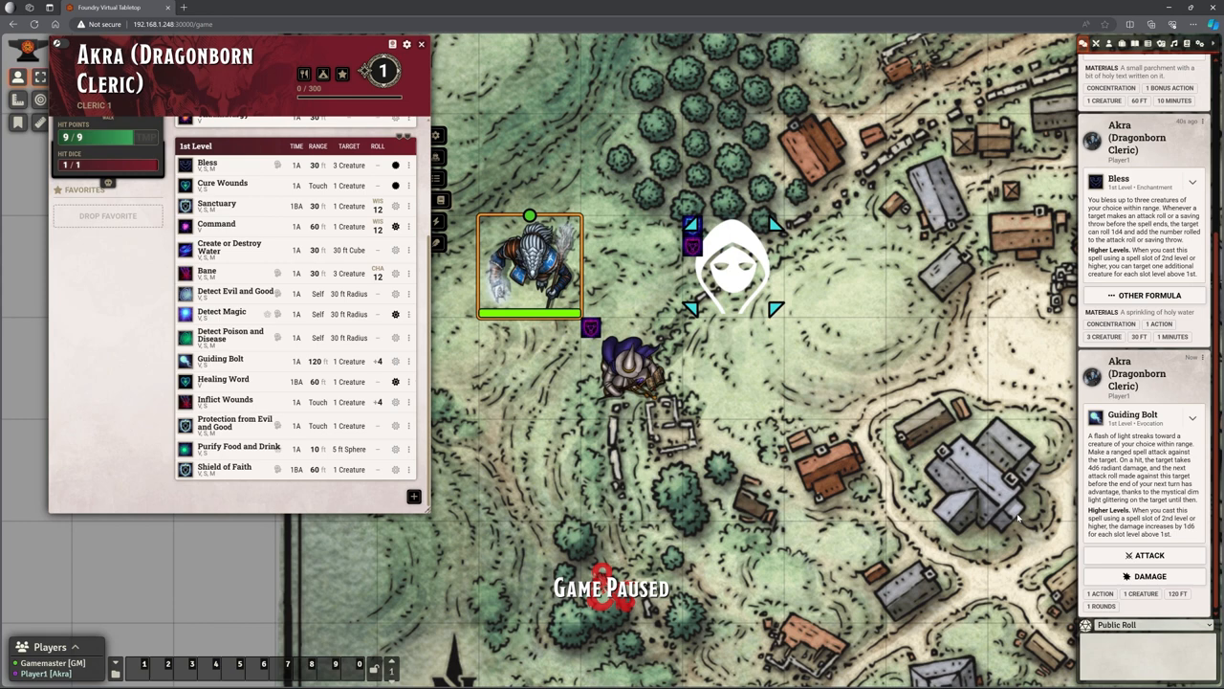
pyautogui.click(1148, 555)
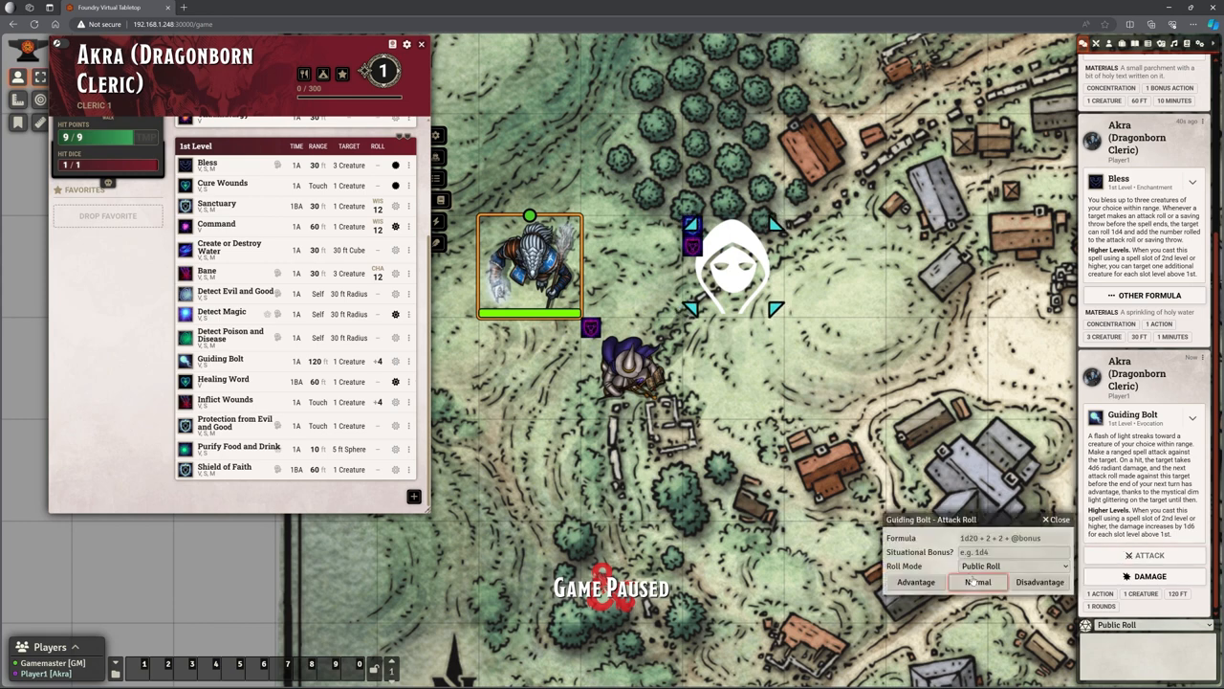
pyautogui.click(1002, 582)
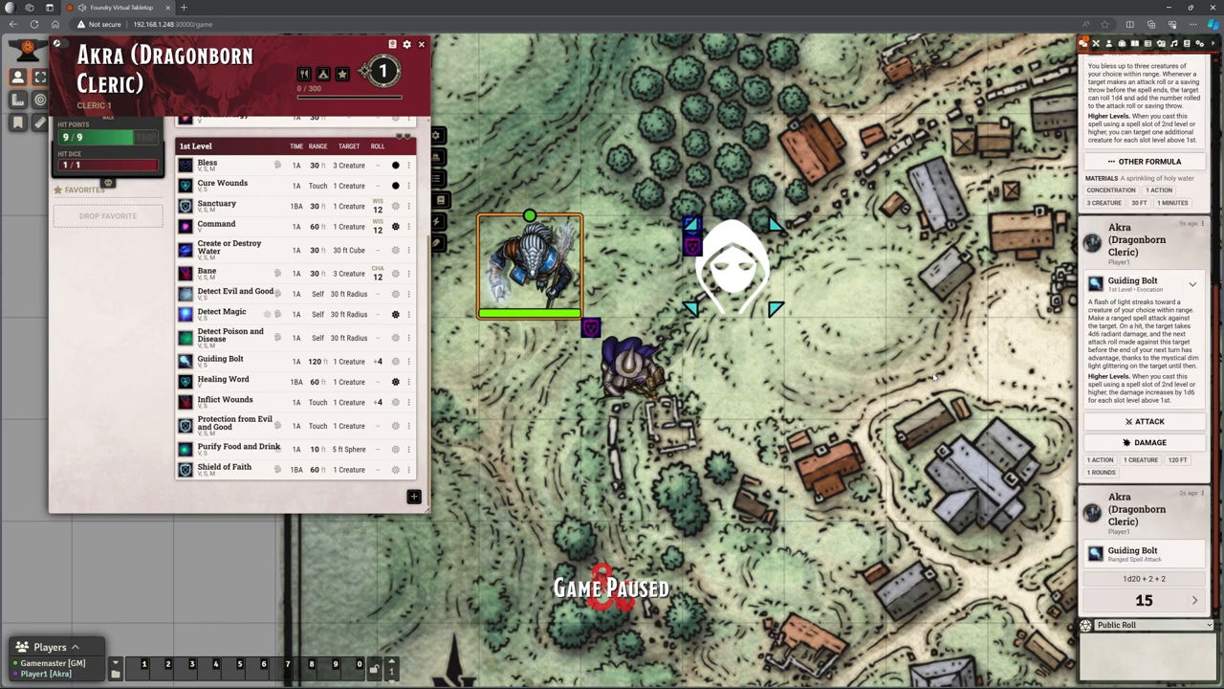
pyautogui.click(1144, 461)
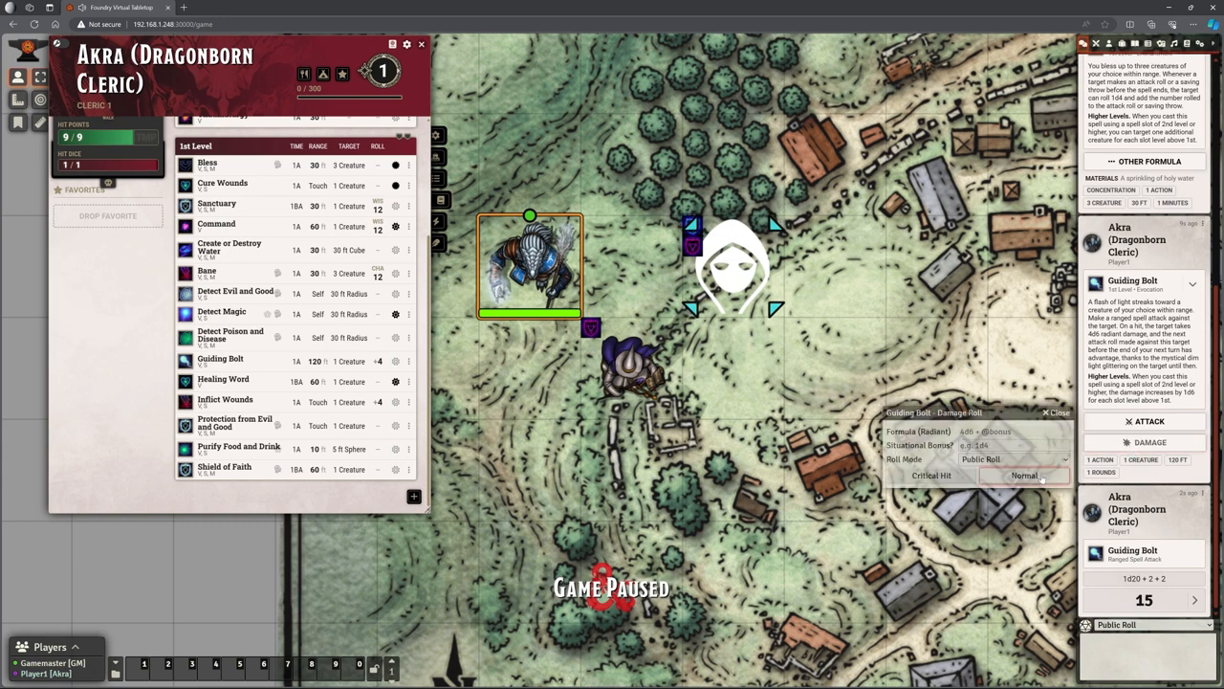
pyautogui.click(1021, 475)
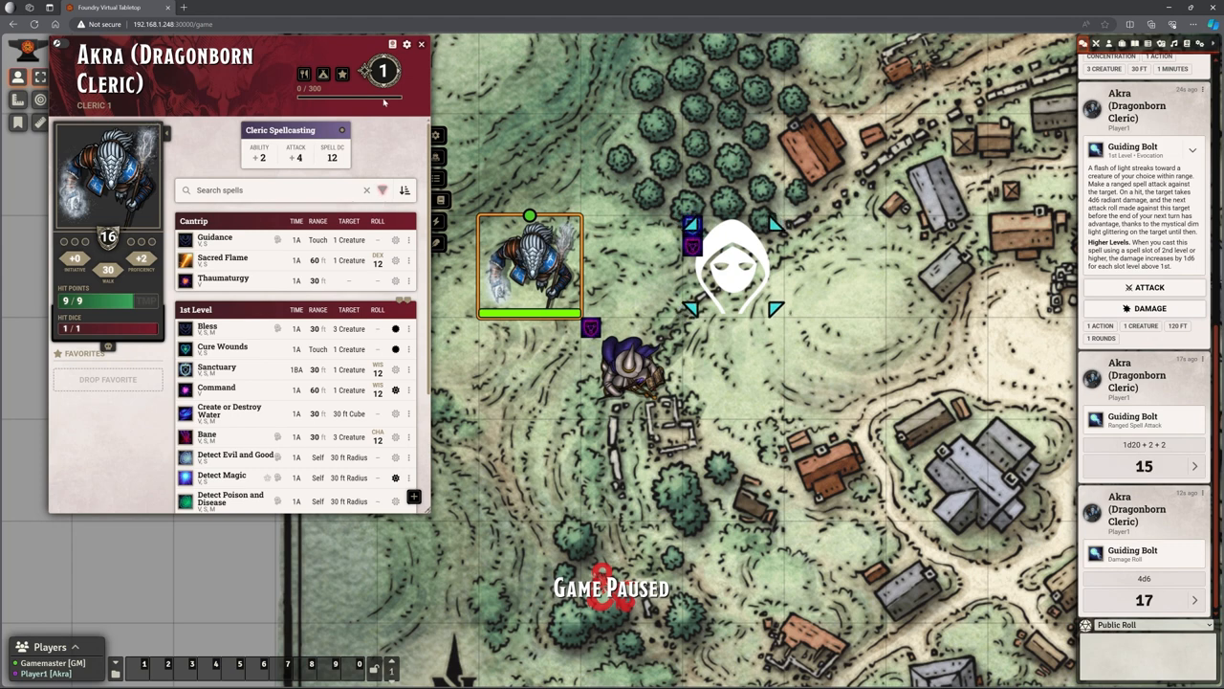
pyautogui.moveTo(364, 12)
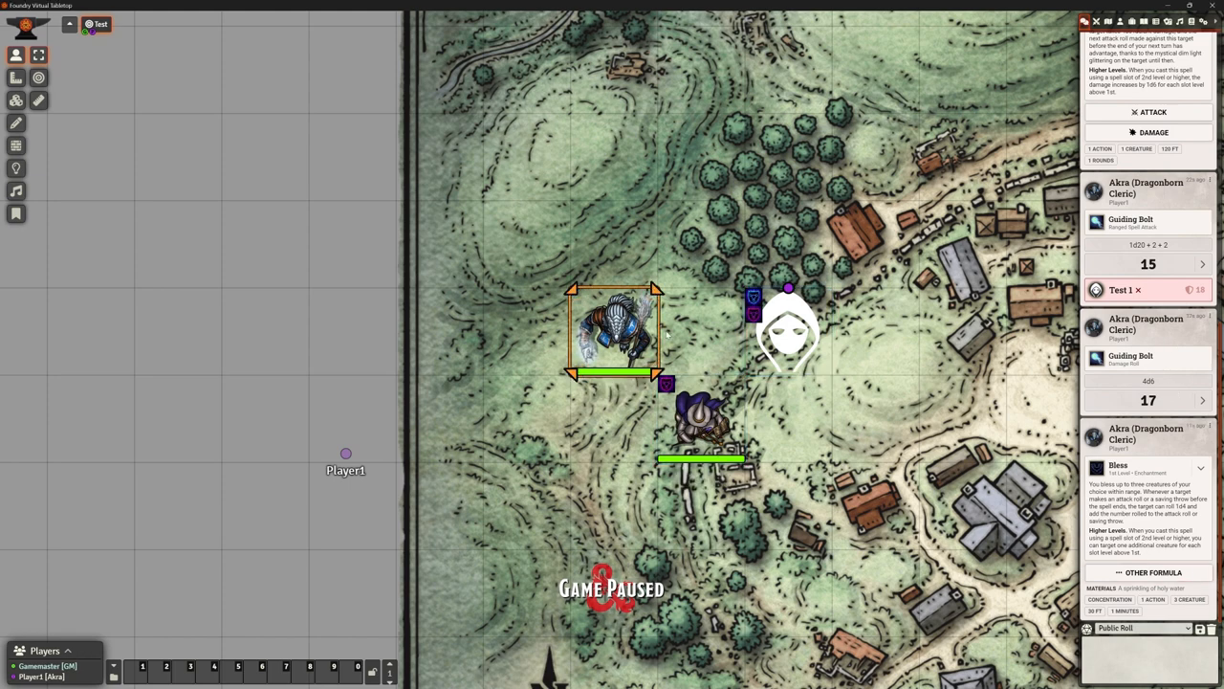
pyautogui.moveTo(612, 335)
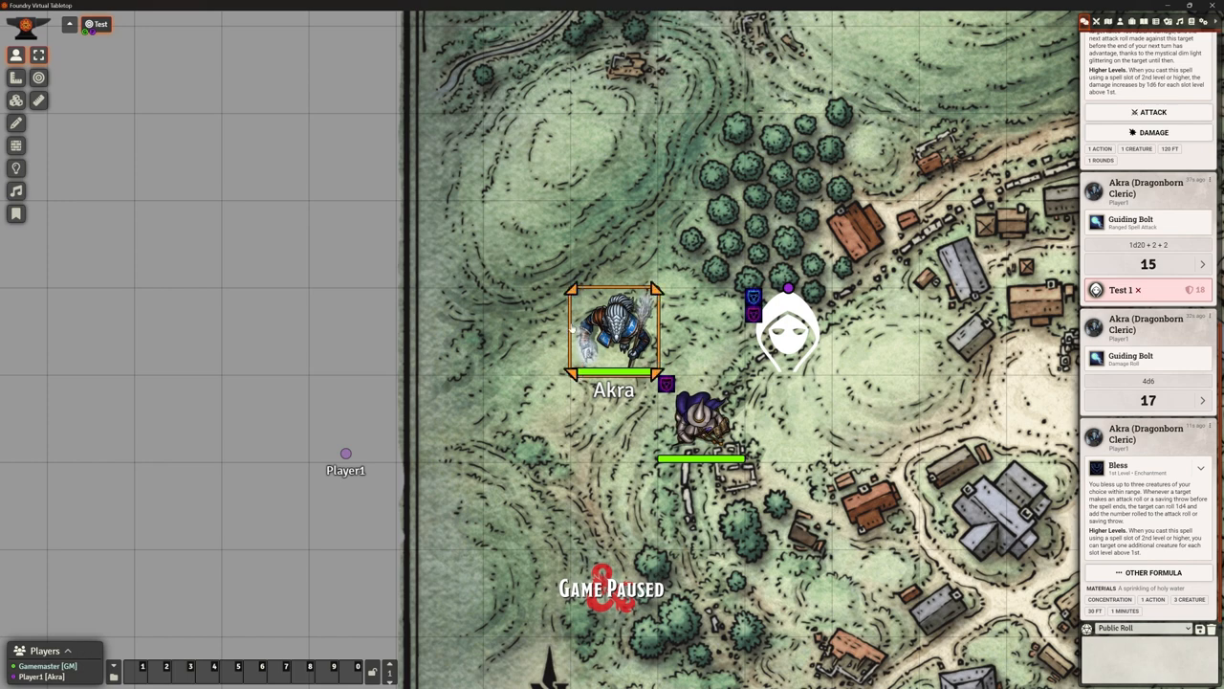
# Cast Bless from Test 1's character sheet so its spell card posts to chat
pyautogui.doubleClick(789, 325)
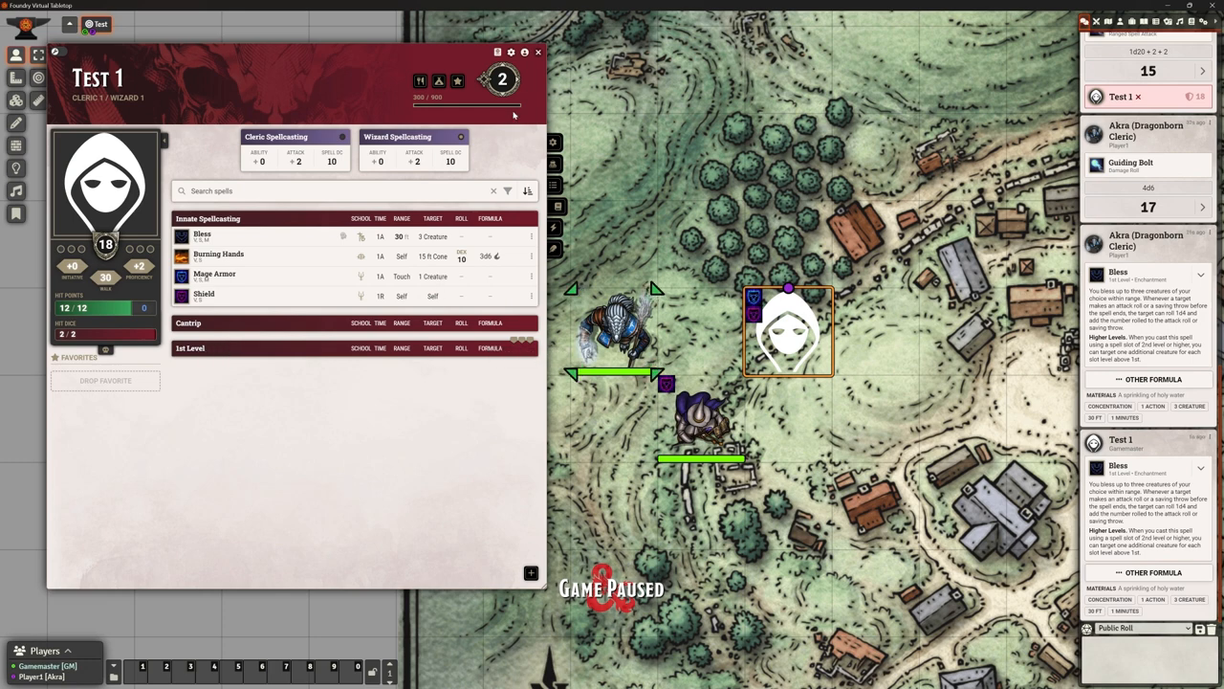
pyautogui.click(535, 54)
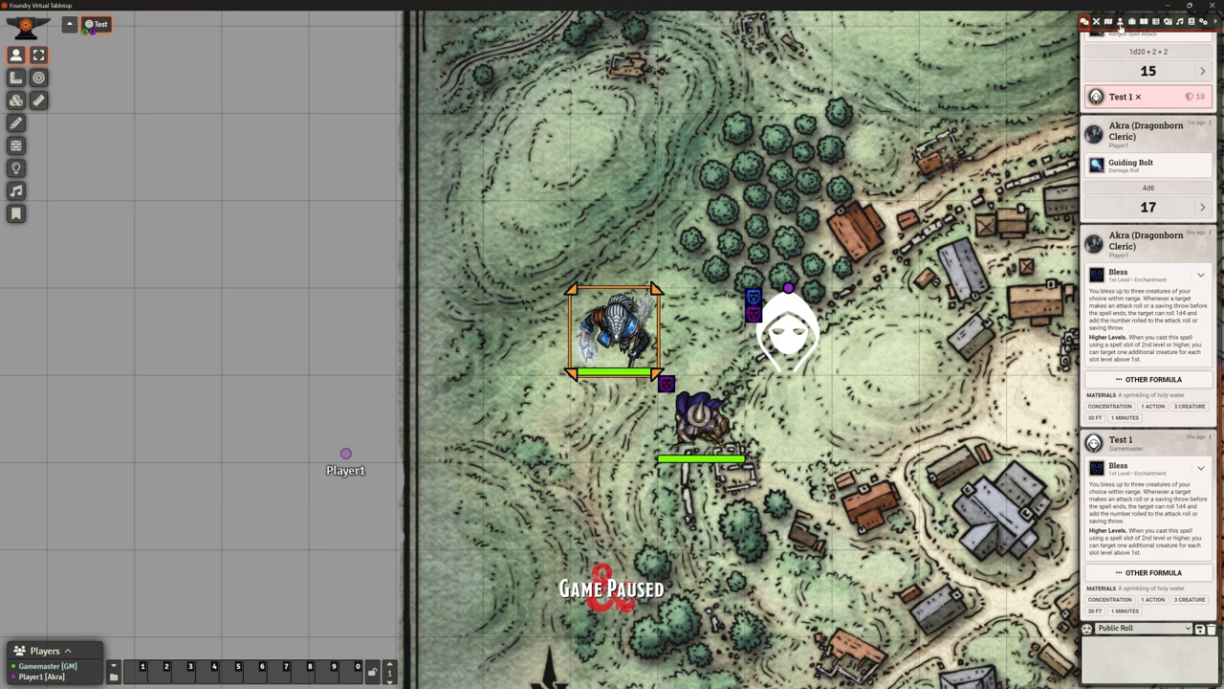
# Browse the Spells (SRD) compendium pack and expand its 1st Level spells
pyautogui.click(1191, 19)
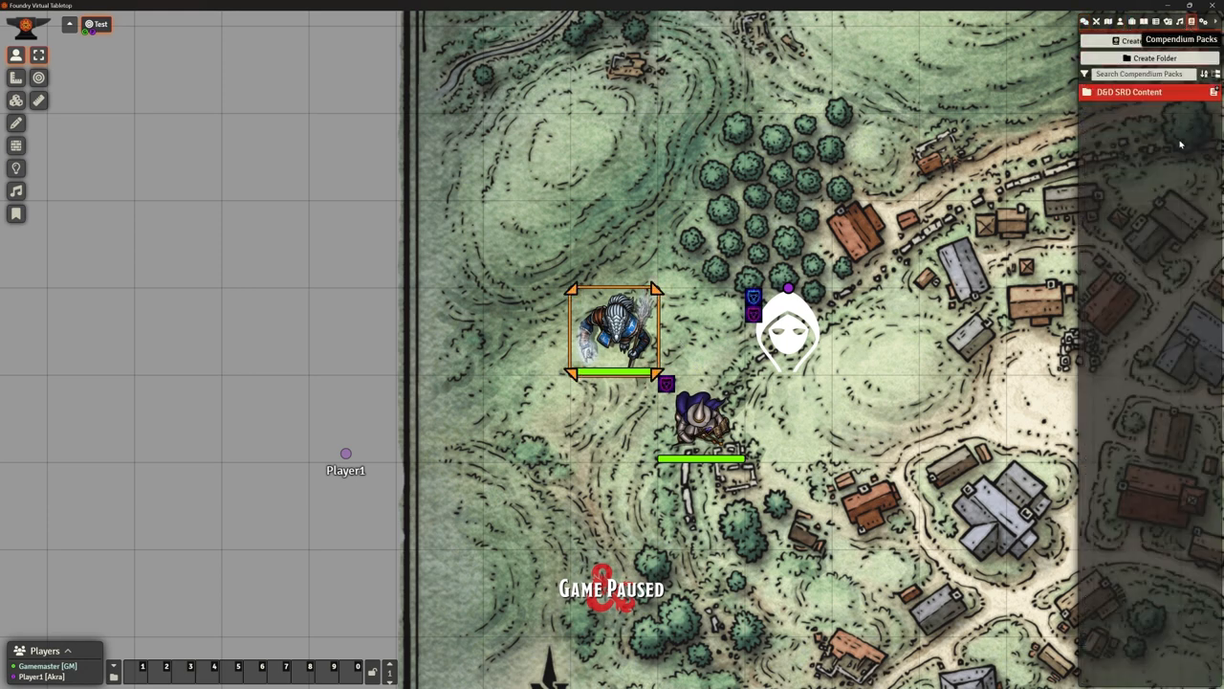
pyautogui.click(1129, 92)
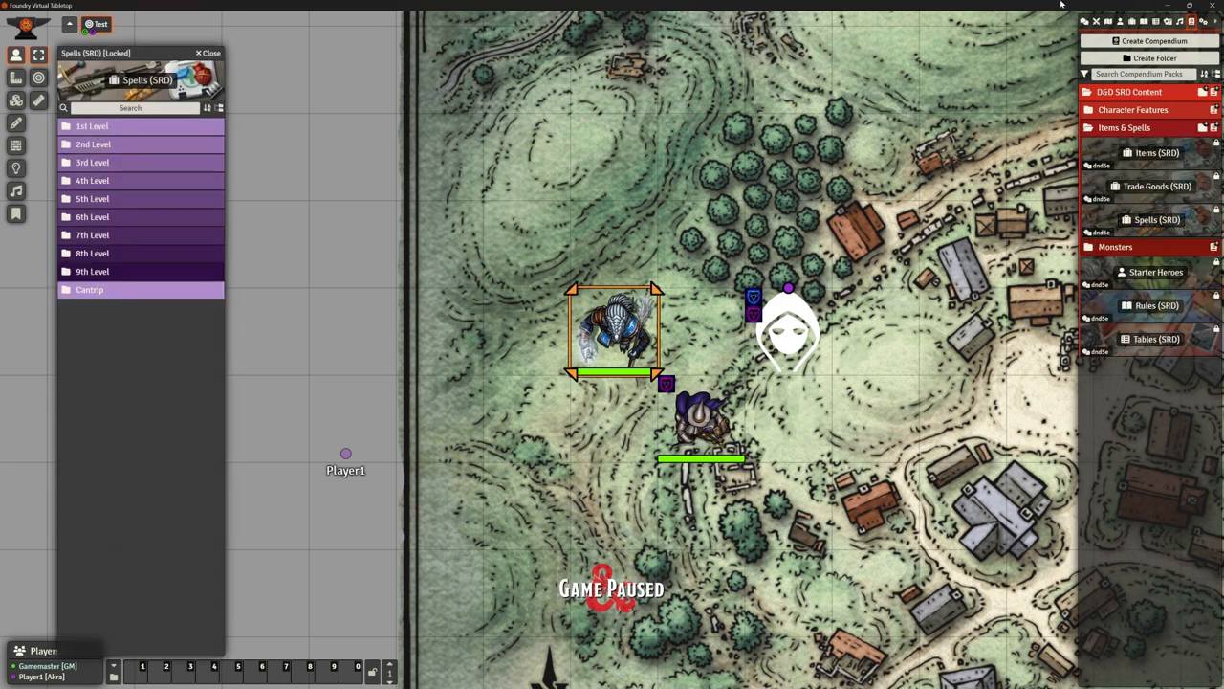
pyautogui.click(92, 126)
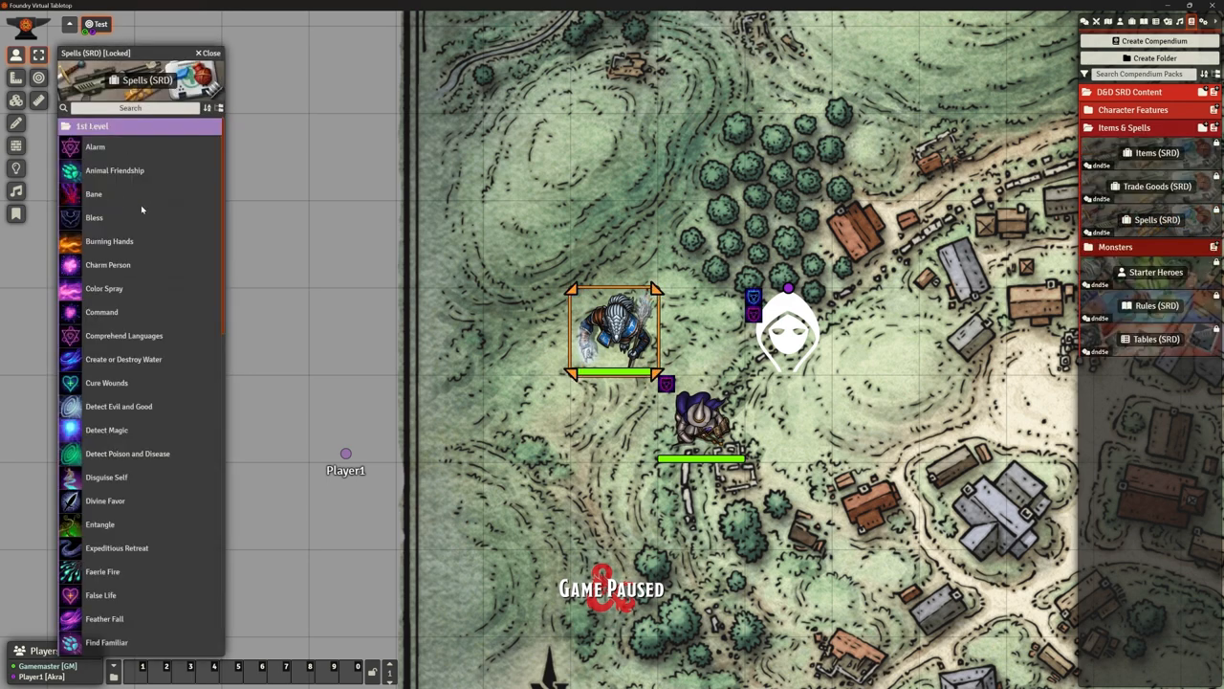
pyautogui.moveTo(247, 189)
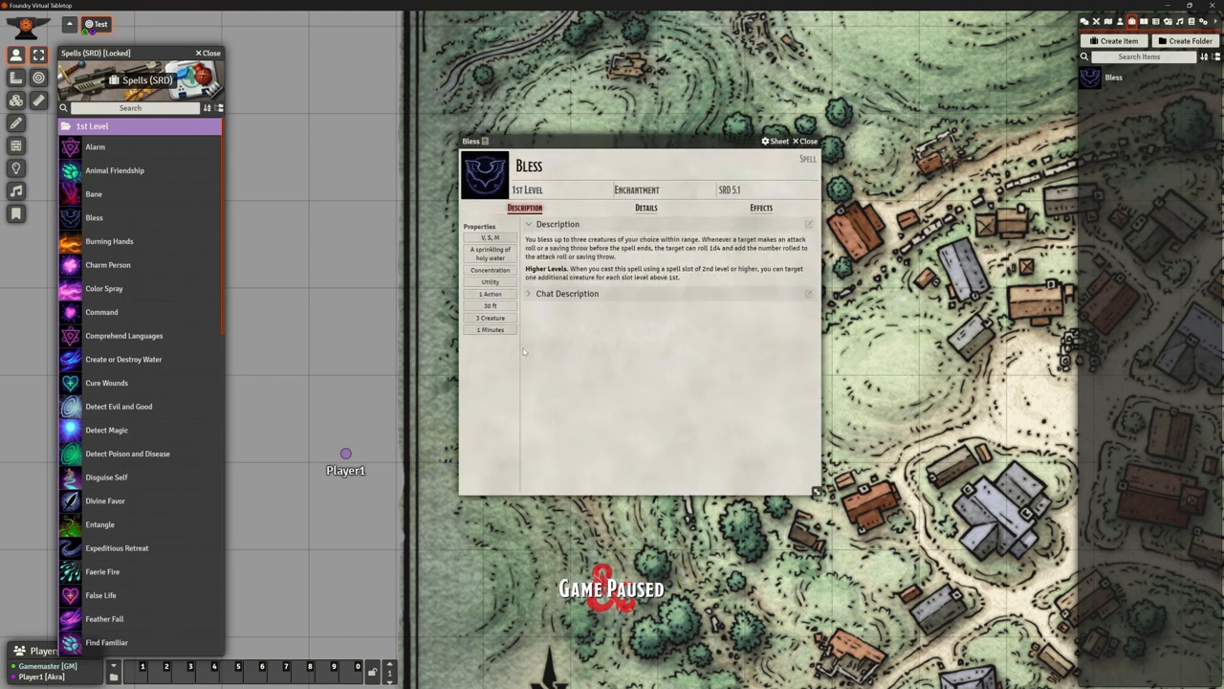
# Inspect Bless's Details including the Target type choices, then view its Effects list
pyautogui.click(643, 206)
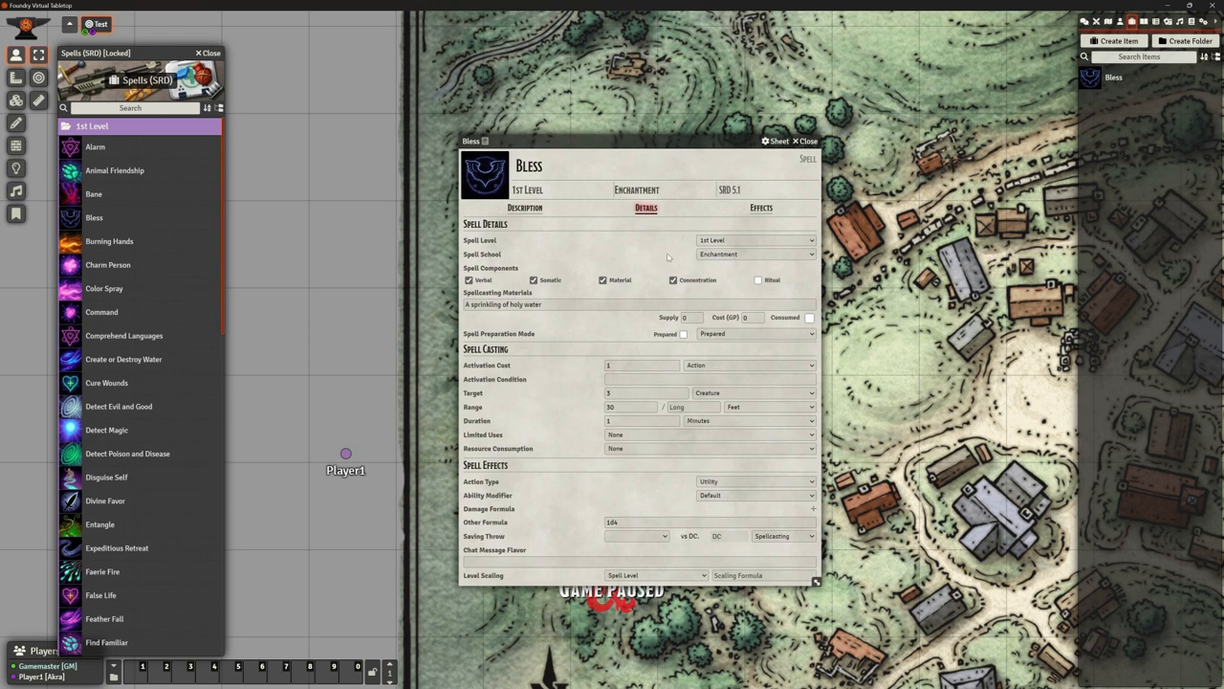
pyautogui.moveTo(599, 482)
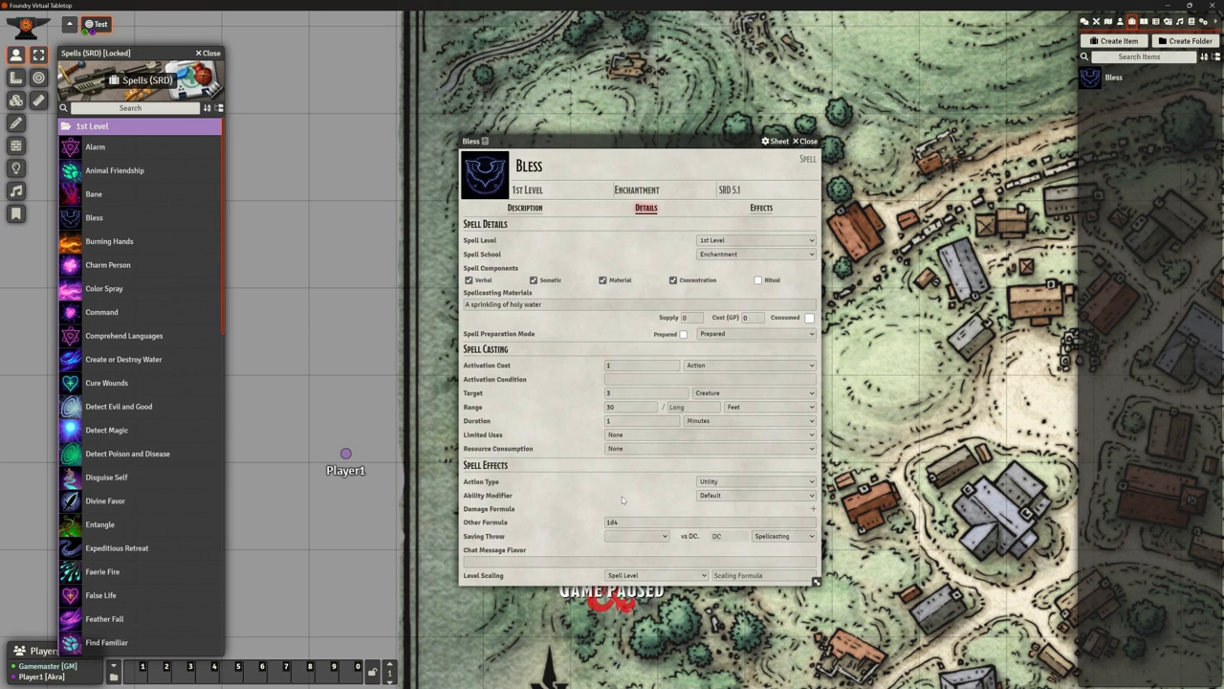
pyautogui.moveTo(528, 379)
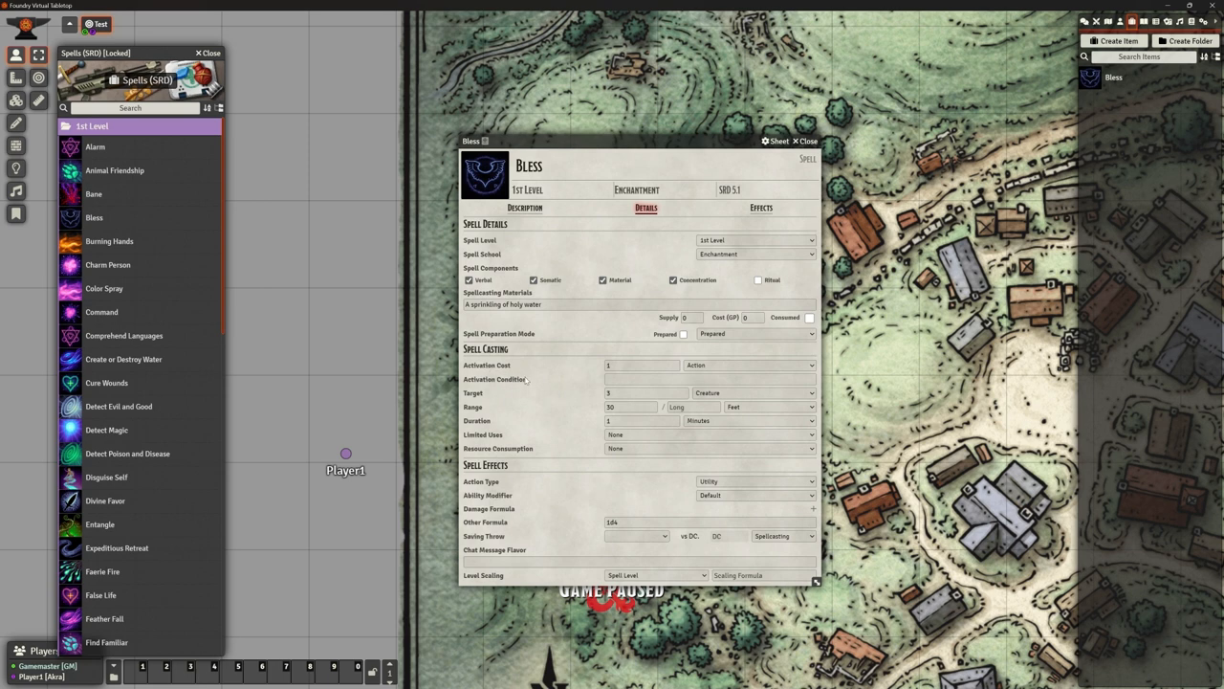
pyautogui.click(754, 394)
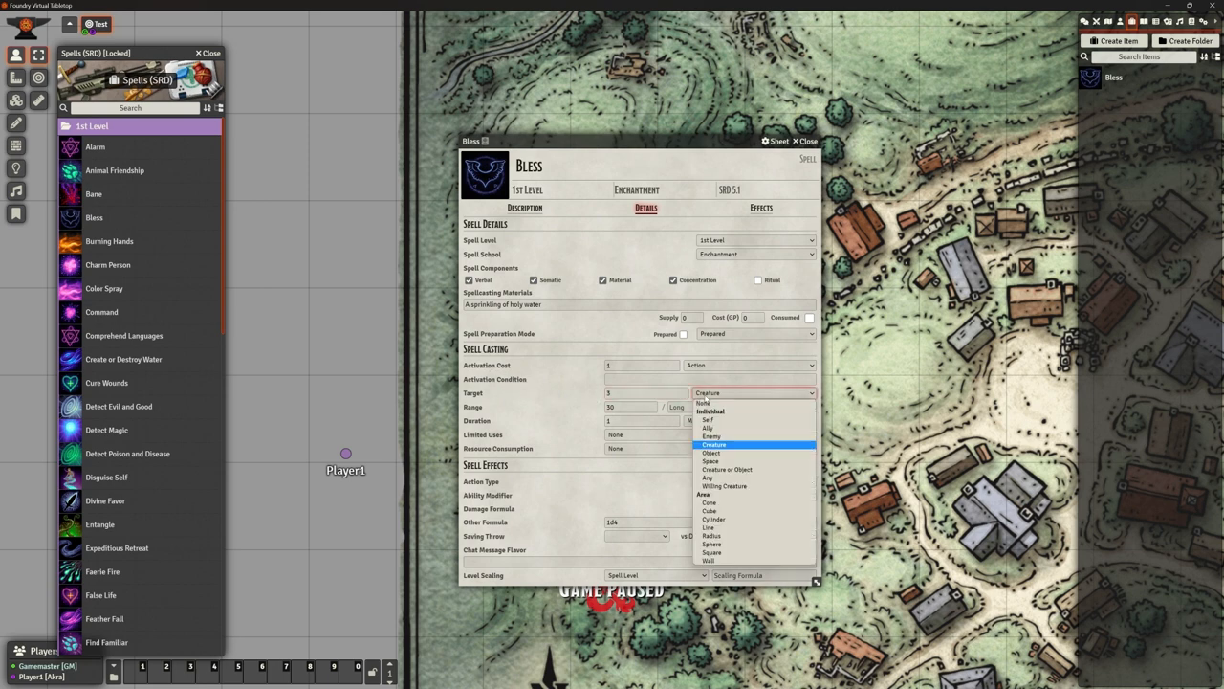
pyautogui.click(731, 444)
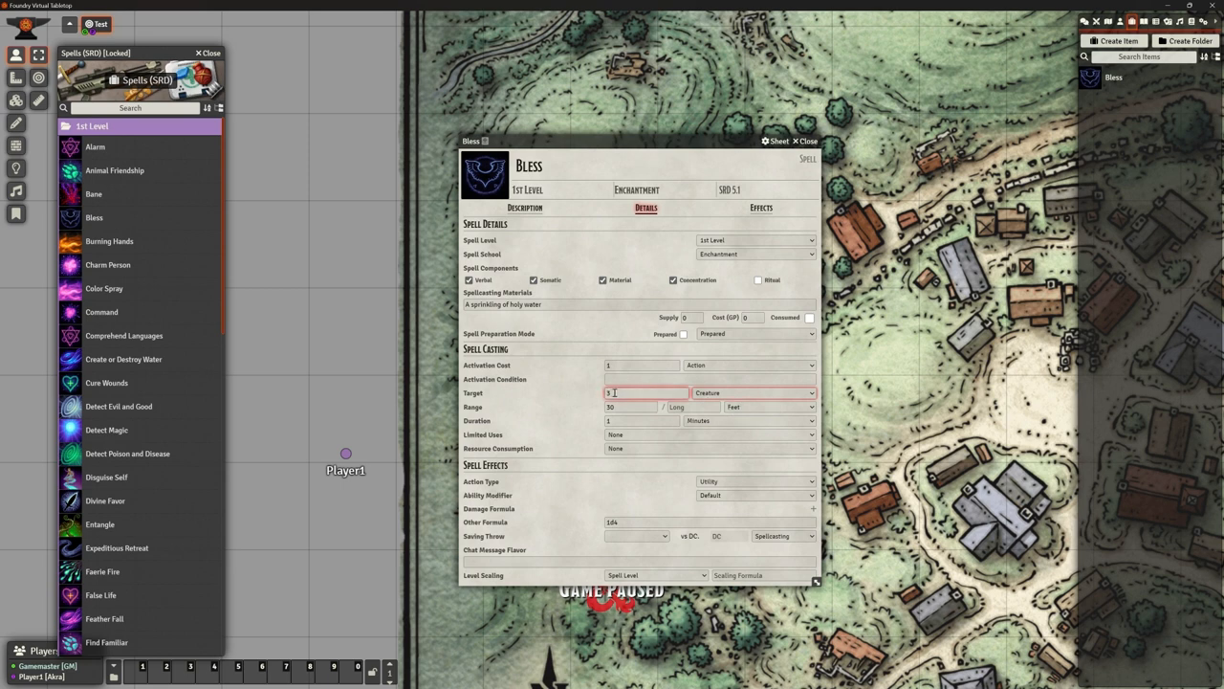
pyautogui.click(753, 394)
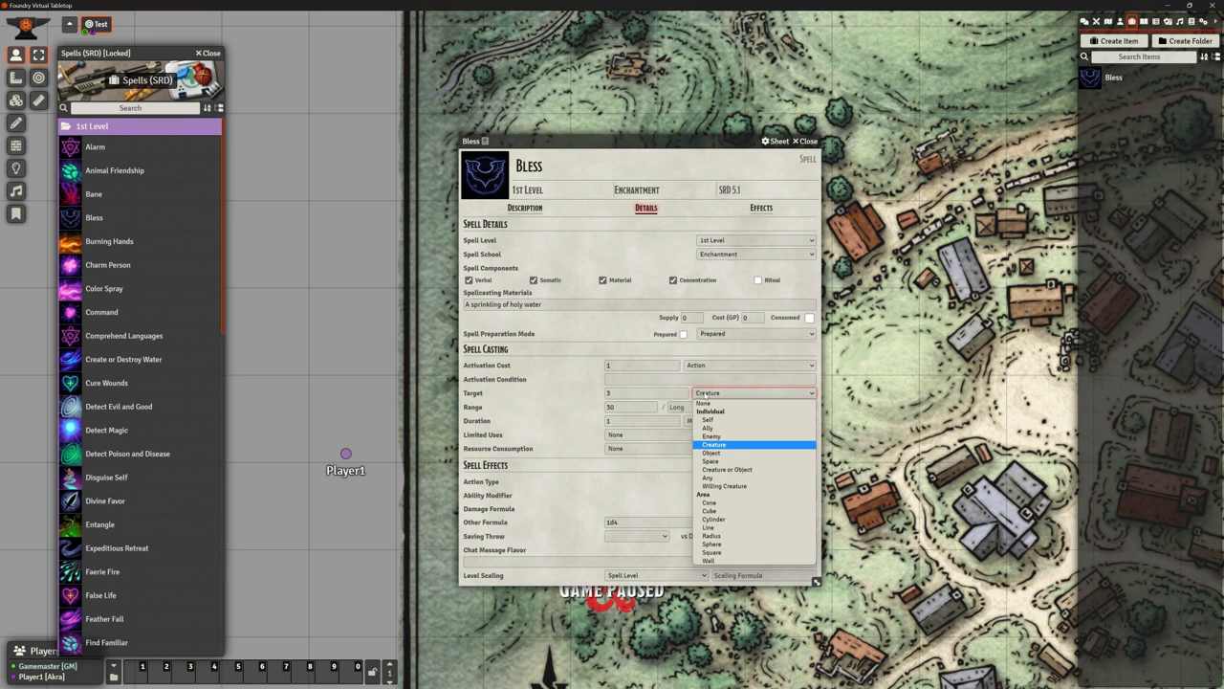
pyautogui.click(733, 444)
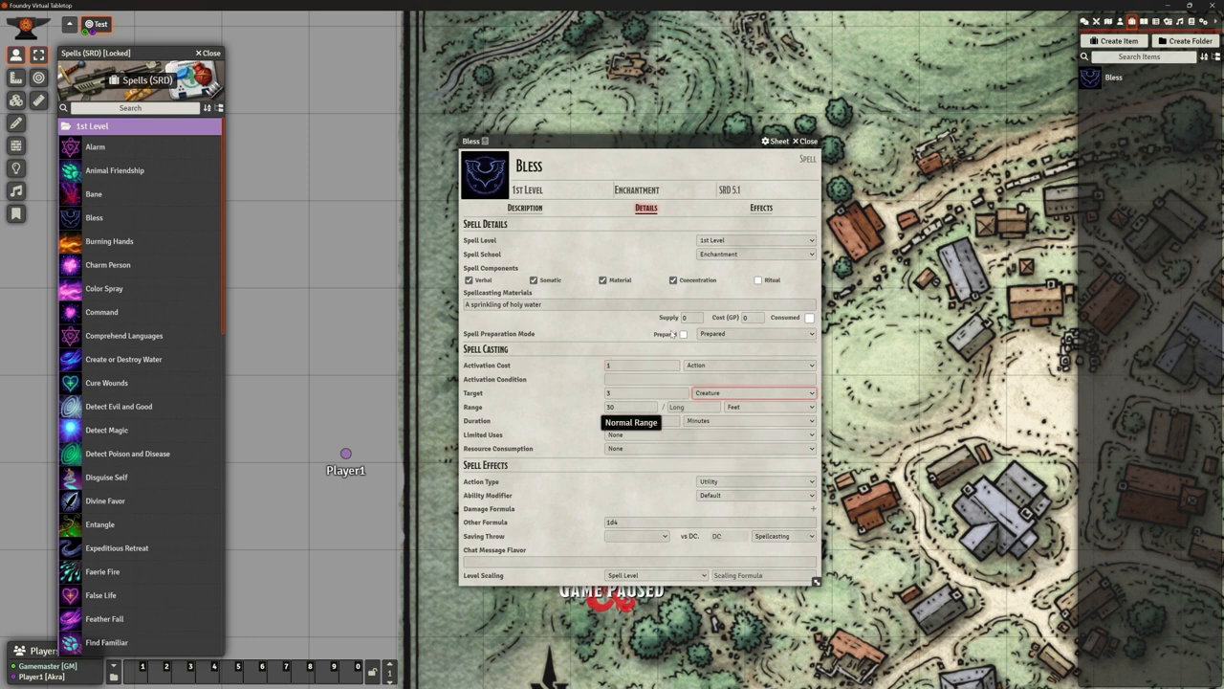
pyautogui.click(761, 207)
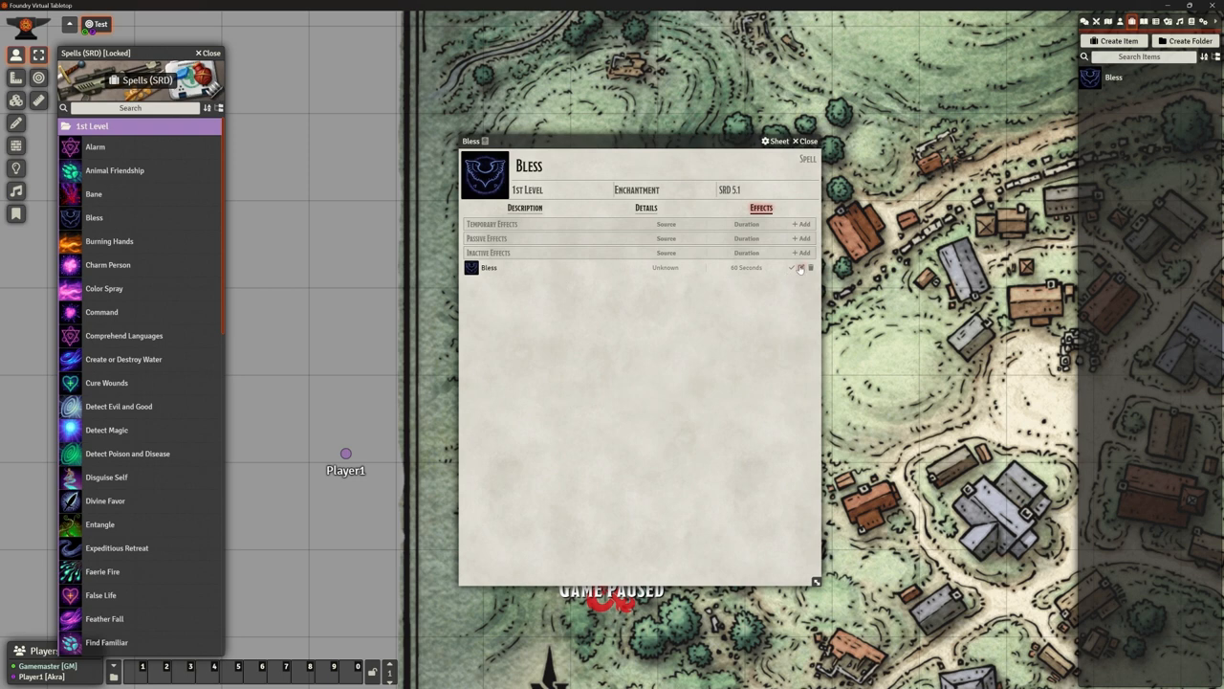
# Edit the Bless effect, check its Duration, untick Effect Suspended and submit the changes
pyautogui.click(800, 268)
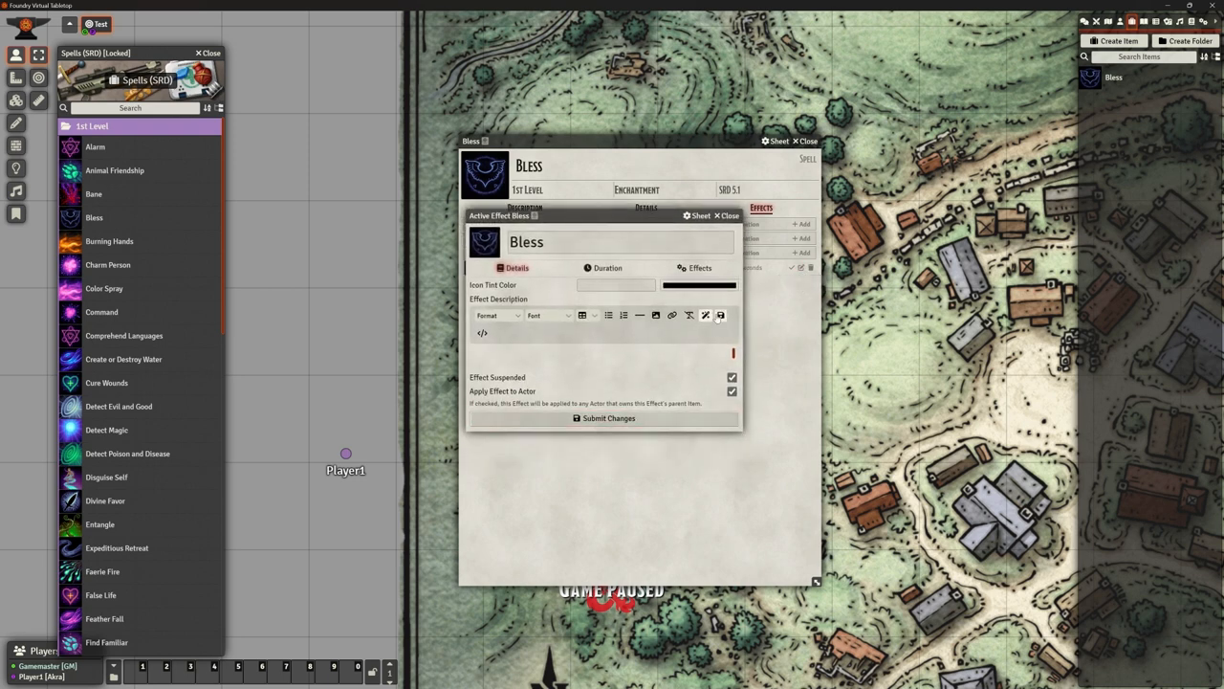
pyautogui.click(698, 268)
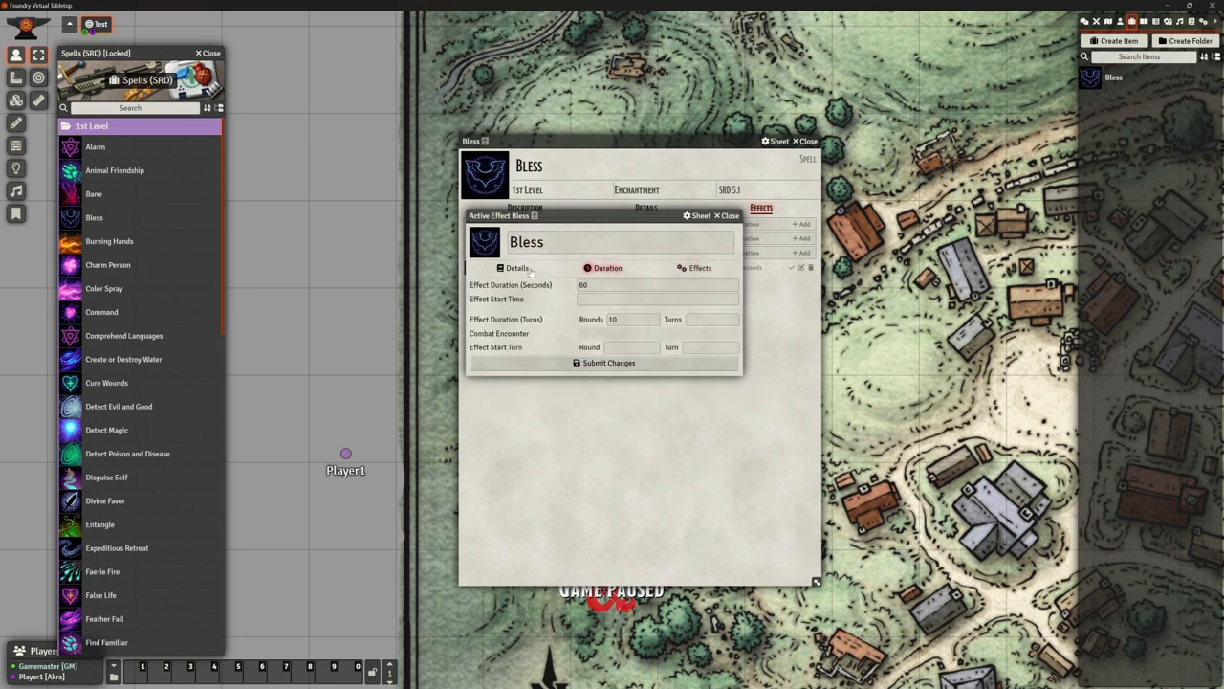
pyautogui.click(513, 268)
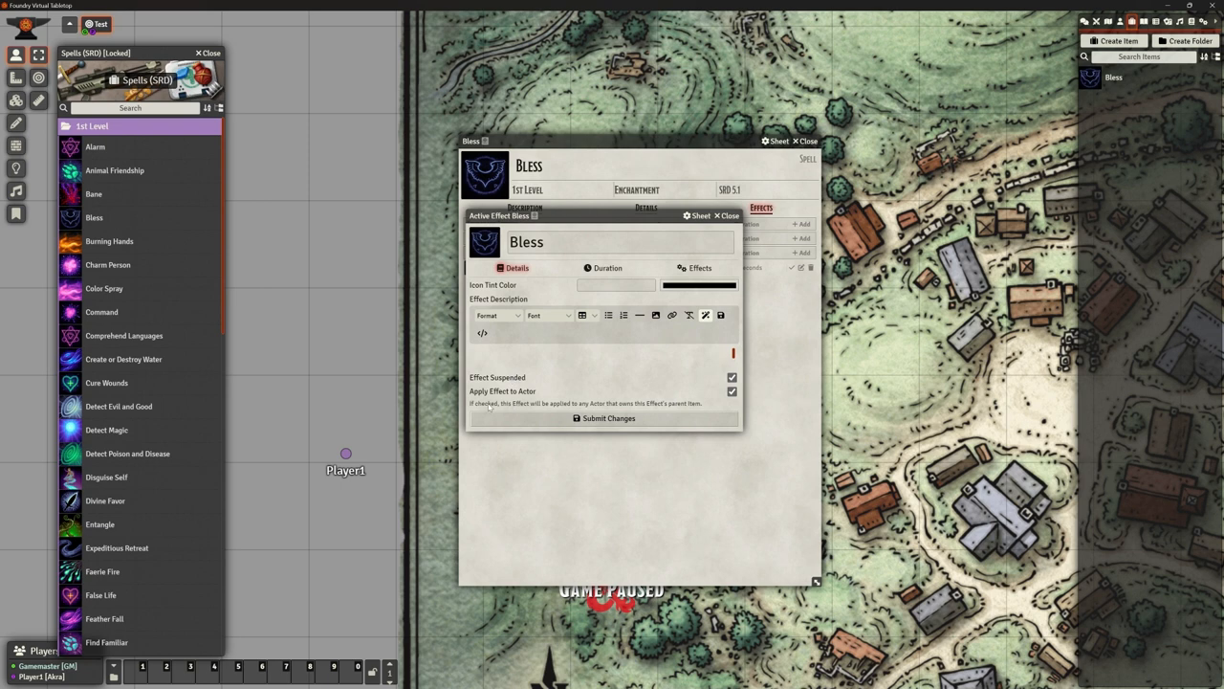
pyautogui.moveTo(700, 407)
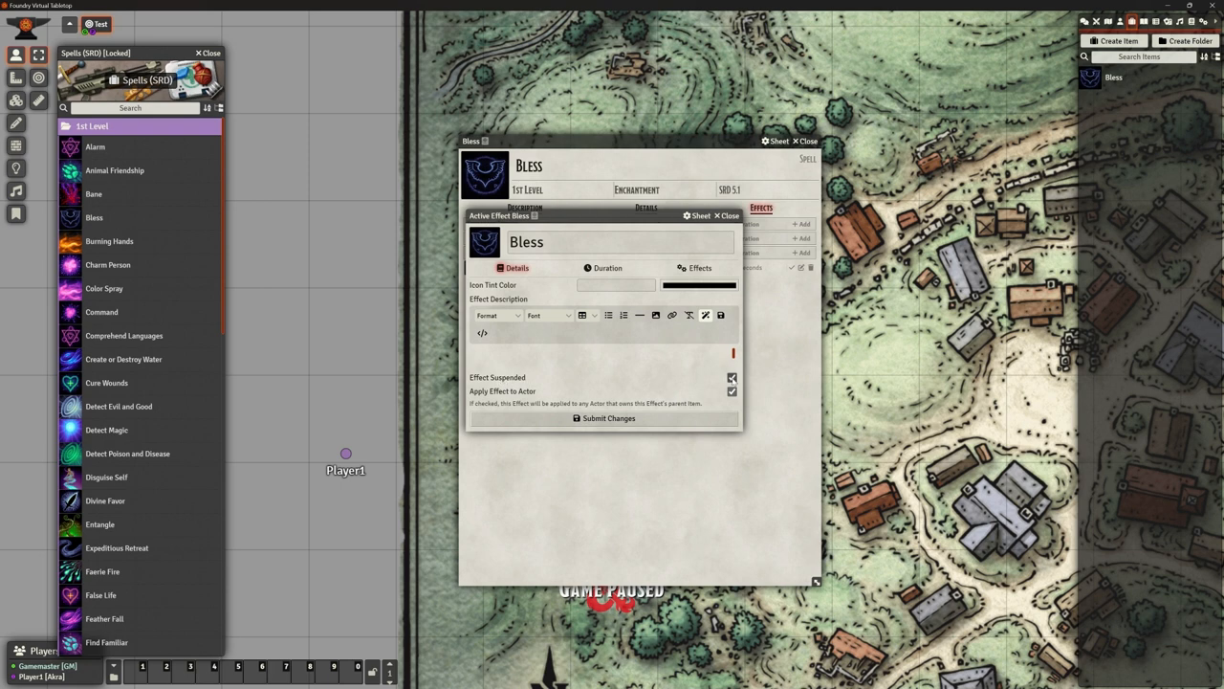
pyautogui.click(730, 377)
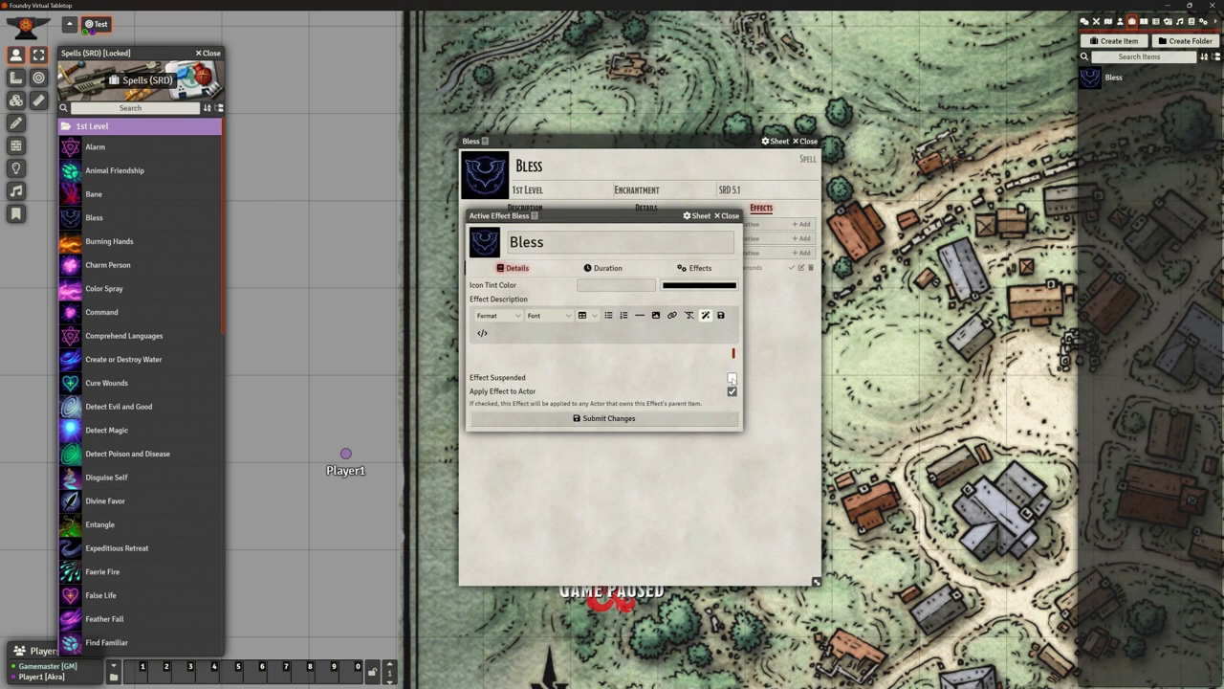
pyautogui.click(731, 377)
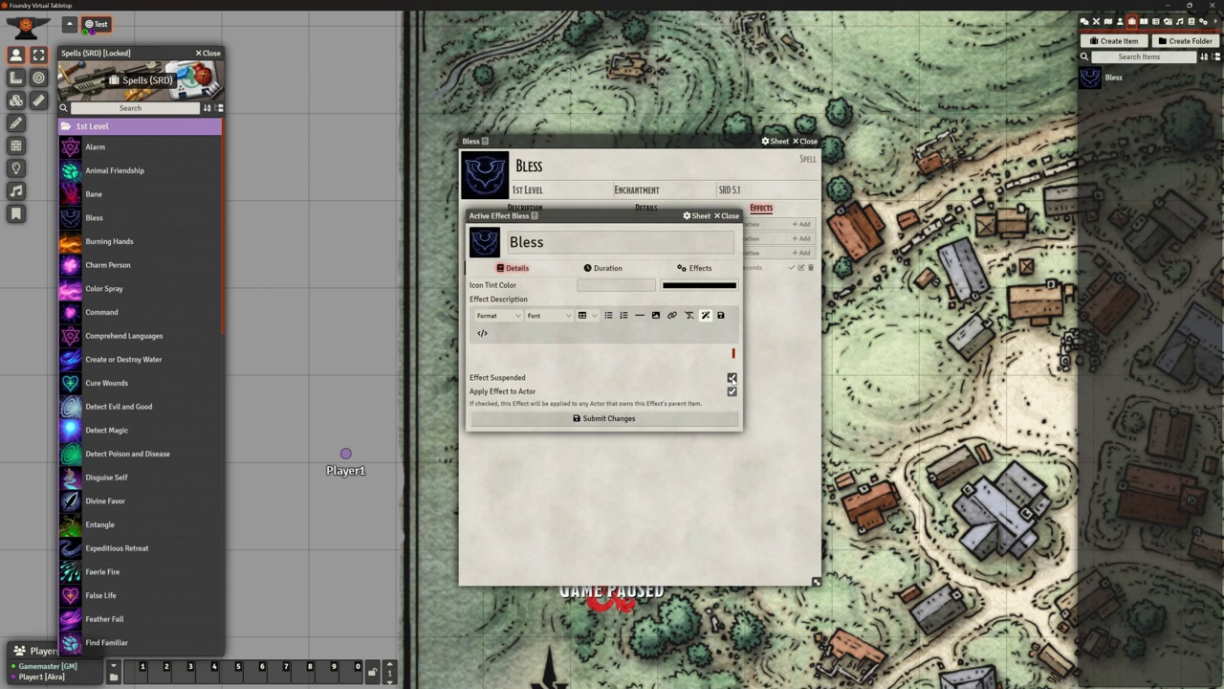
pyautogui.click(607, 417)
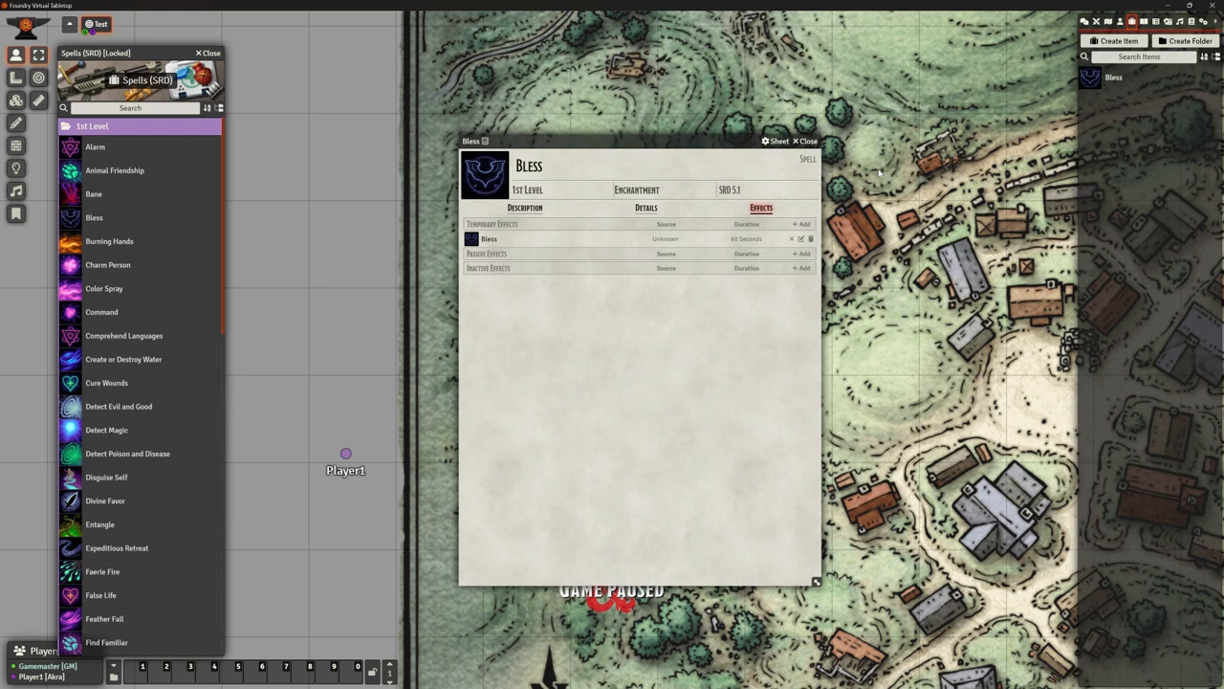
# Recheck the Bless effect's settings and close the Bless spell windows
pyautogui.click(815, 142)
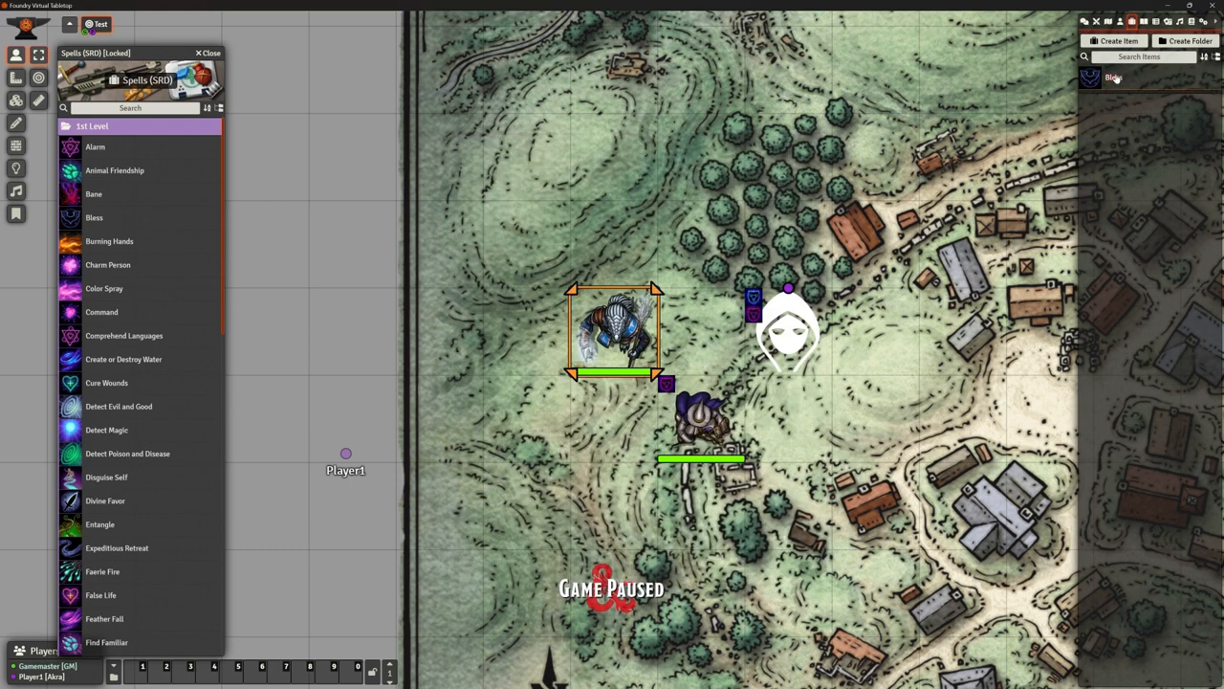
pyautogui.rightClick(1113, 76)
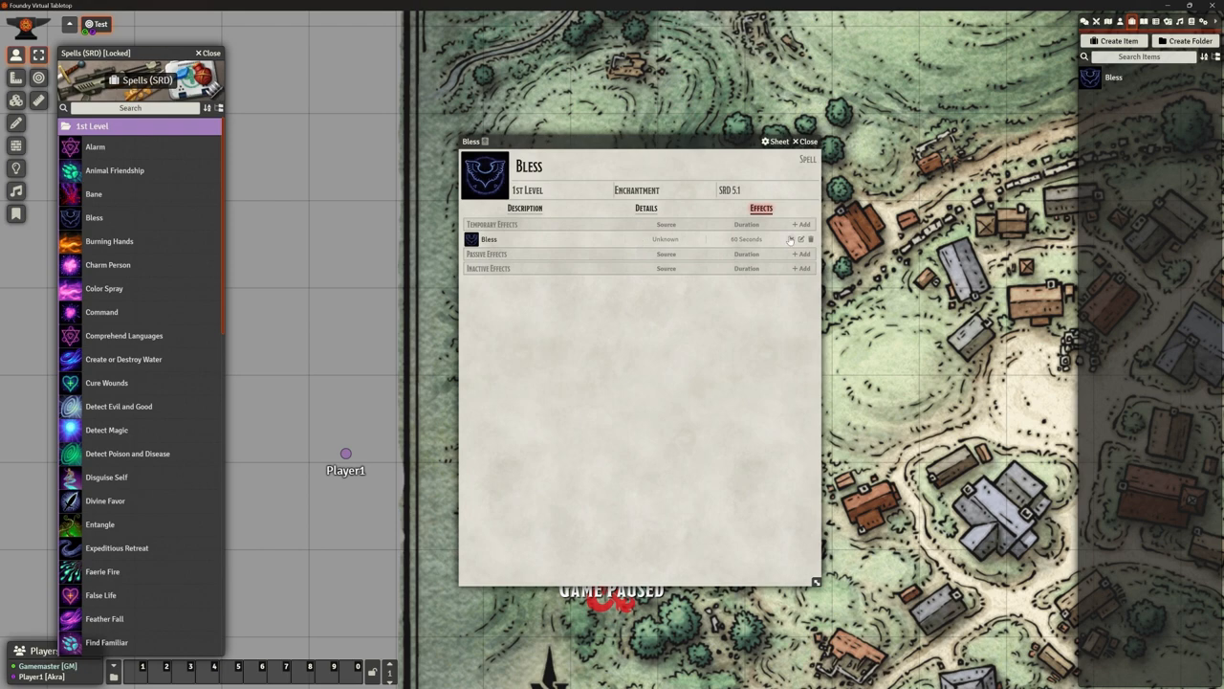
pyautogui.click(792, 240)
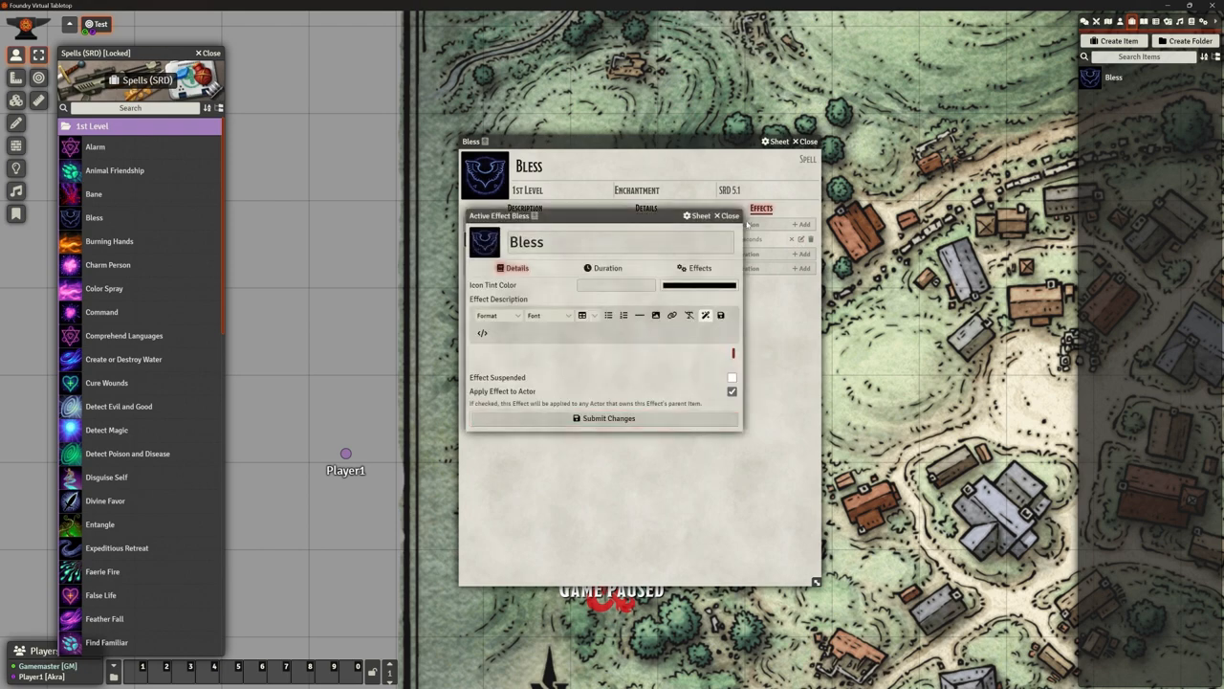
pyautogui.click(718, 214)
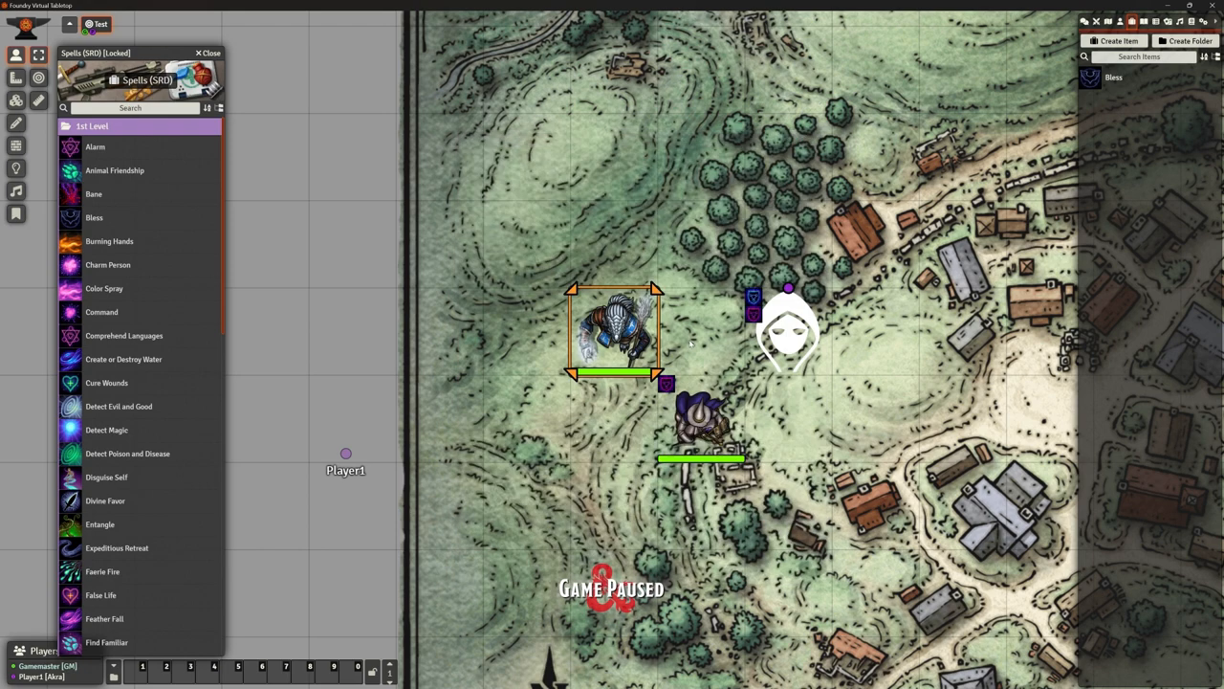
pyautogui.moveTo(906, 341)
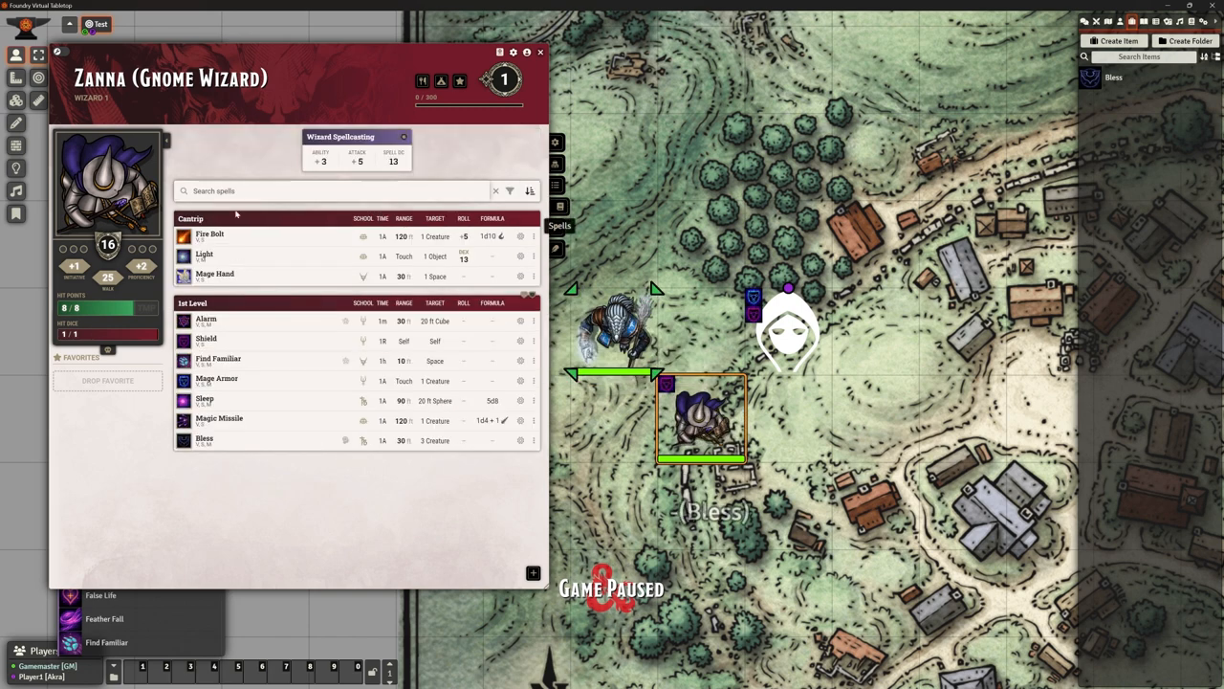
pyautogui.moveTo(203, 257)
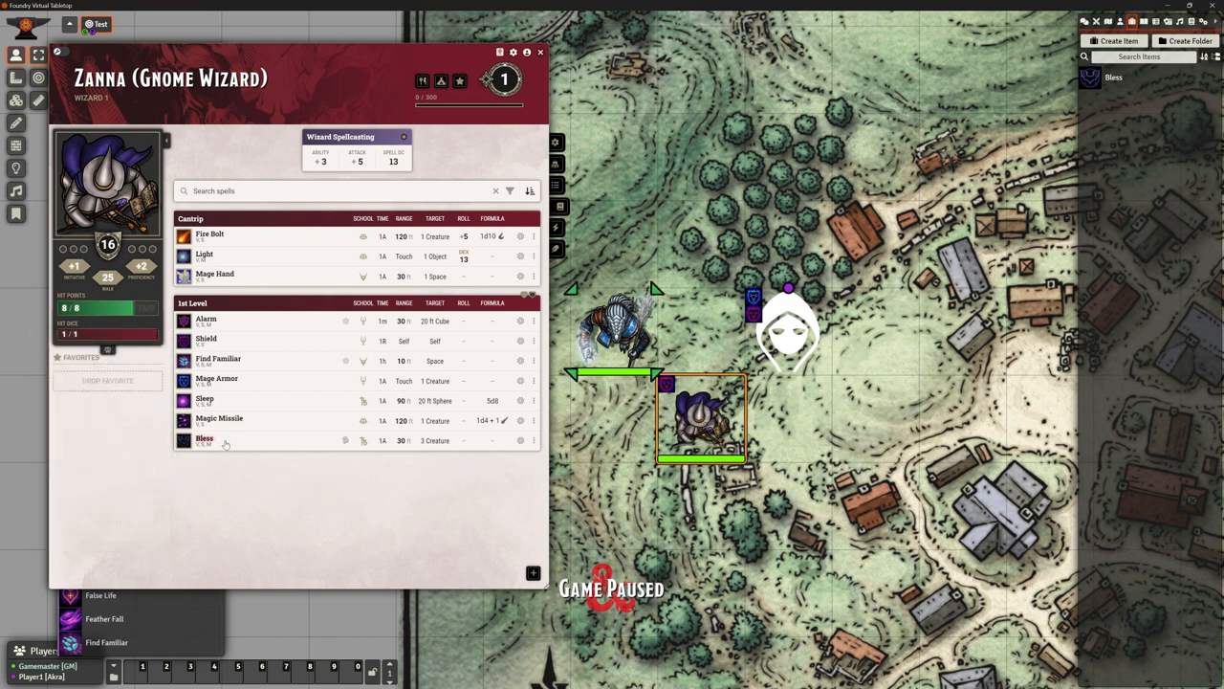
# Cast Zanna's Bless into chat and bring up the player's view of Akra
pyautogui.click(203, 438)
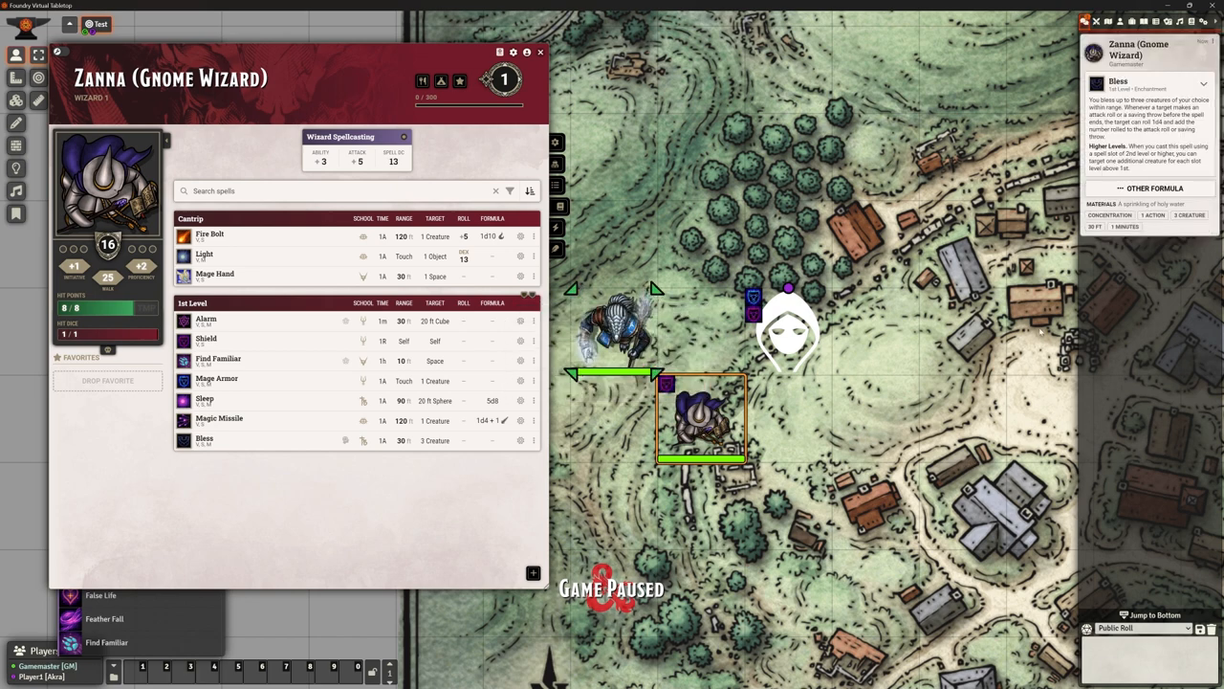
pyautogui.moveTo(1117, 264)
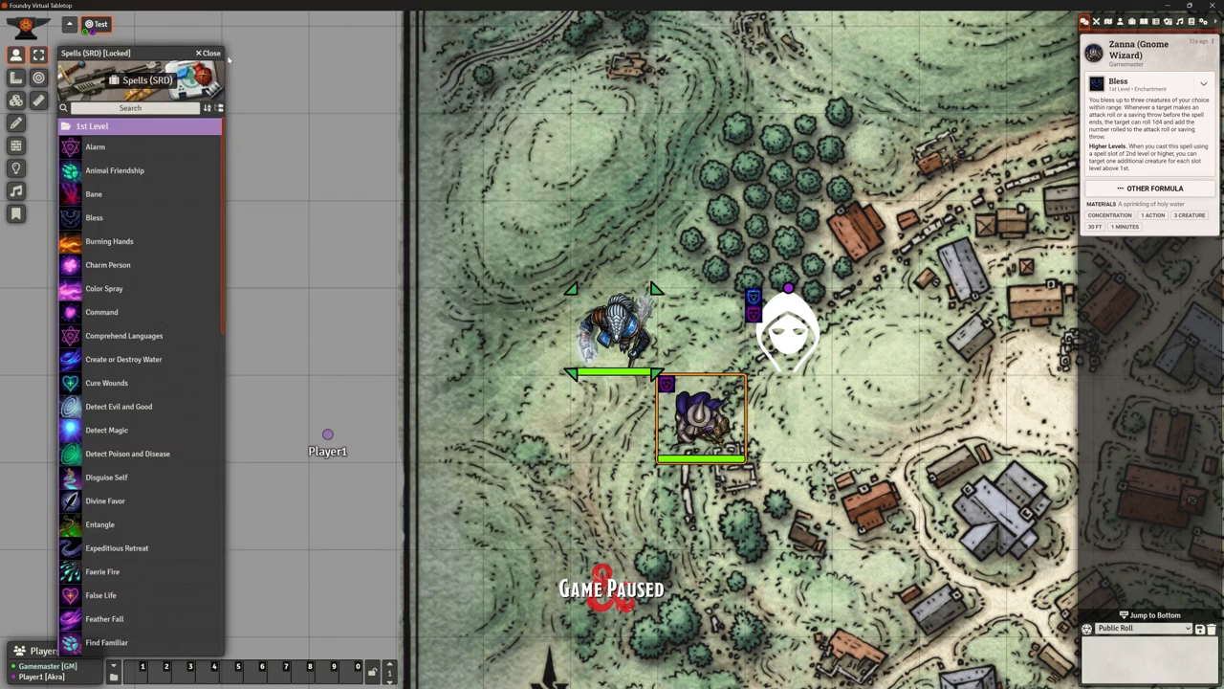
pyautogui.click(203, 53)
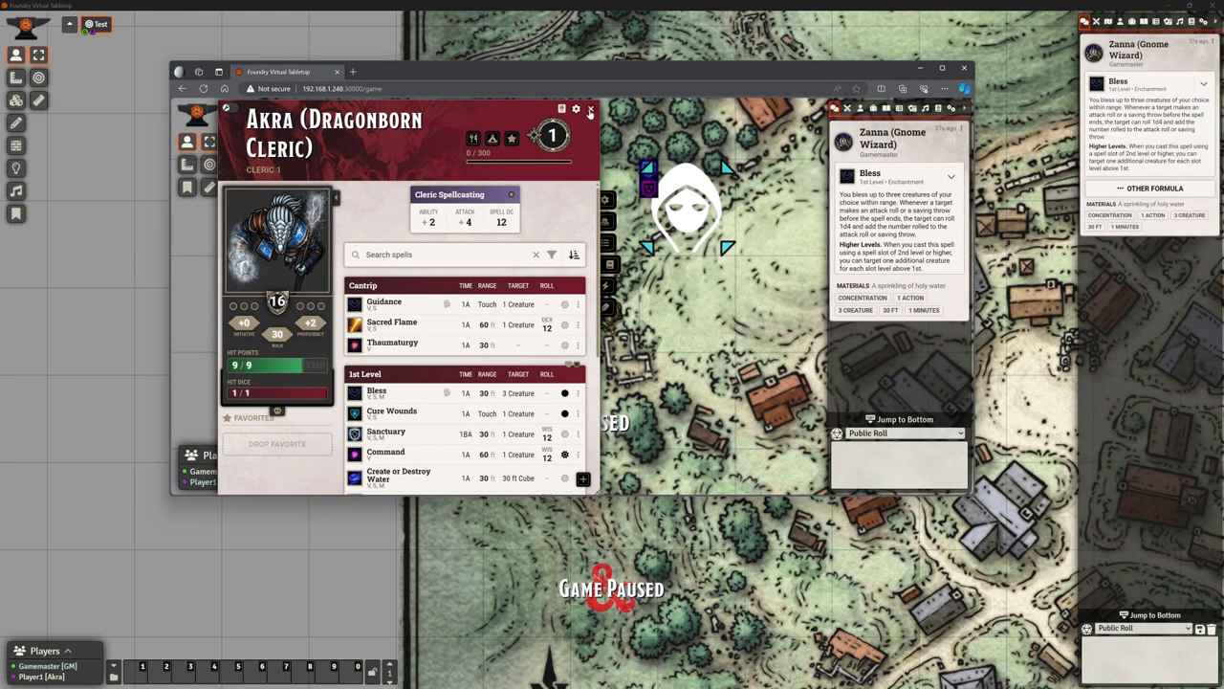
# Activate the road scene holding the party's five character tokens
pyautogui.click(591, 111)
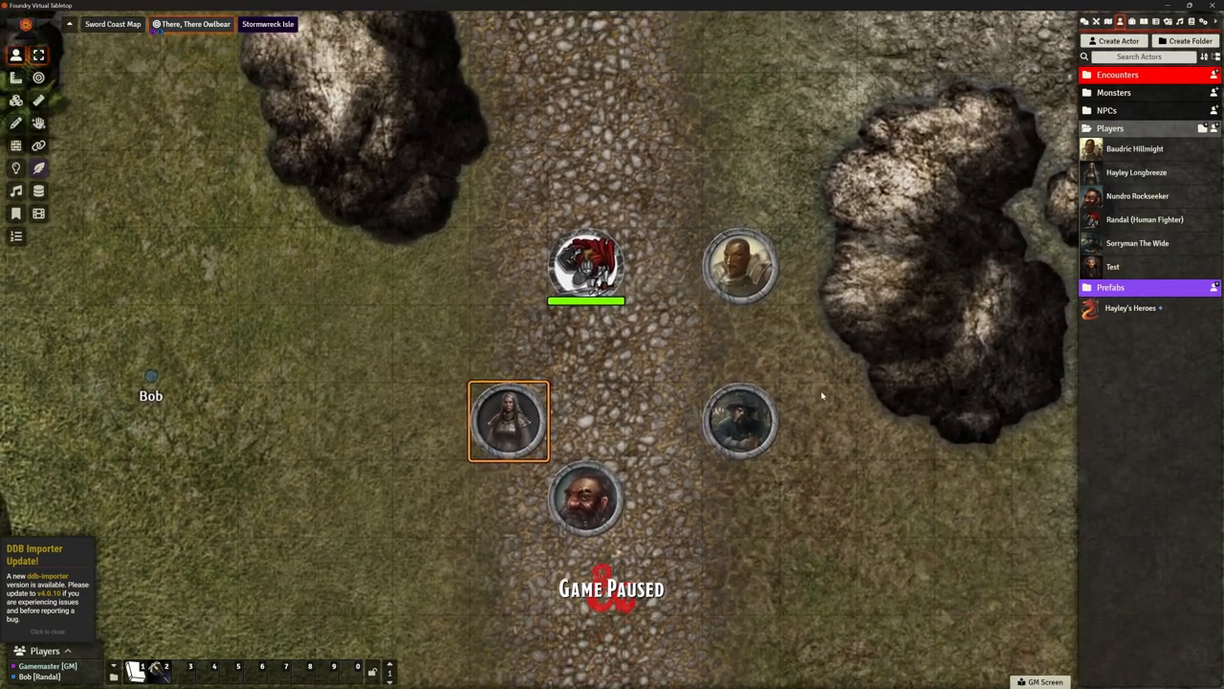
pyautogui.moveTo(815, 390)
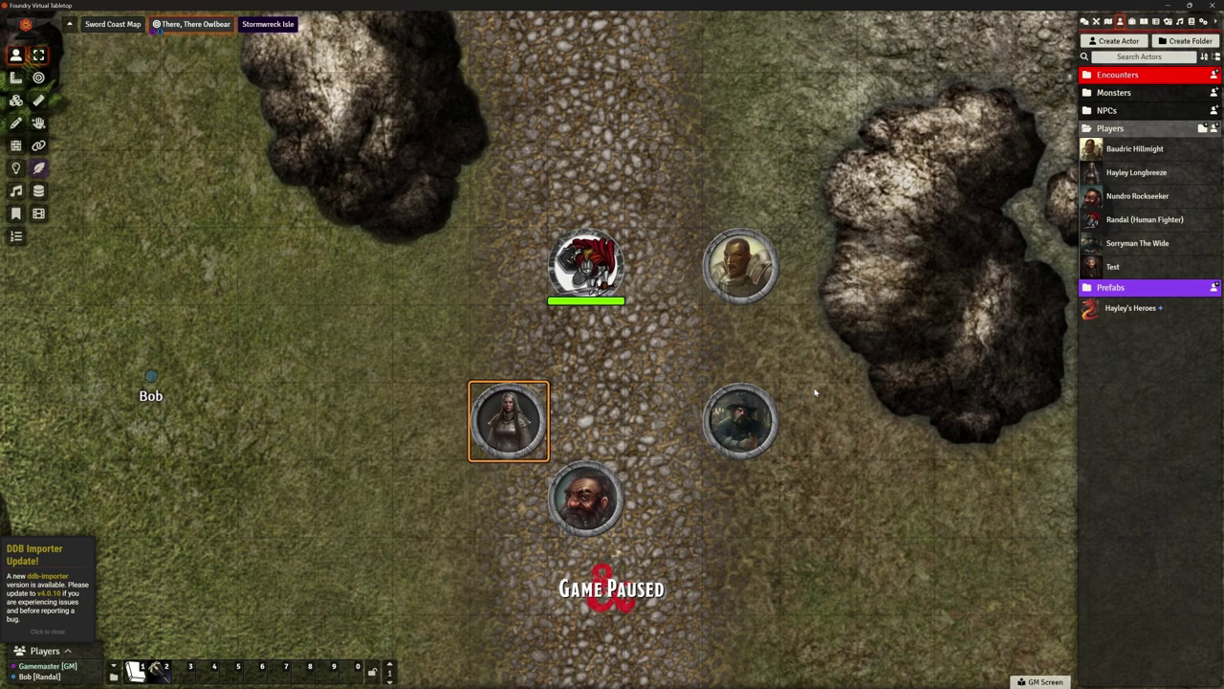
# Dismiss the importer notice, select Randal's and Hayley's tokens, and configure ownership for Sorryman The Wilds
pyautogui.click(38, 631)
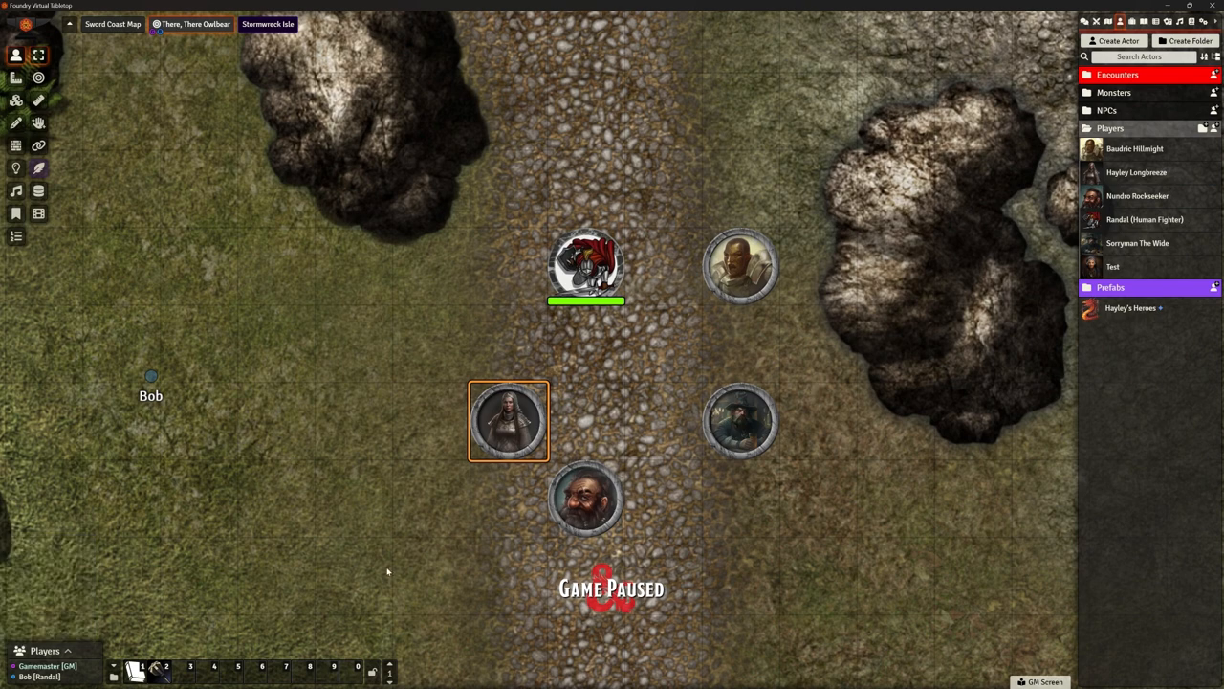
pyautogui.moveTo(846, 337)
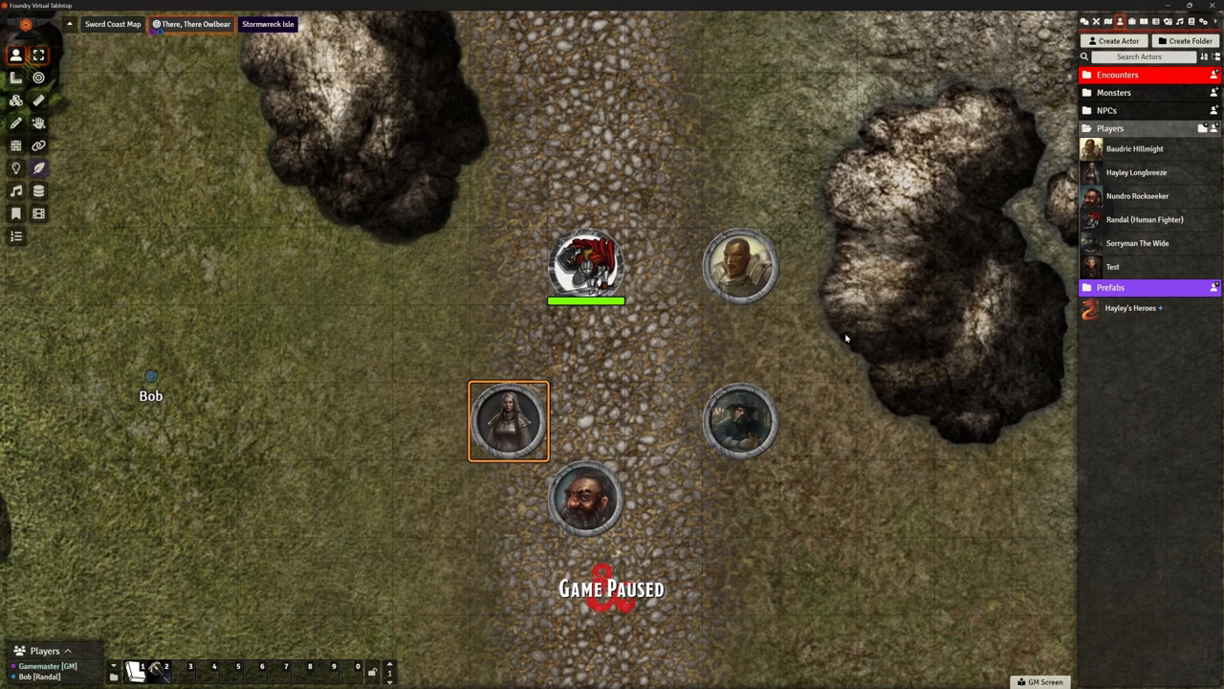
pyautogui.moveTo(257, 424)
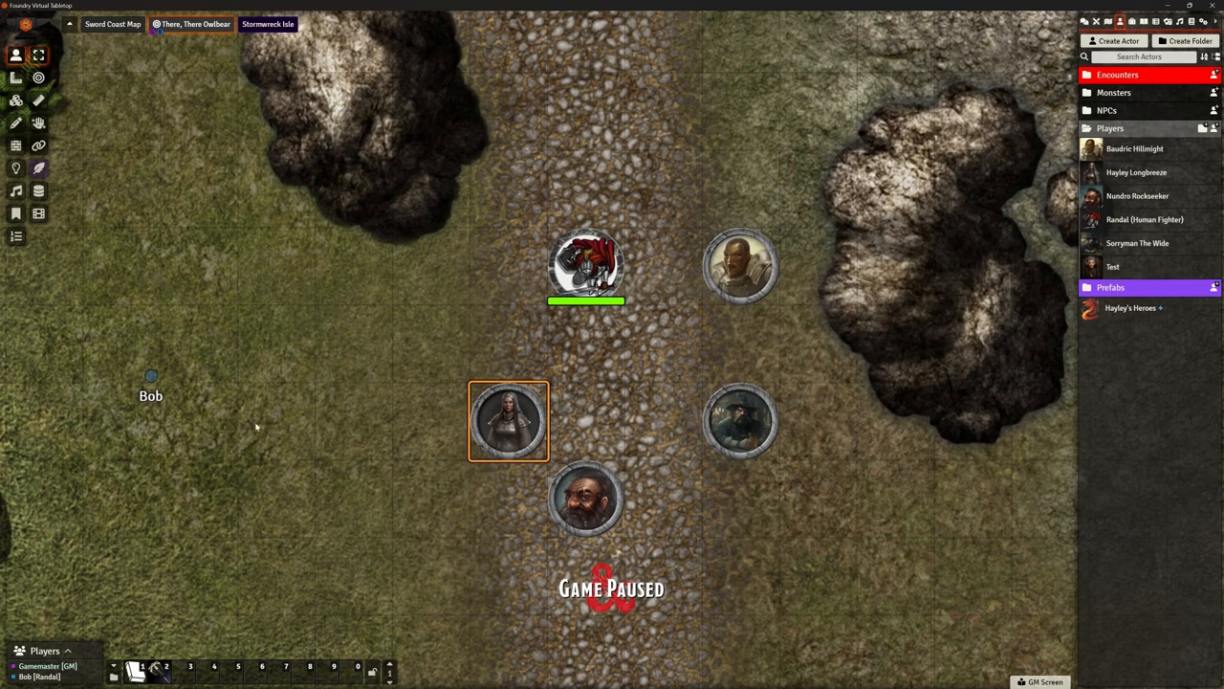
pyautogui.moveTo(115, 367)
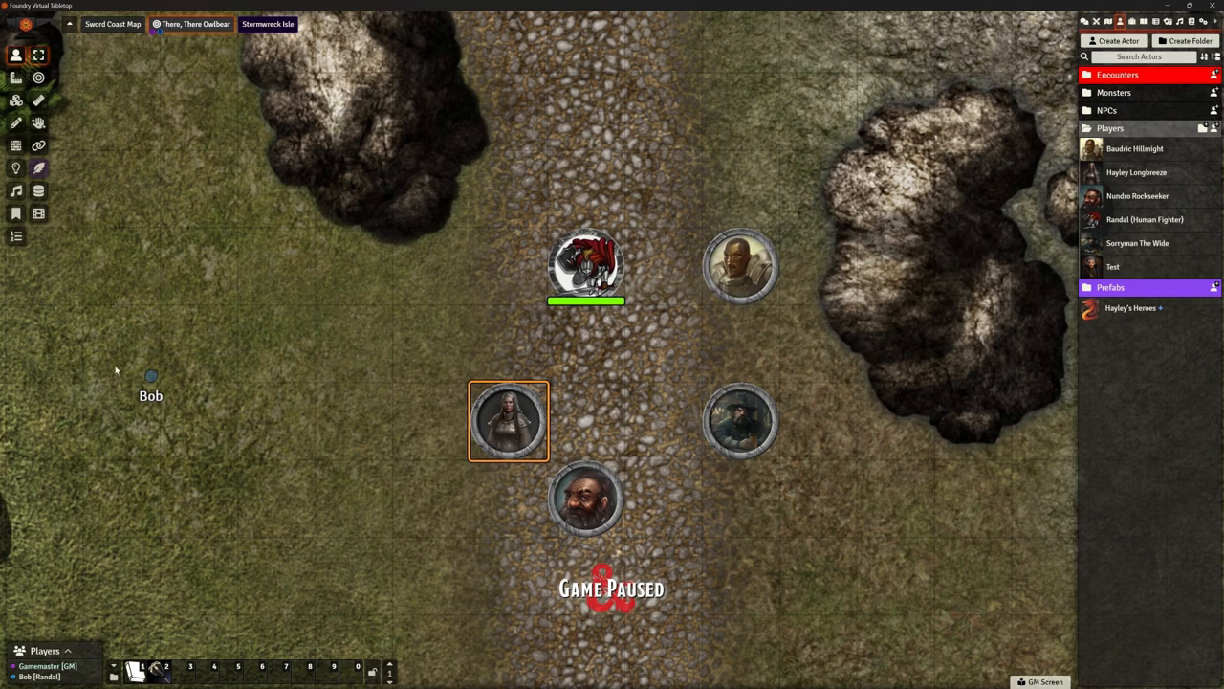
pyautogui.click(587, 264)
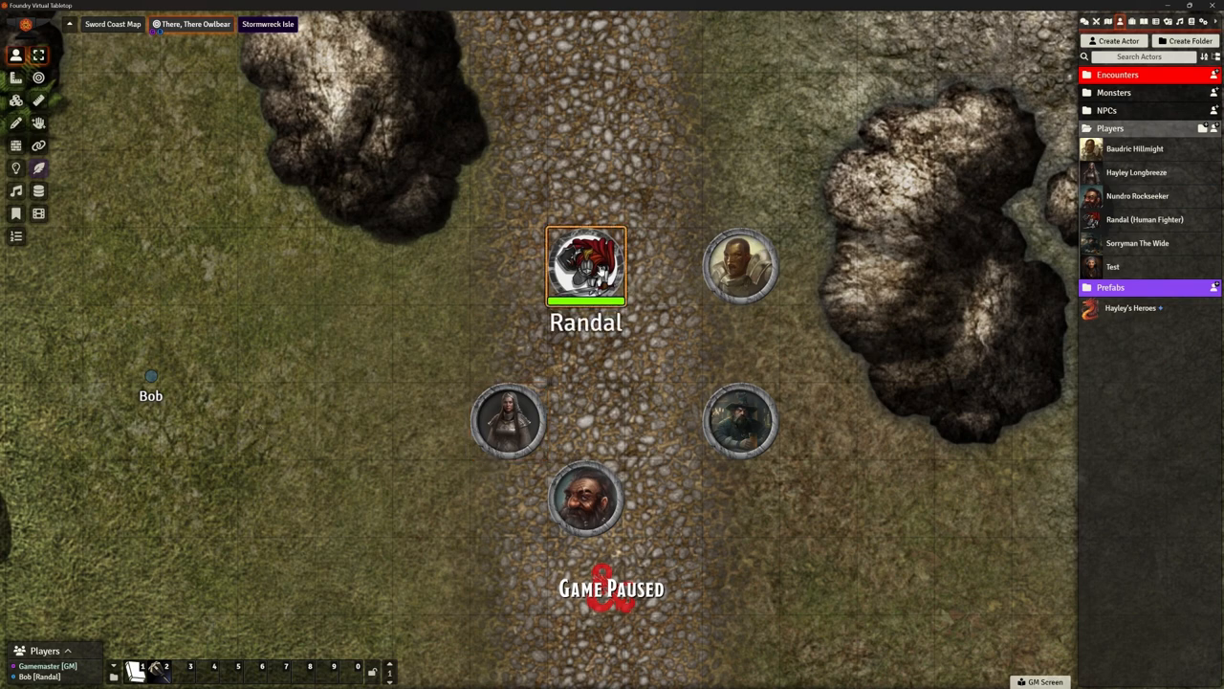
pyautogui.click(505, 428)
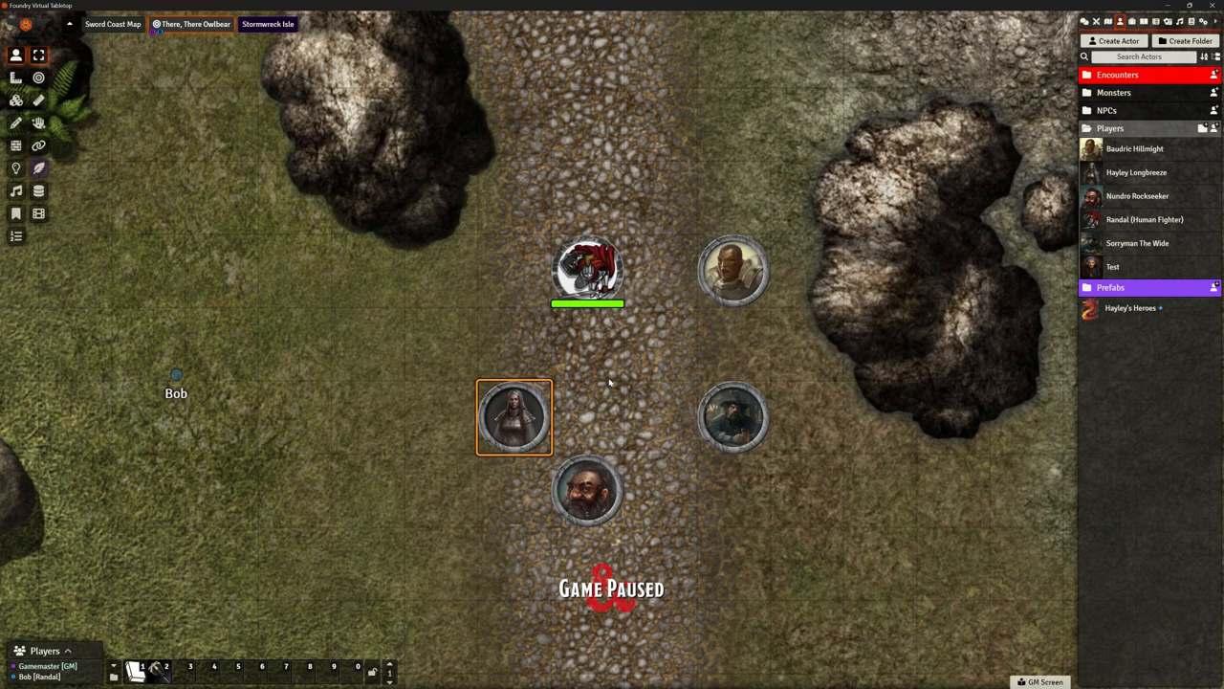
pyautogui.moveTo(616, 379)
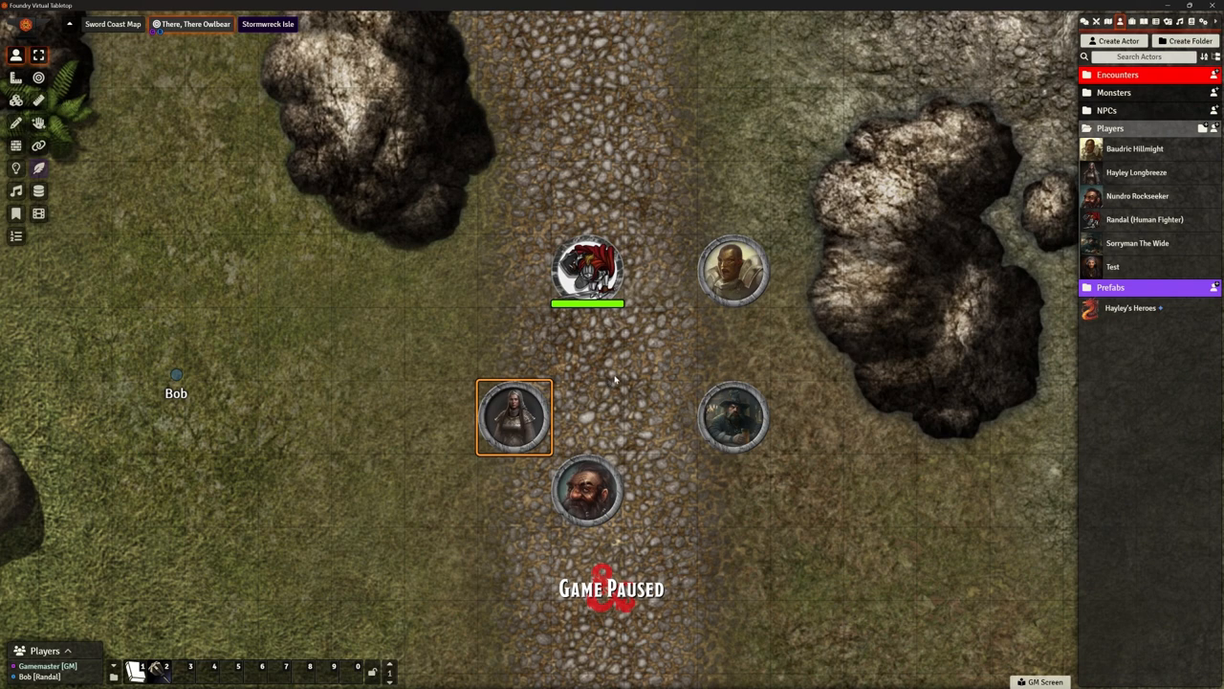
pyautogui.moveTo(615, 382)
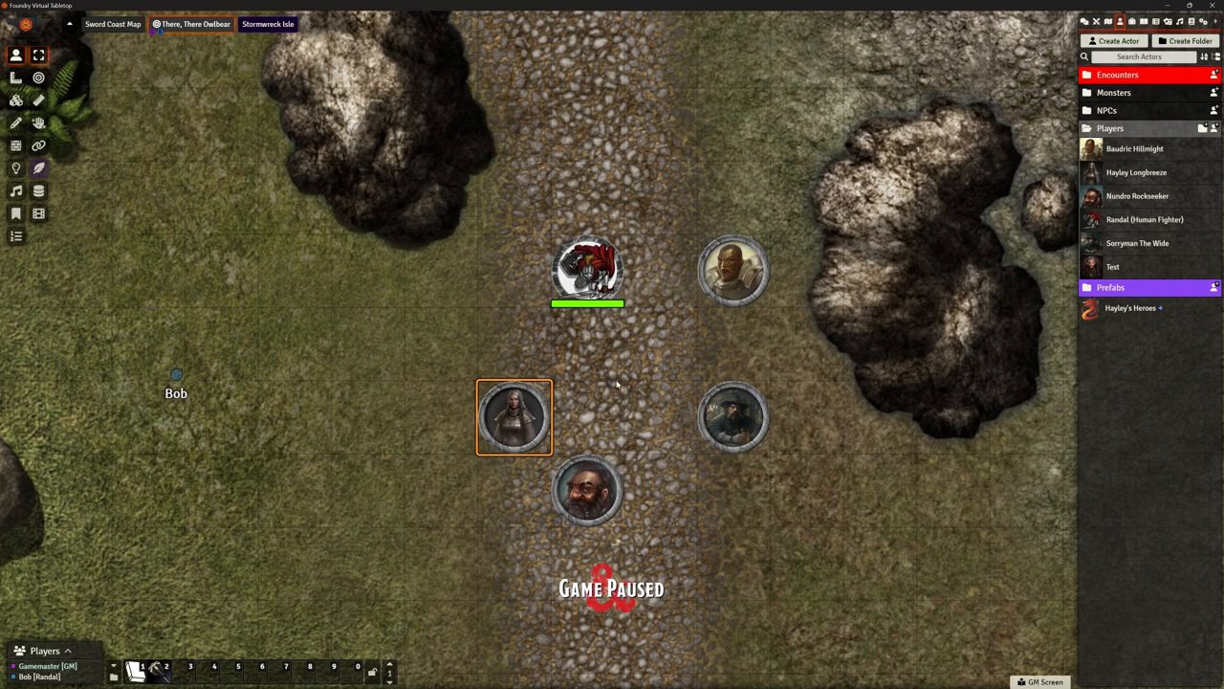
pyautogui.click(735, 417)
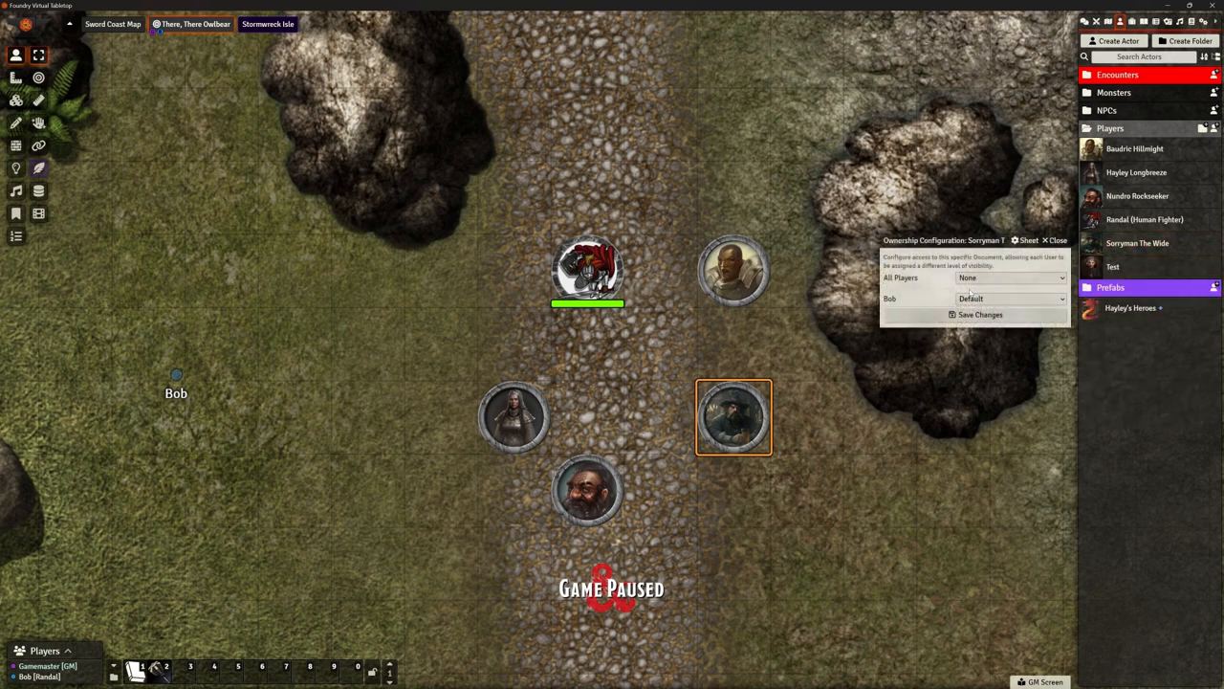
# Close Sorryman's ownership settings and check Baudric Hillbright's token settings
pyautogui.click(1010, 299)
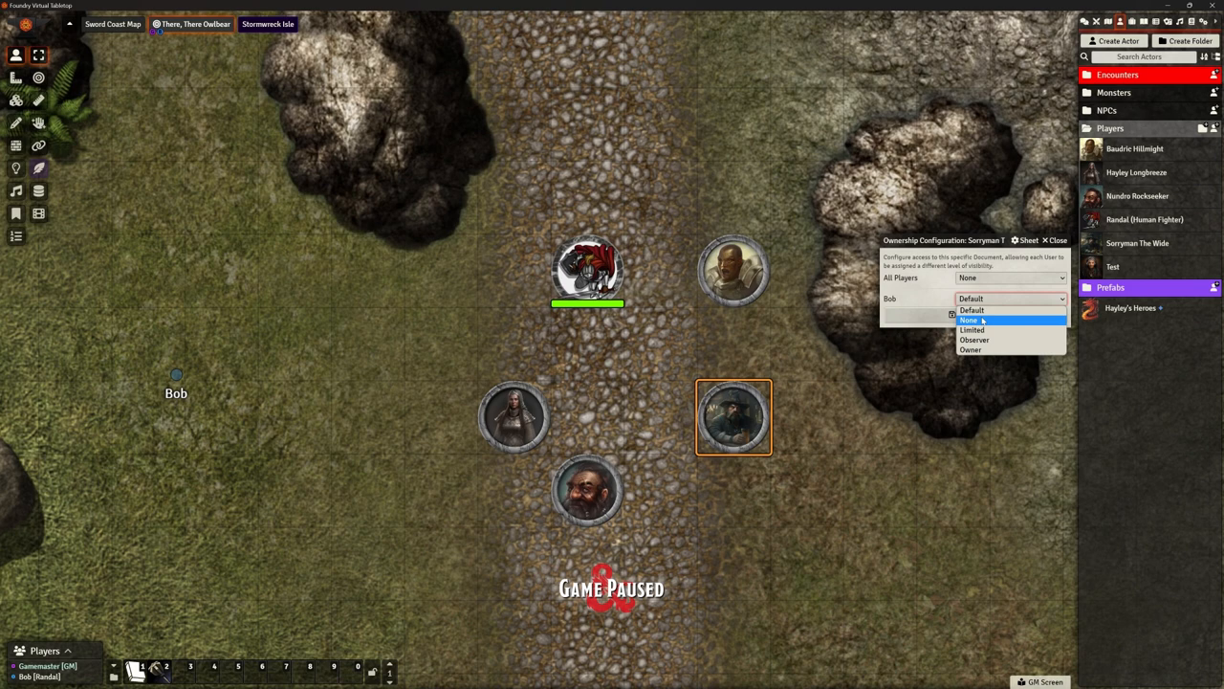
pyautogui.click(972, 329)
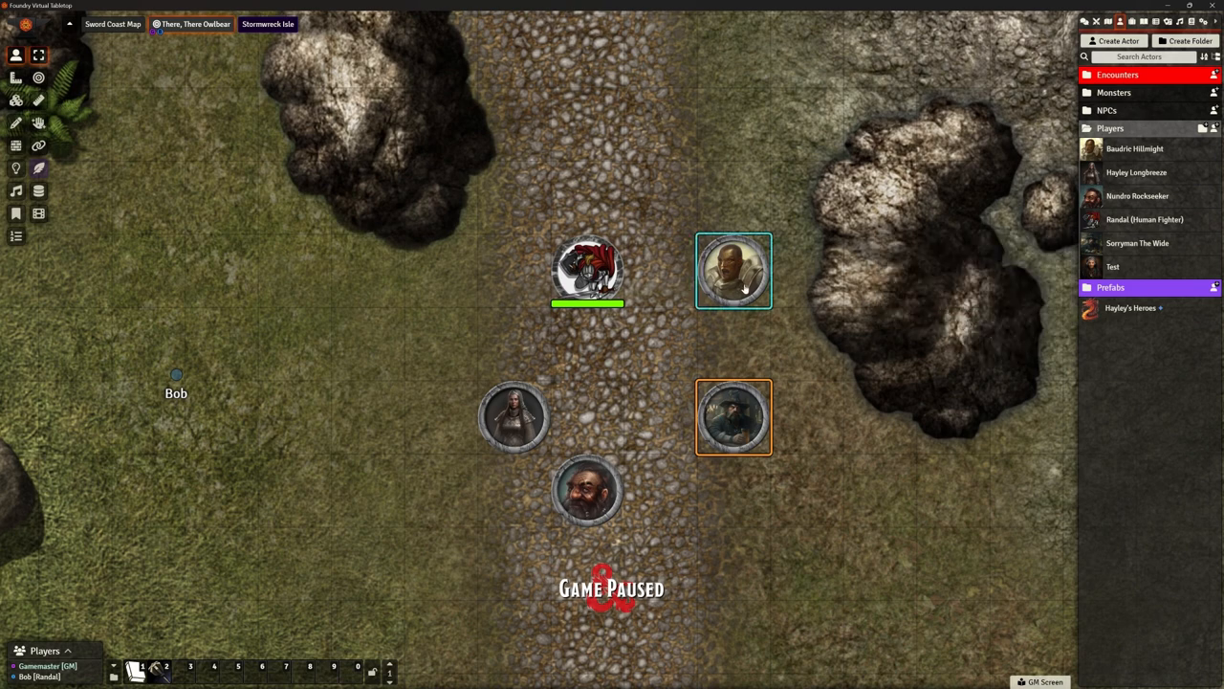
pyautogui.doubleClick(736, 272)
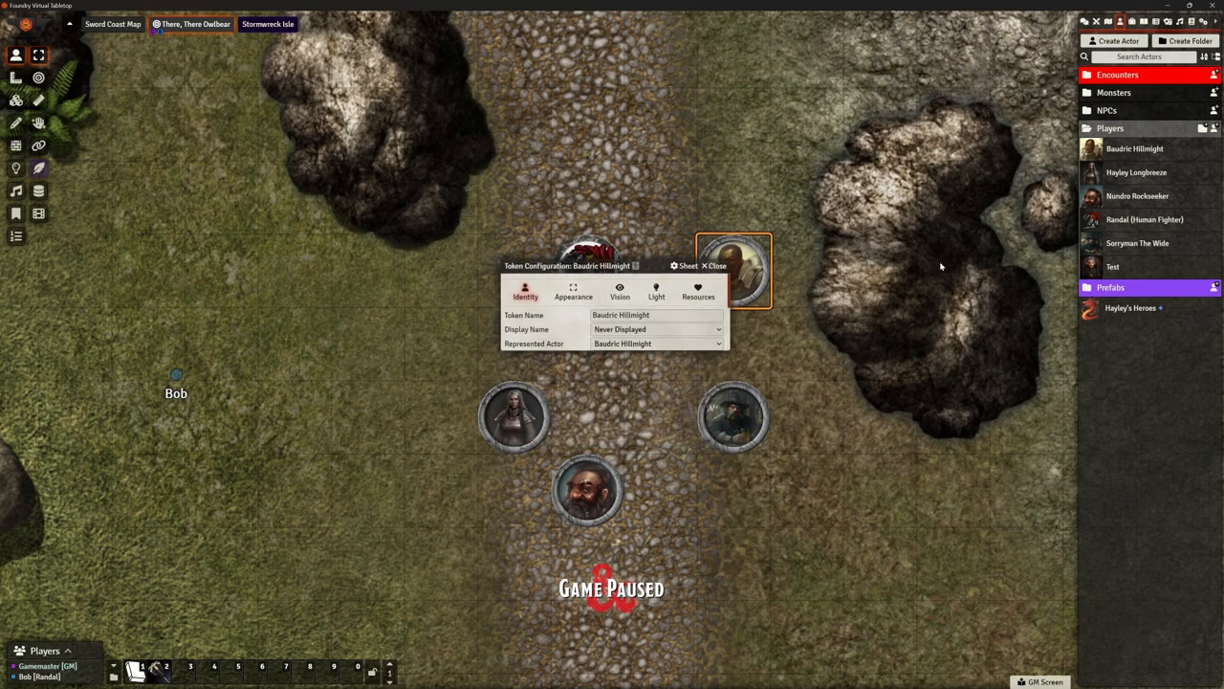
pyautogui.click(714, 264)
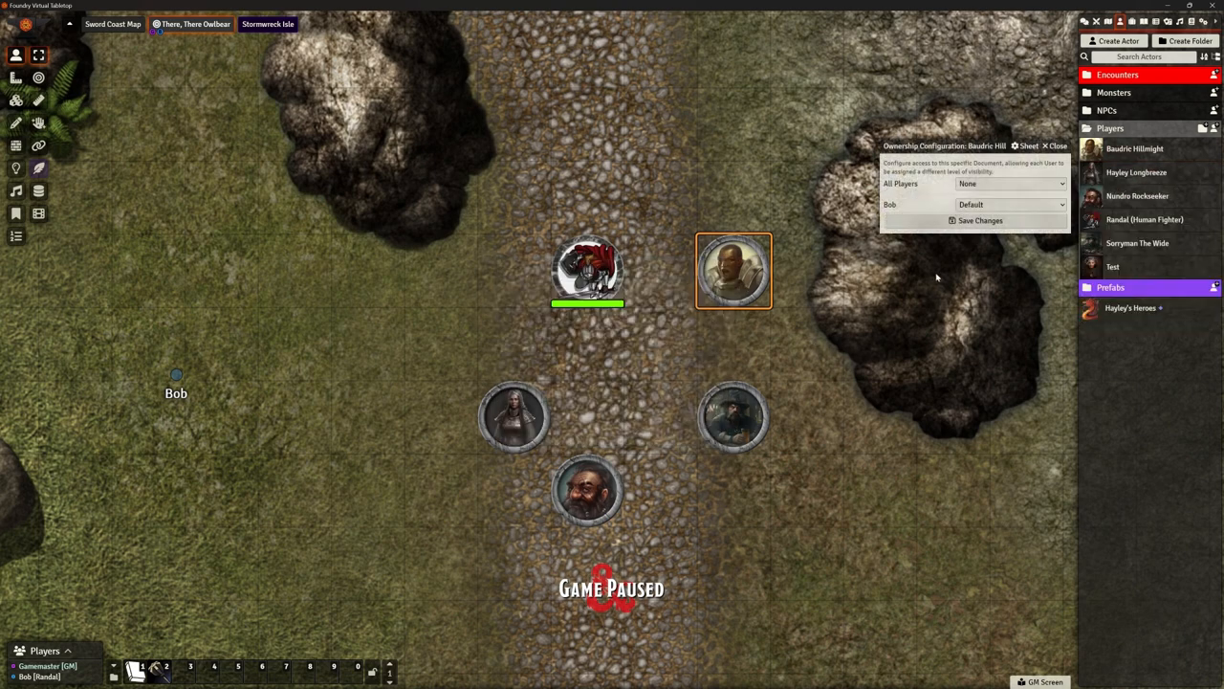
pyautogui.moveTo(1060, 145)
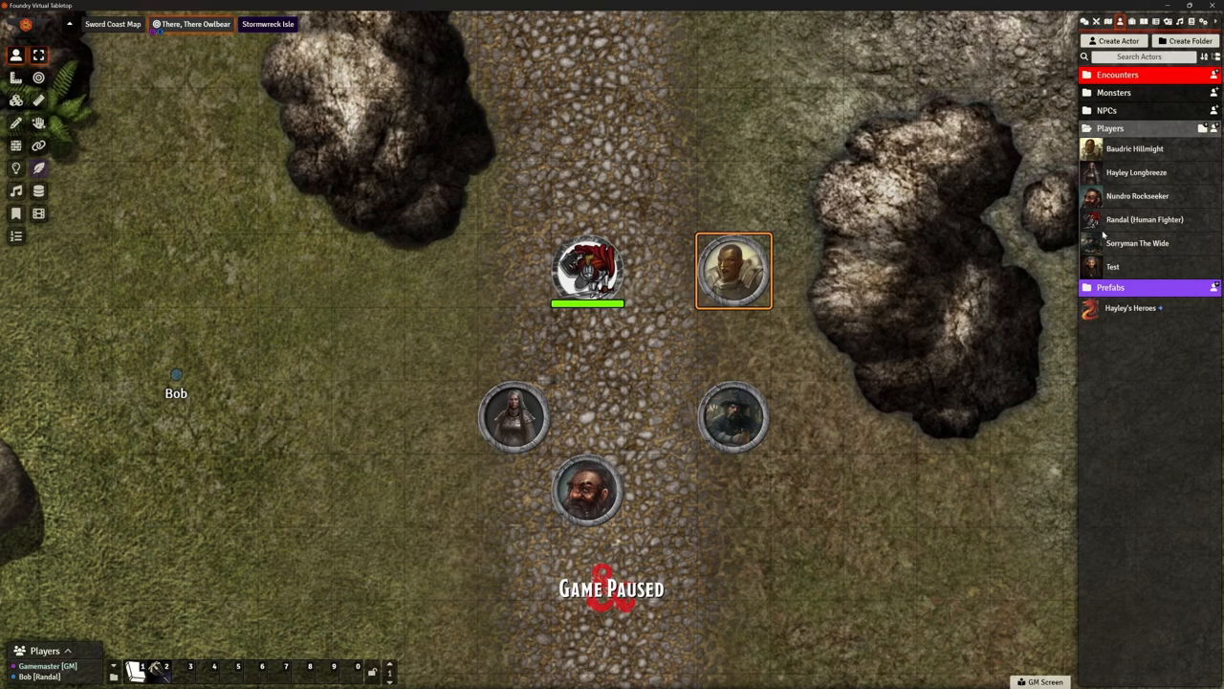
# Grant Bob Observer ownership of Nundro Rorkowalker, then bring up Hayley Longbreeze's sheet
pyautogui.rightClick(1144, 218)
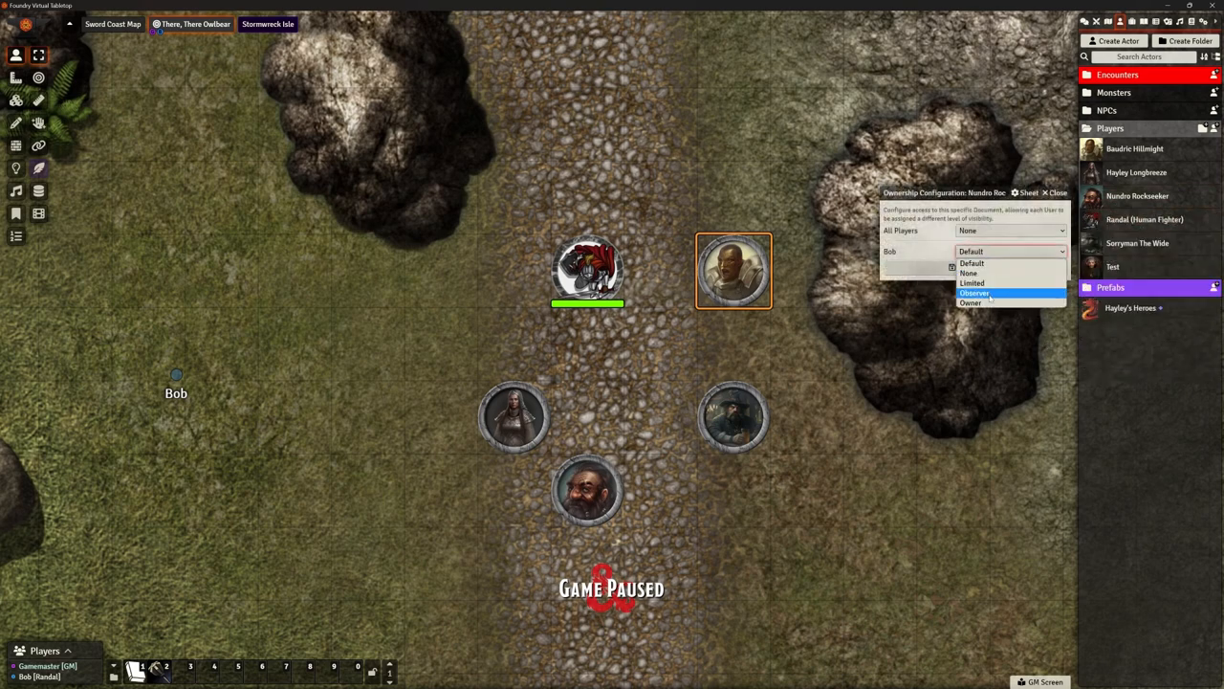
pyautogui.click(972, 291)
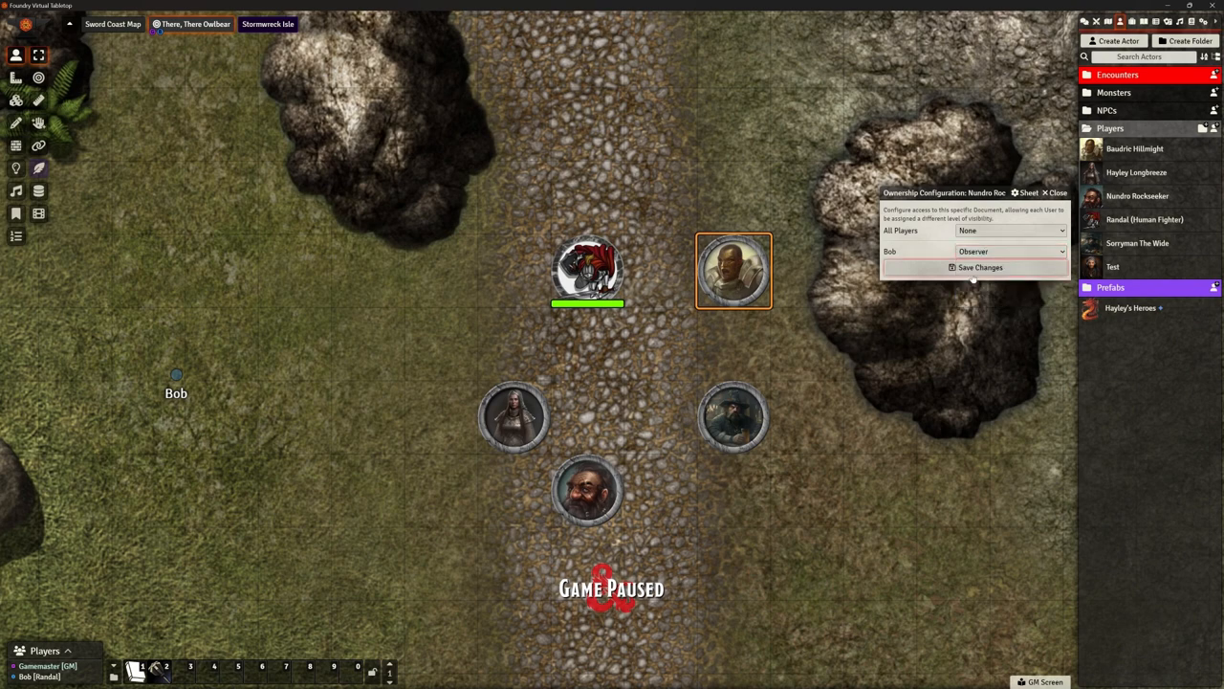
pyautogui.click(1054, 191)
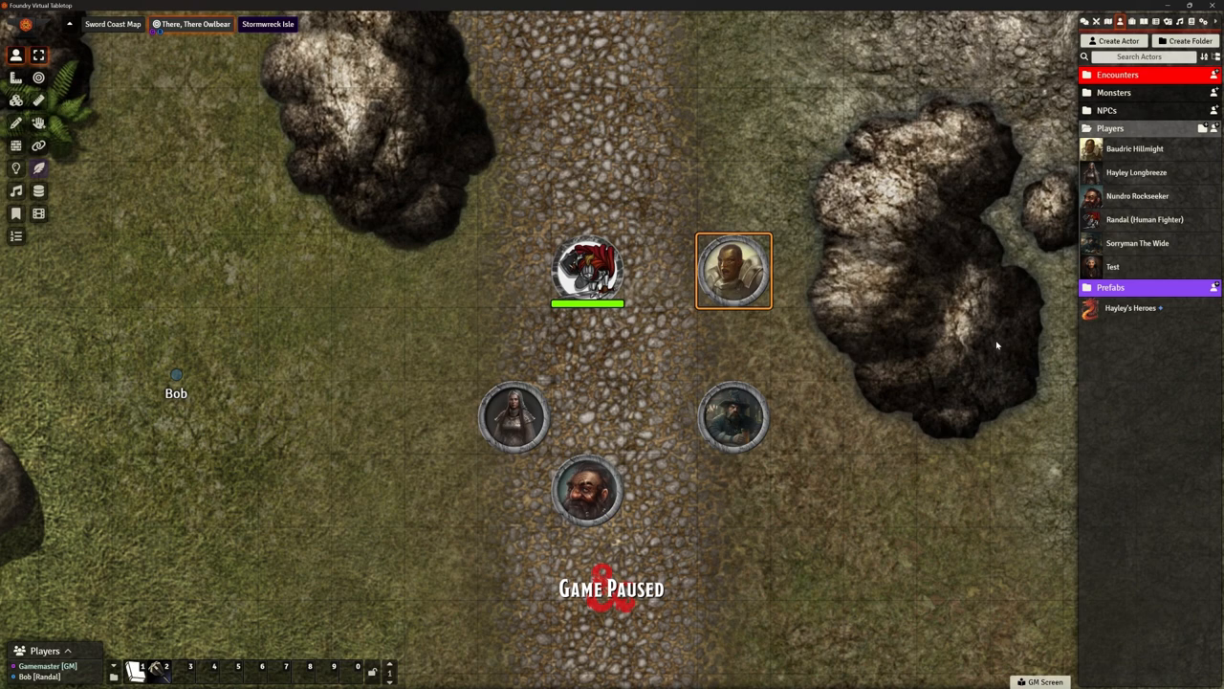
pyautogui.moveTo(952, 390)
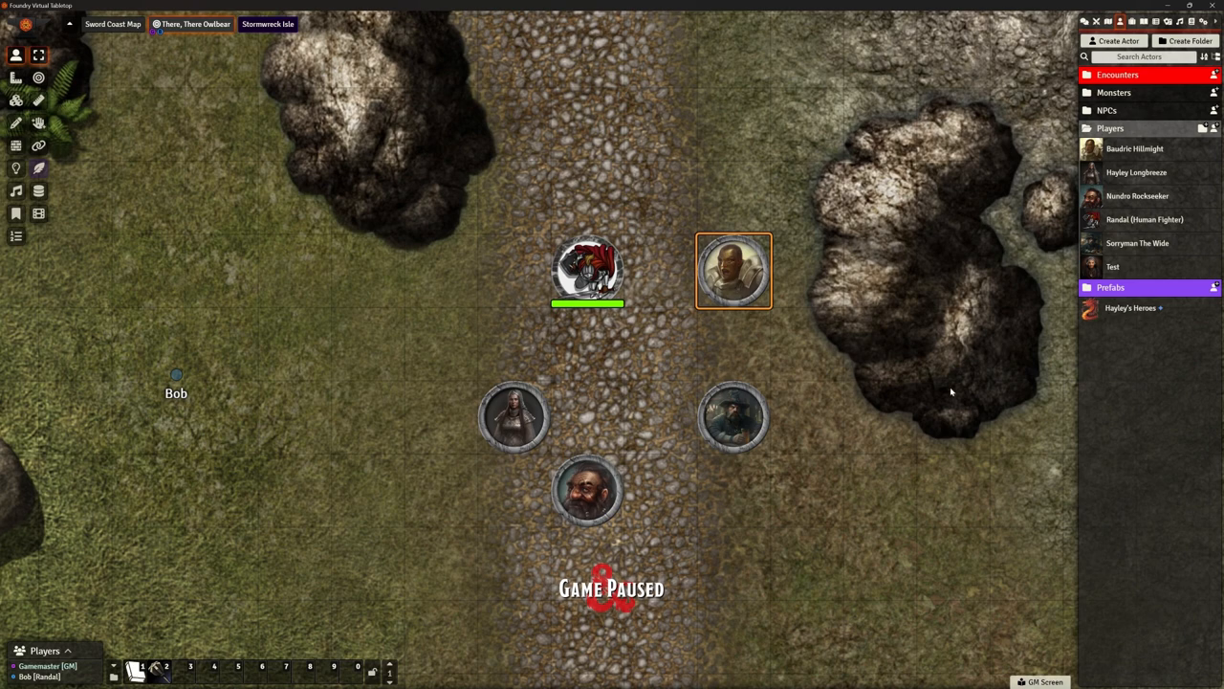
pyautogui.click(511, 417)
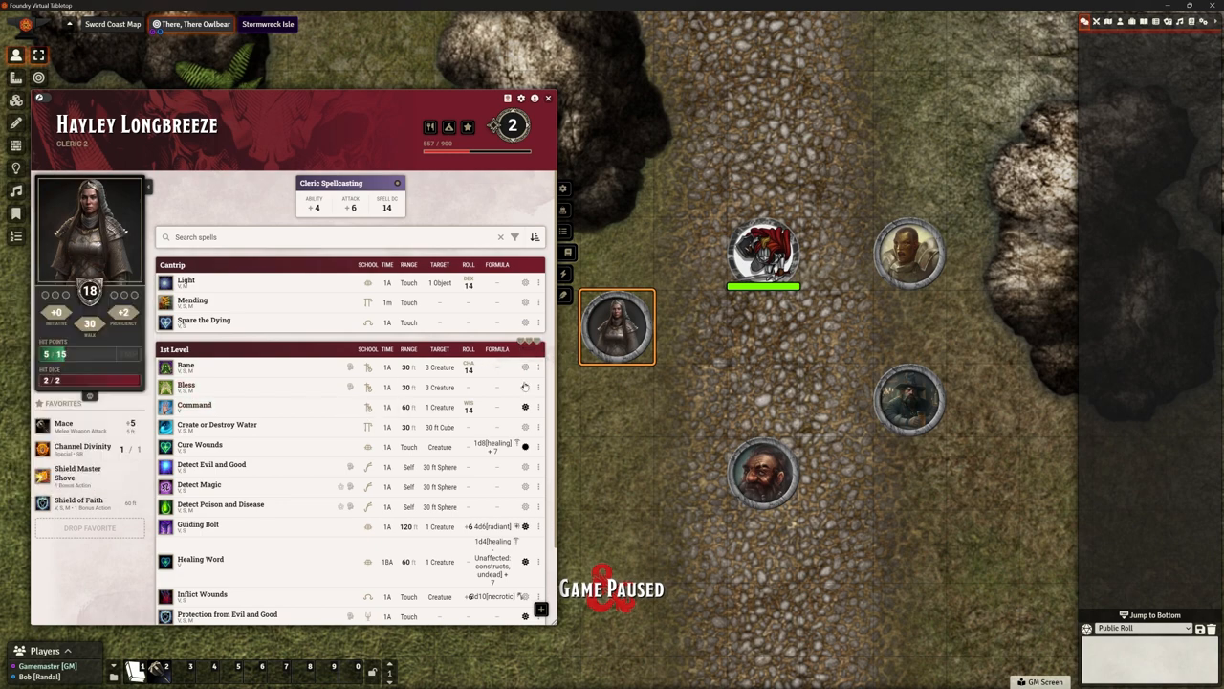
pyautogui.moveTo(185, 386)
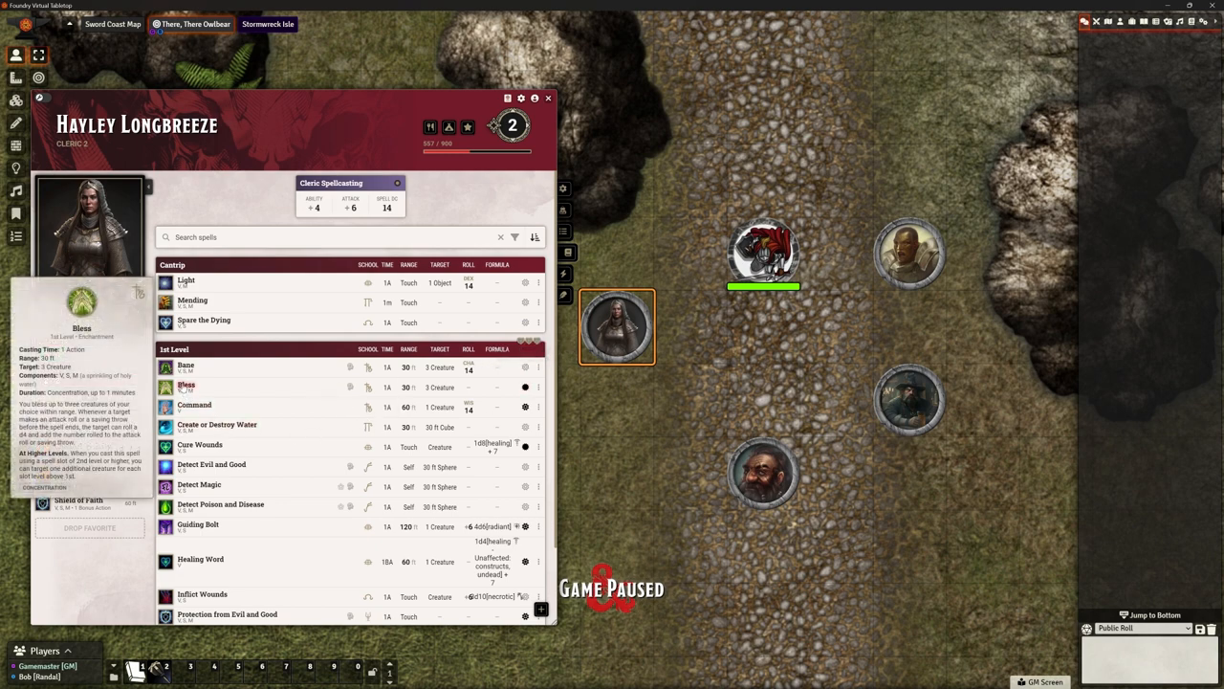
# Cast Hayley's Bless and Shield of Faith at 1st level, raising her AC to 20
pyautogui.click(186, 386)
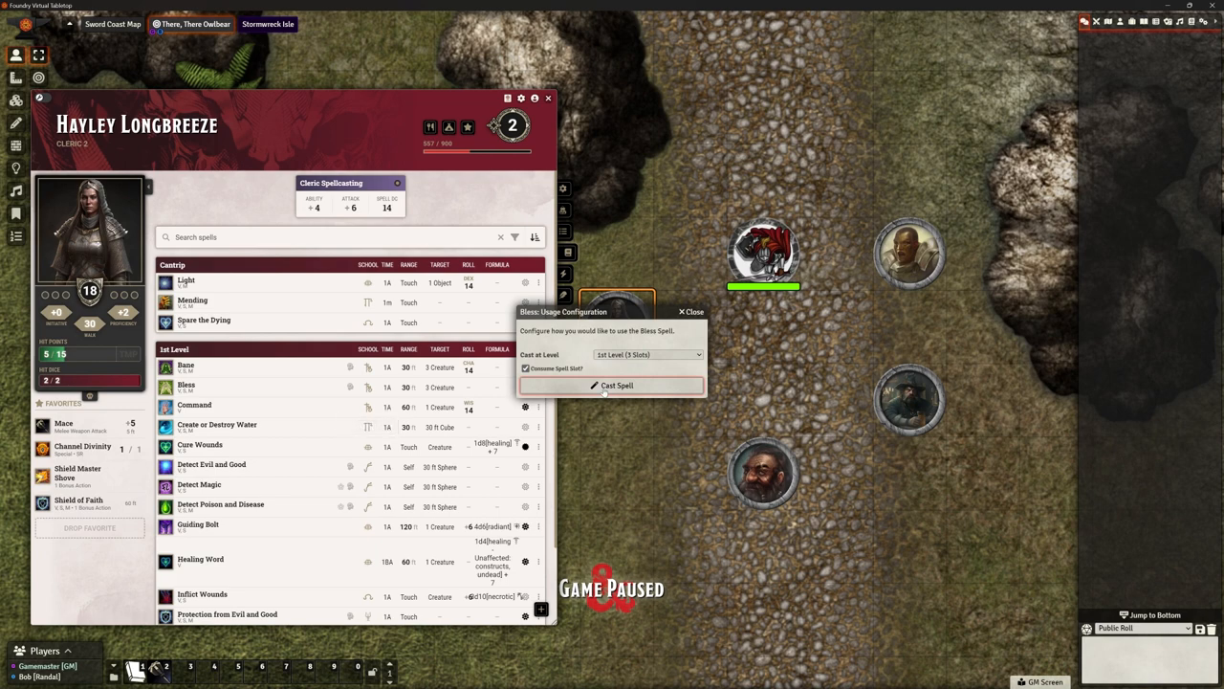
pyautogui.click(612, 384)
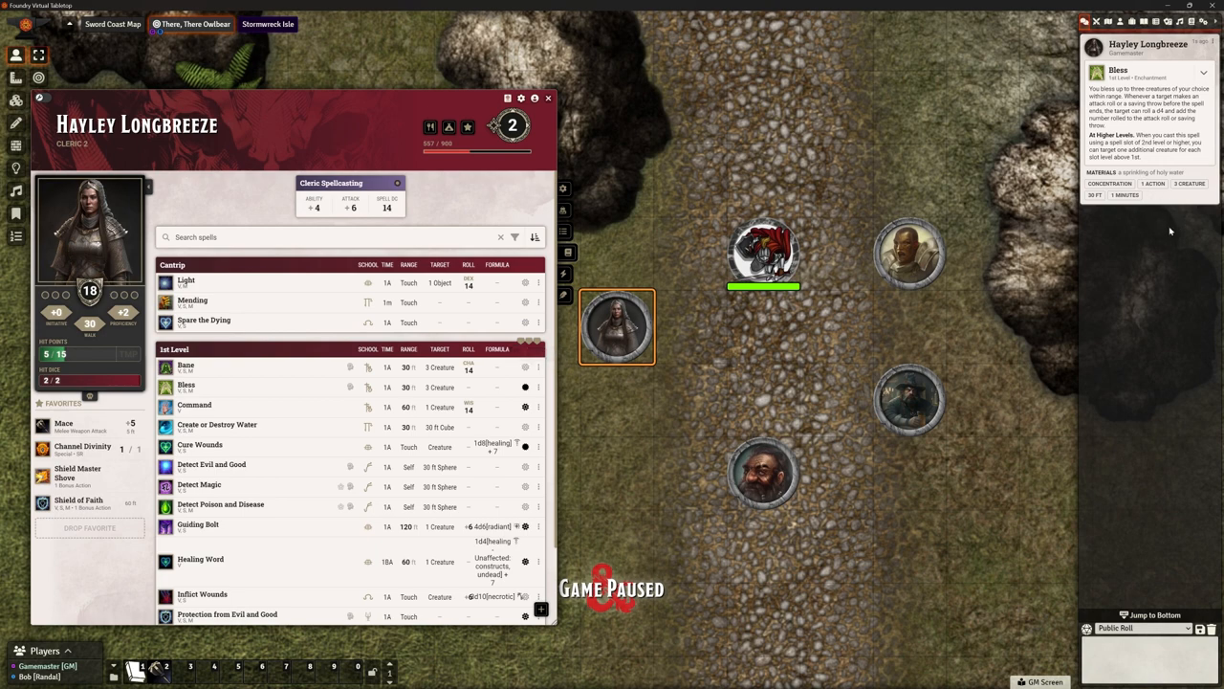
pyautogui.moveTo(564, 287)
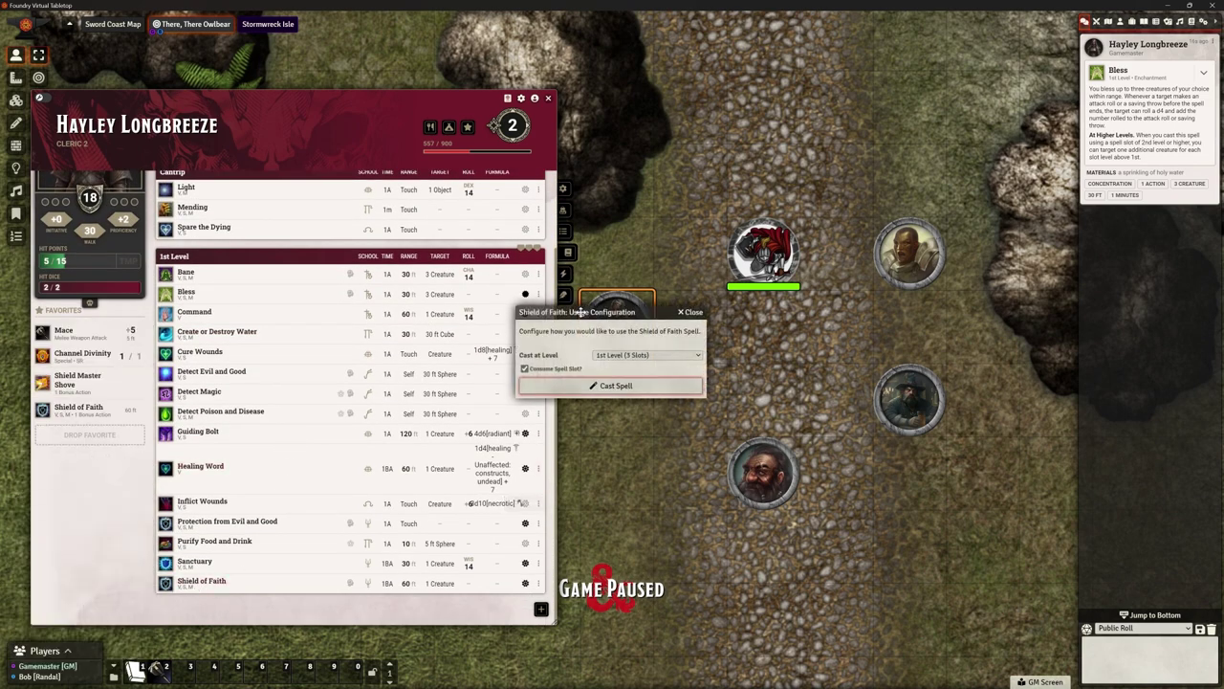
pyautogui.click(608, 384)
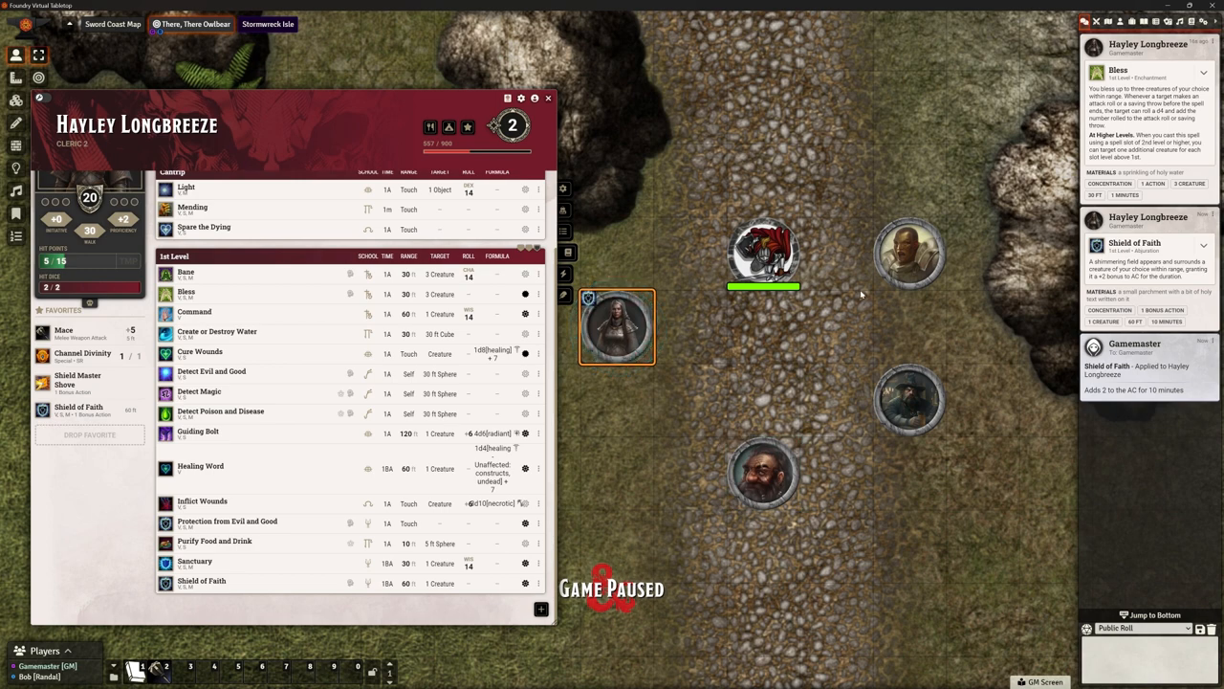
# Target Baudric's token and cast Shield of Faith on him at 1st level
pyautogui.click(909, 252)
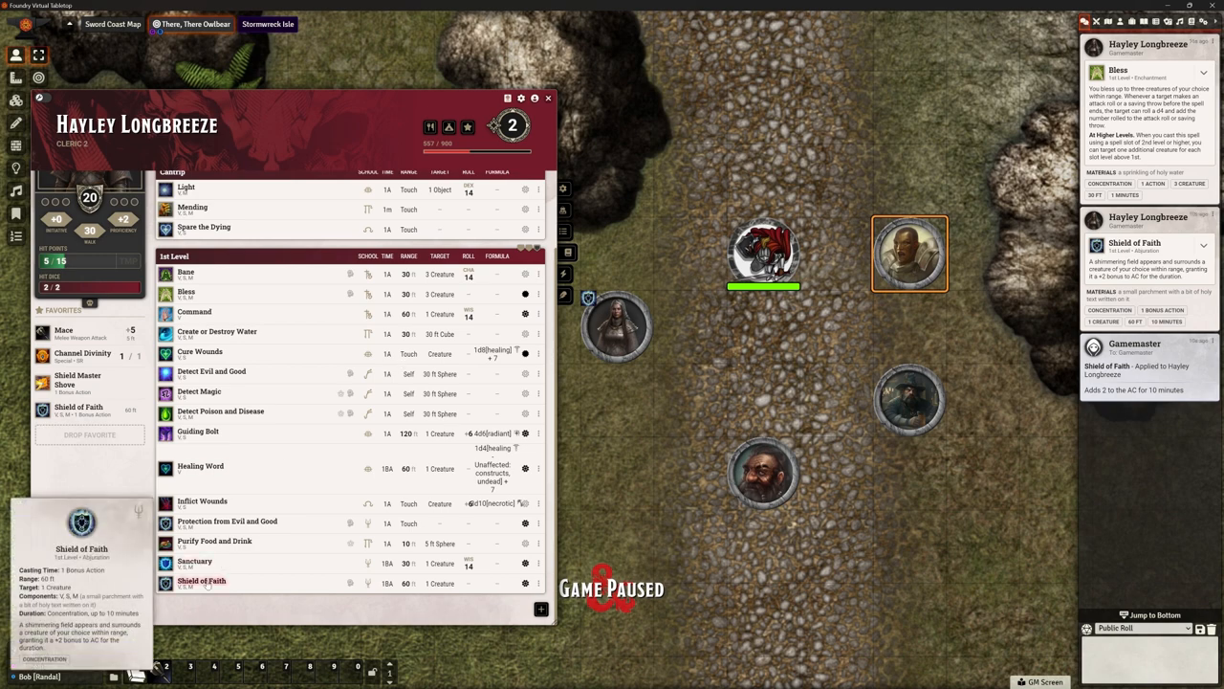
pyautogui.click(201, 581)
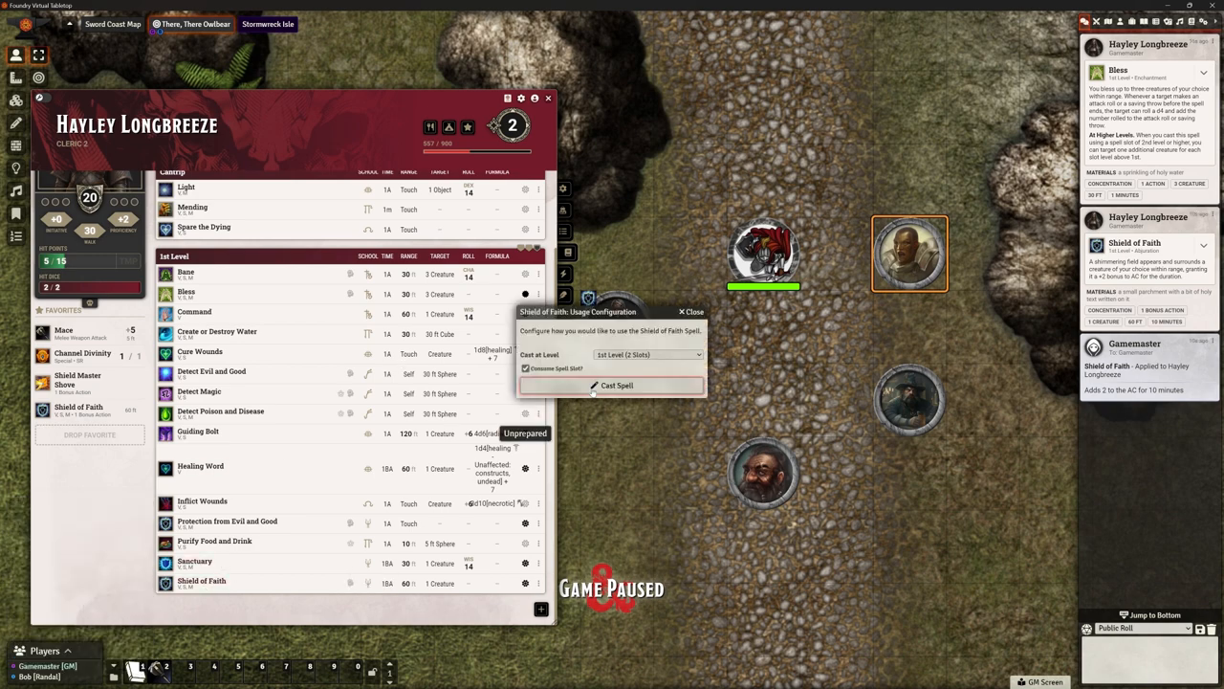
pyautogui.click(612, 384)
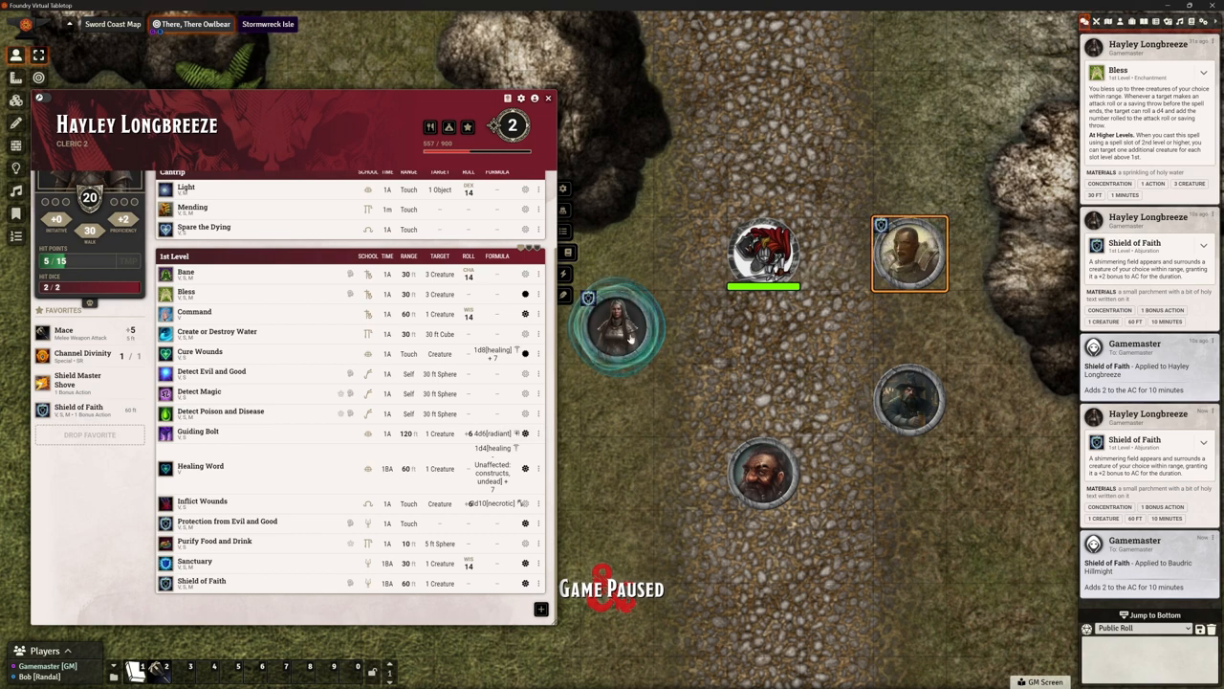
pyautogui.click(615, 327)
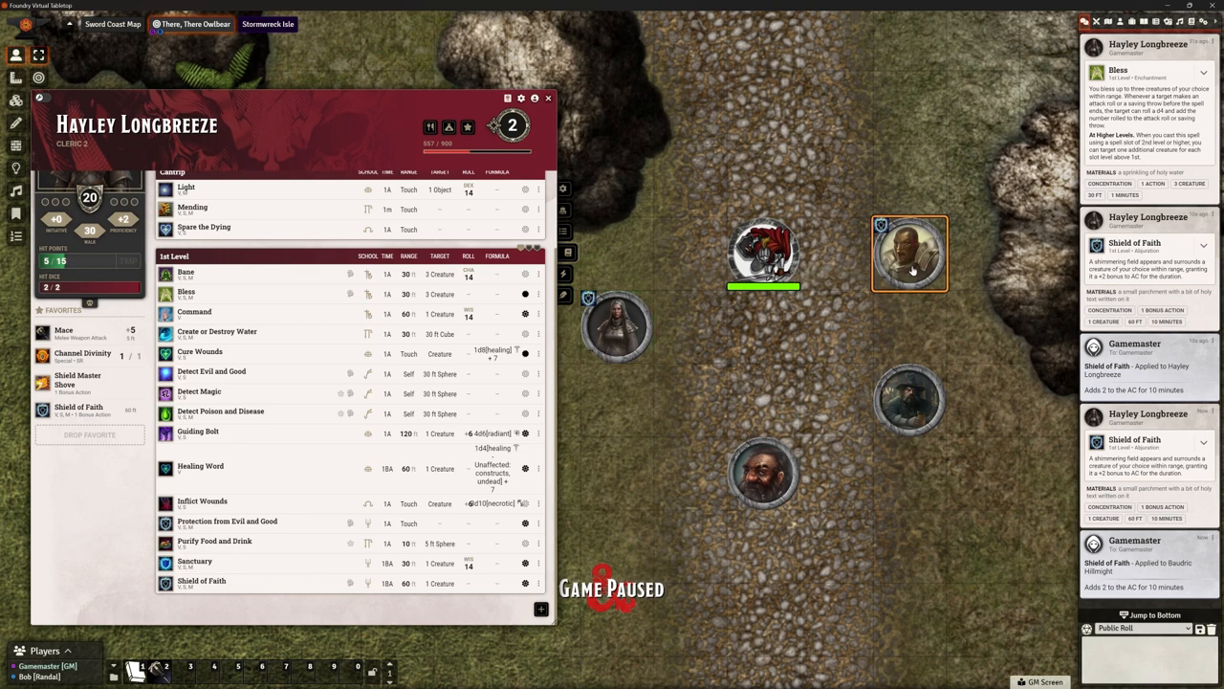
pyautogui.moveTo(909, 258)
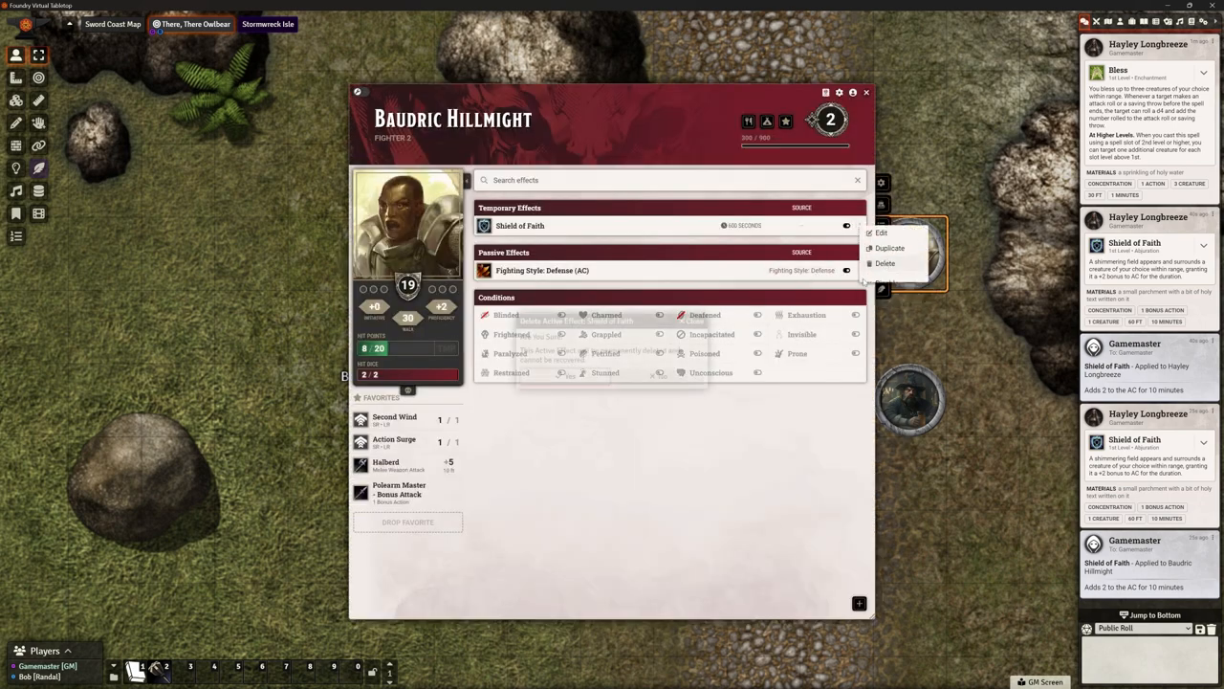
# Delete the Shield of Faith temporary effect from Baudric Hillmight's and Hayley Longbreeze's sheets
pyautogui.click(884, 264)
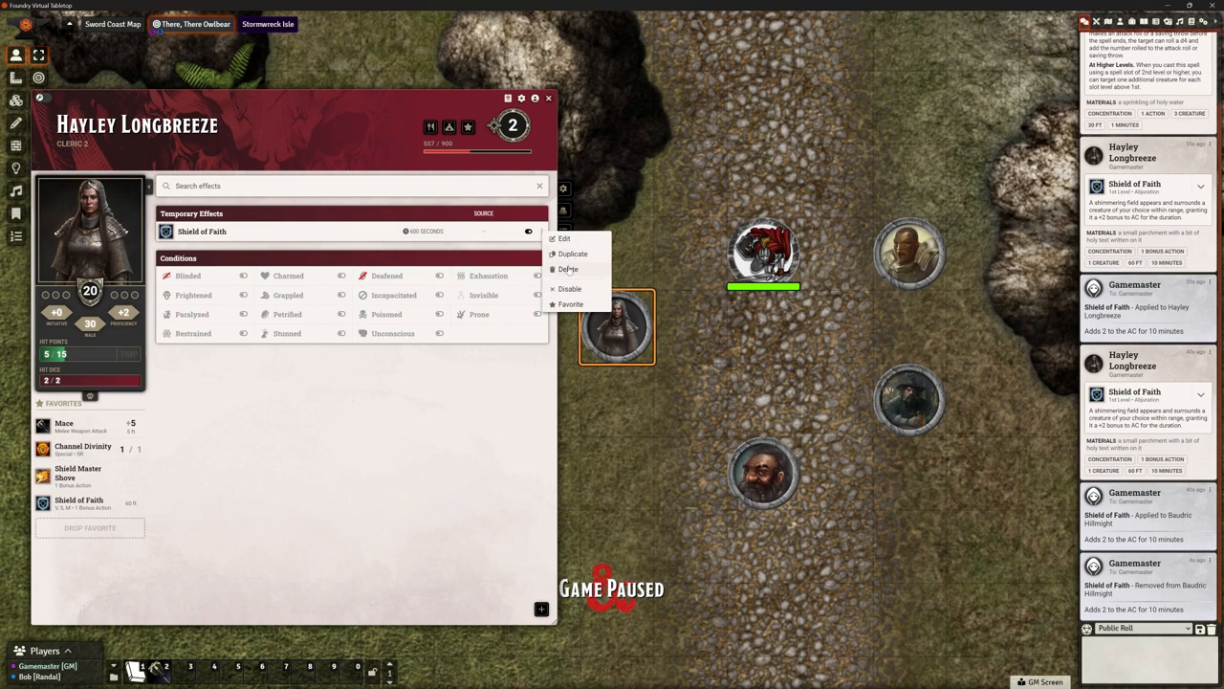
pyautogui.click(568, 268)
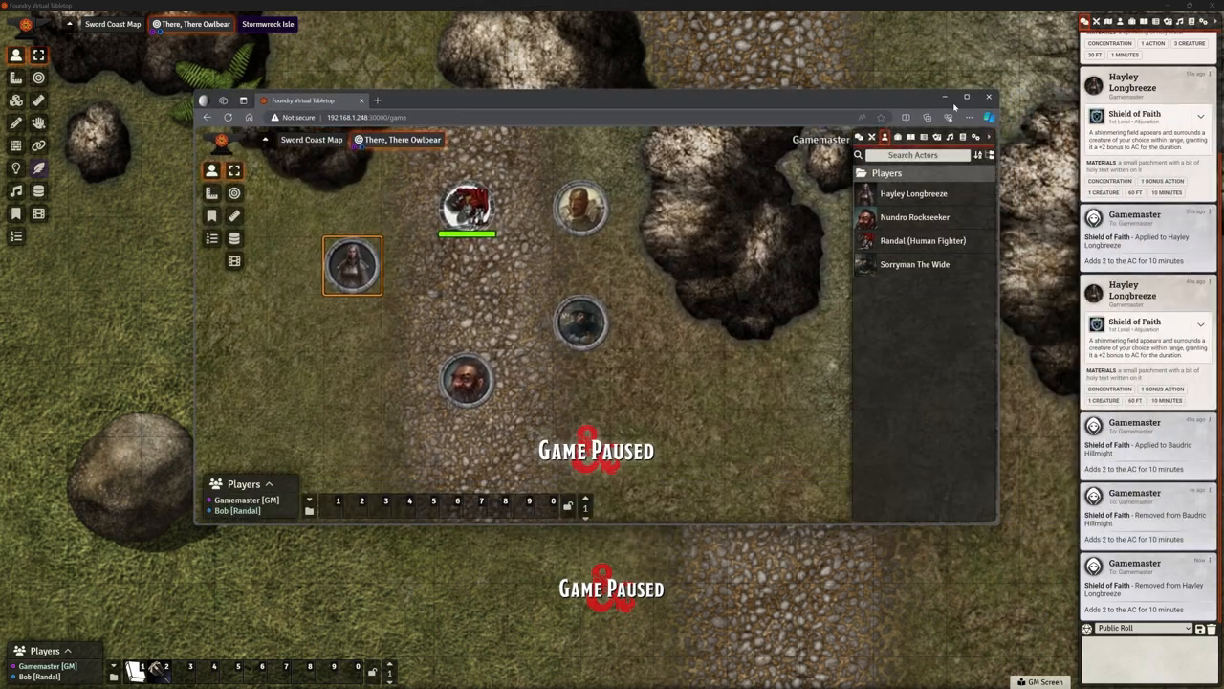
# Maximize the player's browser, browse Nundro's and Sorryman's sheets, then bring up Hayley Longbreeze's sheet
pyautogui.click(963, 96)
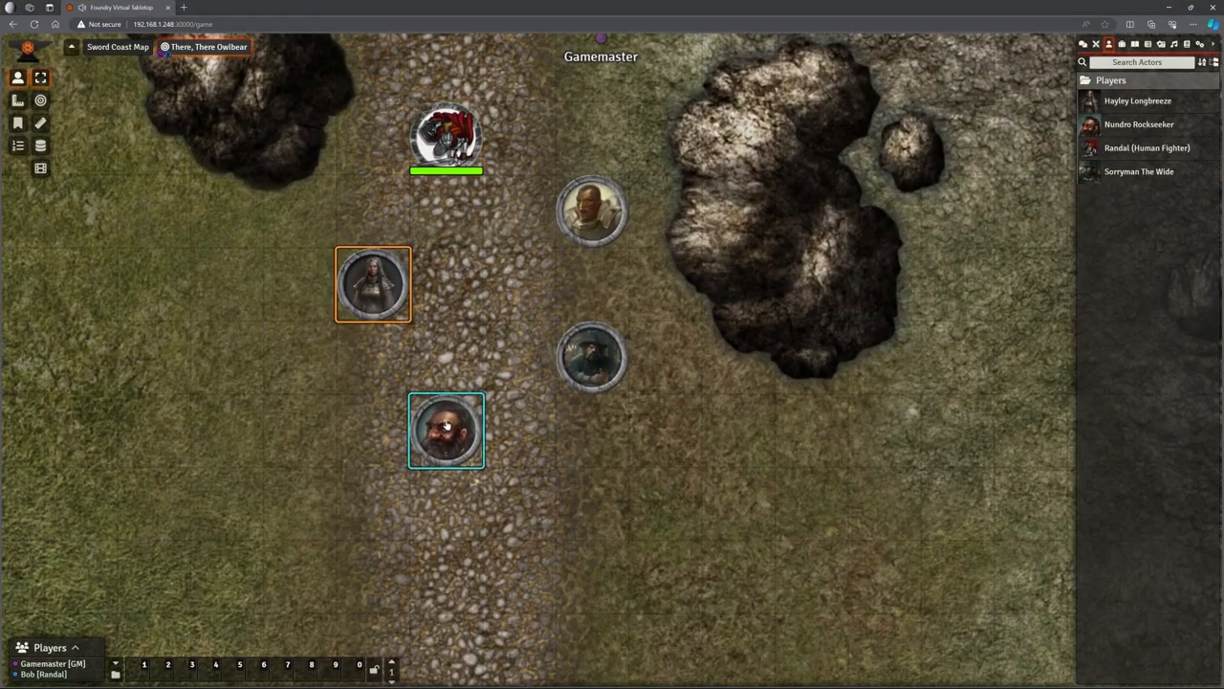
pyautogui.click(593, 206)
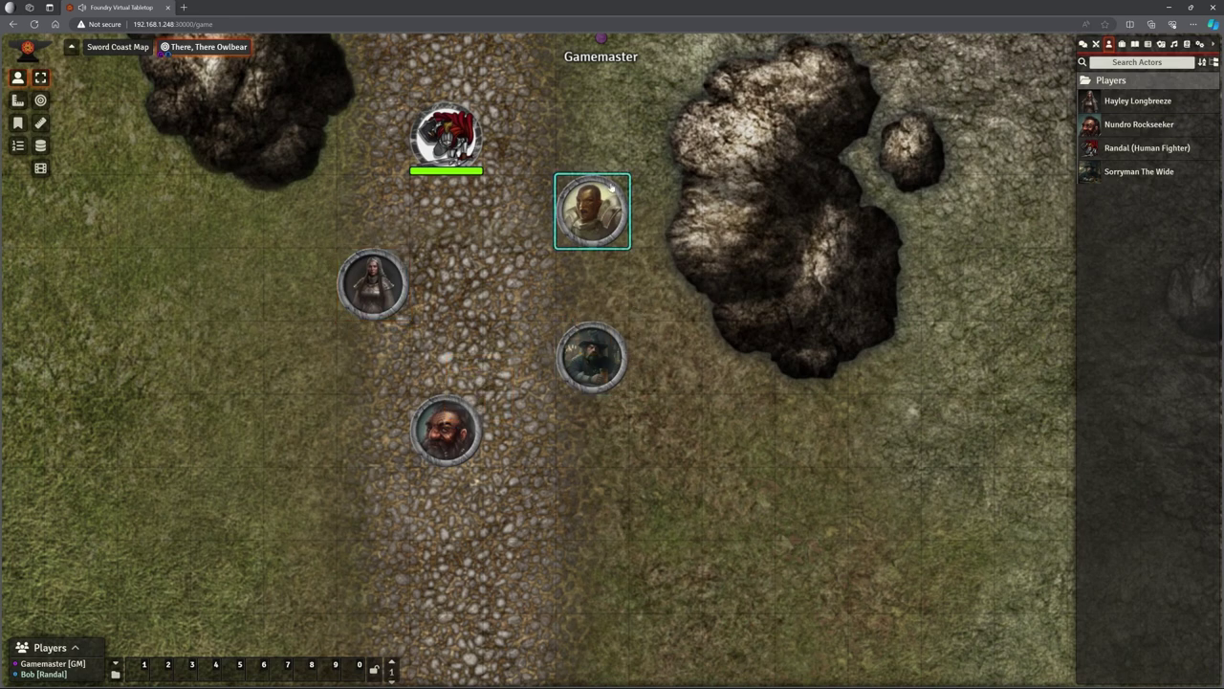
pyautogui.click(448, 443)
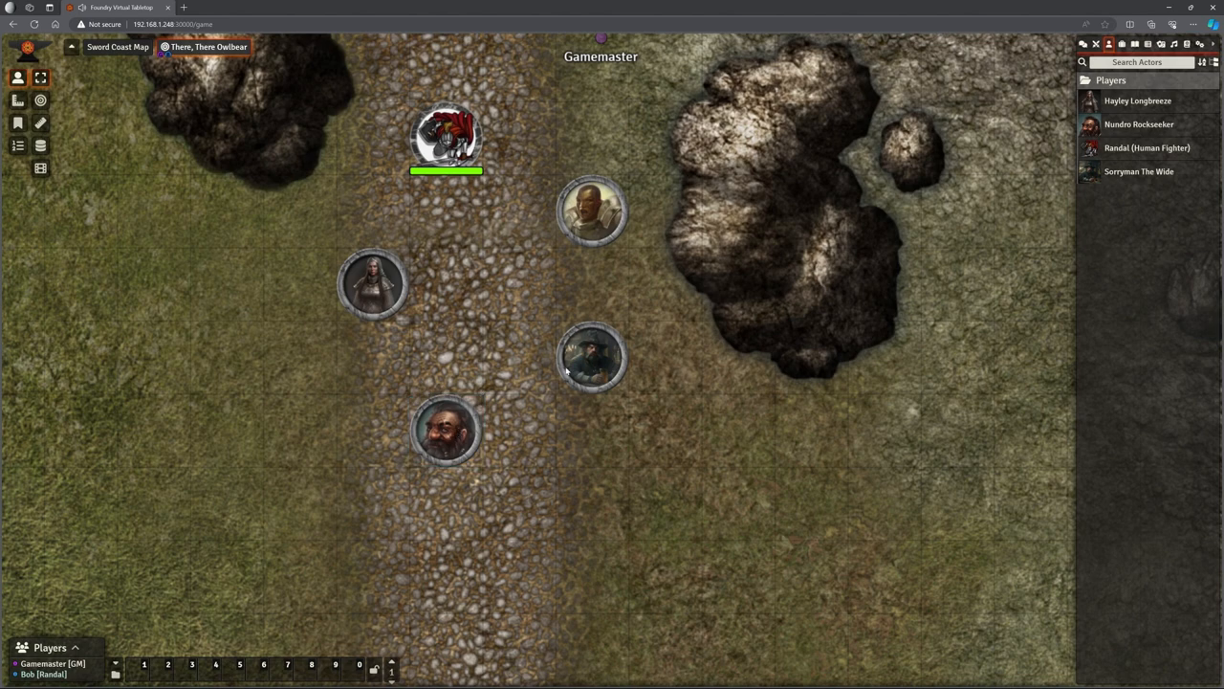
pyautogui.click(448, 438)
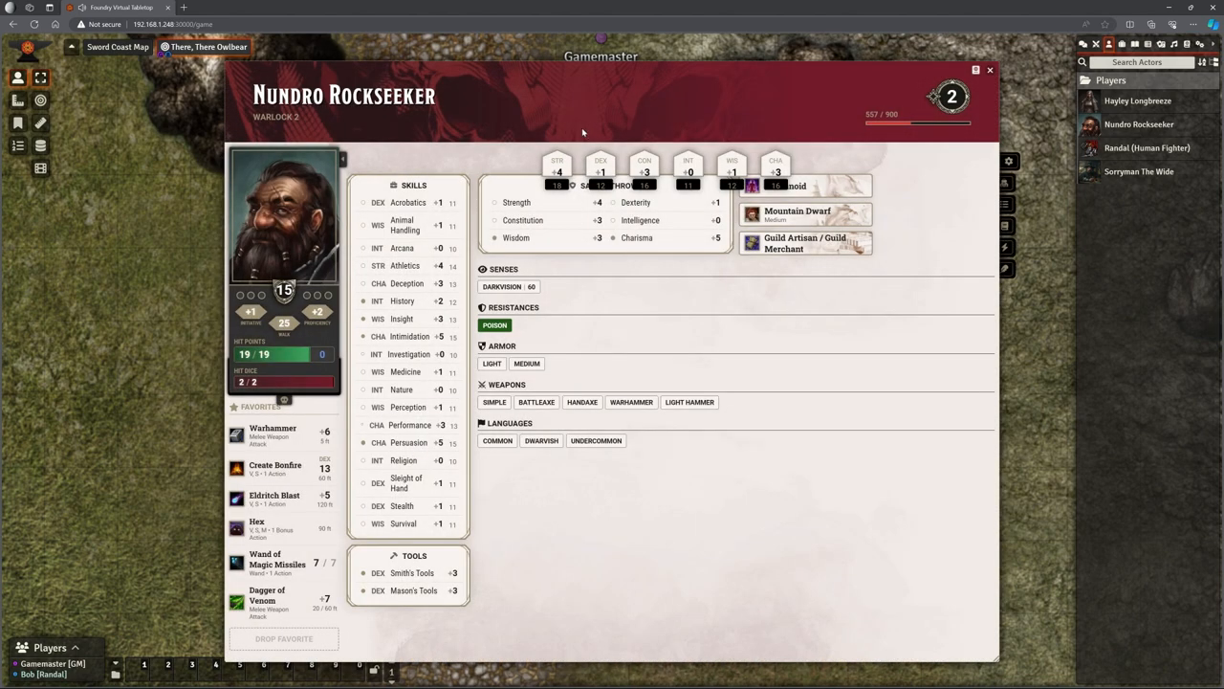
pyautogui.moveTo(707, 72)
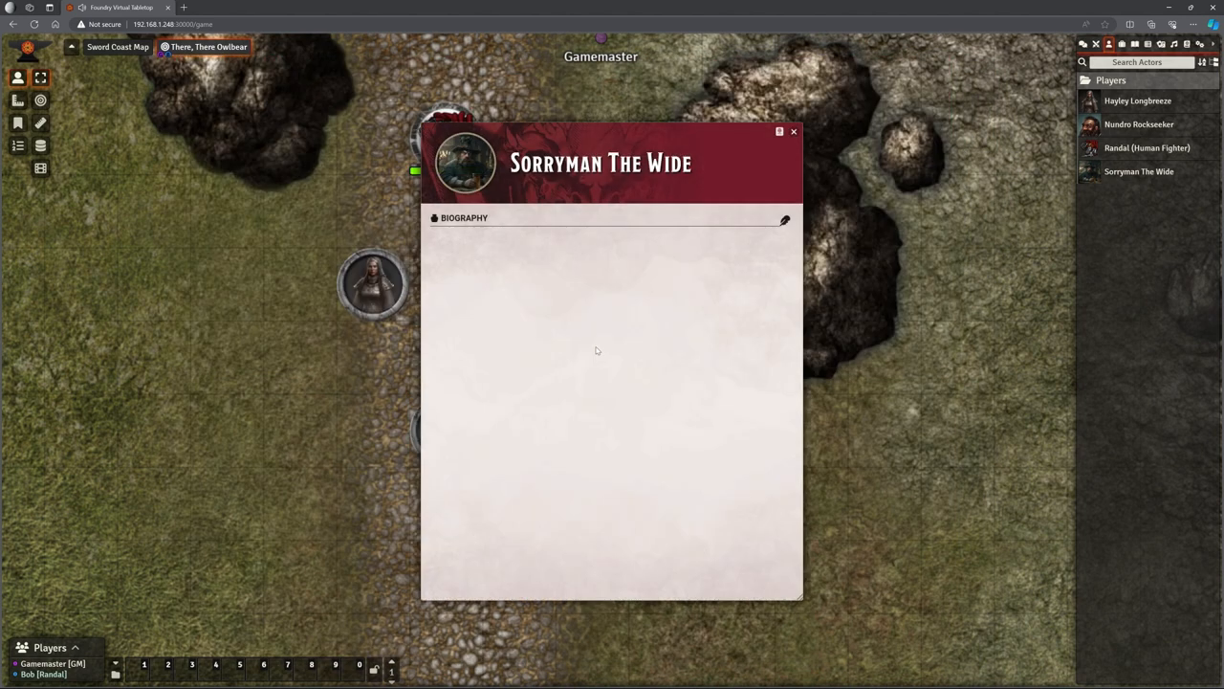
pyautogui.moveTo(767, 146)
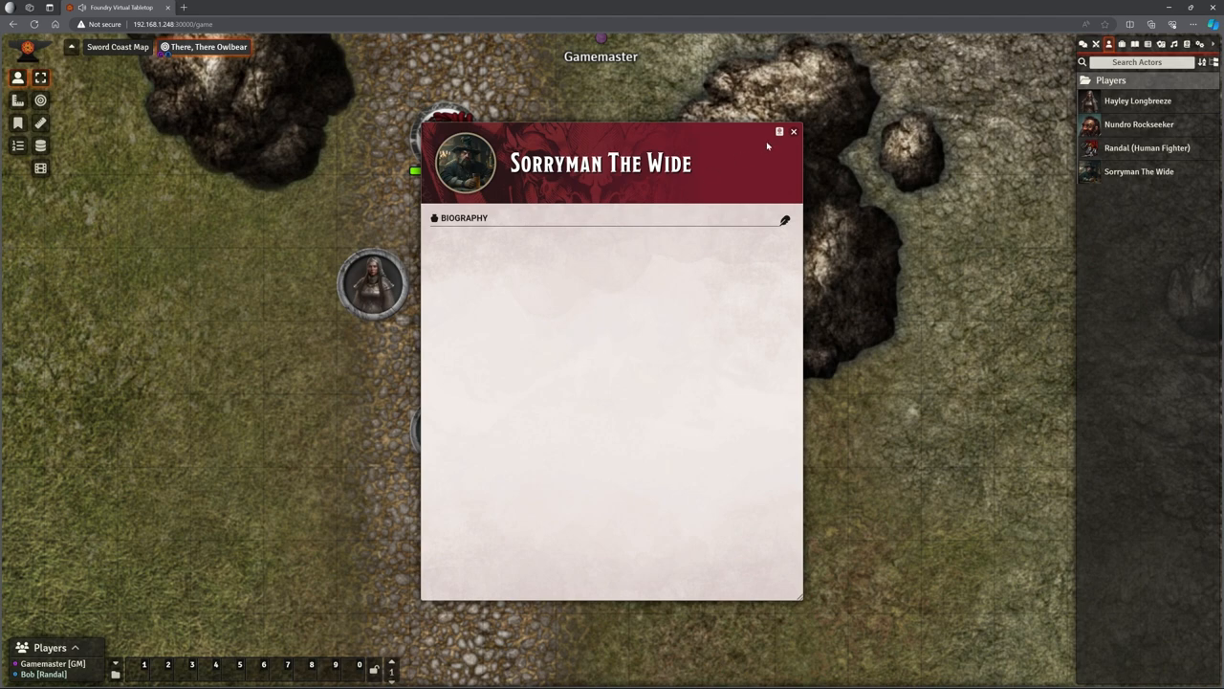
pyautogui.click(794, 130)
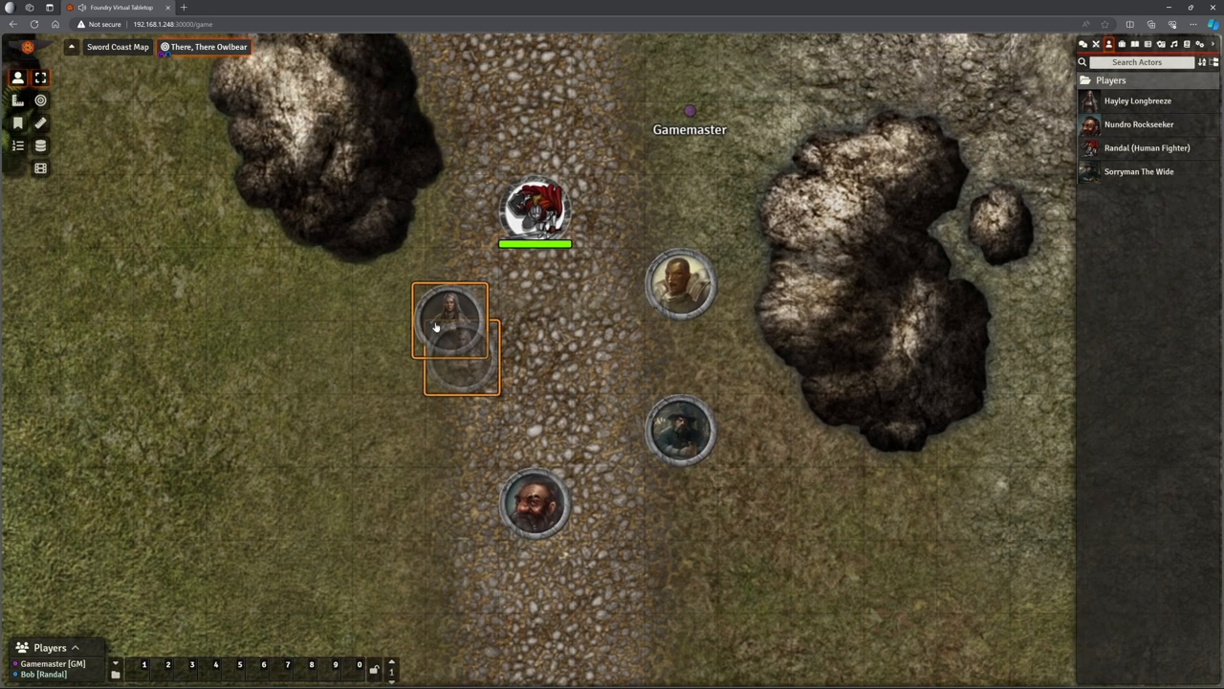
pyautogui.doubleClick(448, 325)
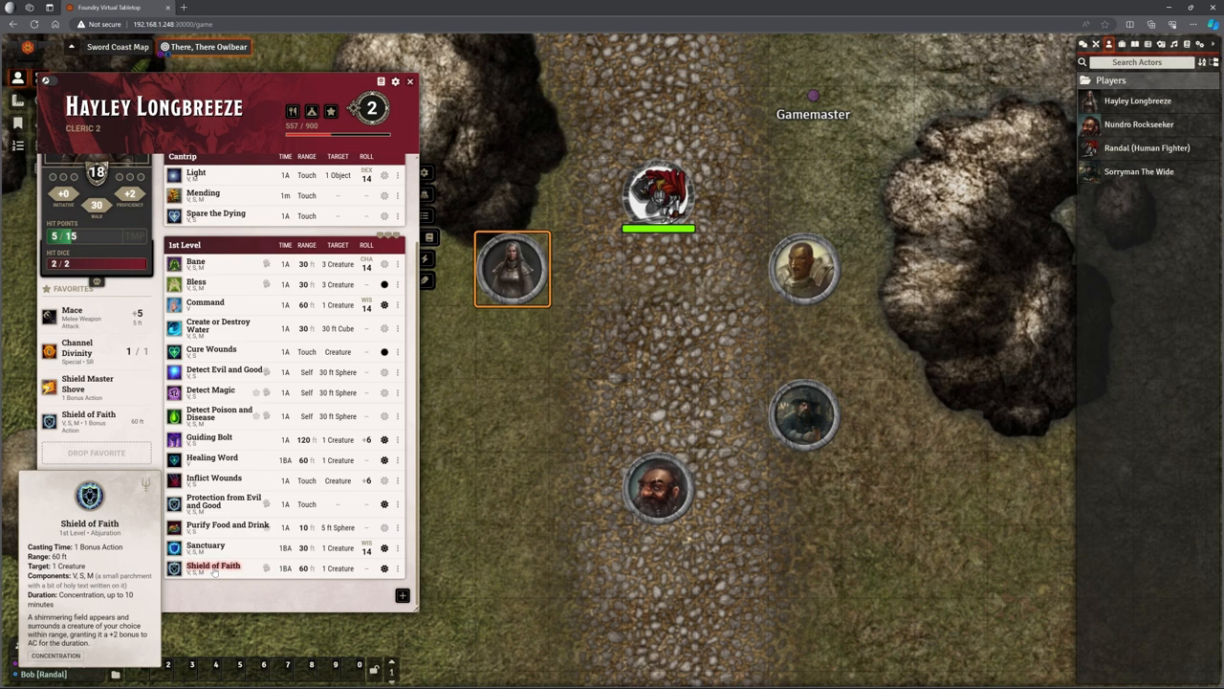
# Cast Shield of Faith from Hayley's spell list as the player and dismiss the macro permission warning
pyautogui.click(214, 566)
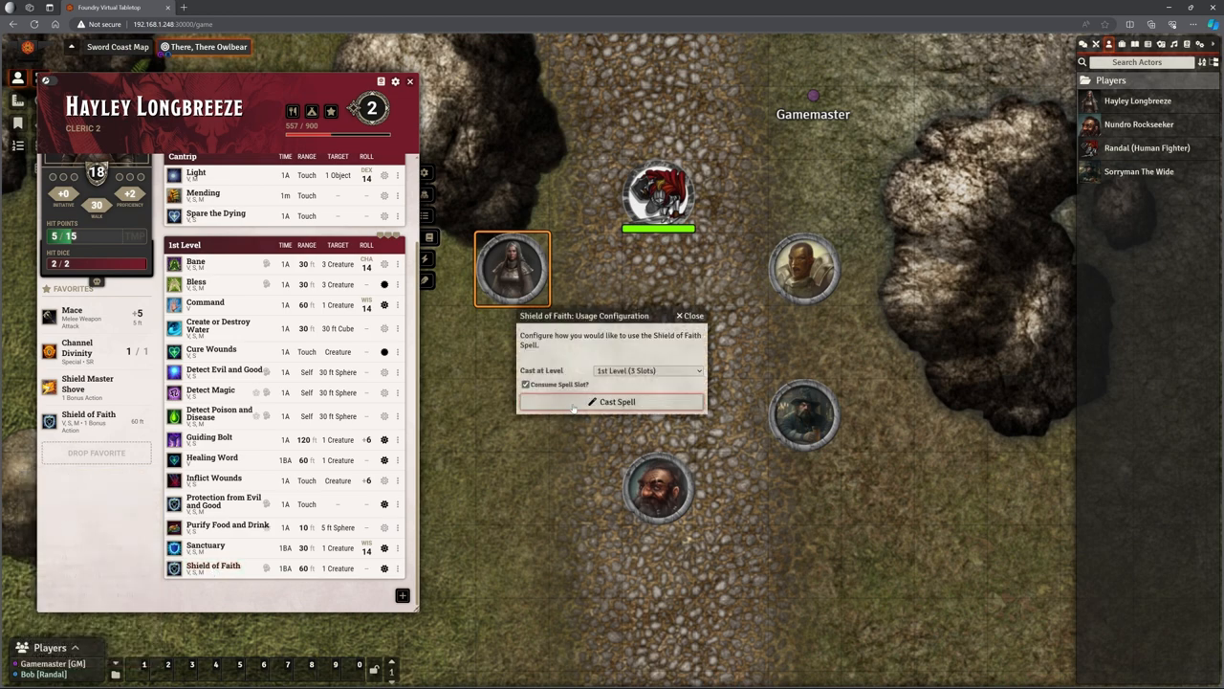
pyautogui.click(616, 401)
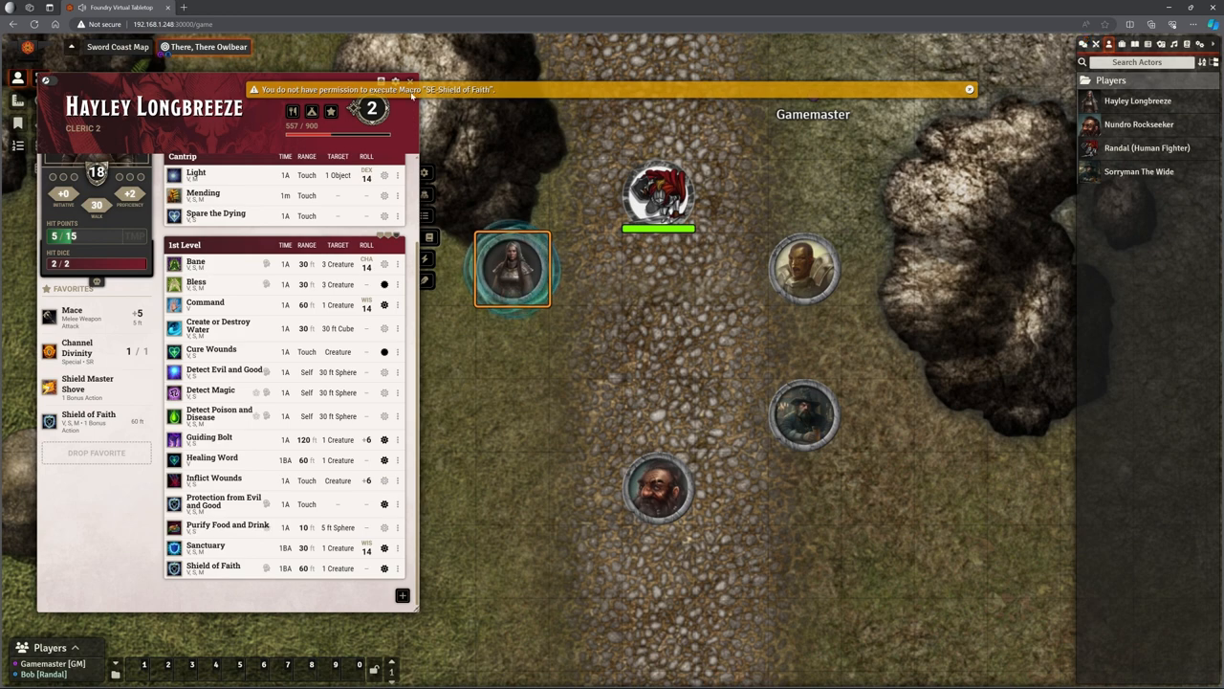
pyautogui.click(968, 88)
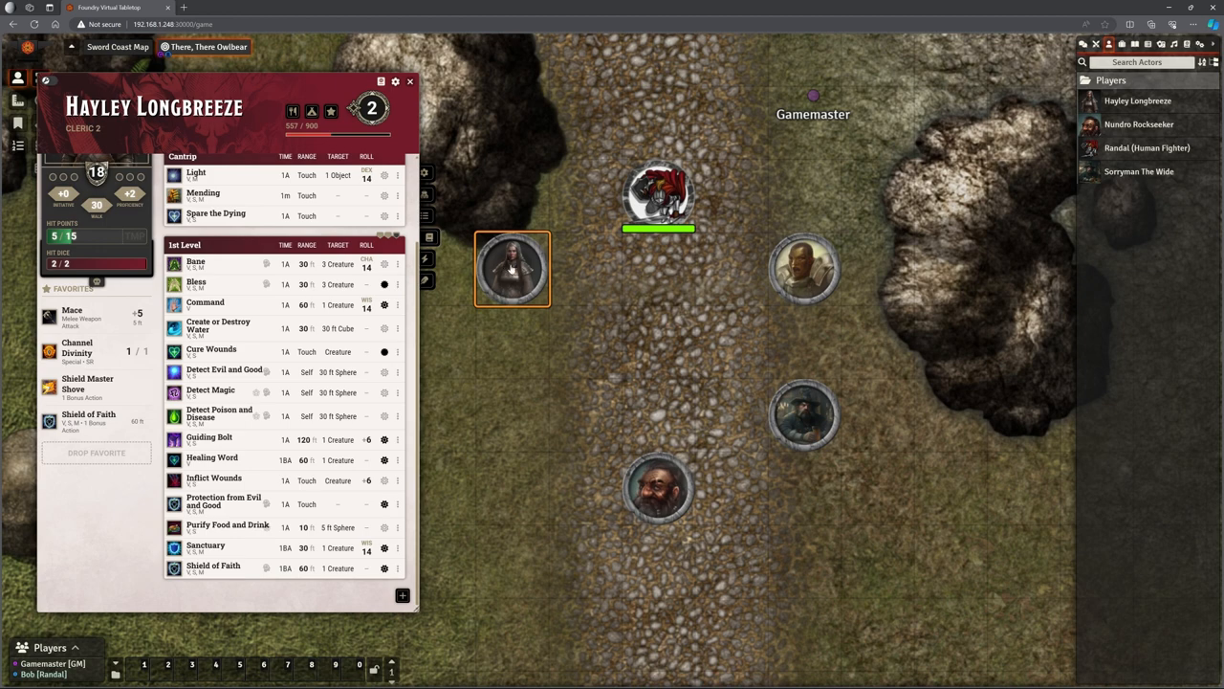
pyautogui.moveTo(514, 64)
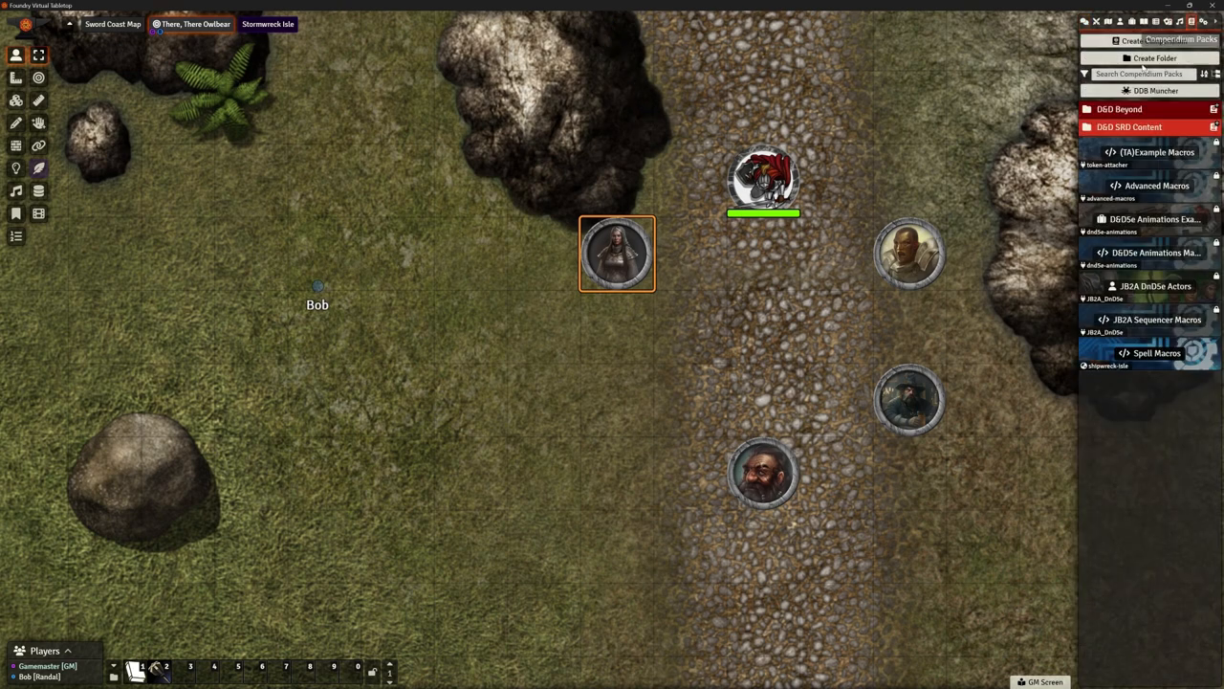
# Import the SE-Shield of Faith macro from the Spell Macros compendium into the world
pyautogui.click(1132, 19)
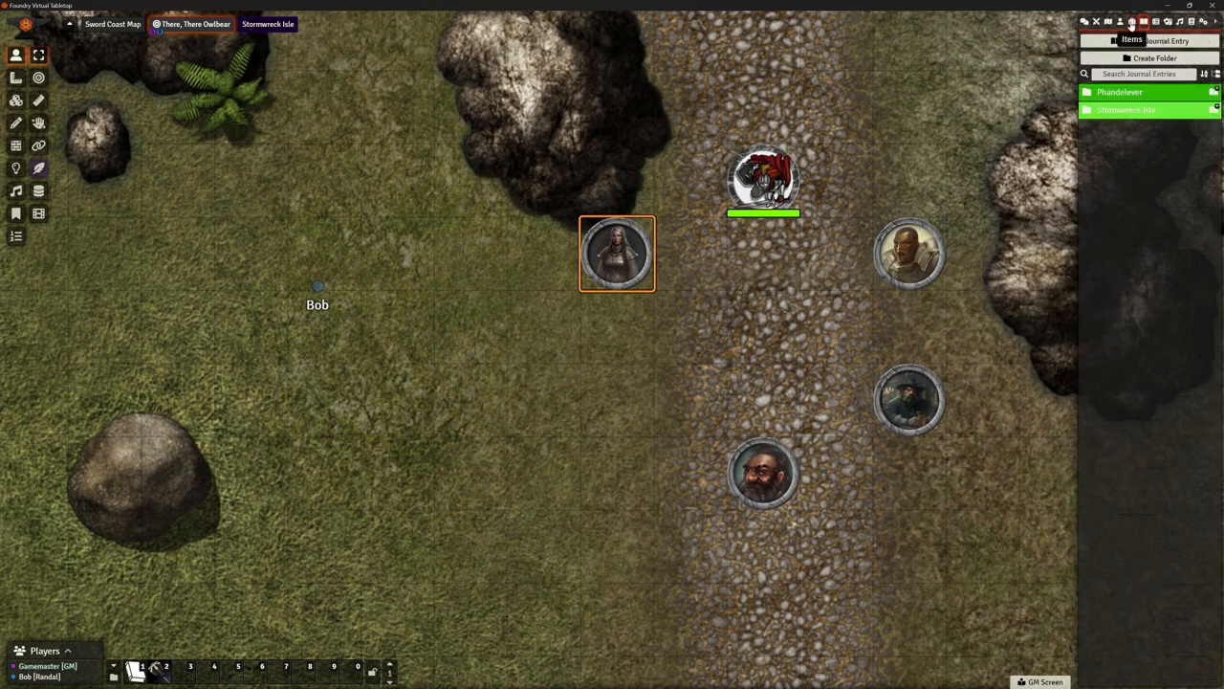
pyautogui.click(1136, 20)
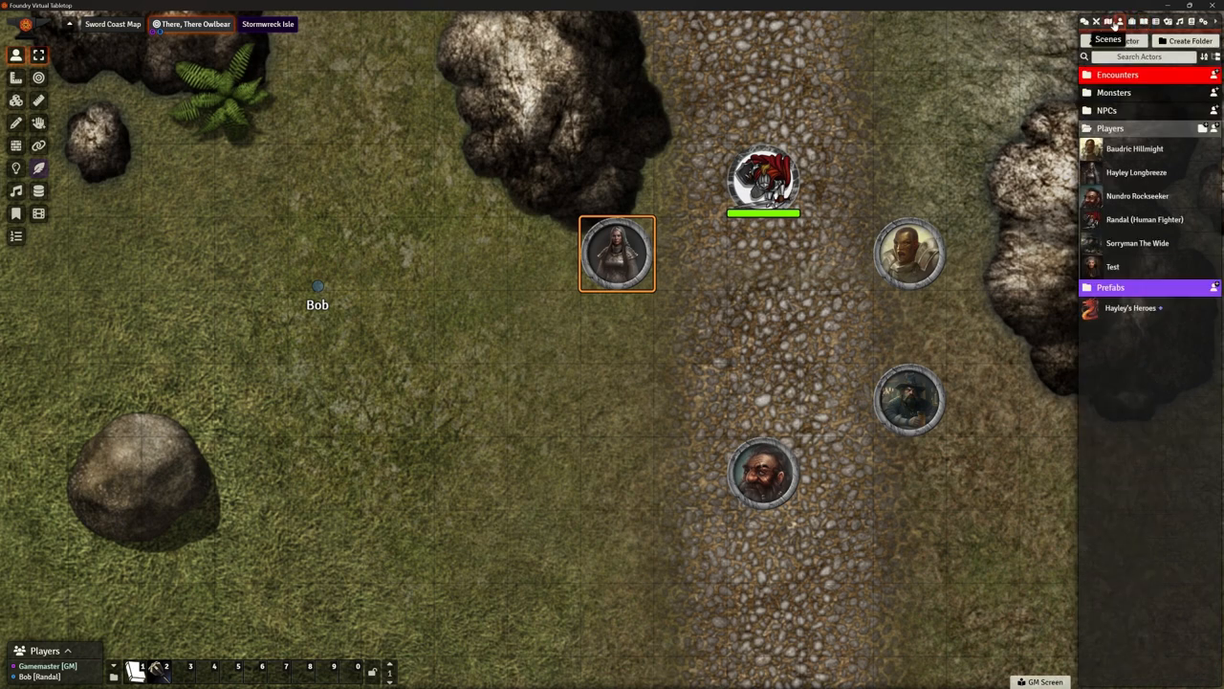
pyautogui.click(1170, 21)
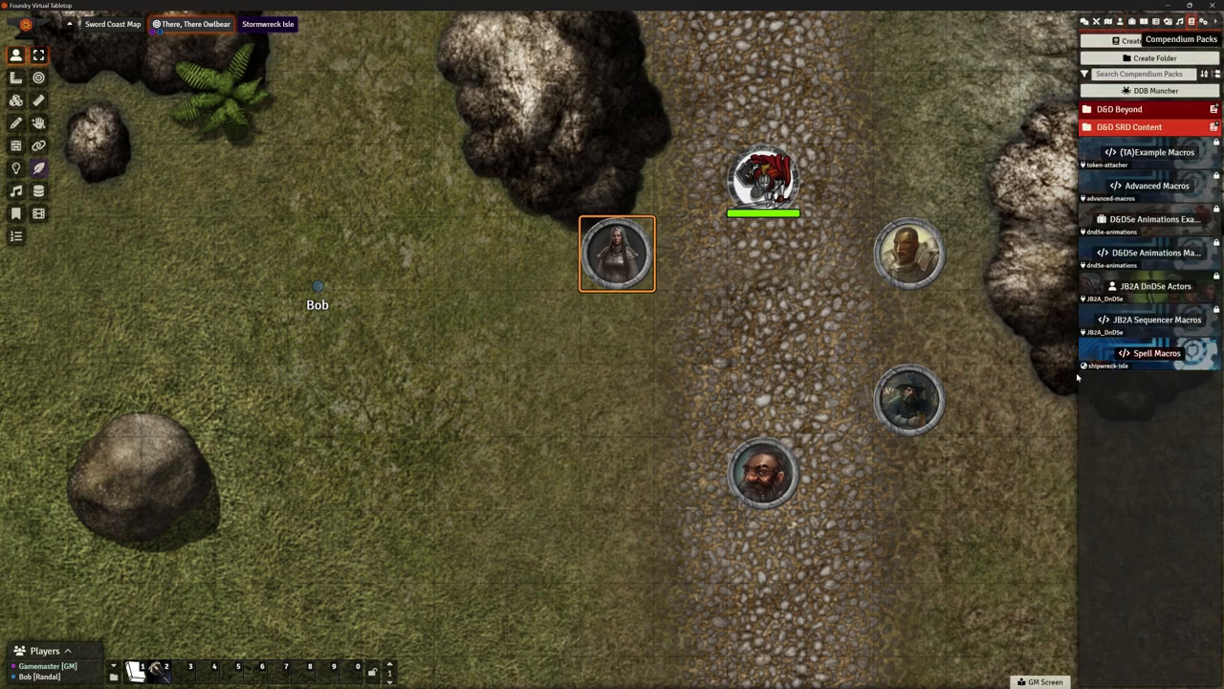
pyautogui.click(1151, 352)
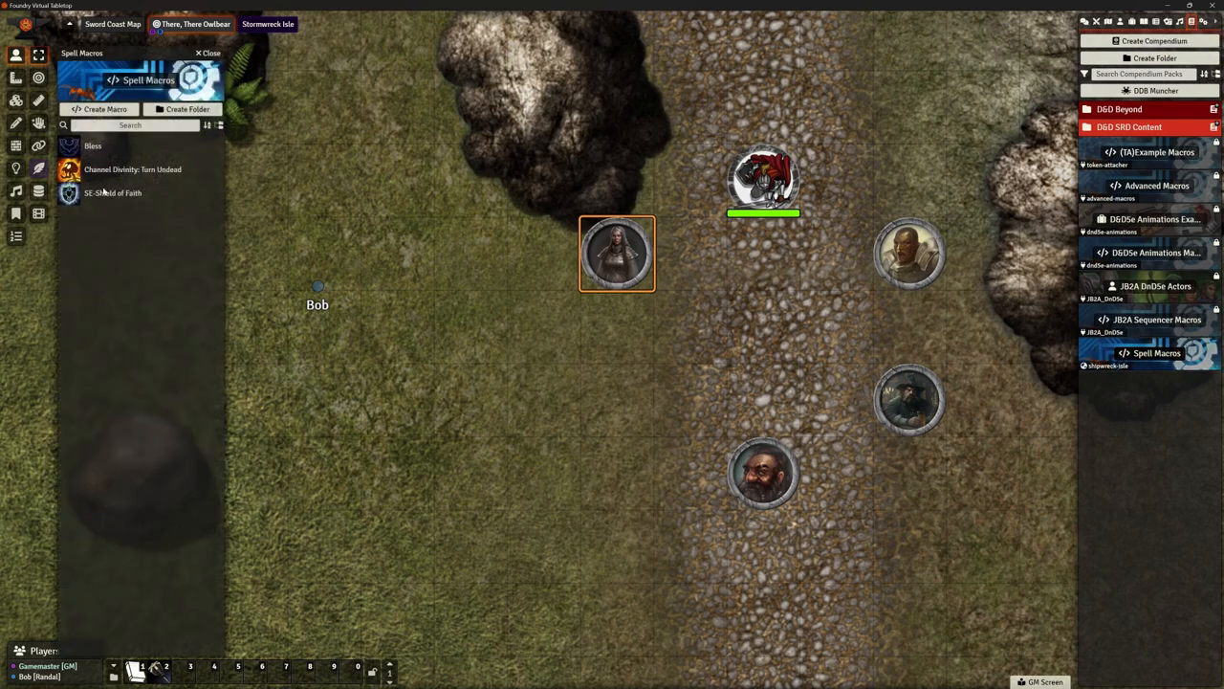
pyautogui.rightClick(112, 191)
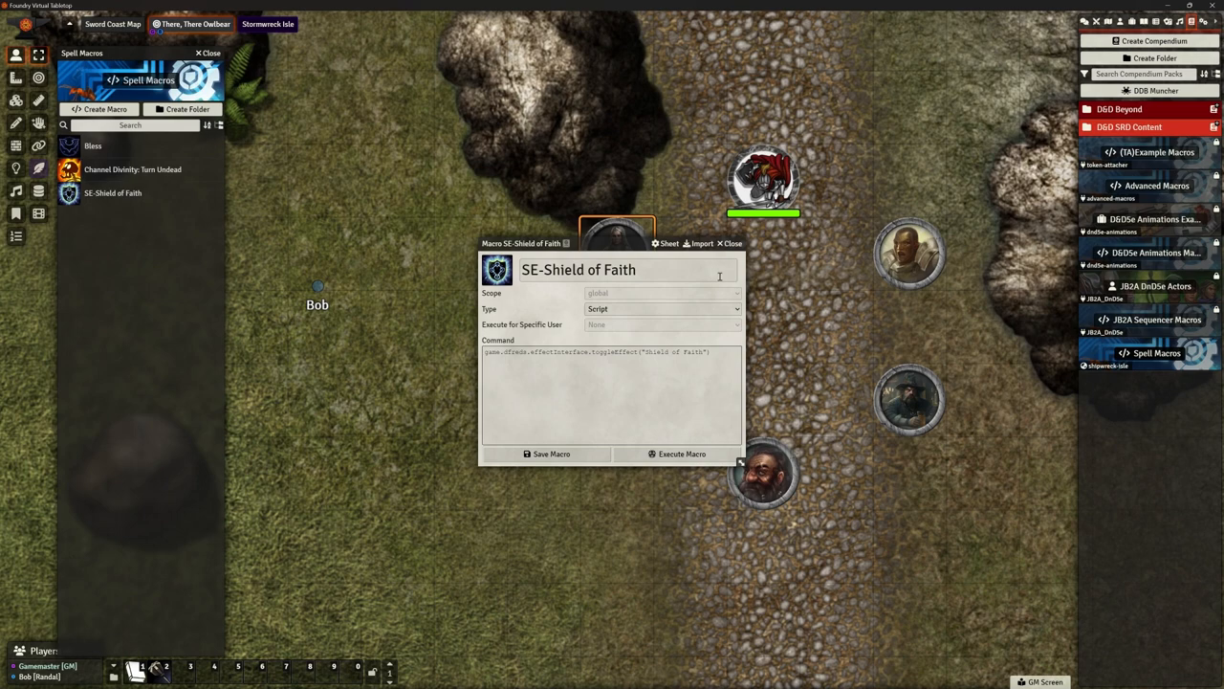
pyautogui.click(723, 243)
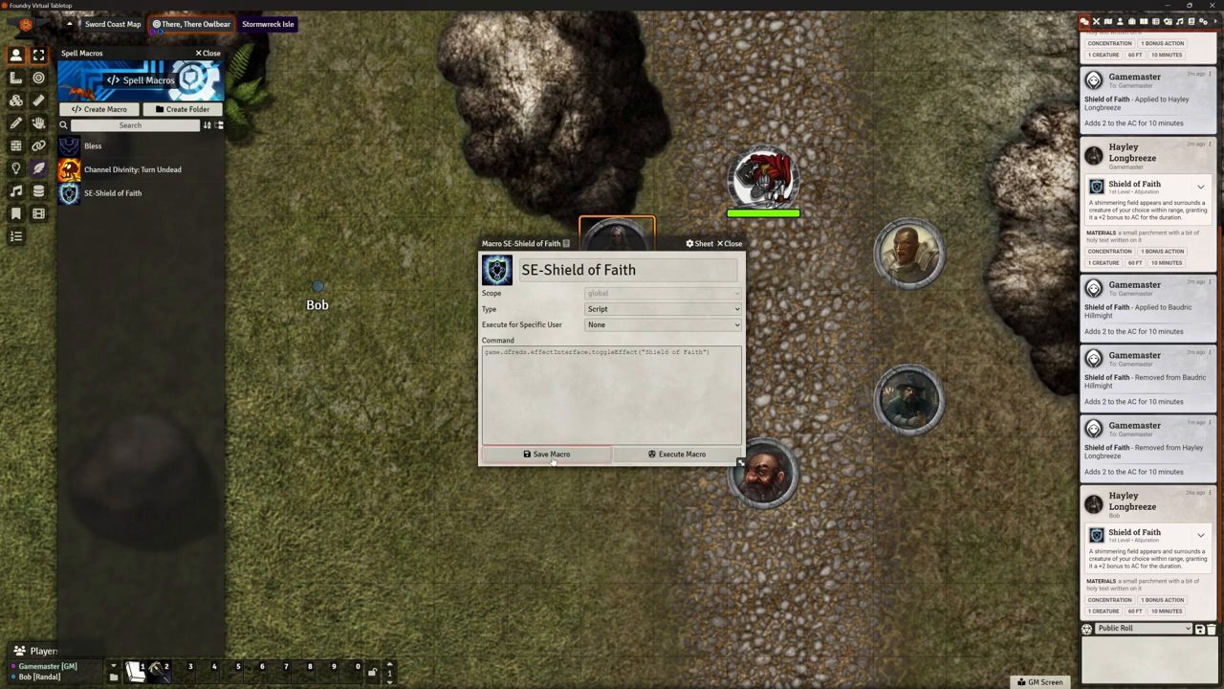
# Set the macro's Execute for Specific User to Everyone and save it
pyautogui.click(662, 325)
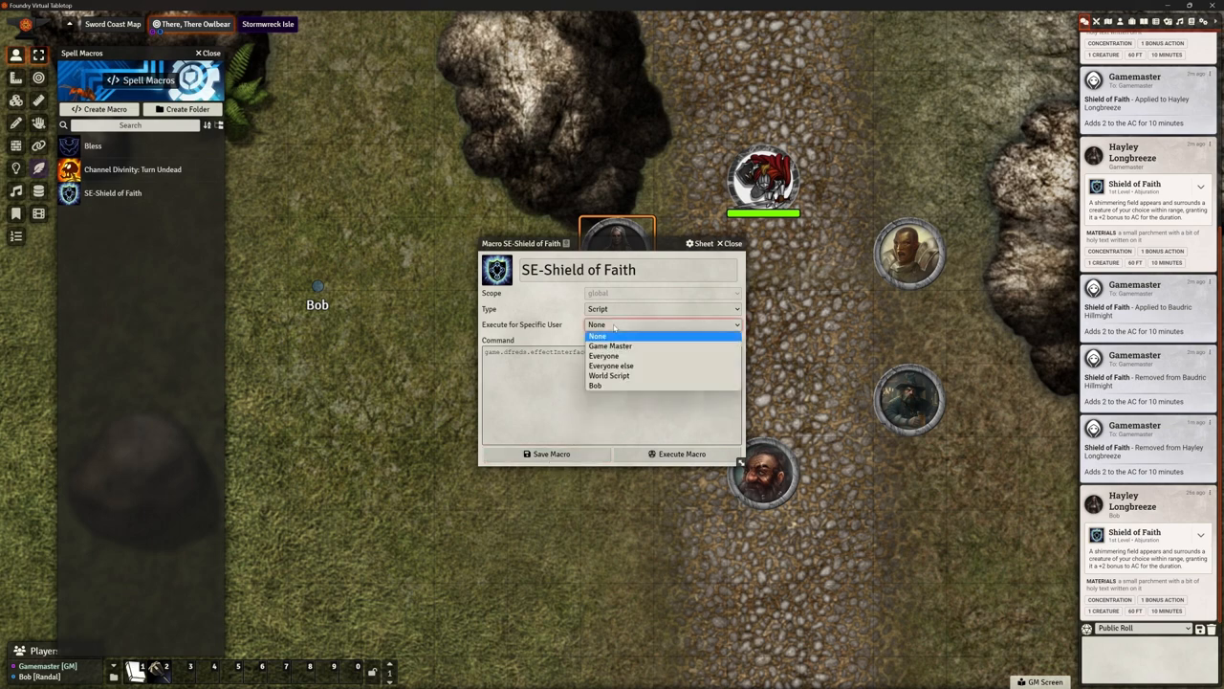
pyautogui.moveTo(605, 353)
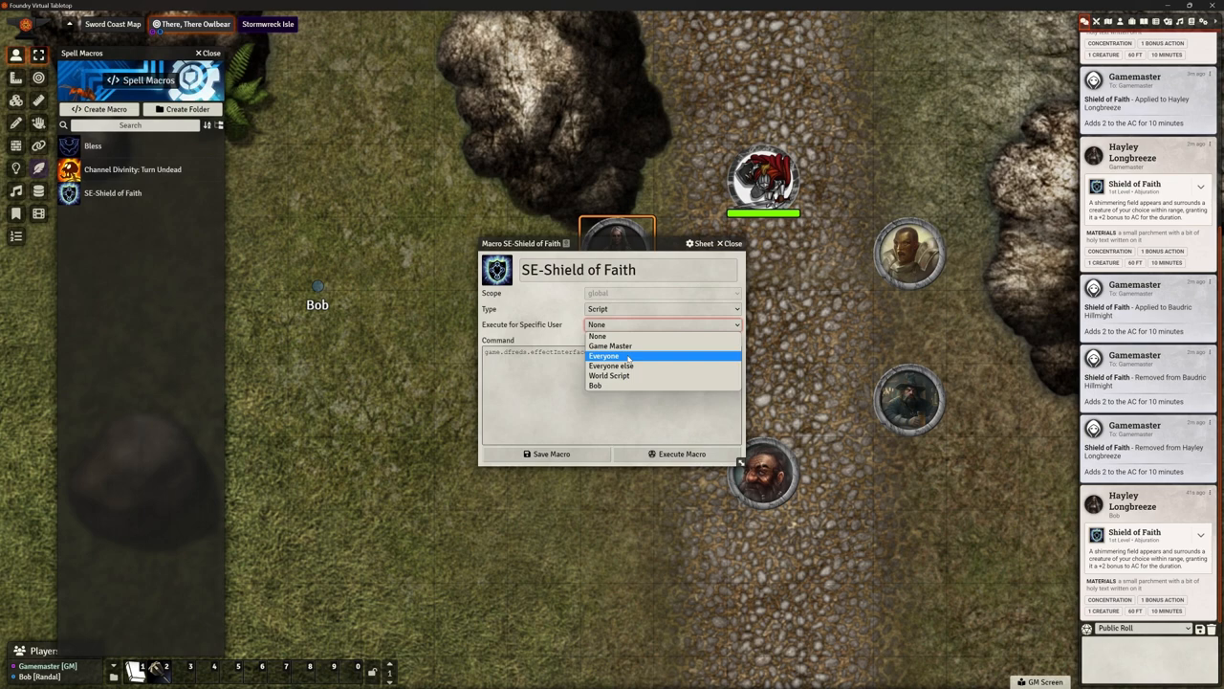
pyautogui.click(599, 353)
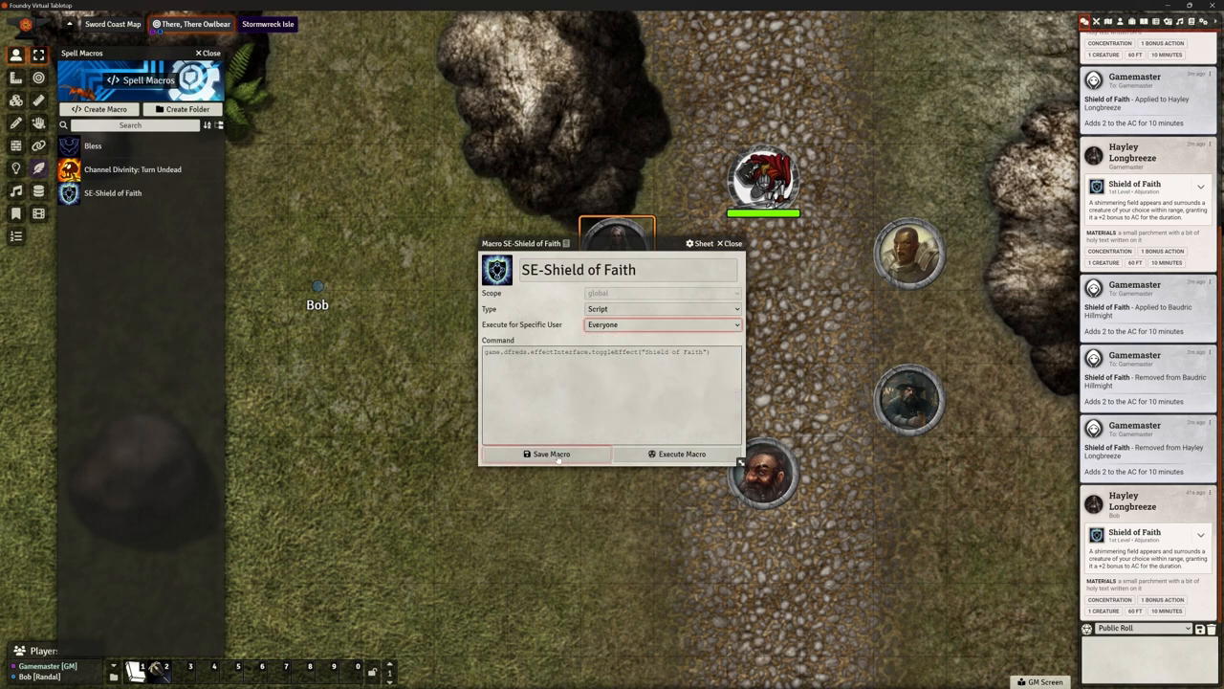
pyautogui.click(731, 243)
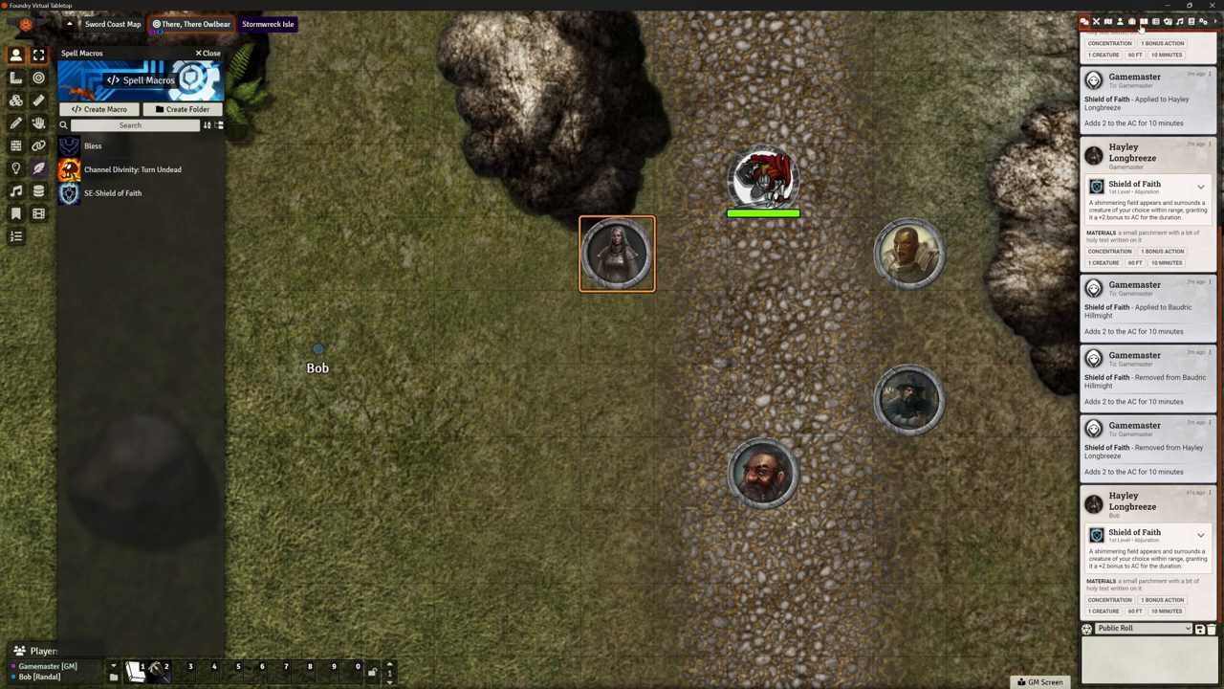
# Verify the hotbar SE-Shield of Faith macro via Edit Macro and save it again
pyautogui.click(1132, 21)
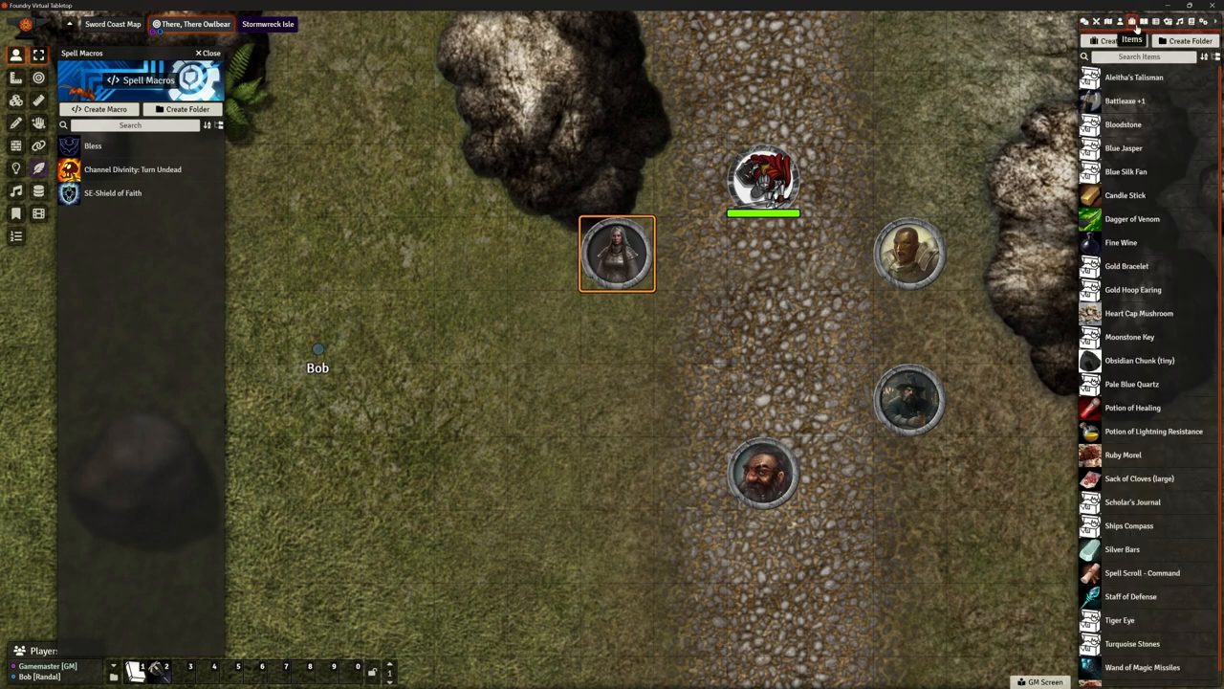
pyautogui.click(1144, 20)
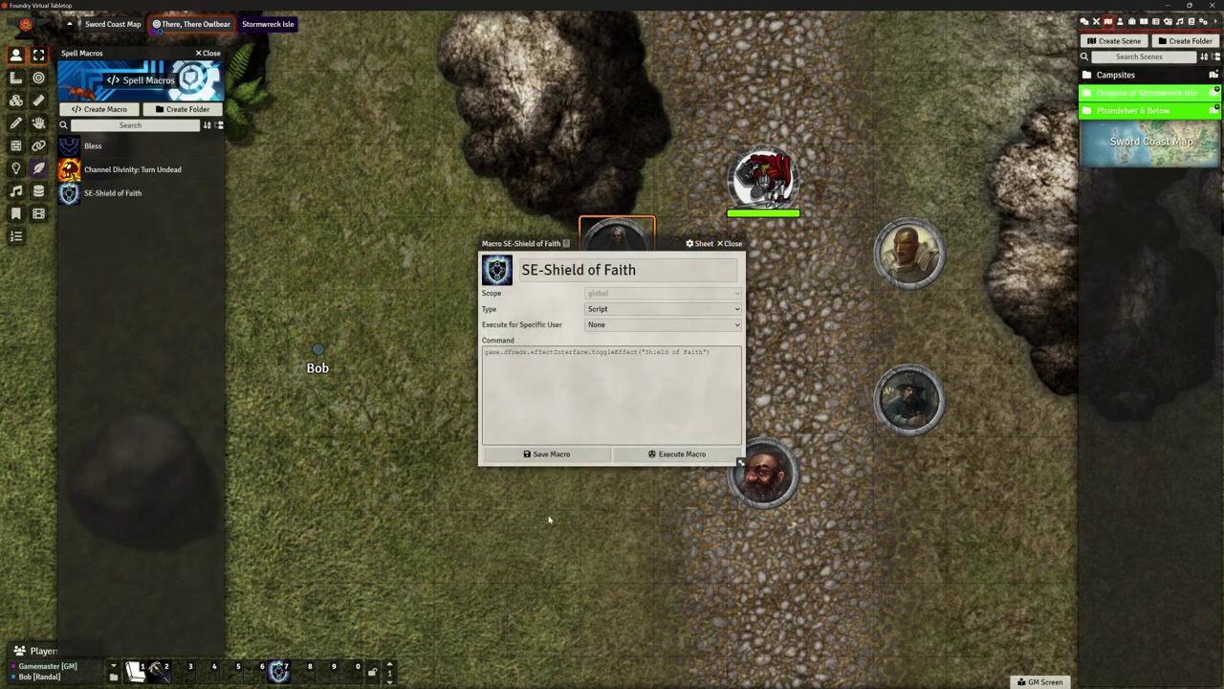
pyautogui.moveTo(604, 333)
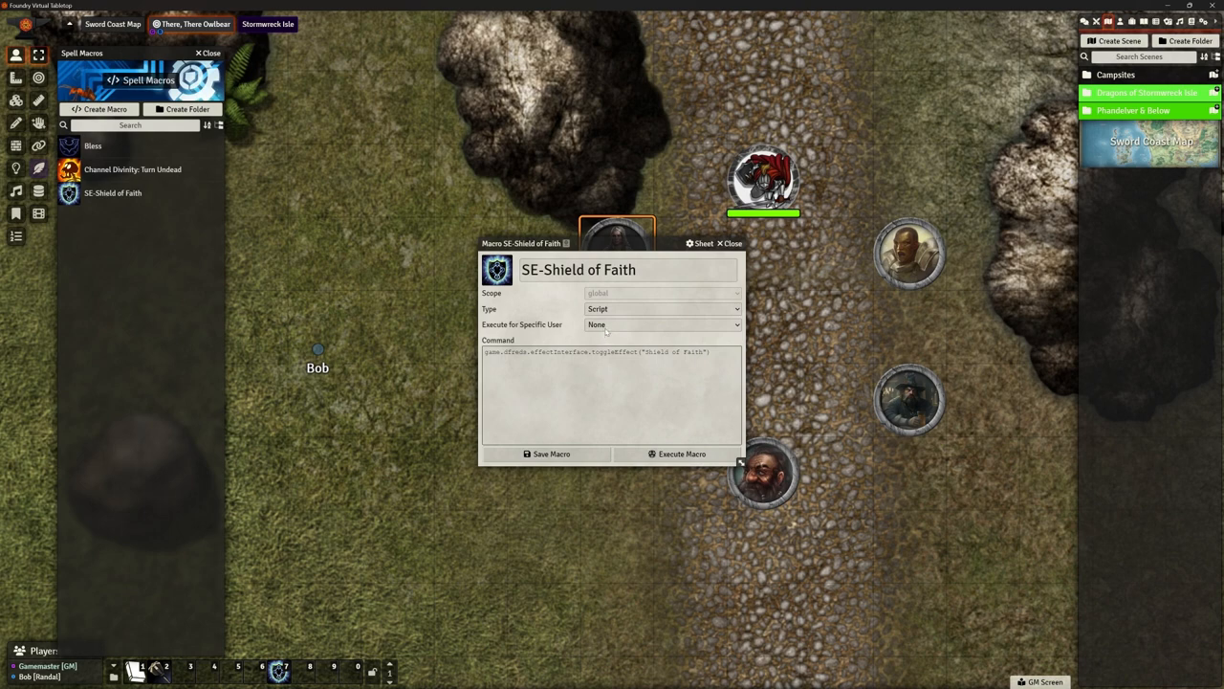
pyautogui.click(661, 325)
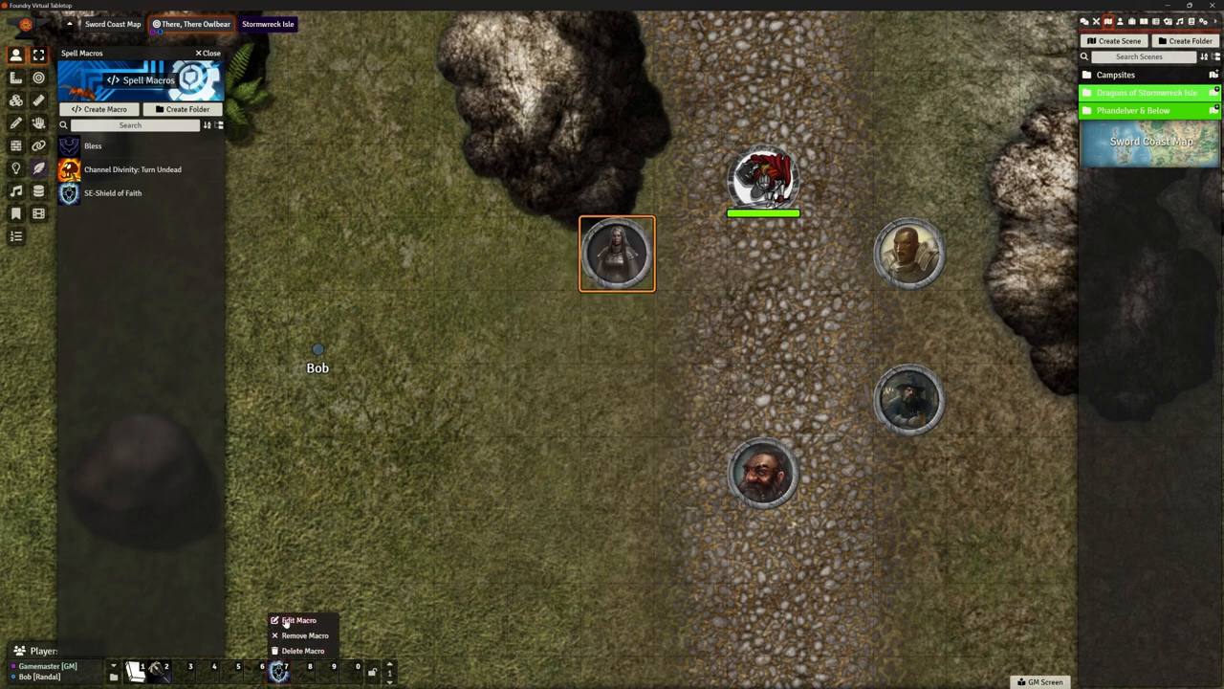
pyautogui.click(291, 622)
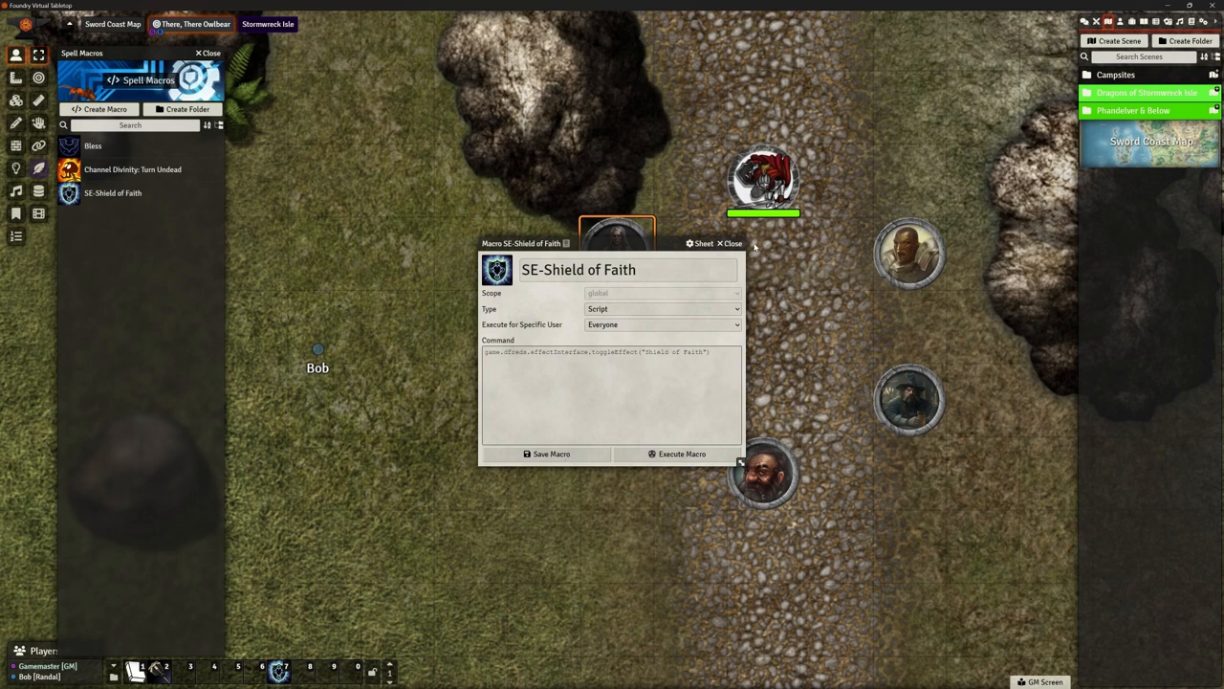
pyautogui.click(723, 243)
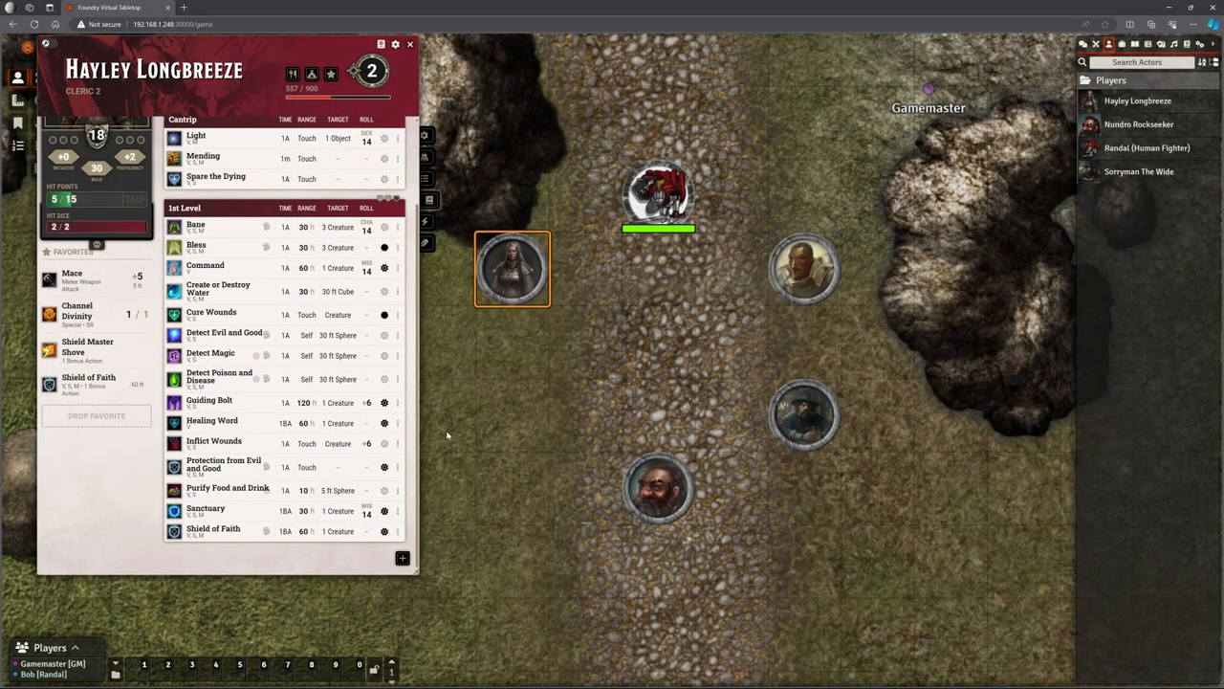
pyautogui.moveTo(451, 428)
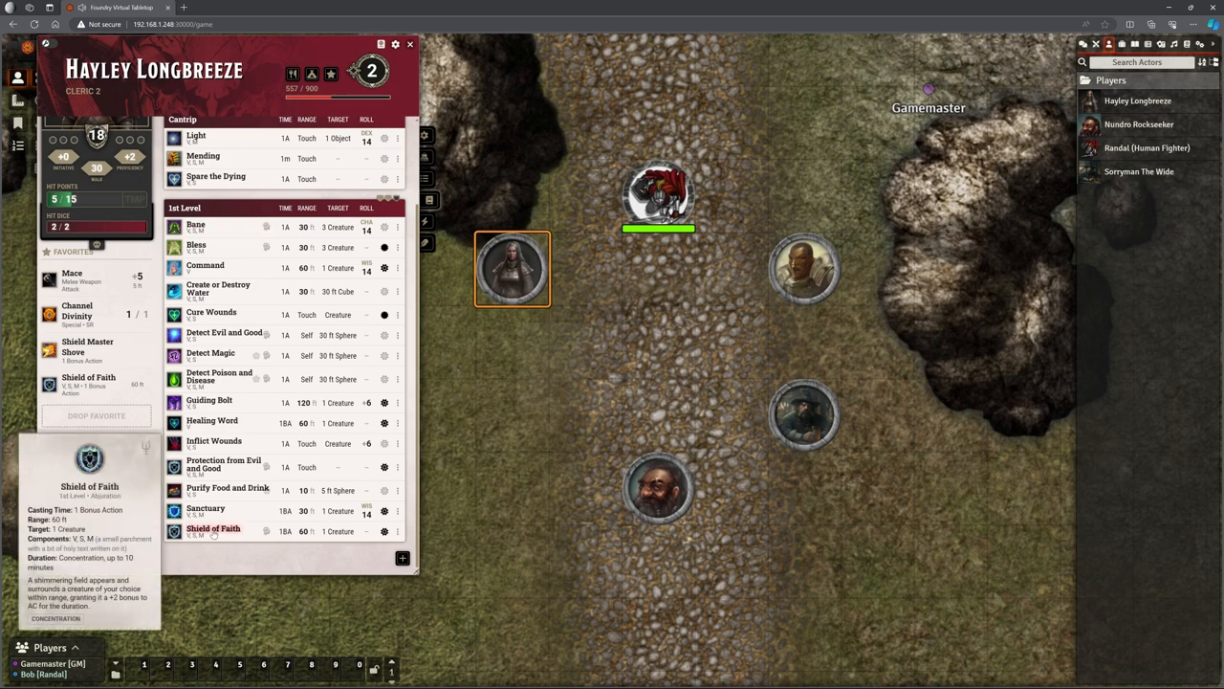
# Cast Shield of Faith from Hayley's Spells tab and target the token on the road's right edge
pyautogui.click(212, 528)
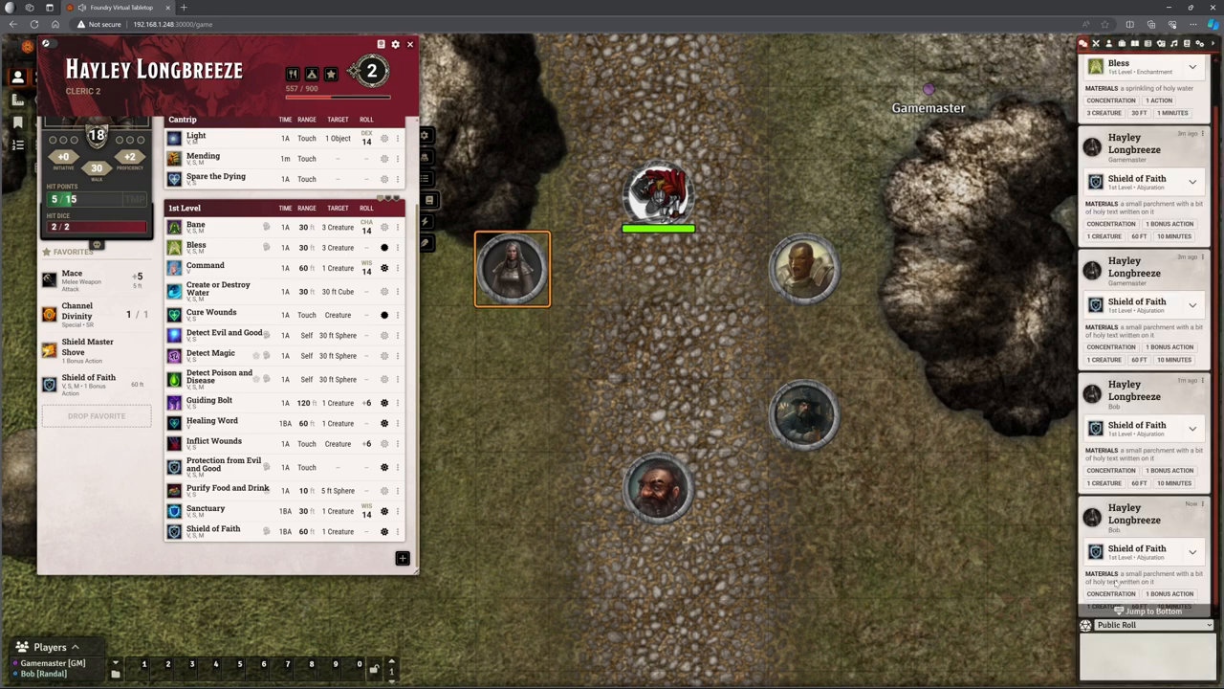
pyautogui.moveTo(1144, 451)
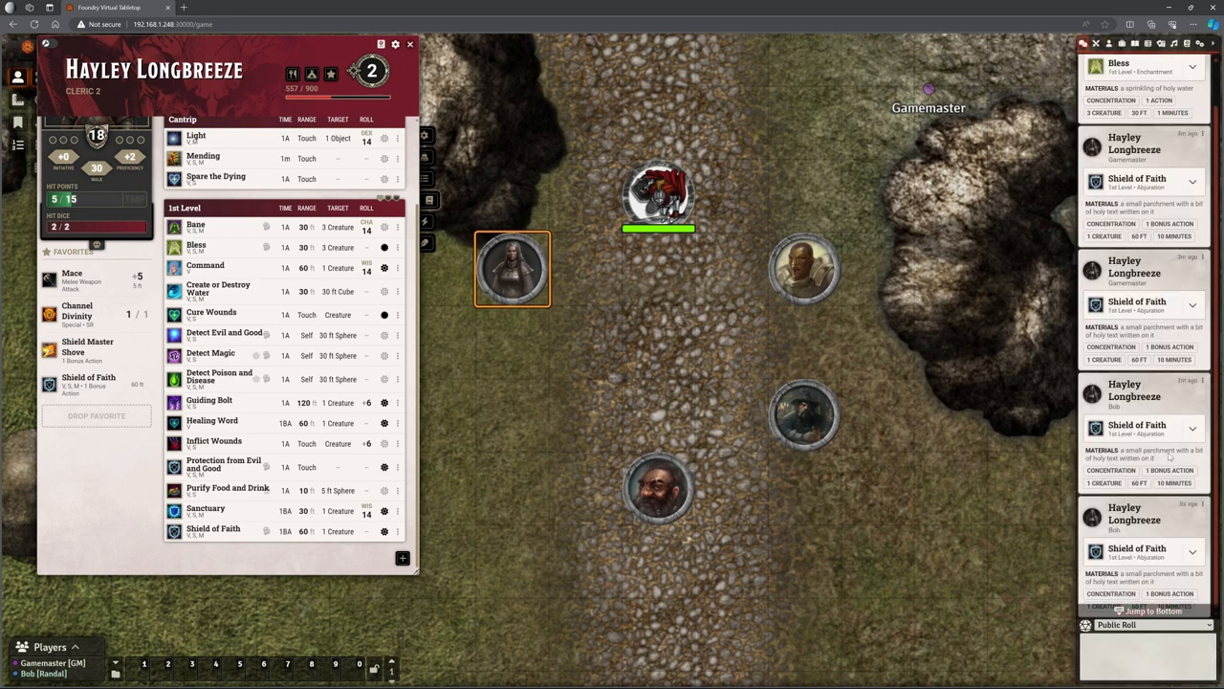
pyautogui.moveTo(455, 411)
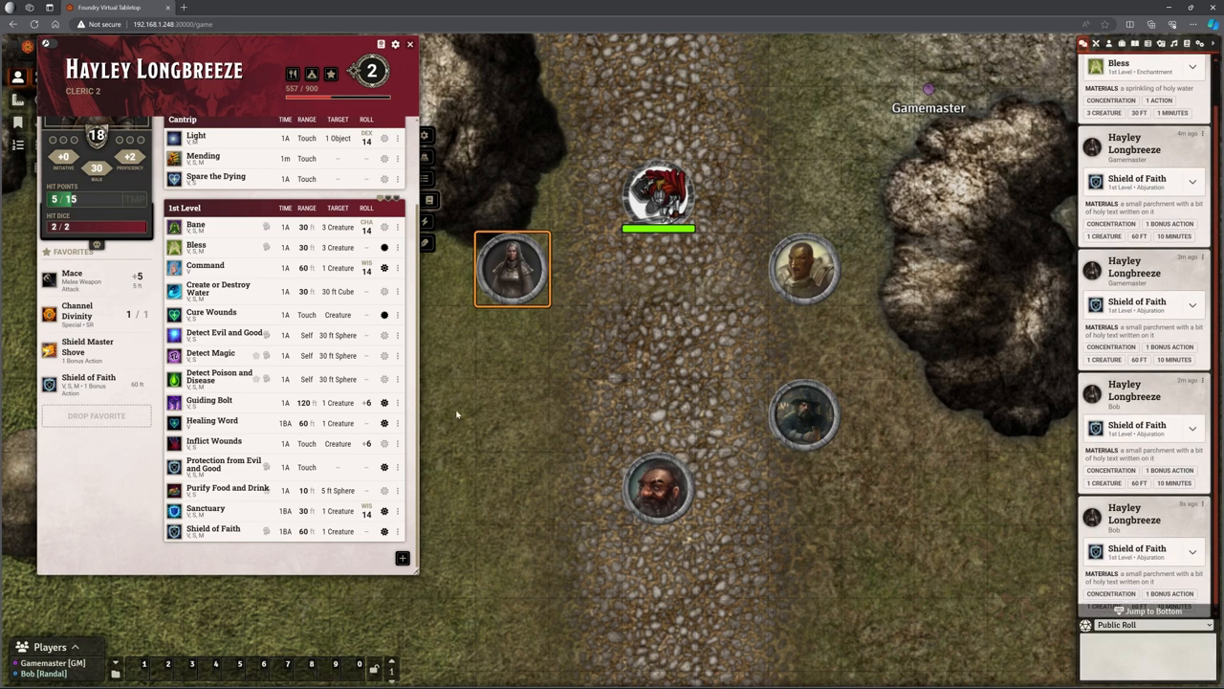
pyautogui.click(658, 195)
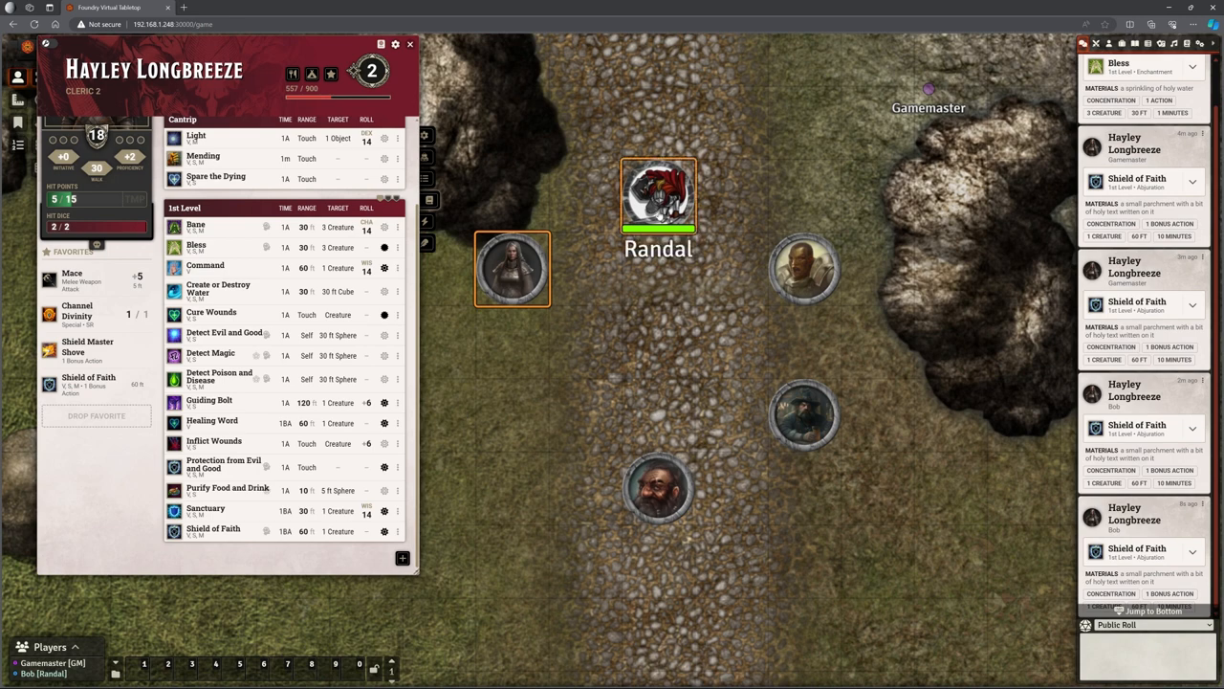
pyautogui.click(658, 488)
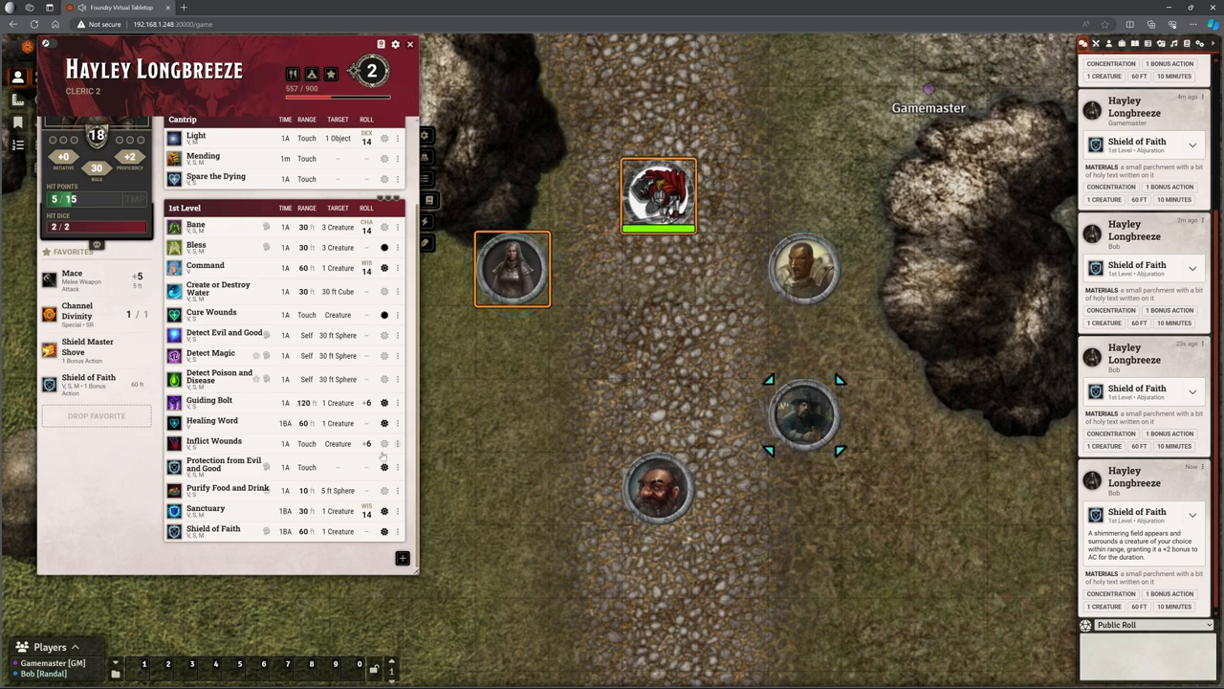
# Cast Shield of Faith at 1st Level with Consume Spell Slot on the targeted token
pyautogui.click(212, 528)
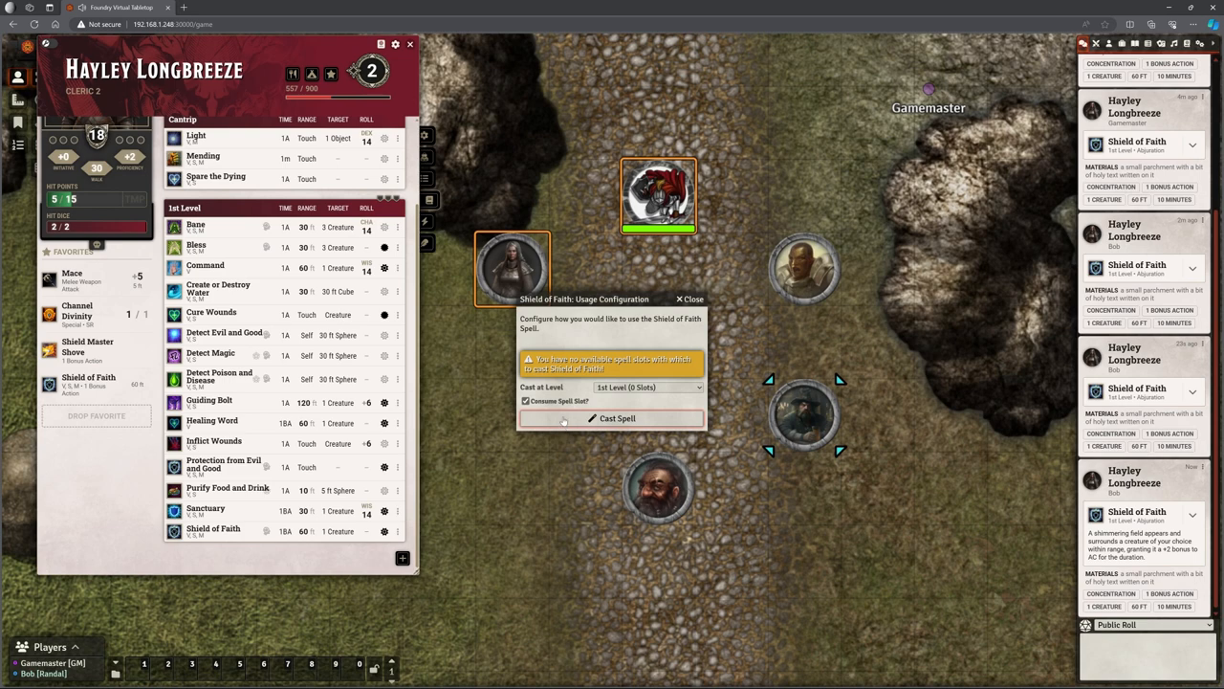
pyautogui.click(612, 417)
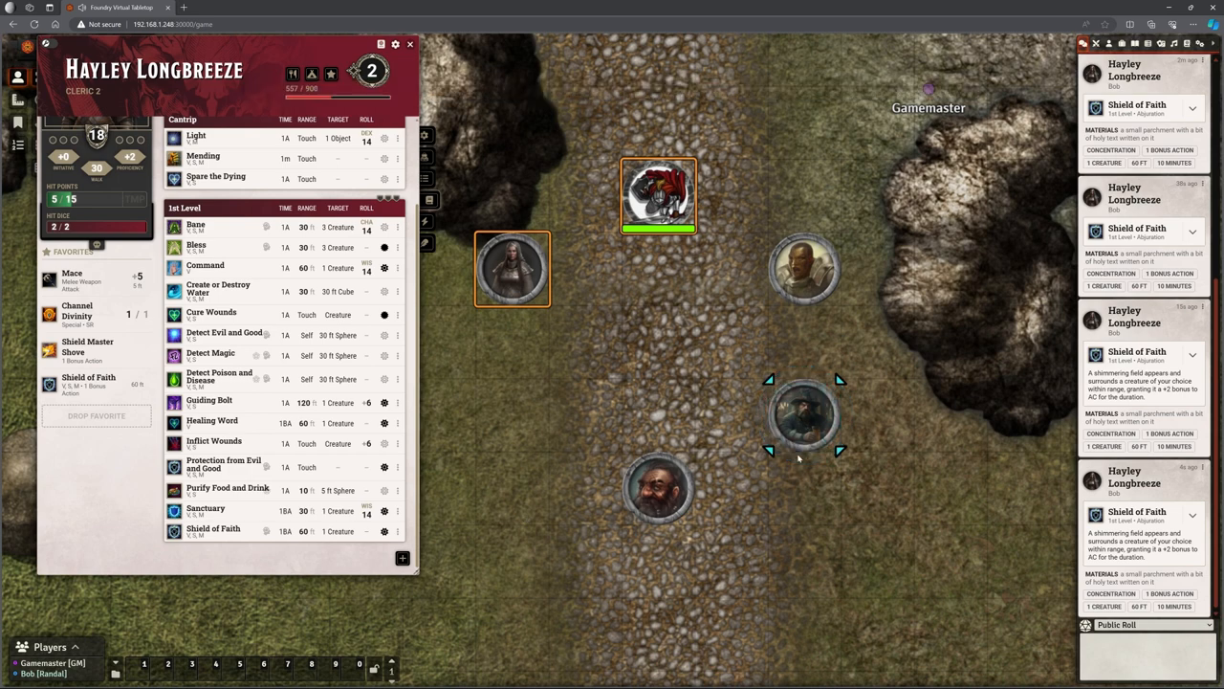
pyautogui.click(805, 417)
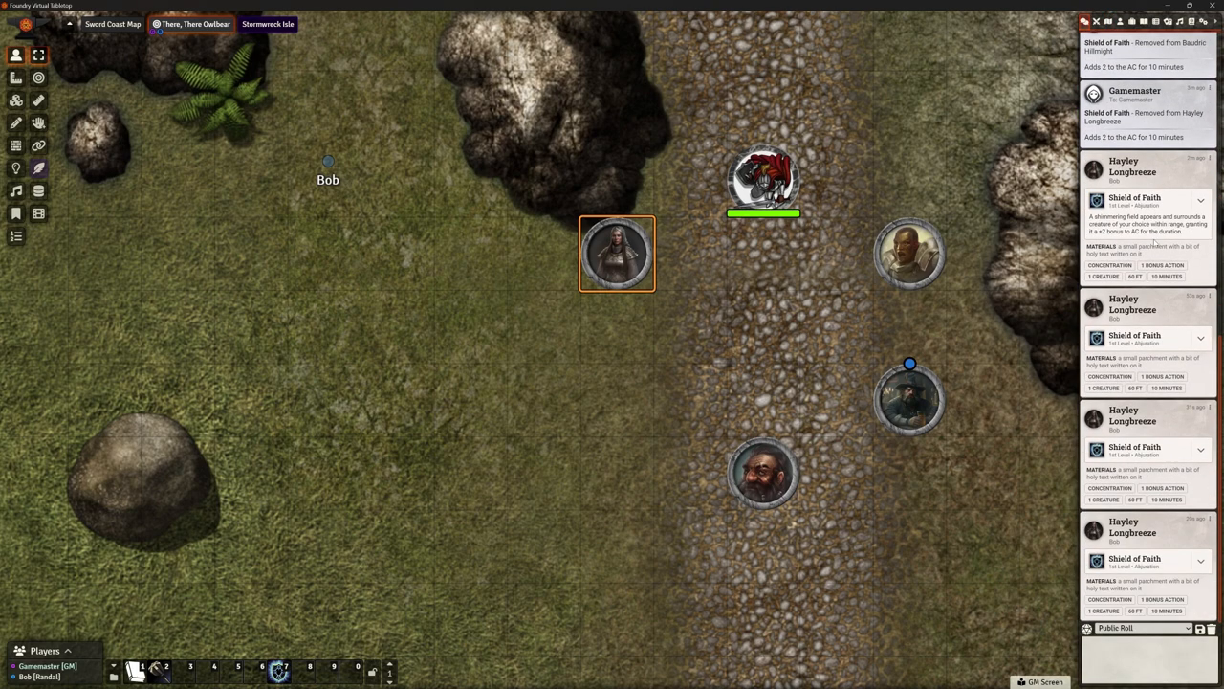
pyautogui.moveTo(975, 421)
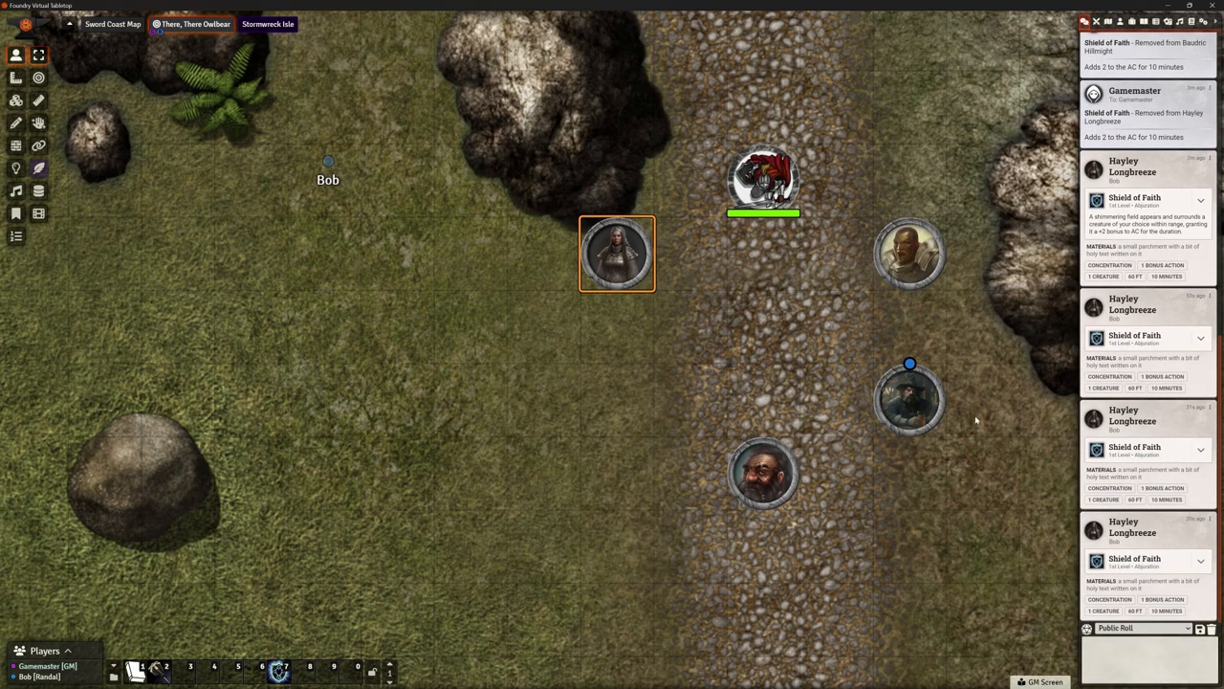
pyautogui.click(909, 400)
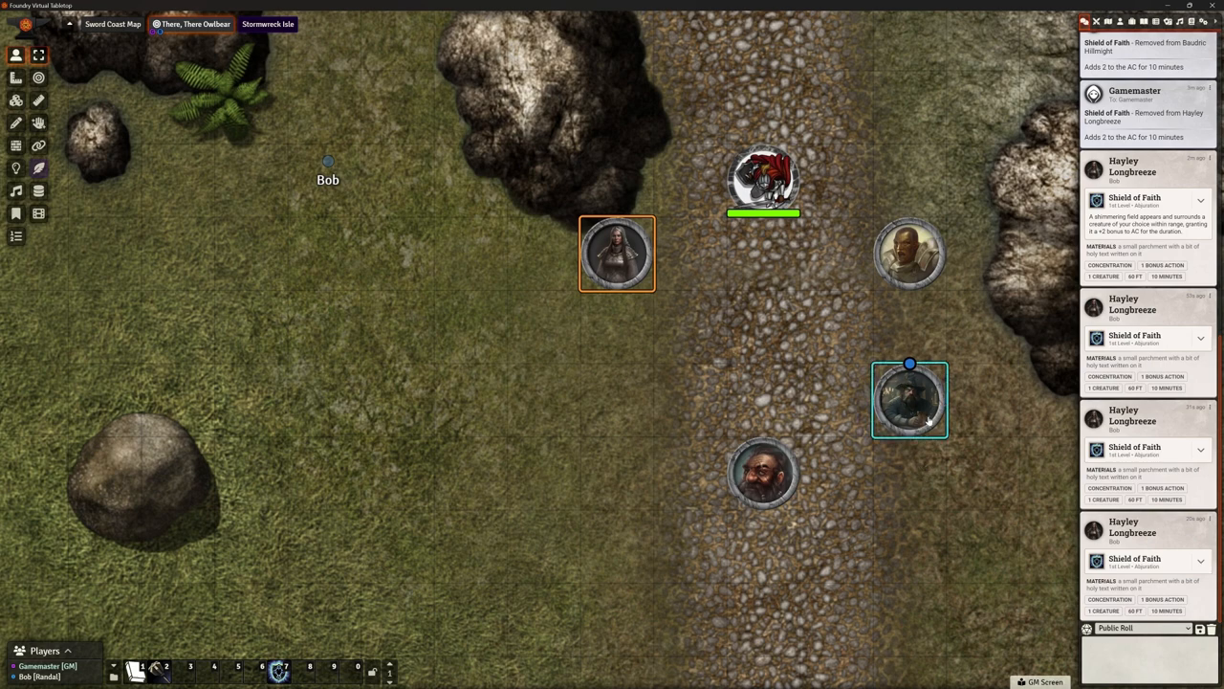
pyautogui.moveTo(910, 402)
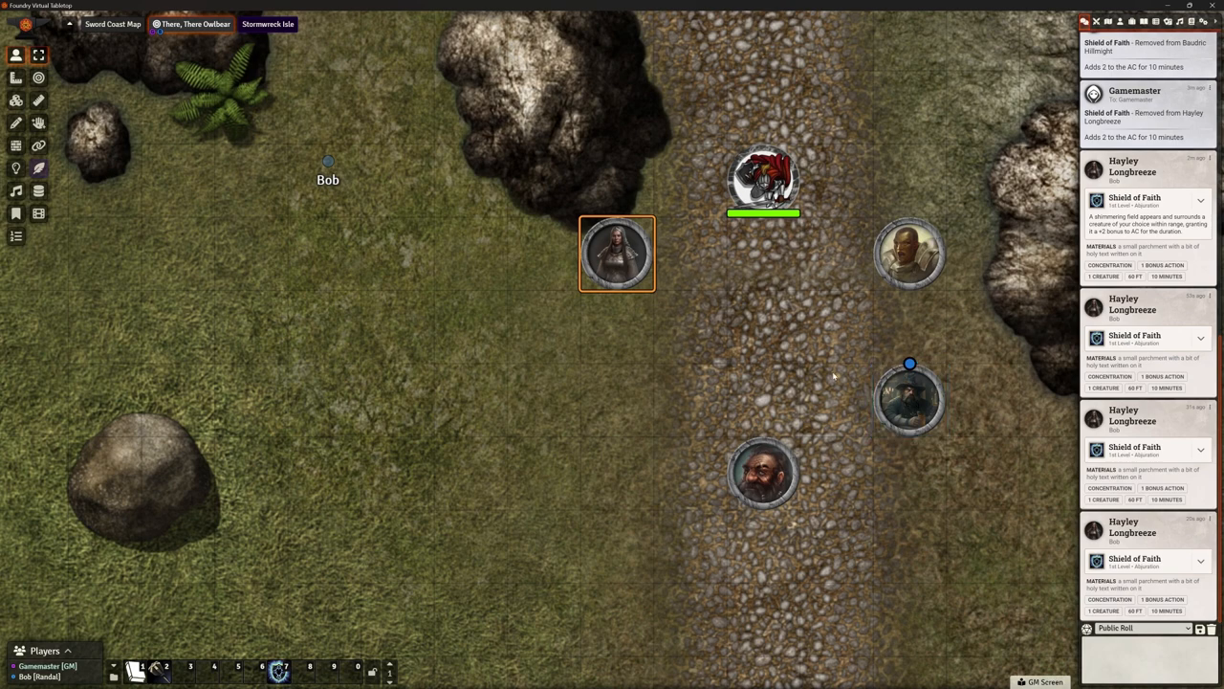
pyautogui.moveTo(788, 342)
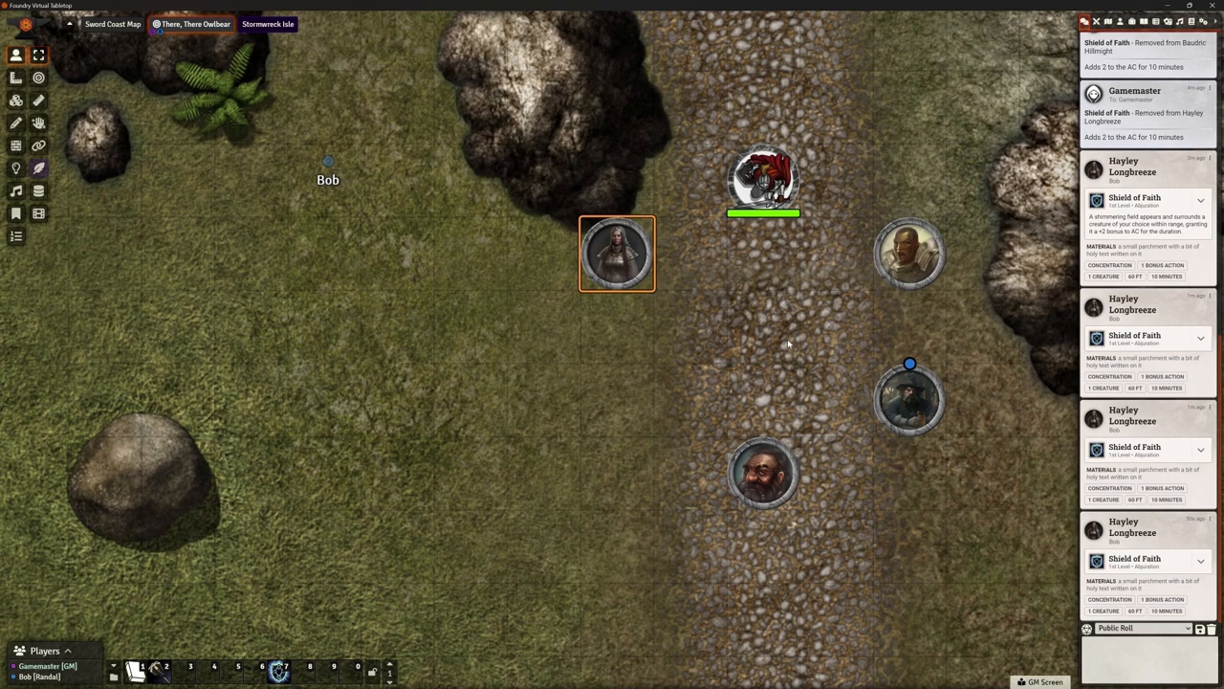
pyautogui.moveTo(866, 383)
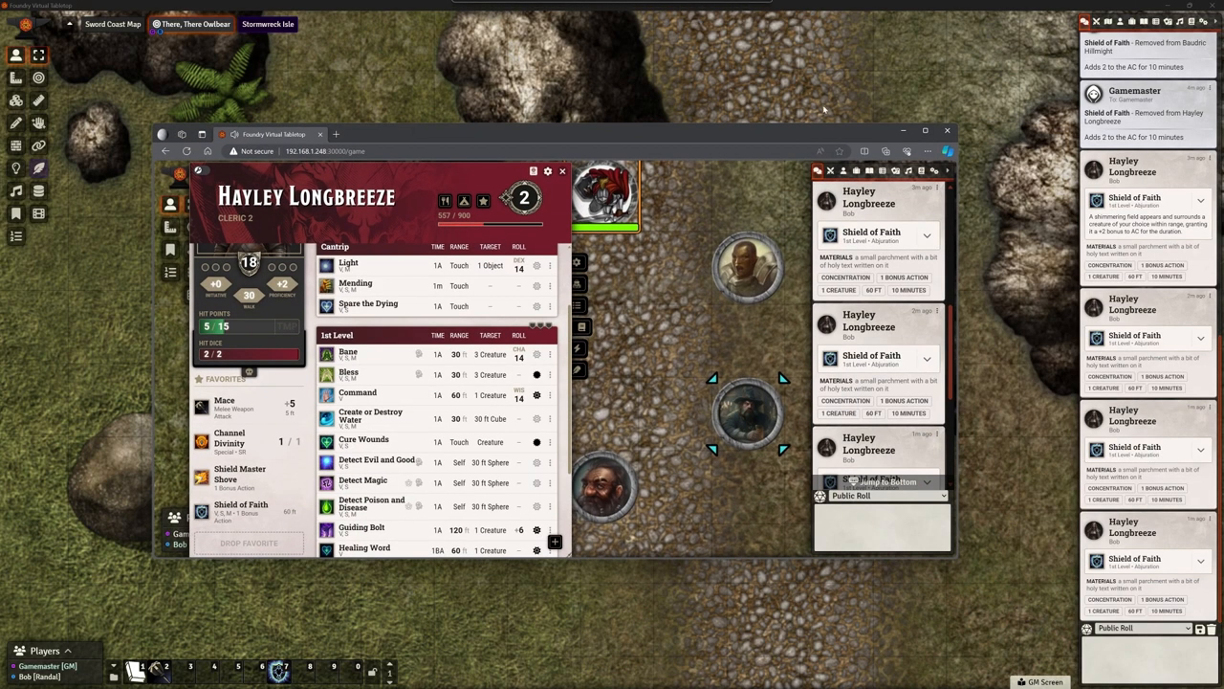
# Bring the player's window forward and deselect then reselect Hayley Longbreeze's token
pyautogui.click(926, 130)
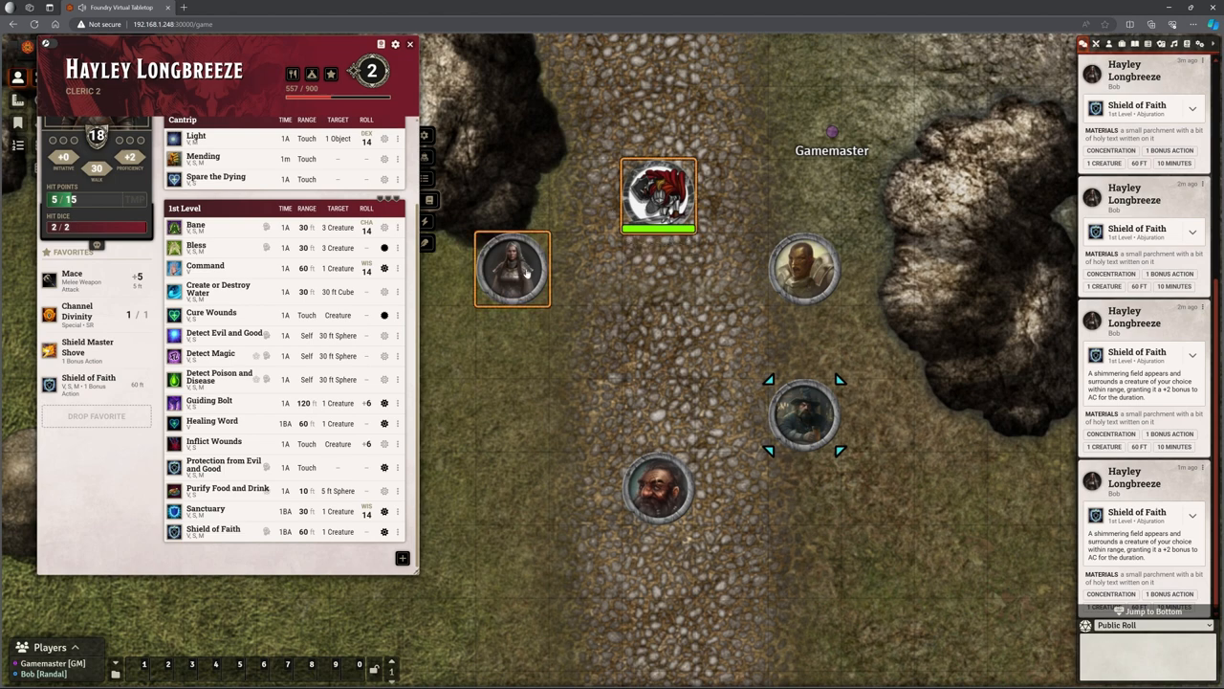
pyautogui.click(658, 487)
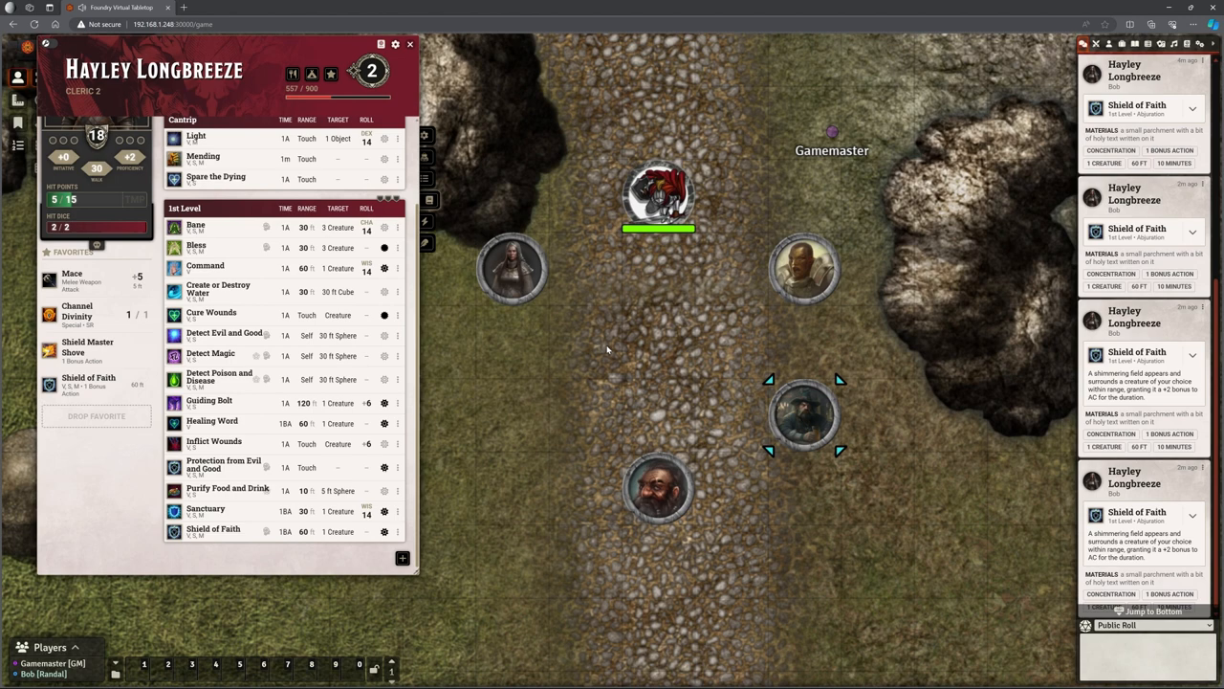
pyautogui.moveTo(589, 348)
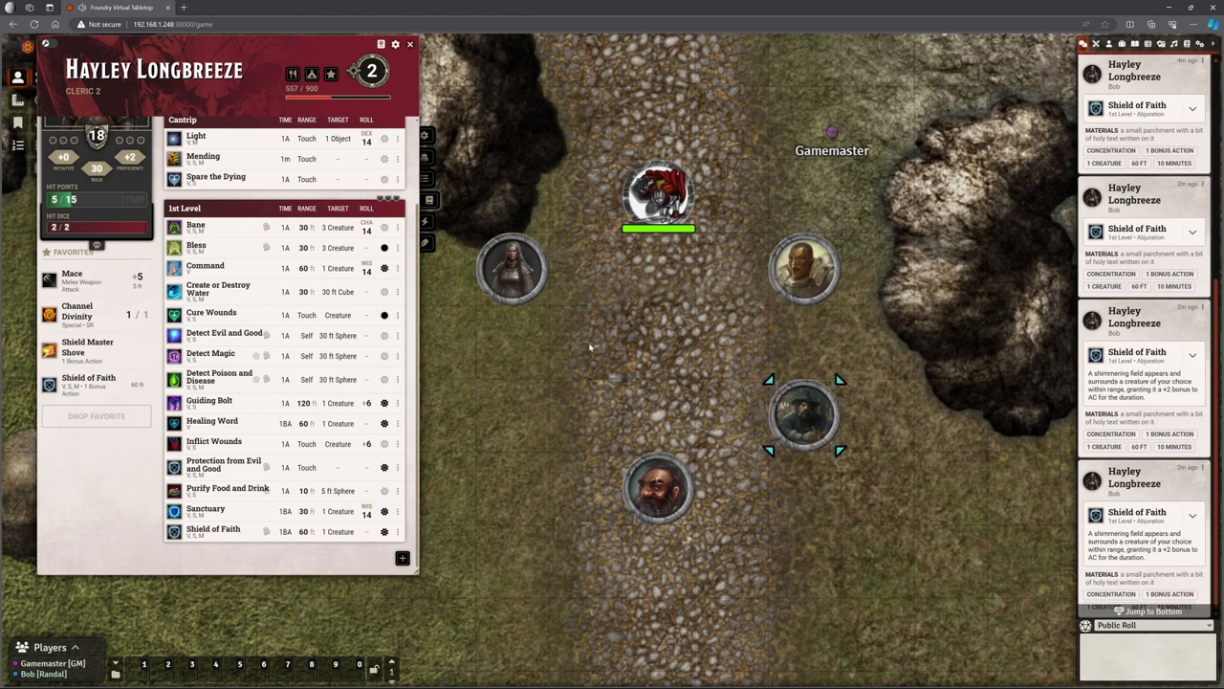
pyautogui.click(513, 268)
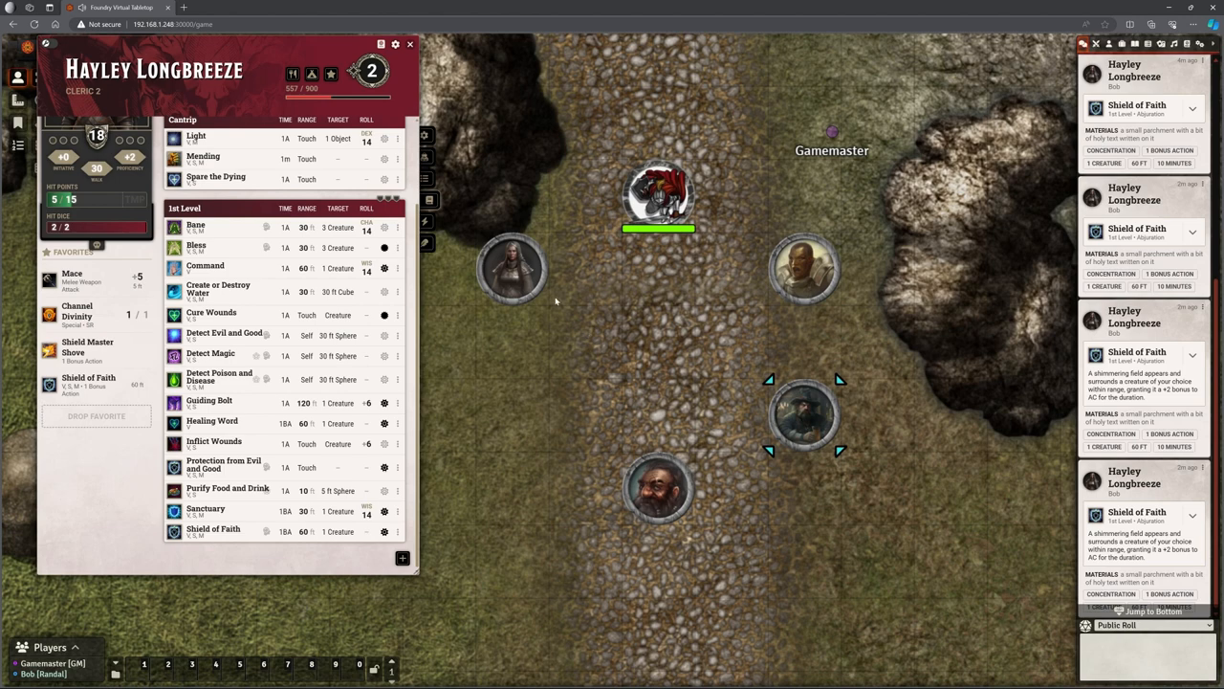
pyautogui.click(513, 268)
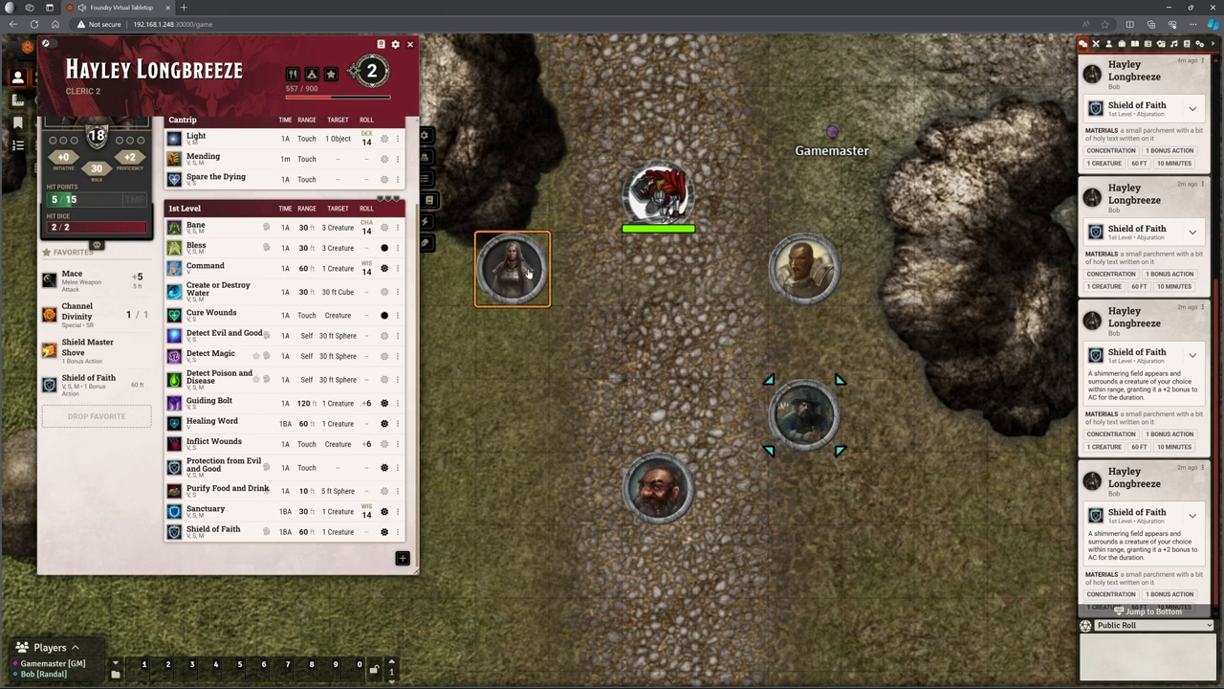